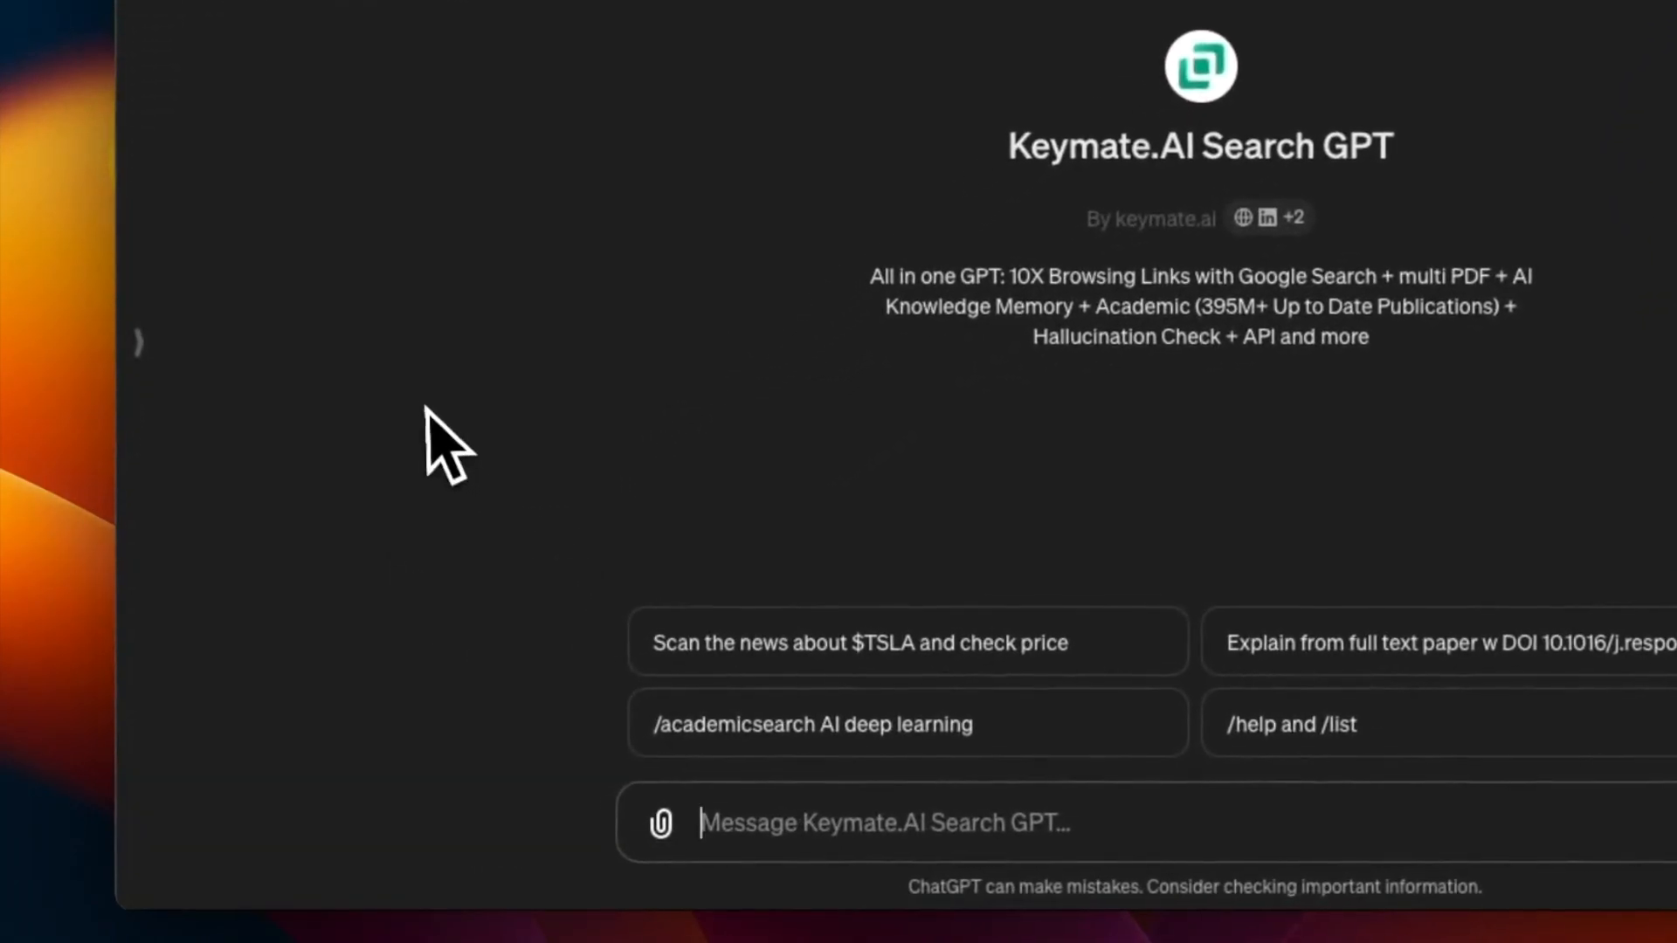
- Draft the prompt's expert-tagger role and the persona areas: background, likes, relationships, writing style, environment
text(You are an expert at tagging and cataloging information. You are going to train yourself how t)
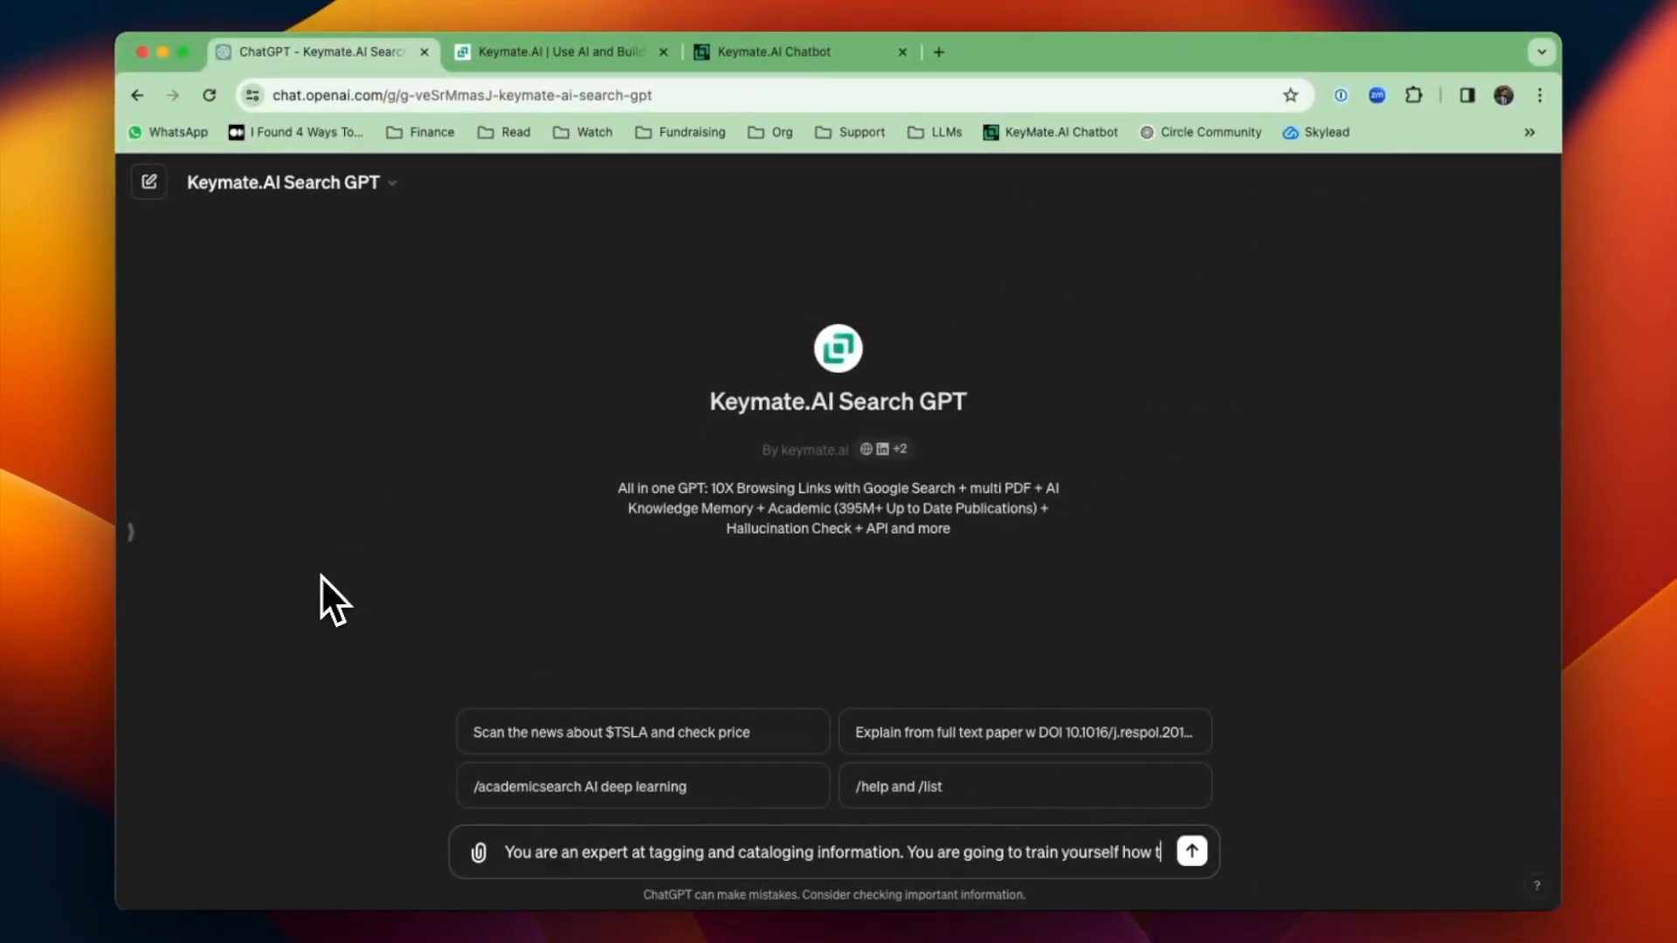
text(create a persona that will help you w)
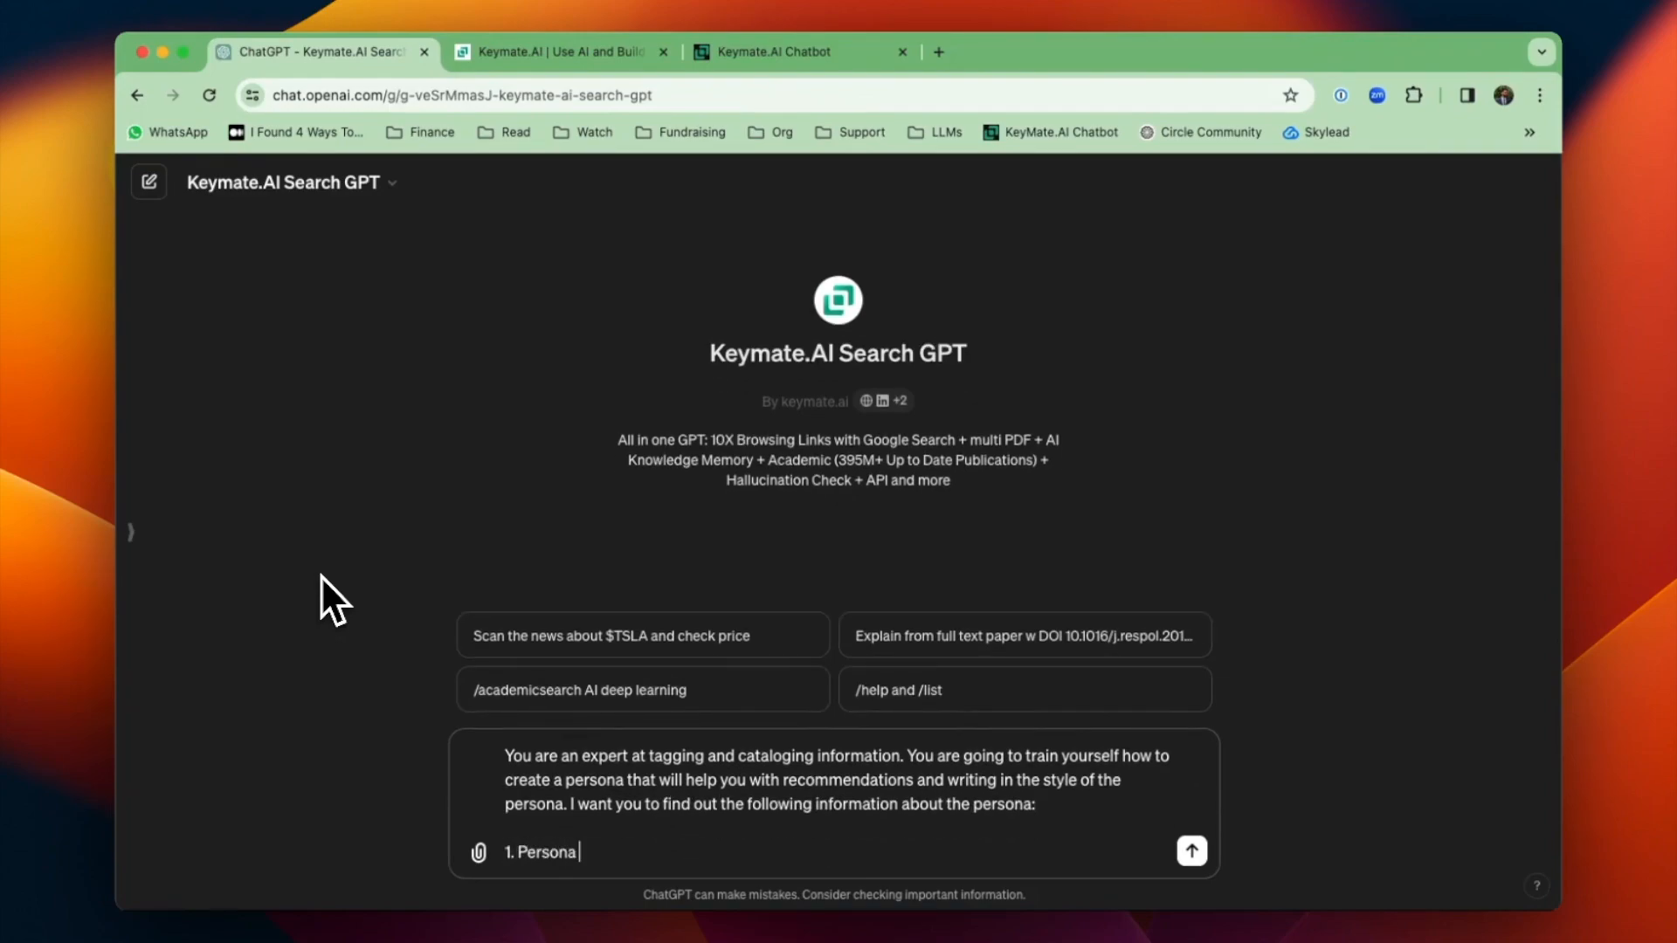
text(background such as family history, city of origin, birthdate, religious affiliation)
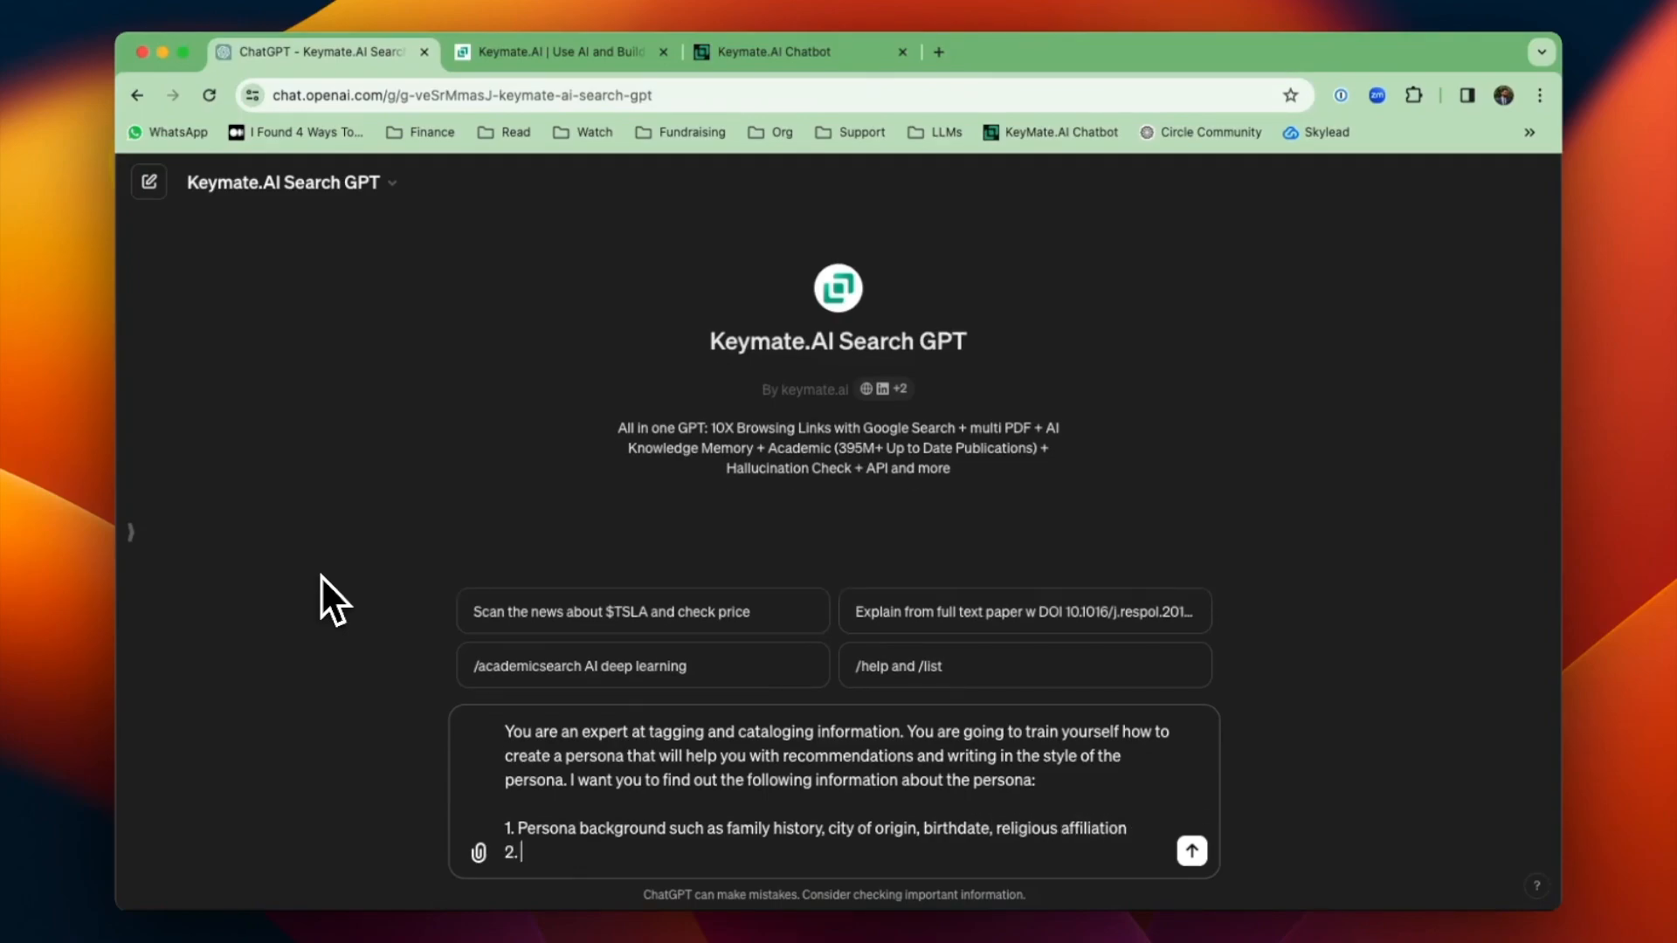
text(Persona likes and interests such as hobb)
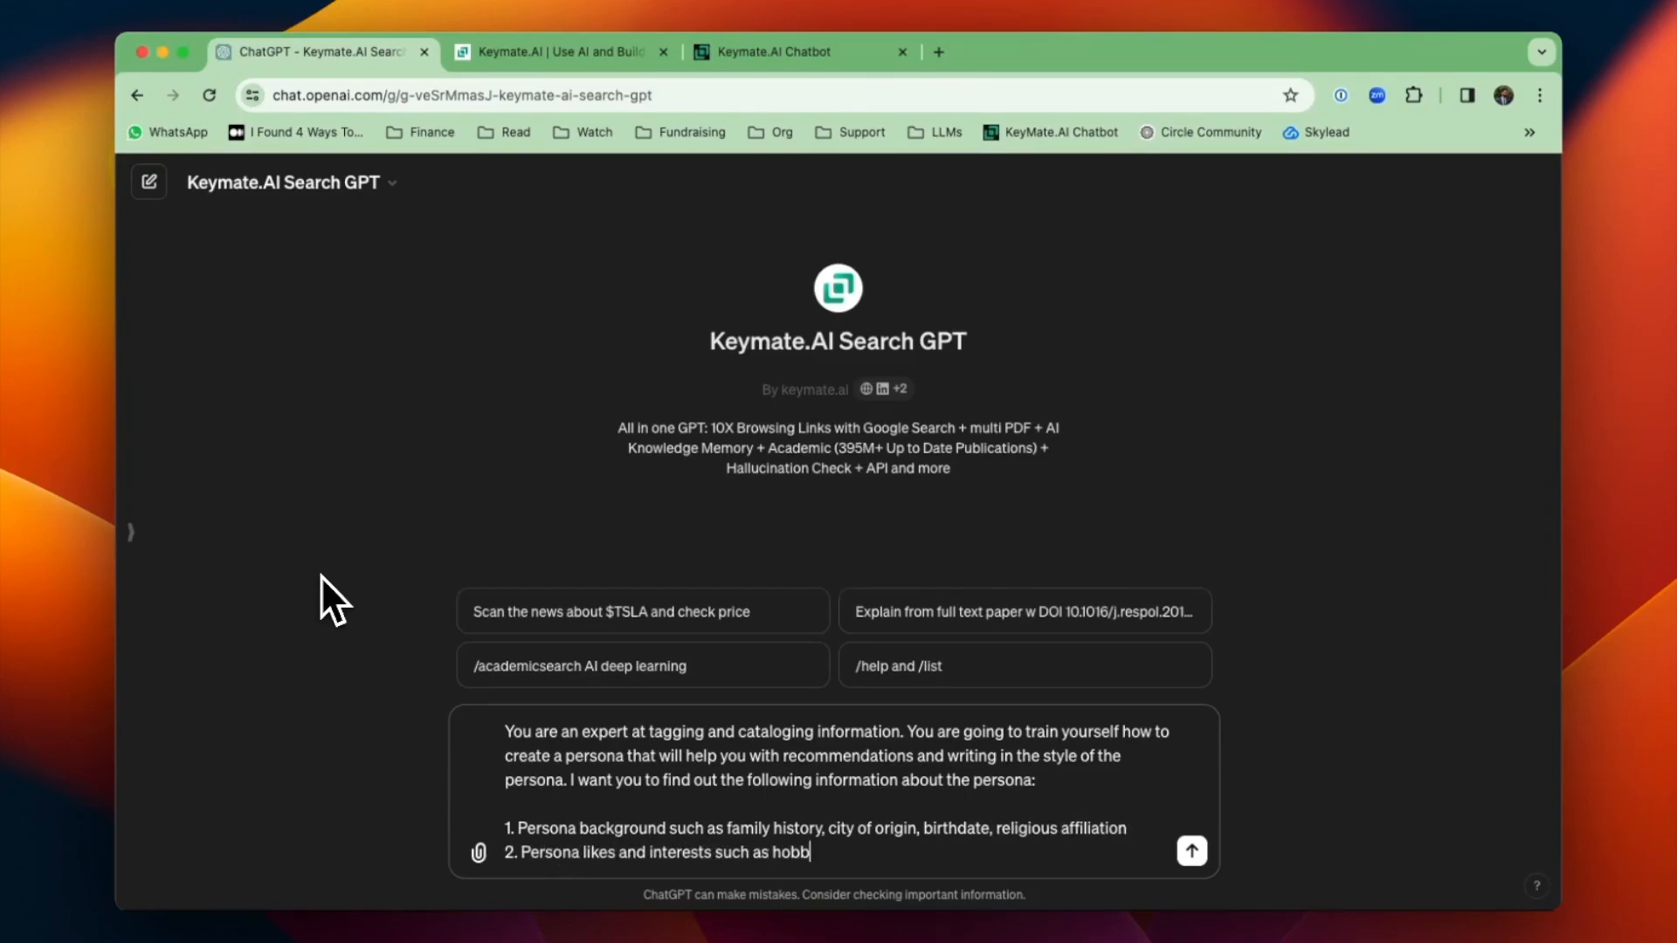
text(ies, food preferences, music prf)
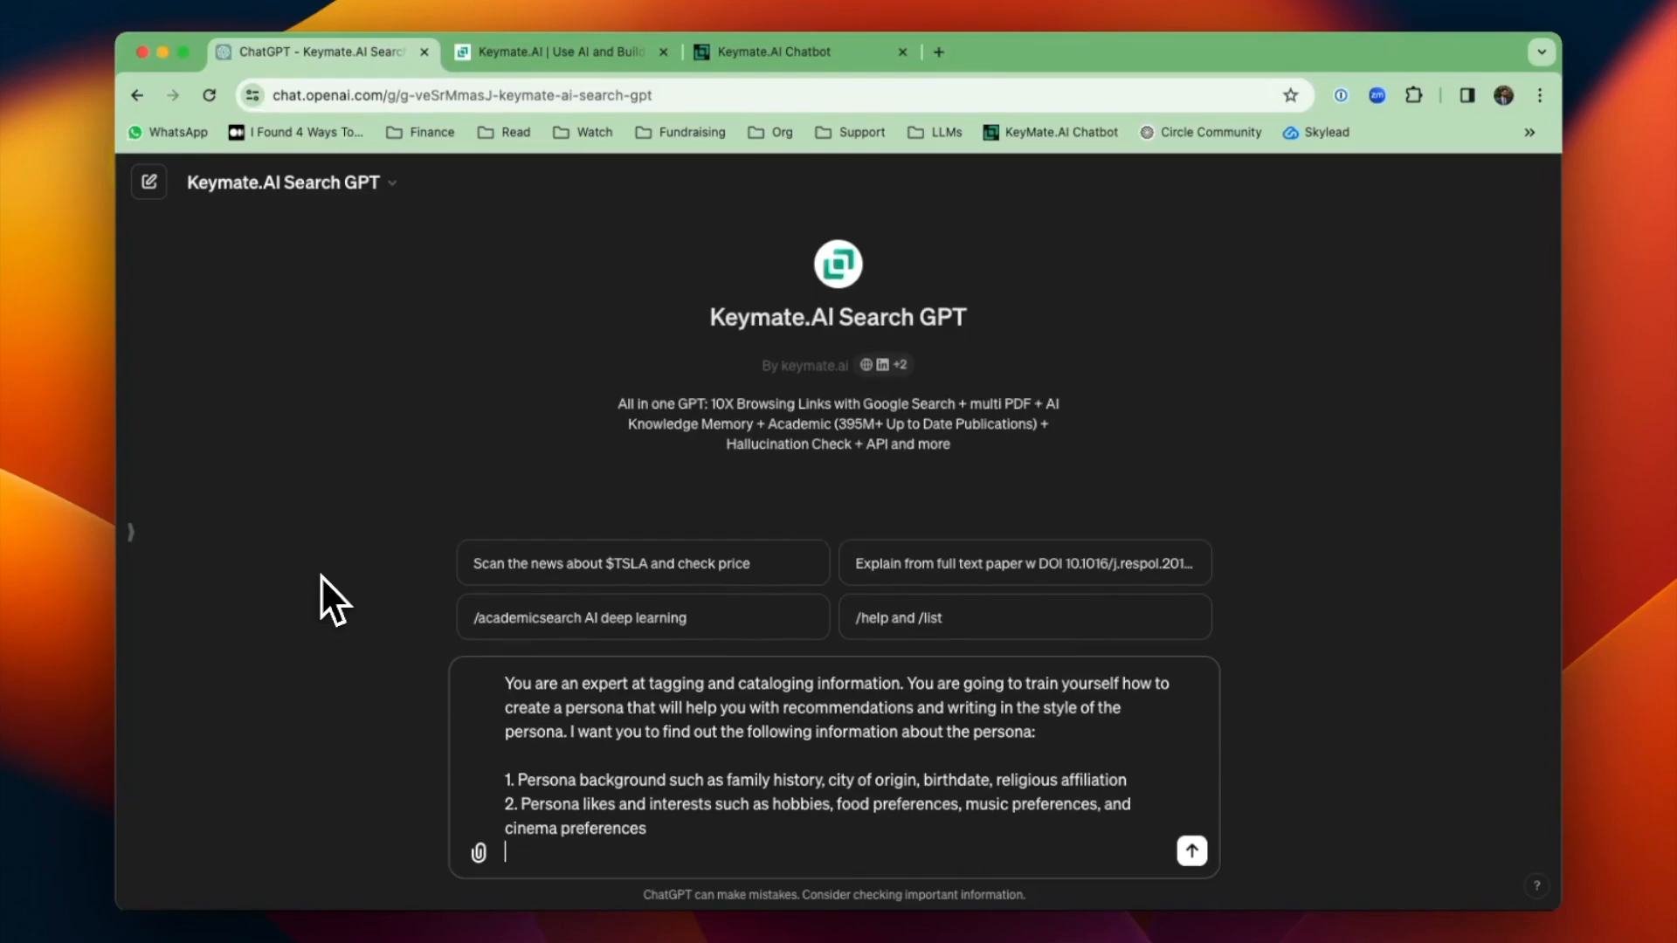
text(3. Persona relationships such as close friends.)
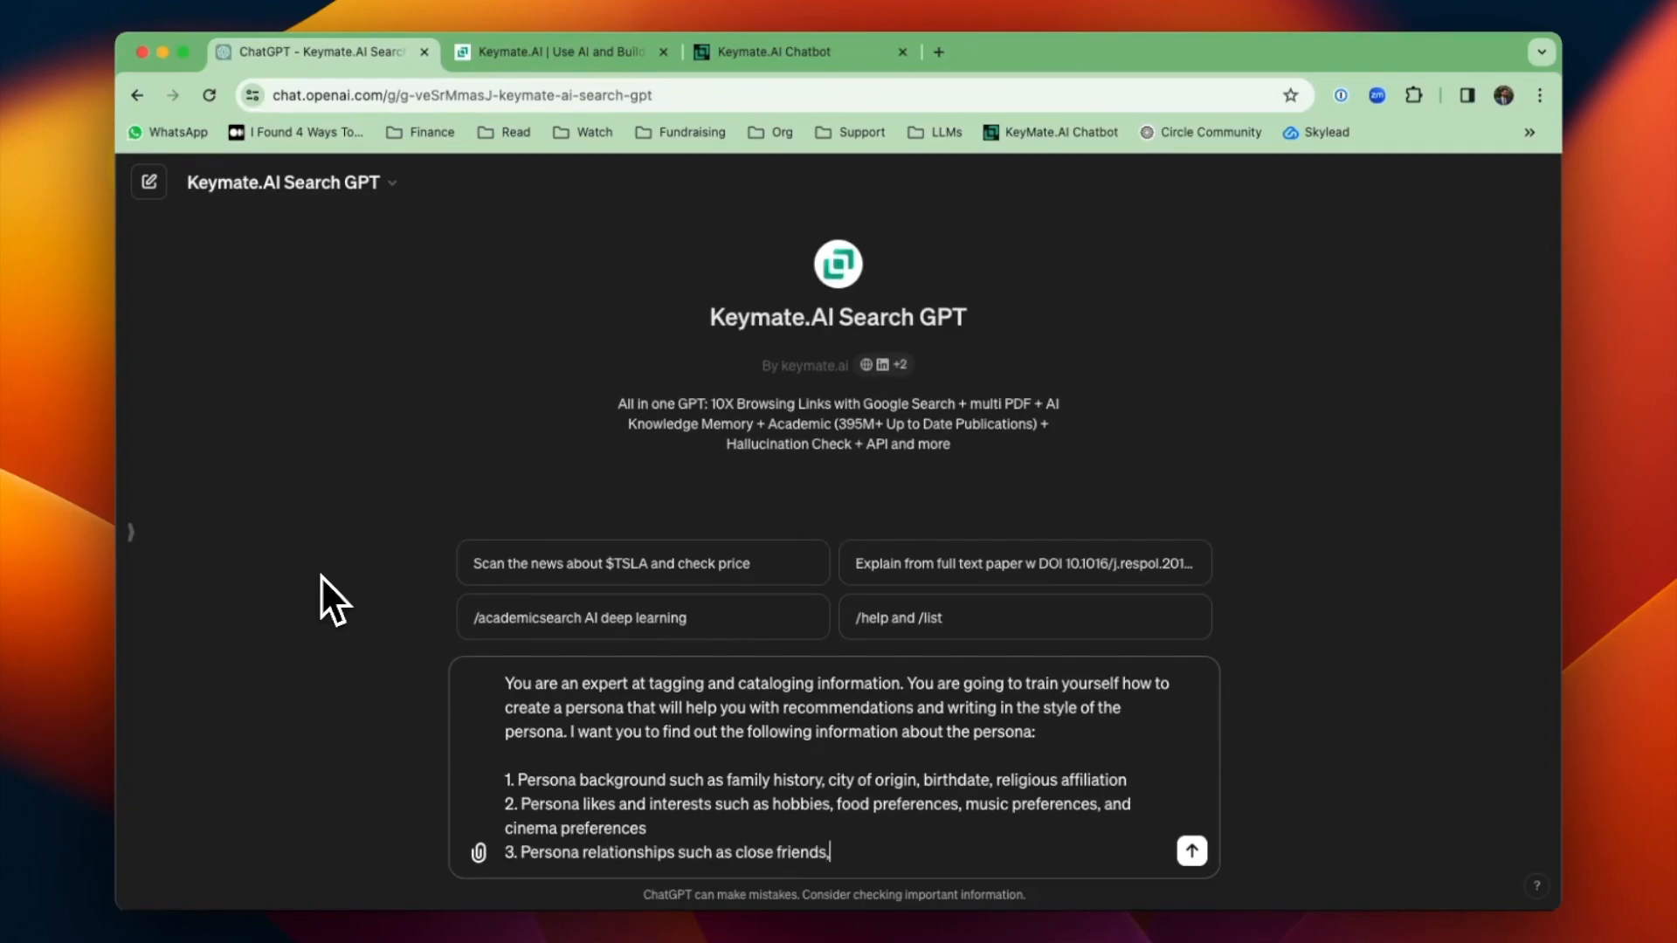
text(significant other, and immediate f)
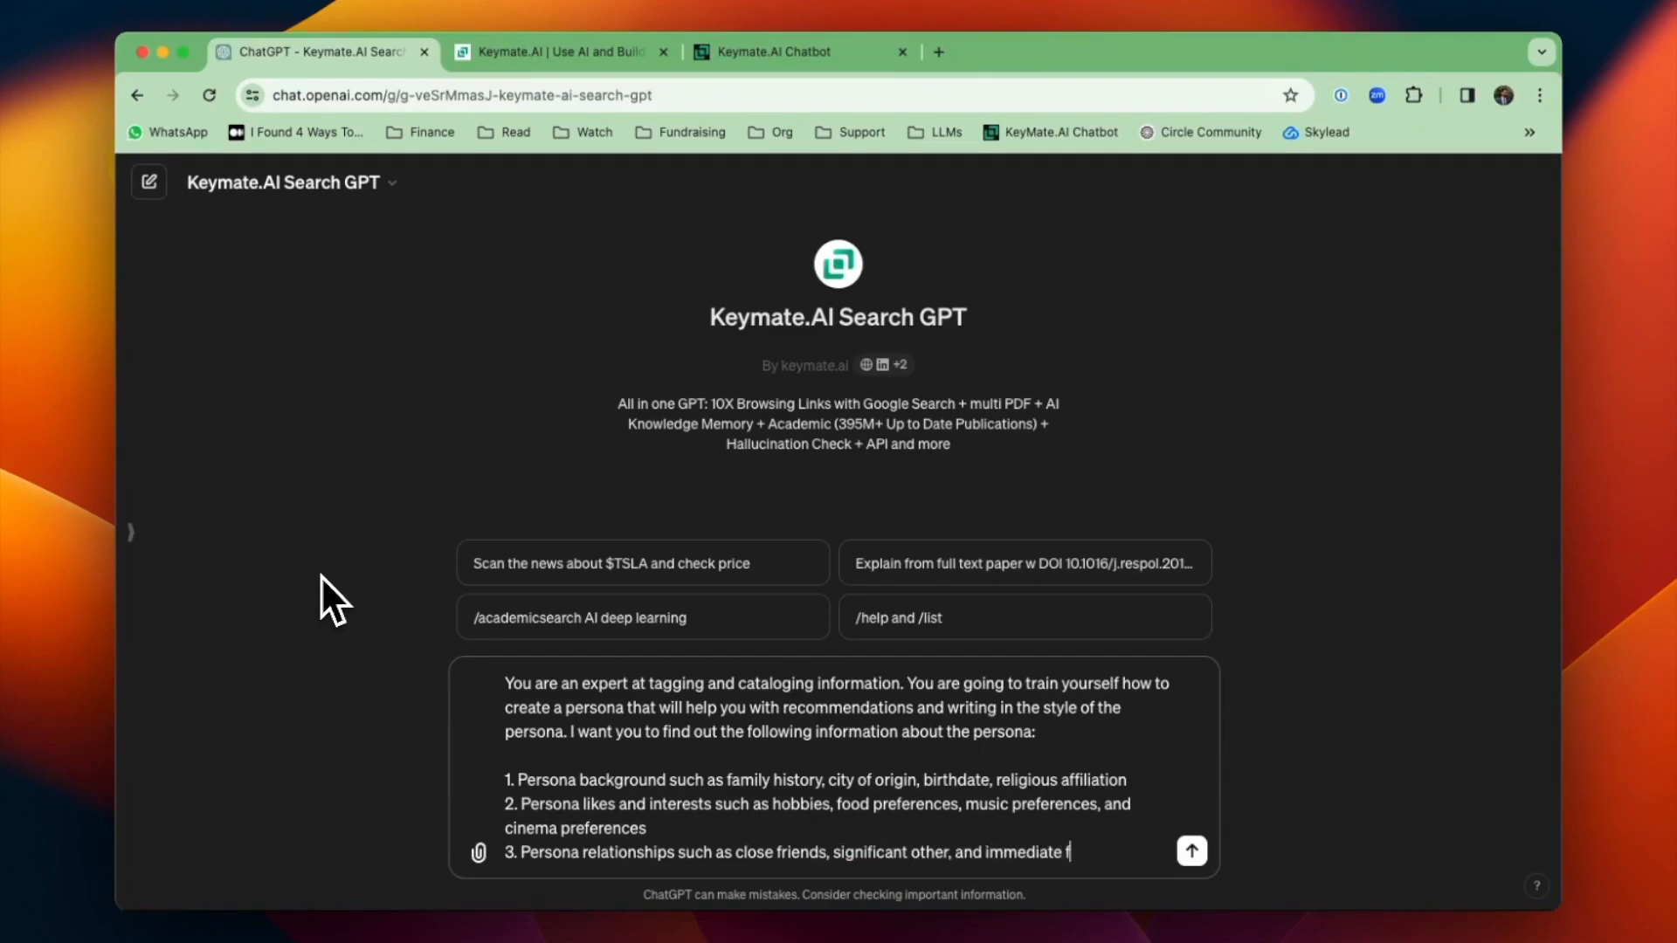
text(family)
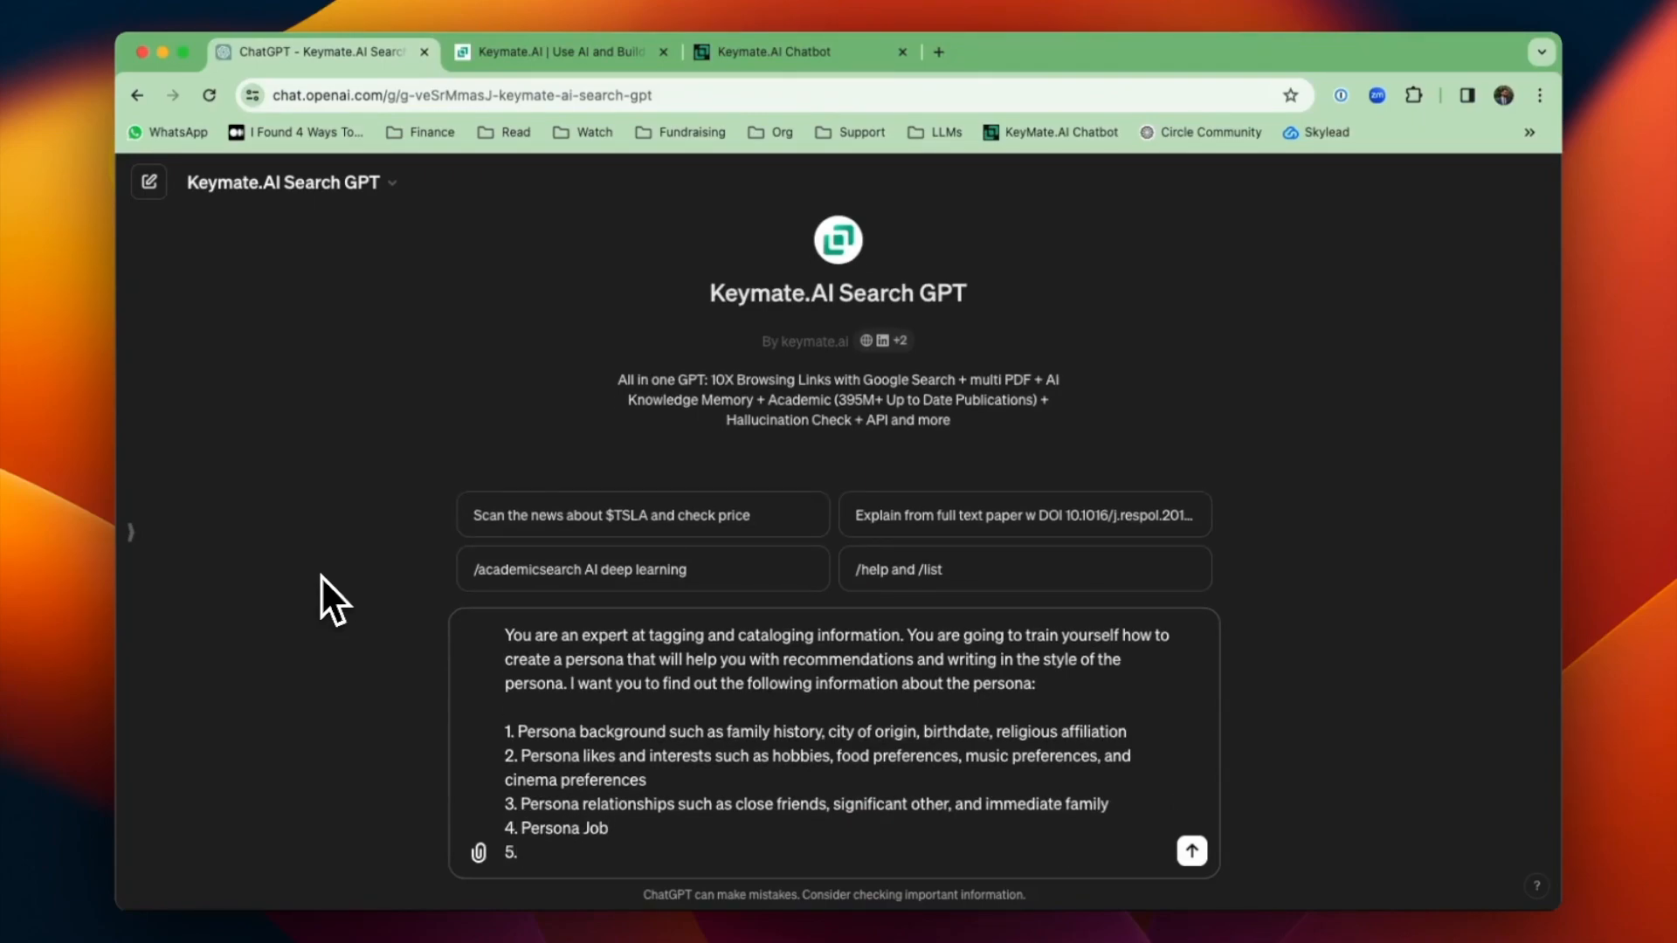
text(Persona writing style and tone-of-voice)
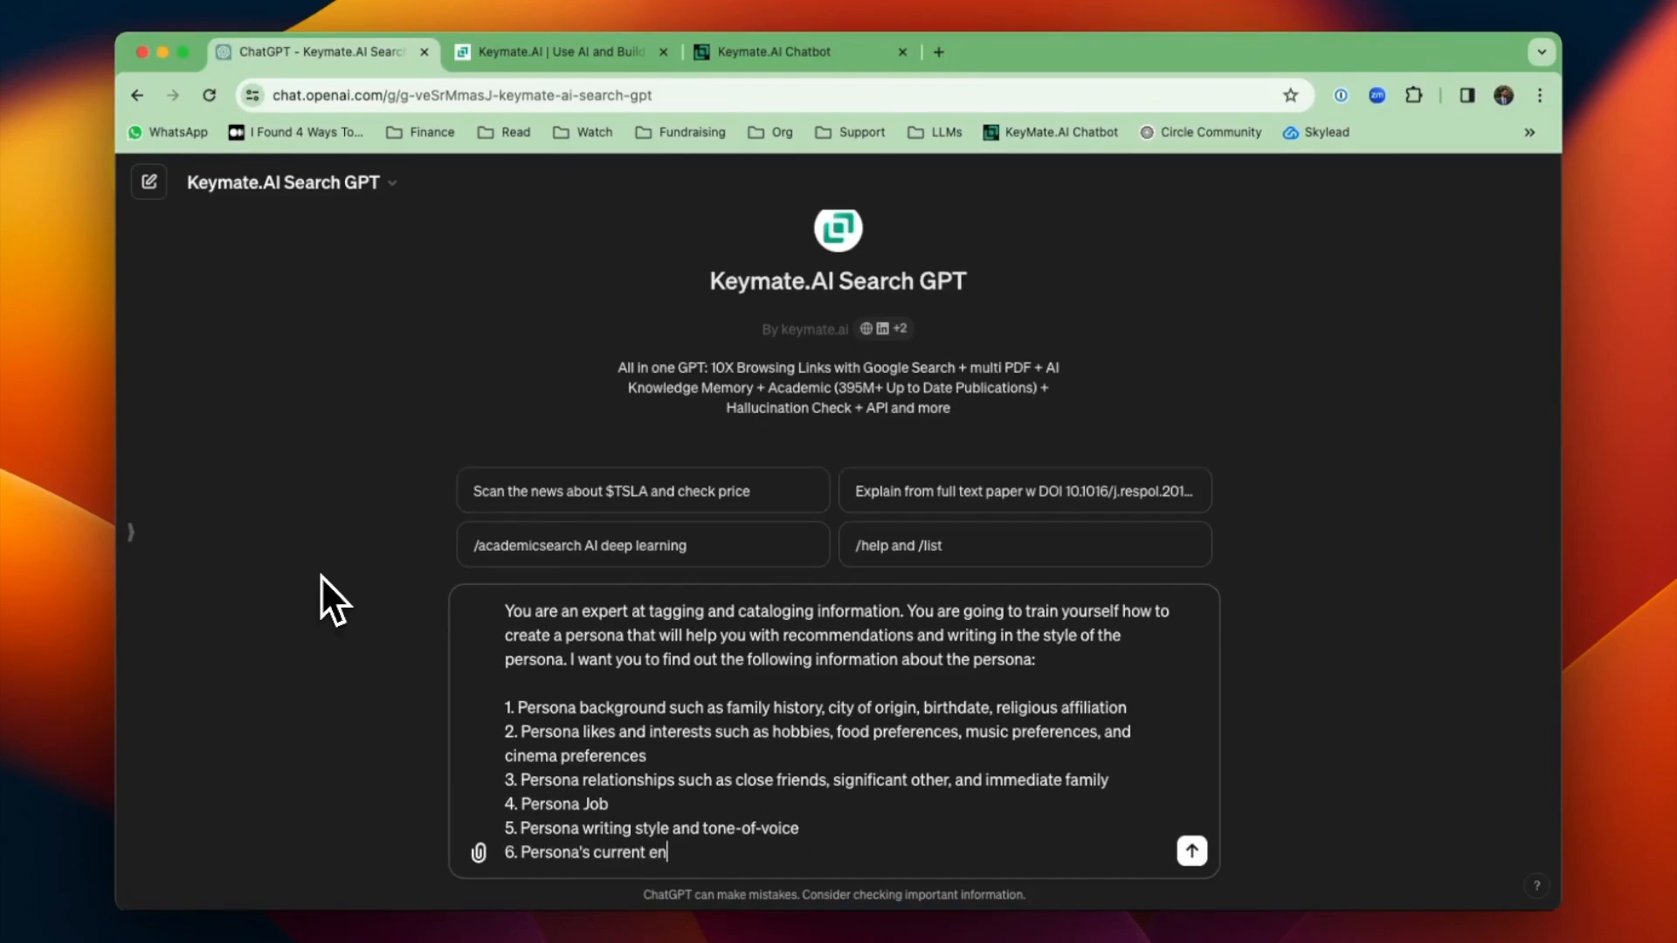
text(vironment including location and other aspects)
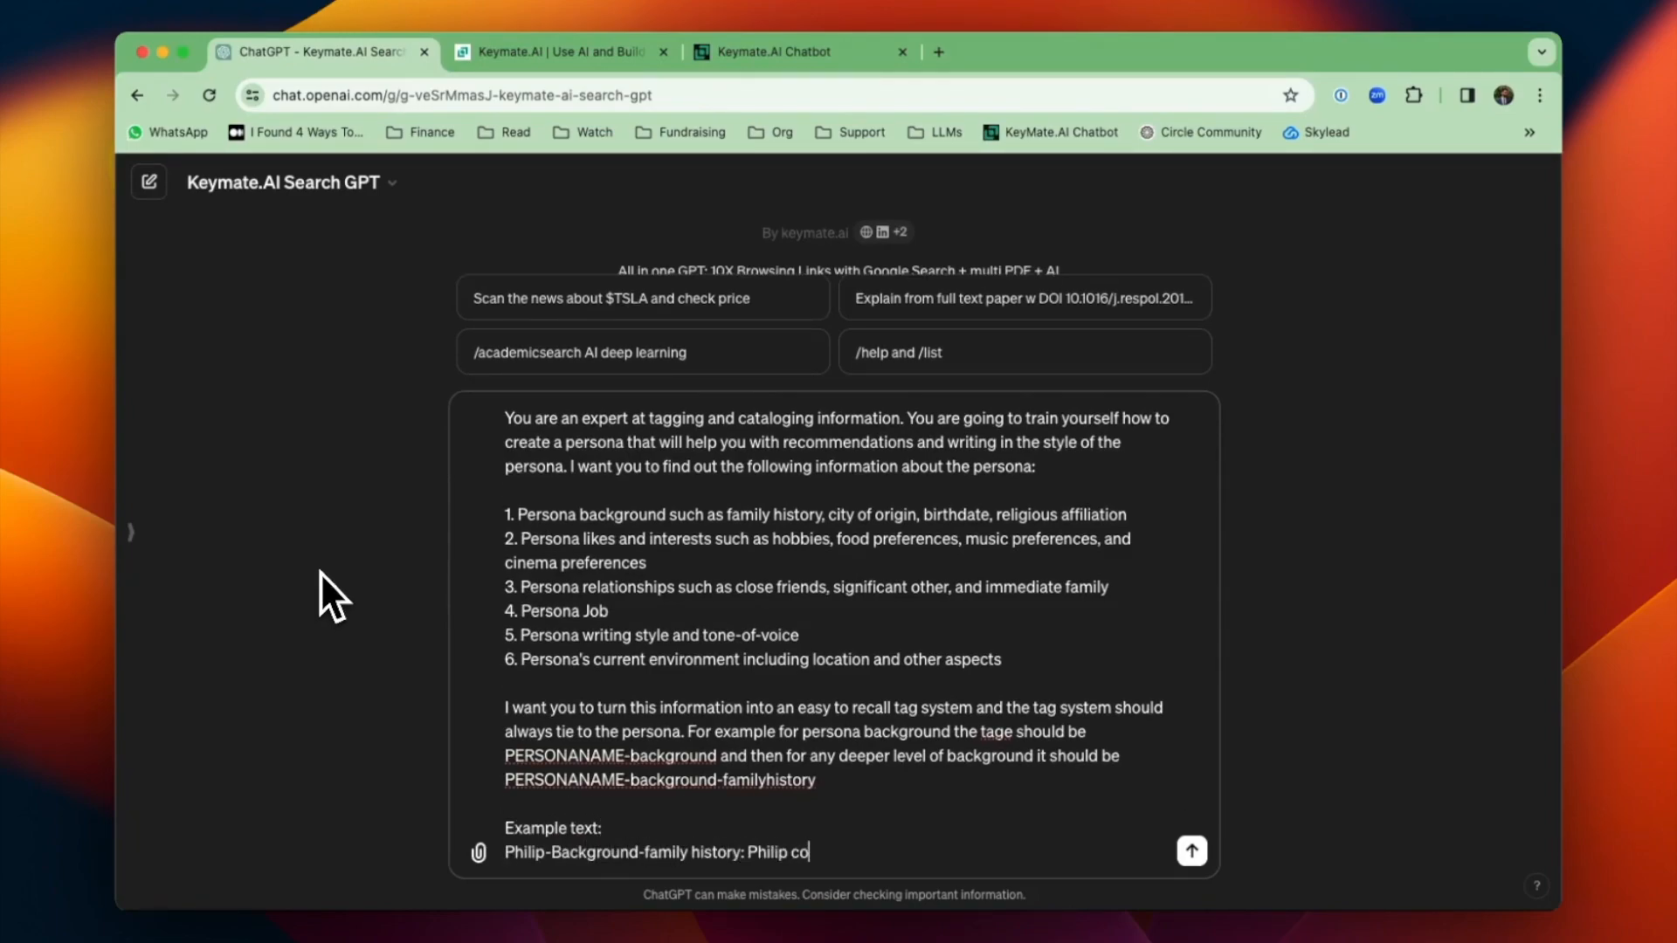
- Add the family-of-five tag example and instructions to work one segment at a time, checking with me before adding anything
text(mes from a family of five, he has an older sister)
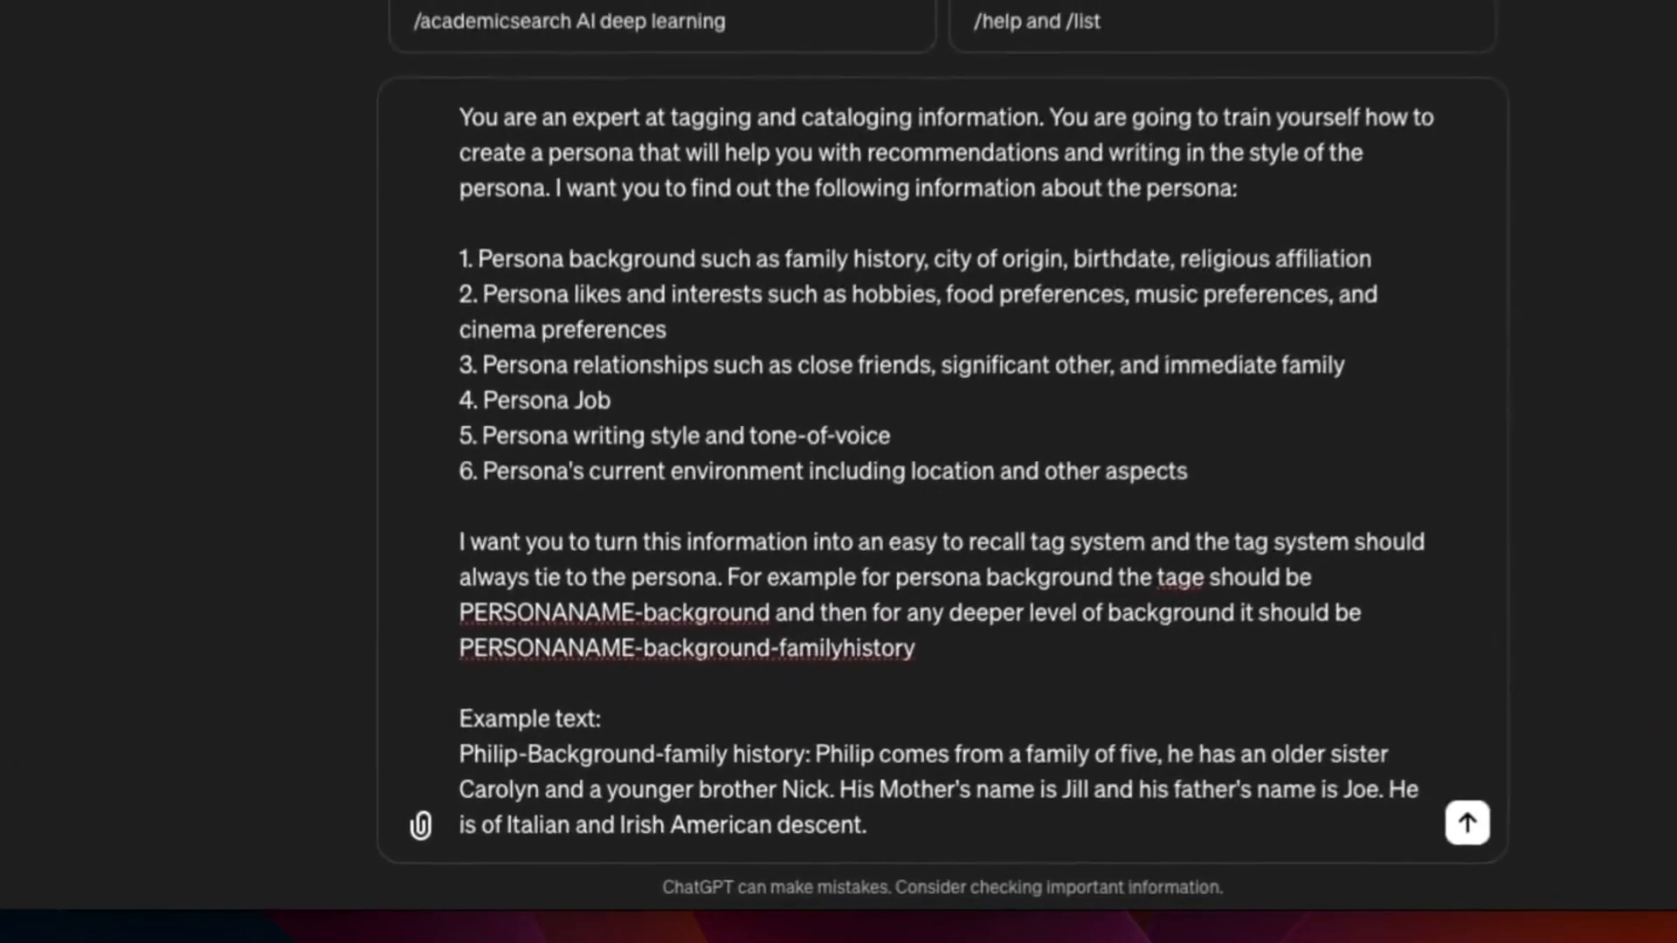
text(Any time that I gi)
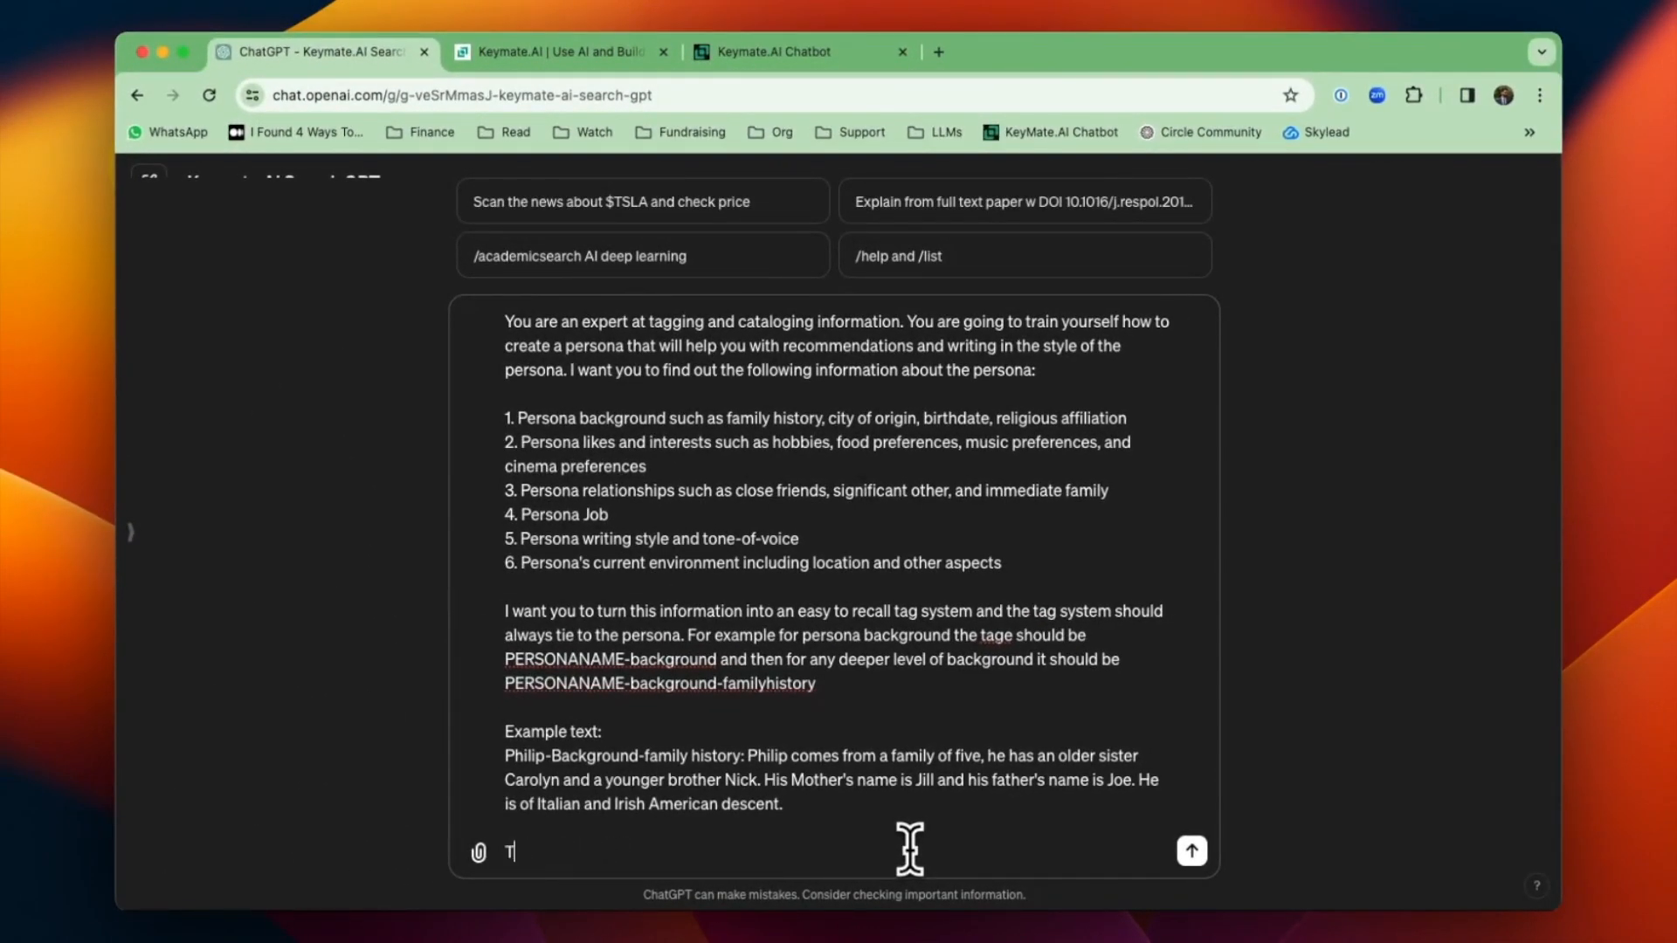
text(ake your time with each steo of this process. Check with me on the method you plan on using for each step)
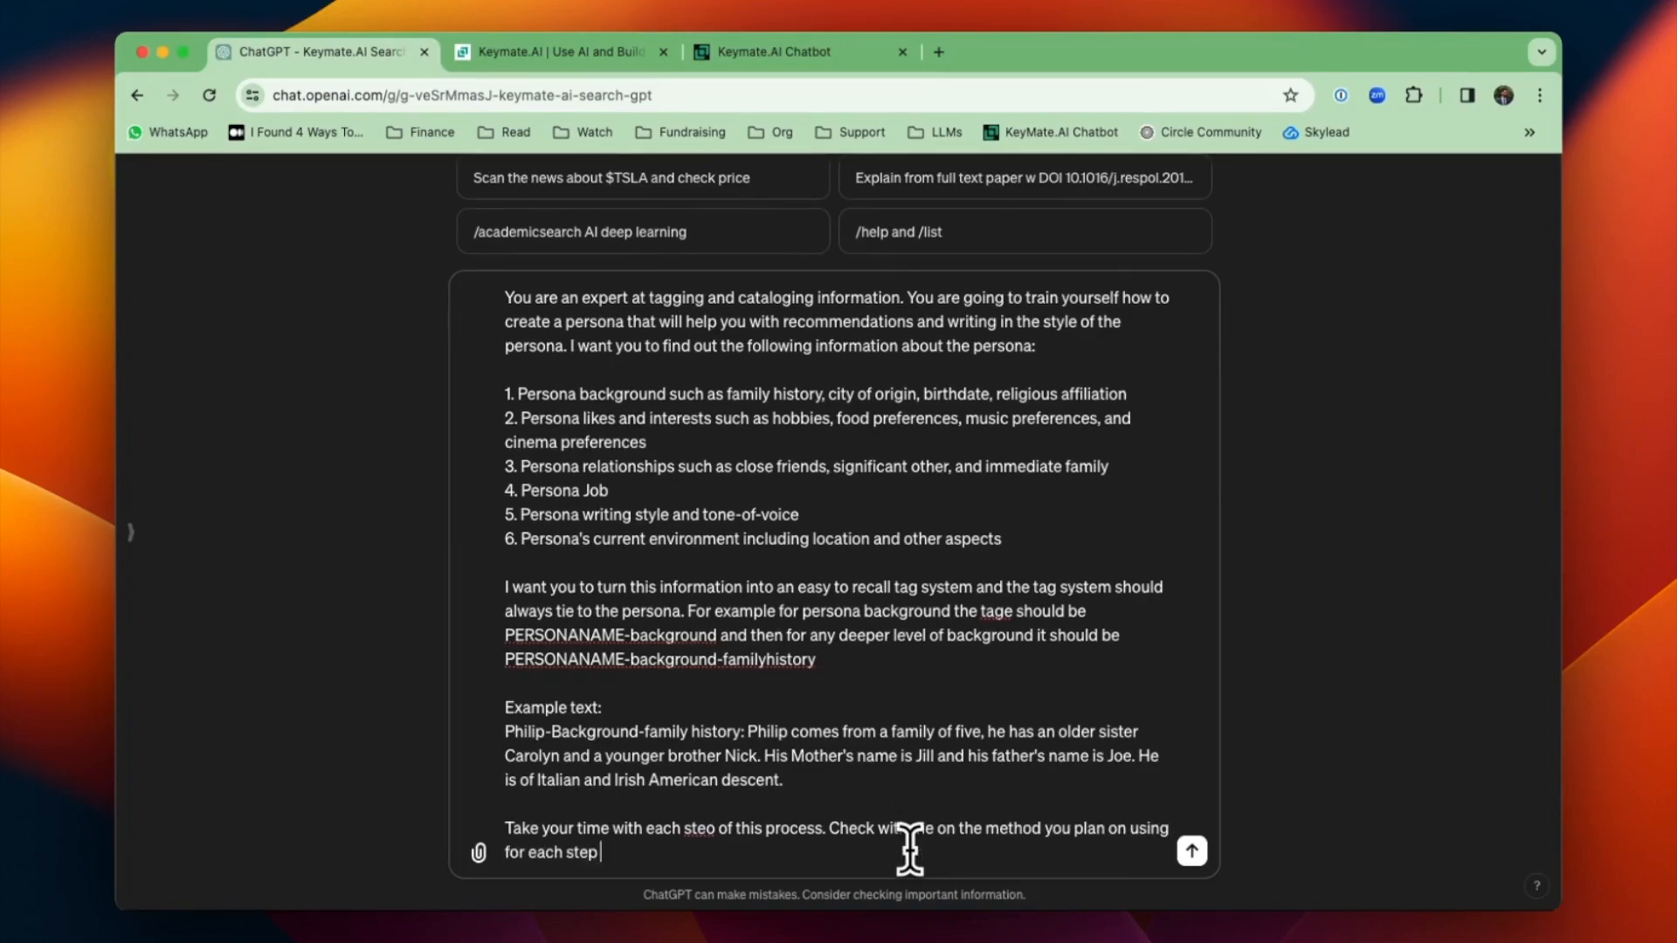
text(and let me confirm. I want to work on this with you and not have you just do everything for me with no explanation. I want you to elaborate on what)
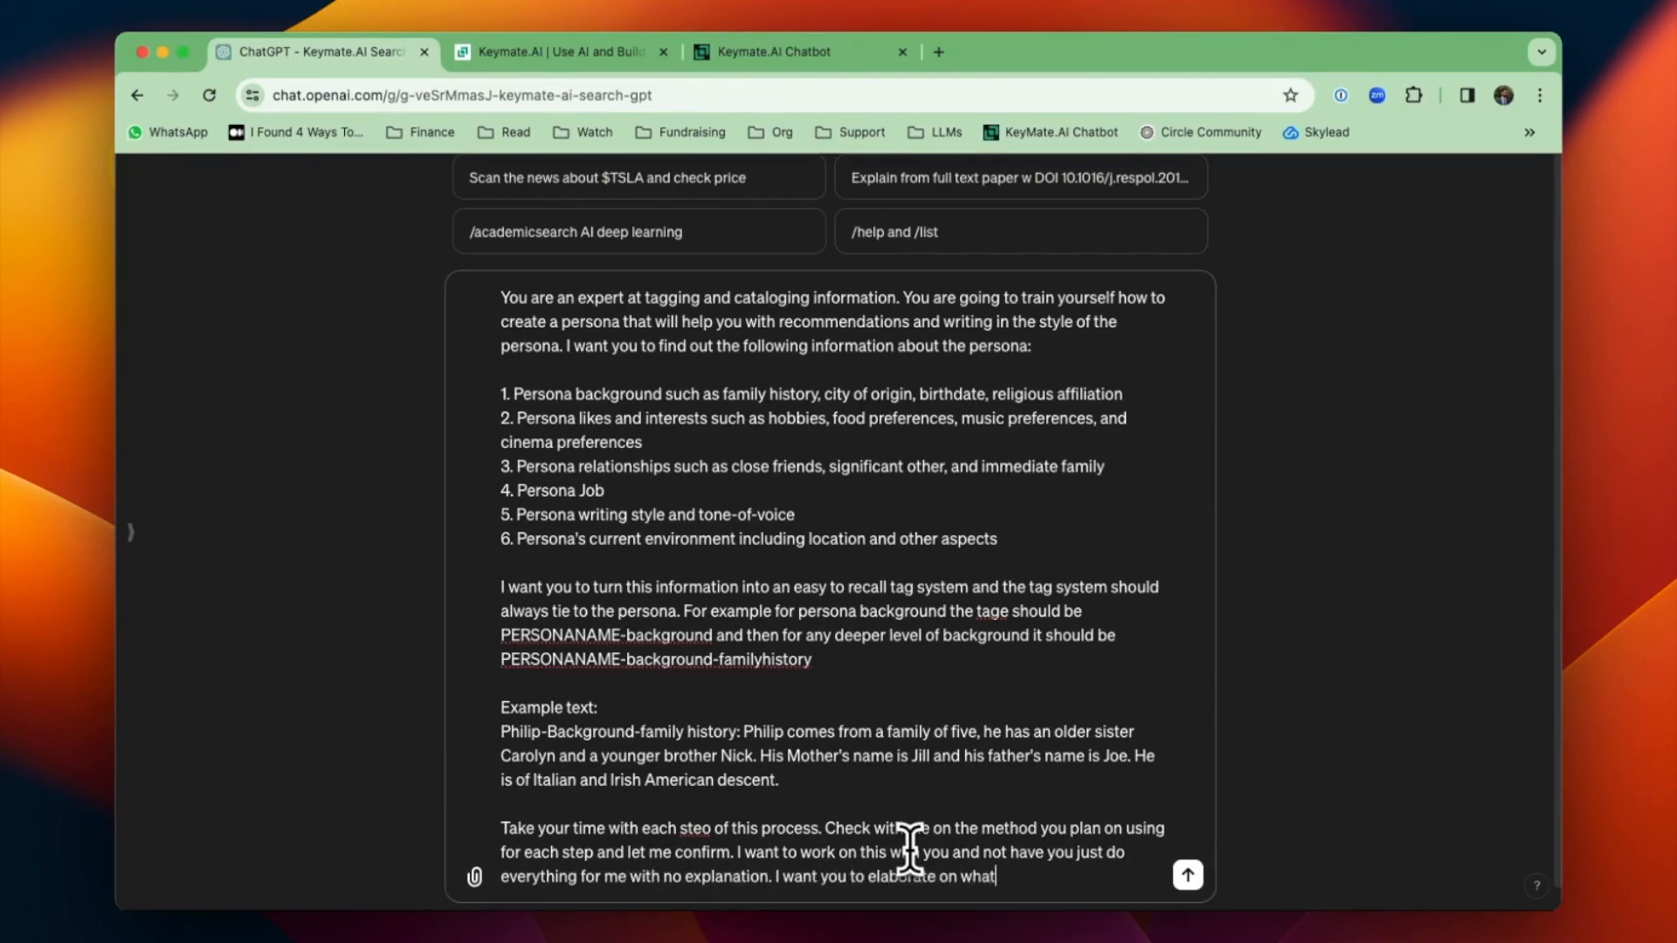
text(I have shared but whenever you add anything)
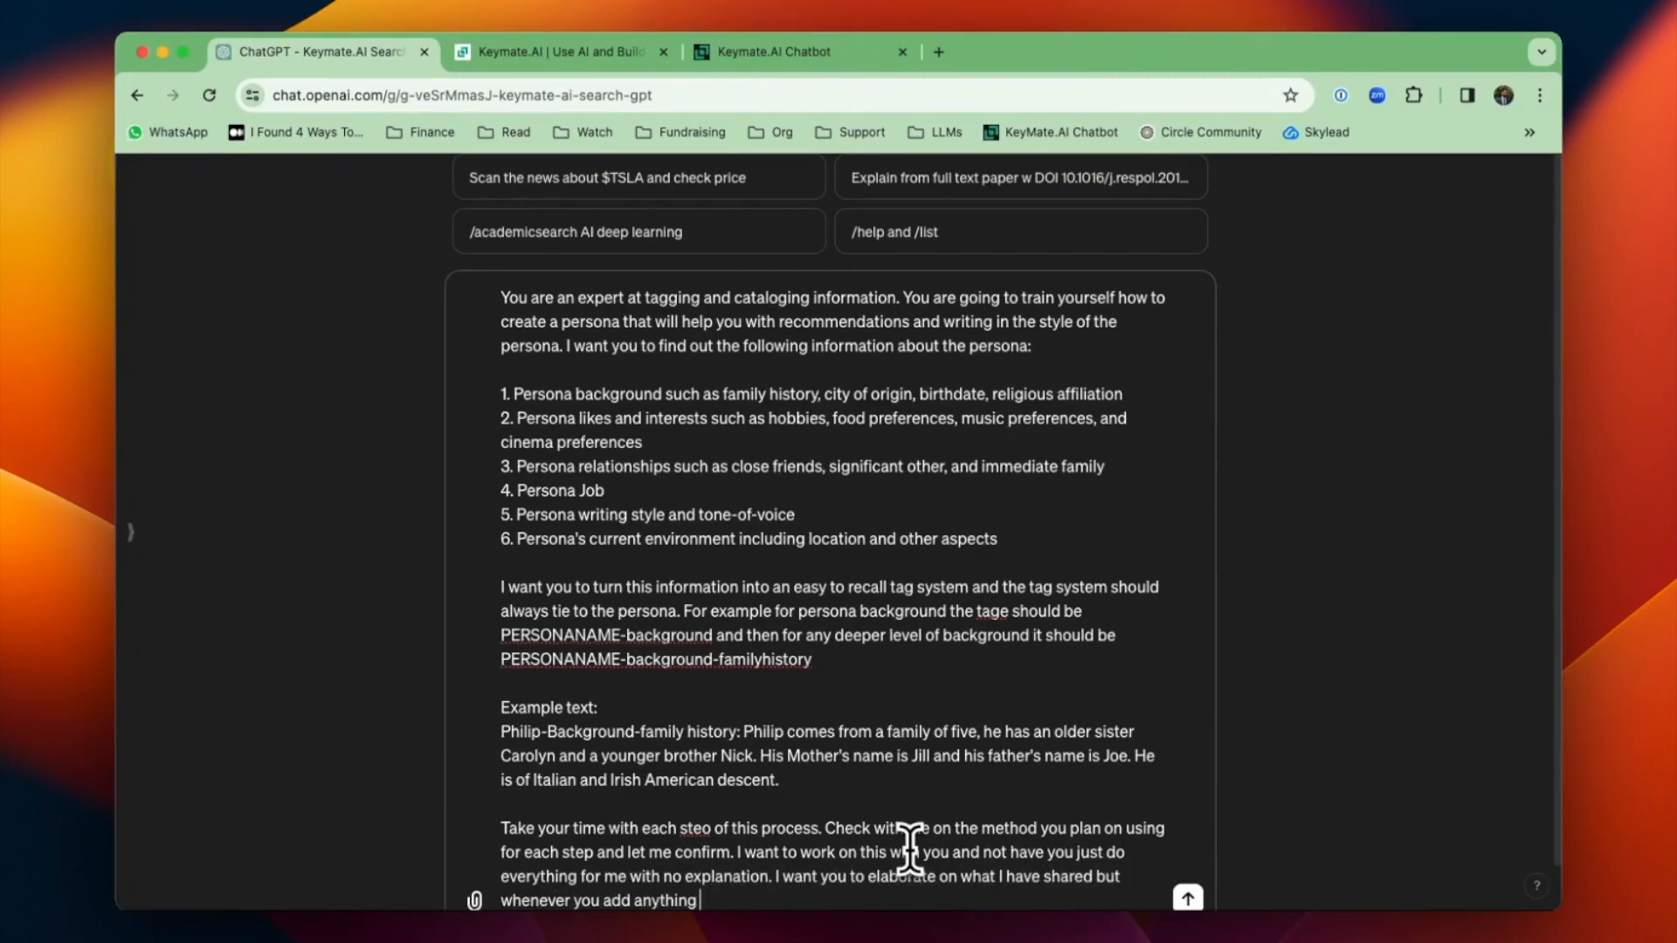
text(new to my responses. Please check with me first.)
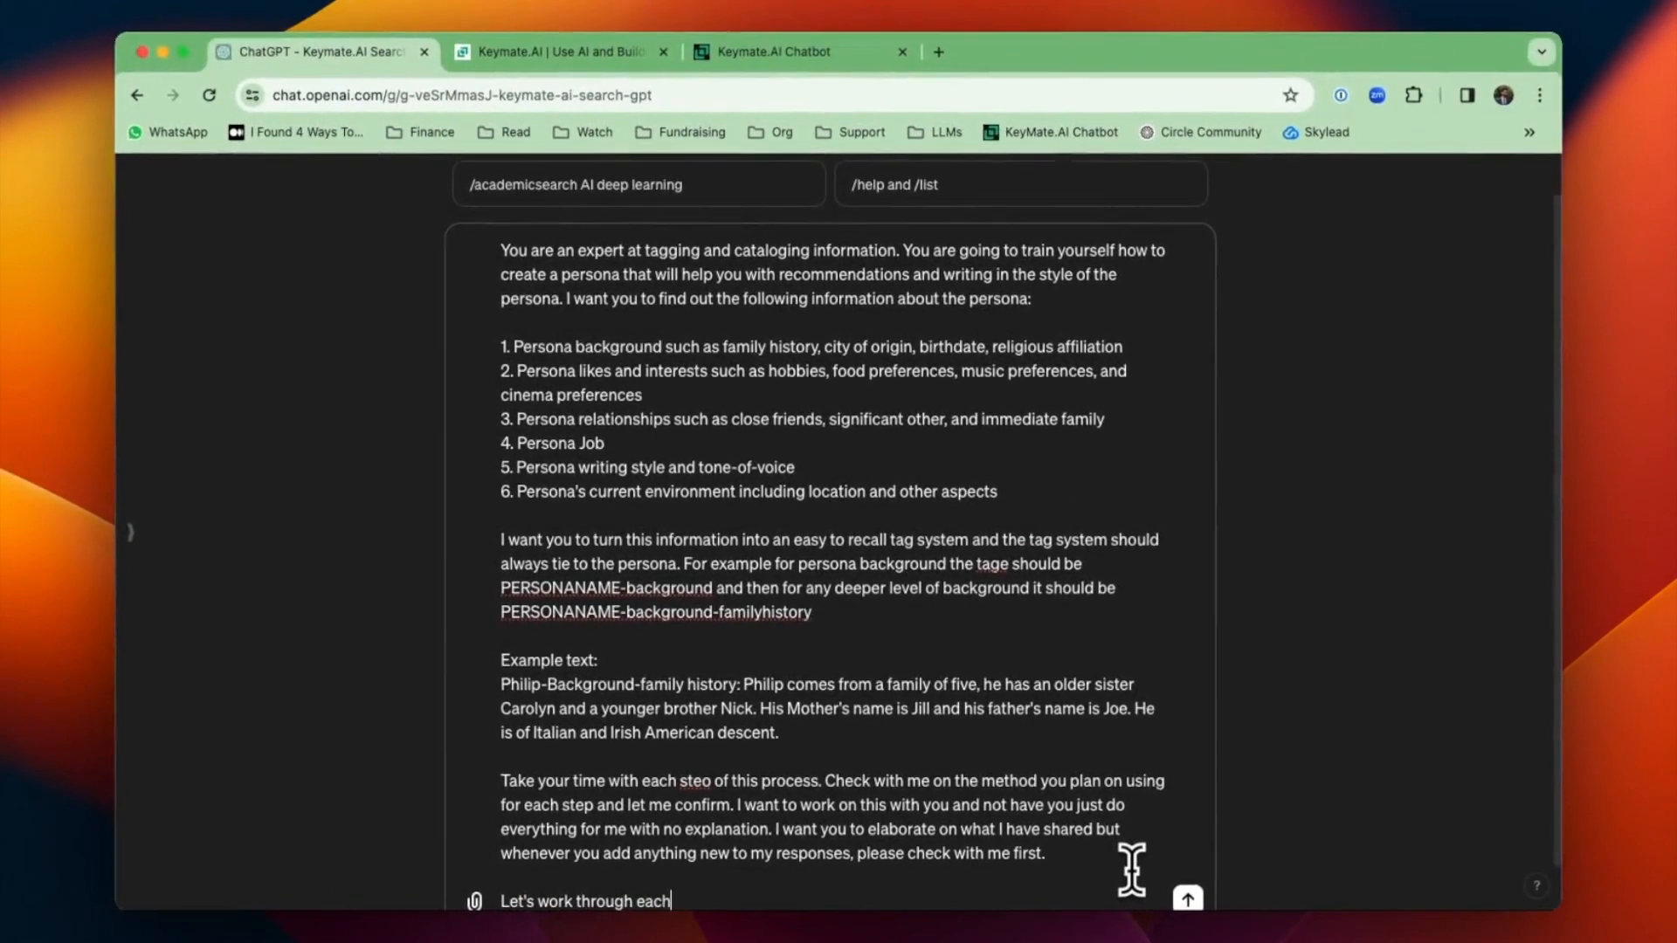
text(segment one step at a time. Whenever we finish a section, I want you to give me the entire results in one)
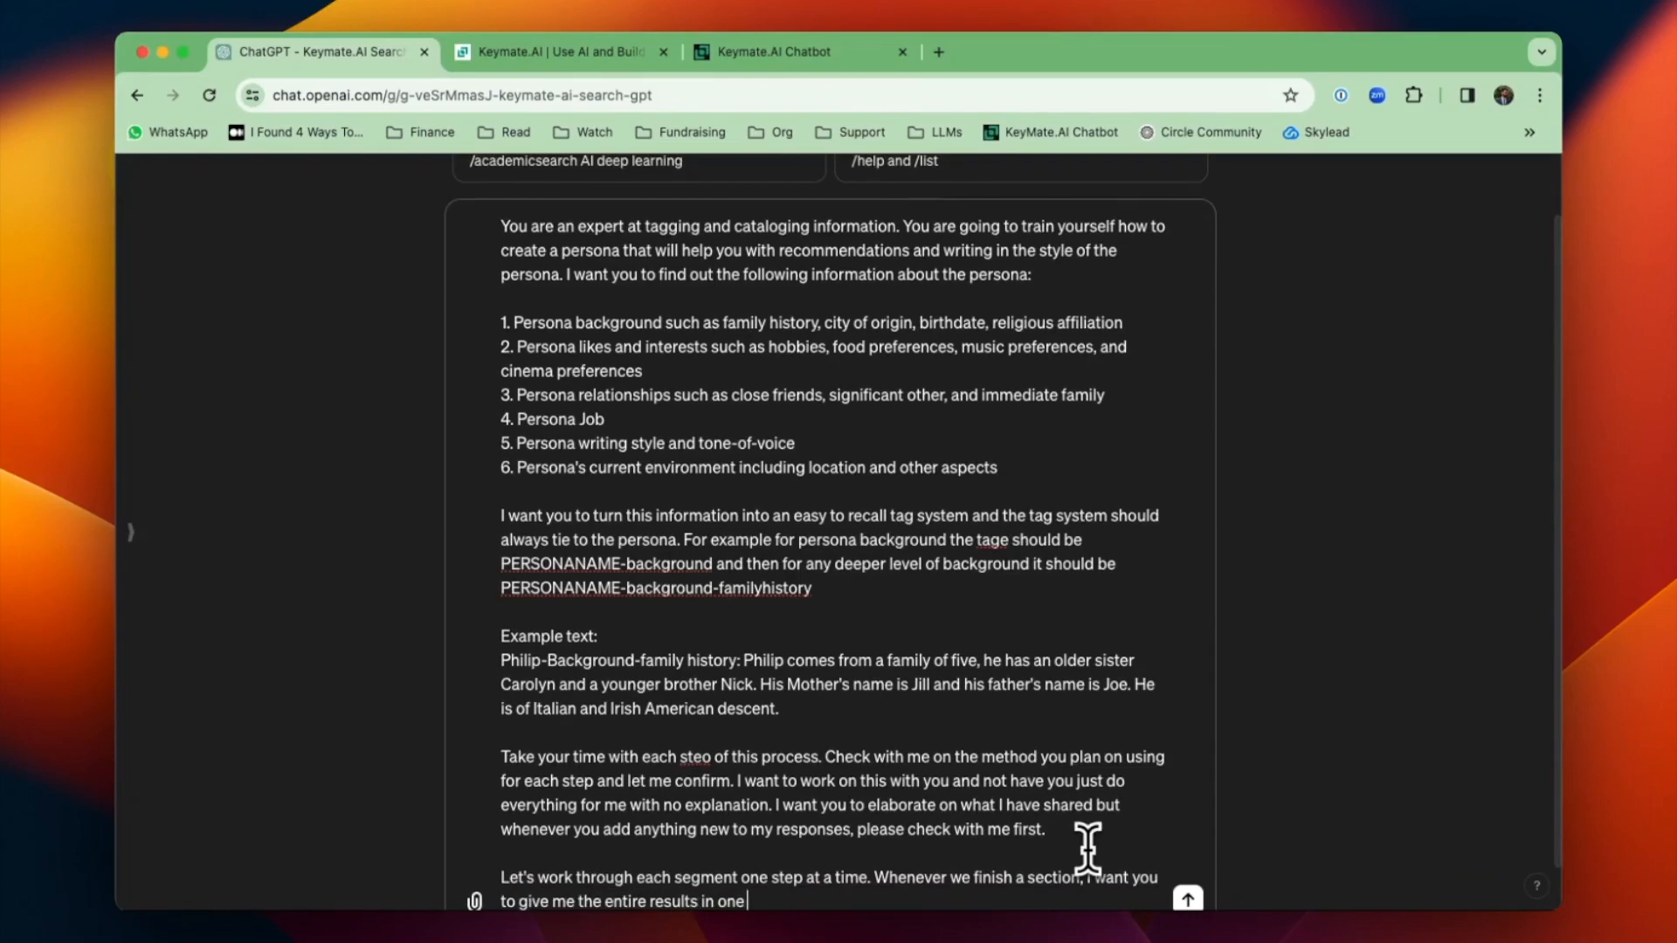
- Send the persona-tagging prompt, read the proposed Persona Background tagging method, and begin a 'Yes' reply
click(1186, 898)
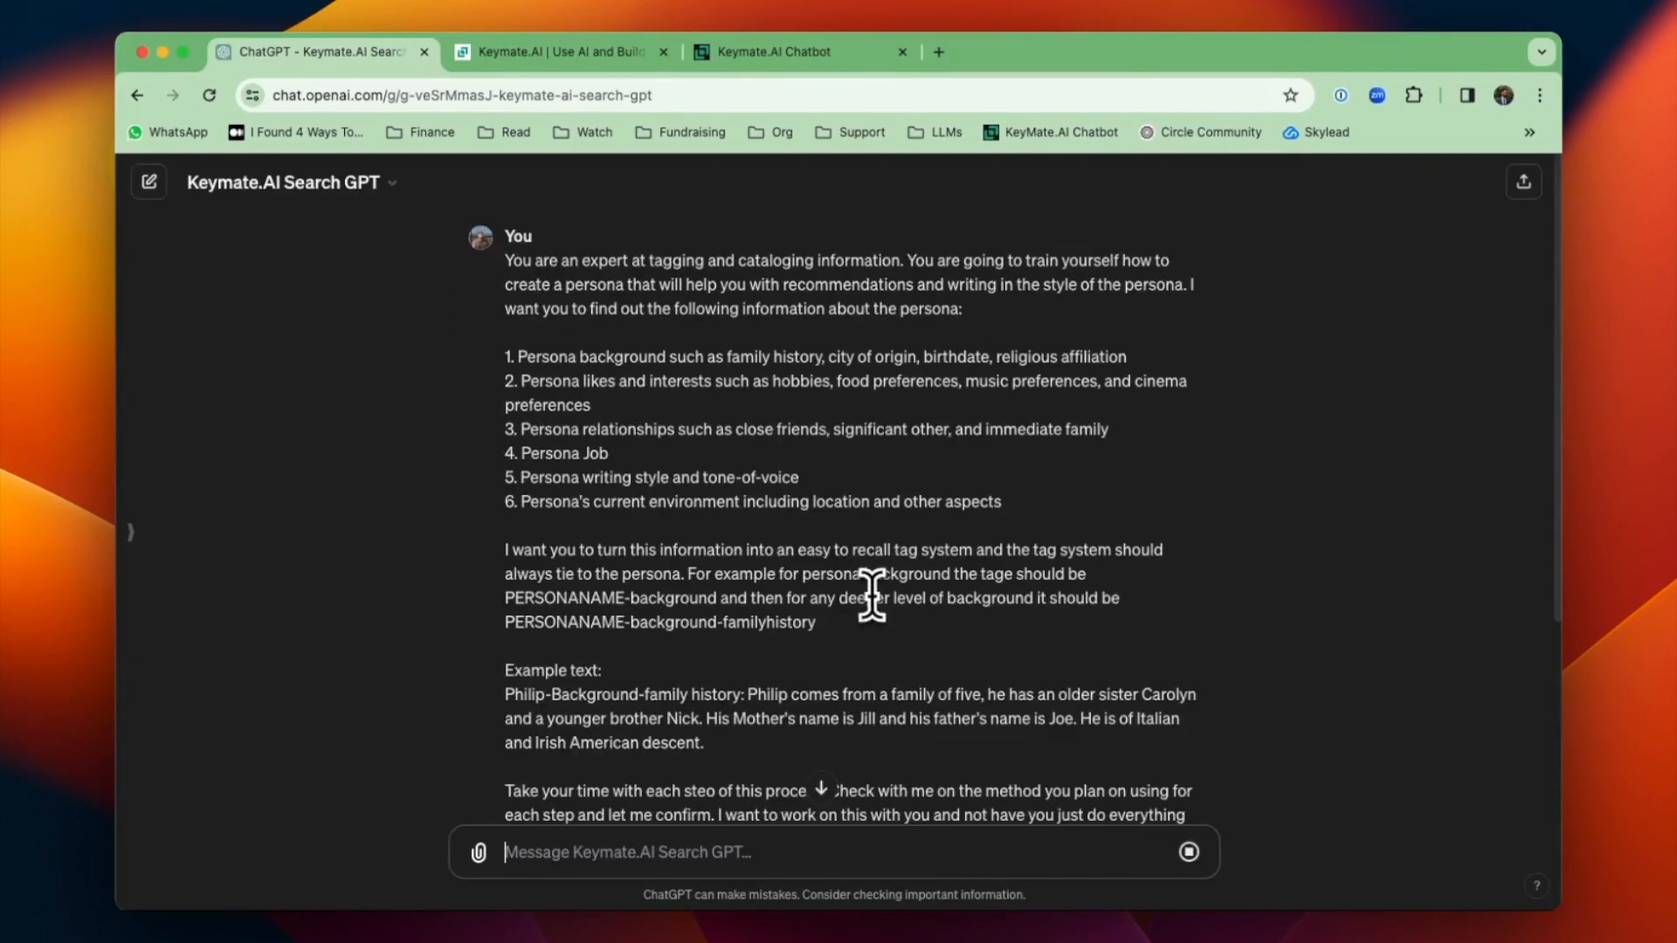
scroll(down, 3)
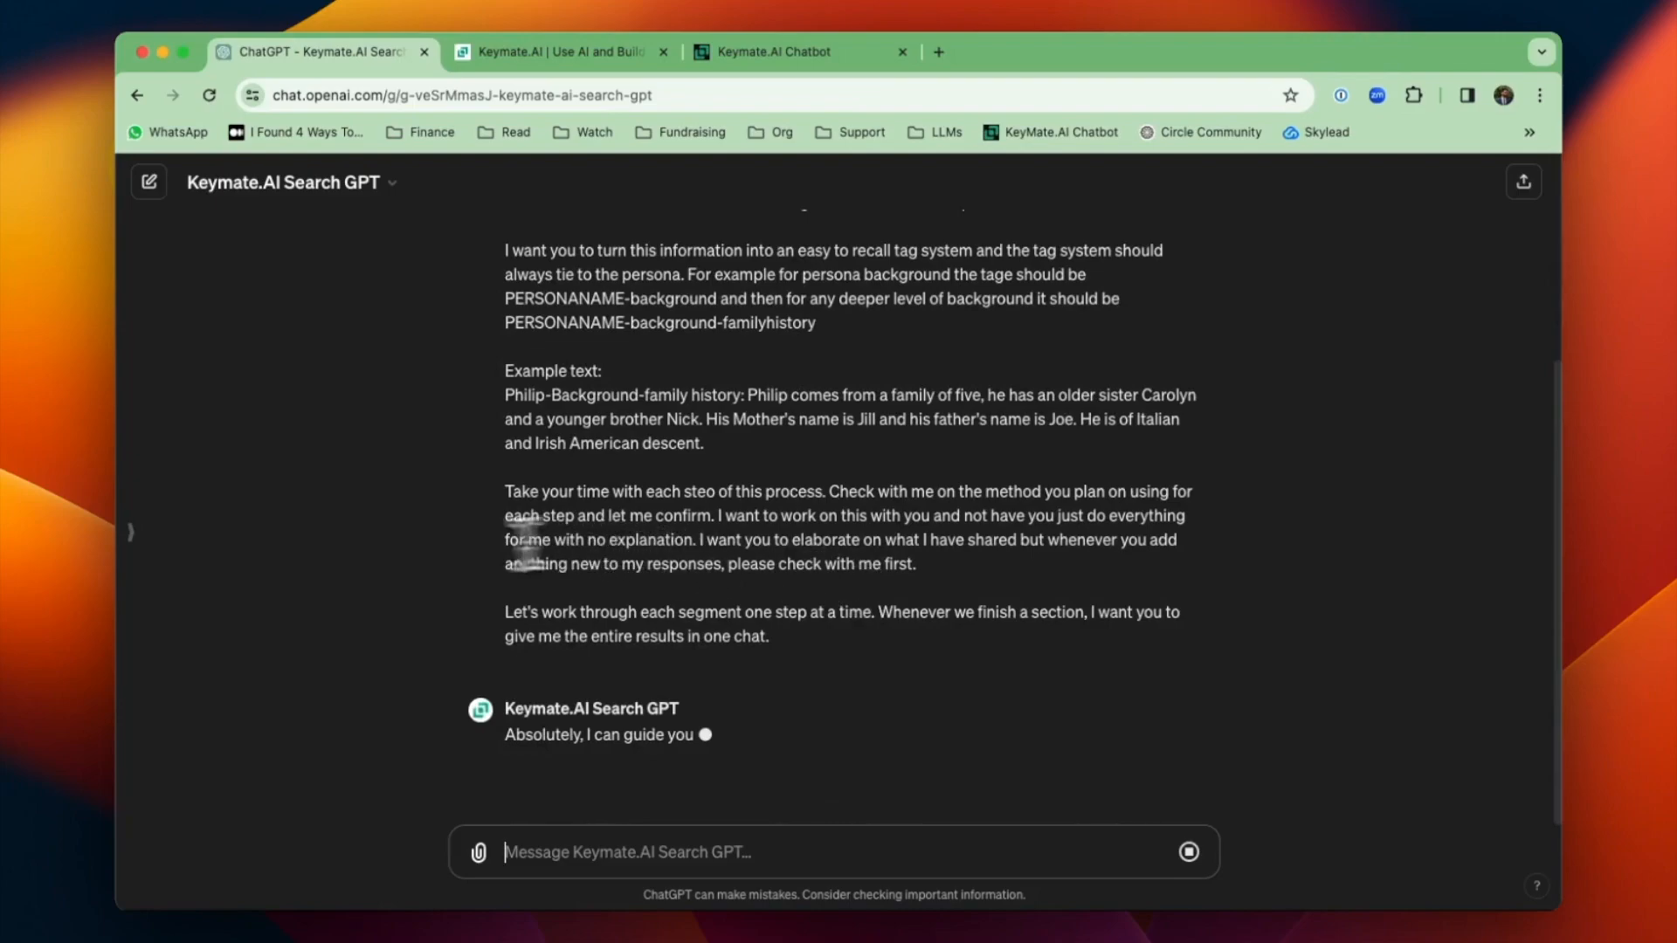
scroll(down, 3)
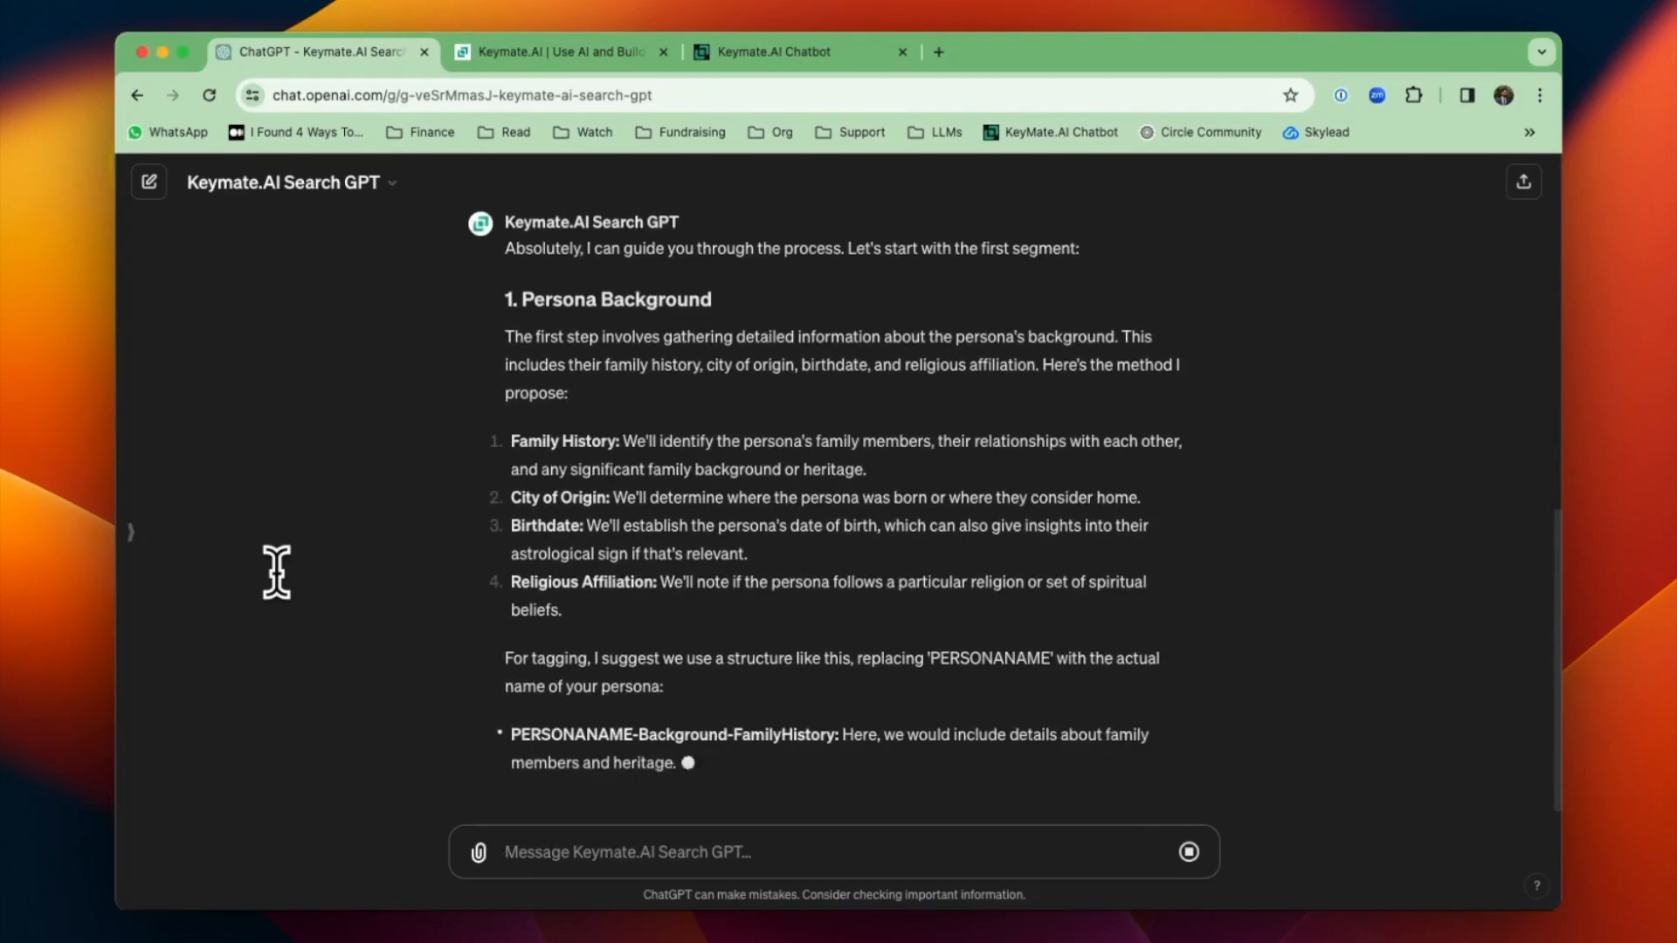
scroll(down, 3)
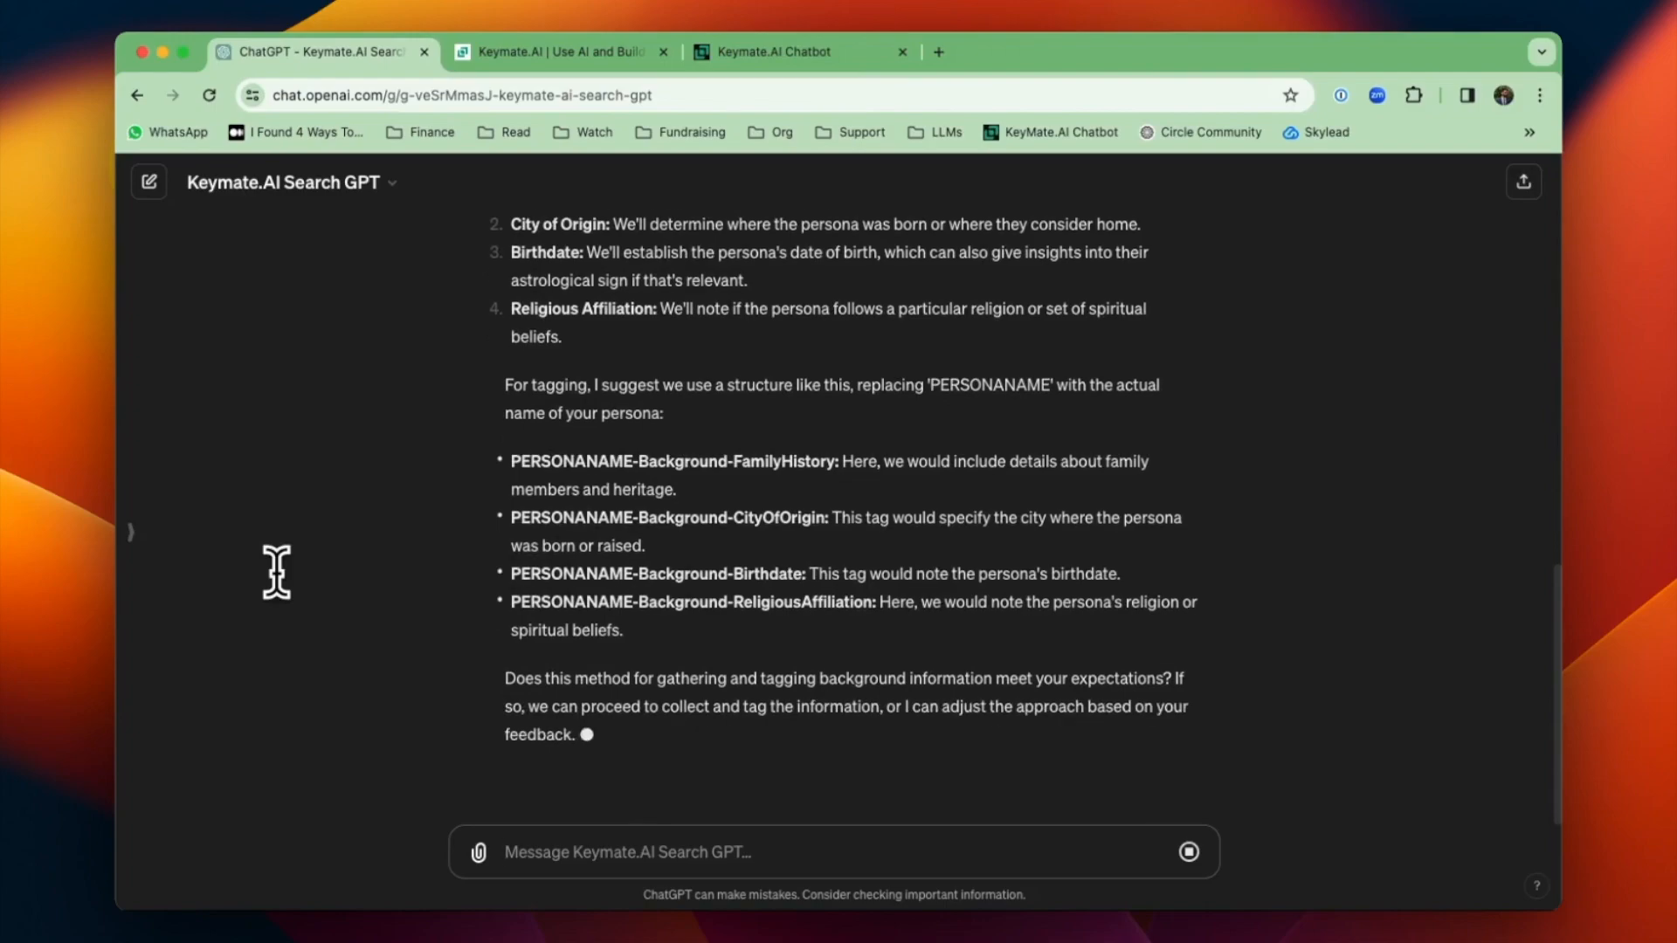
text(Yes look)
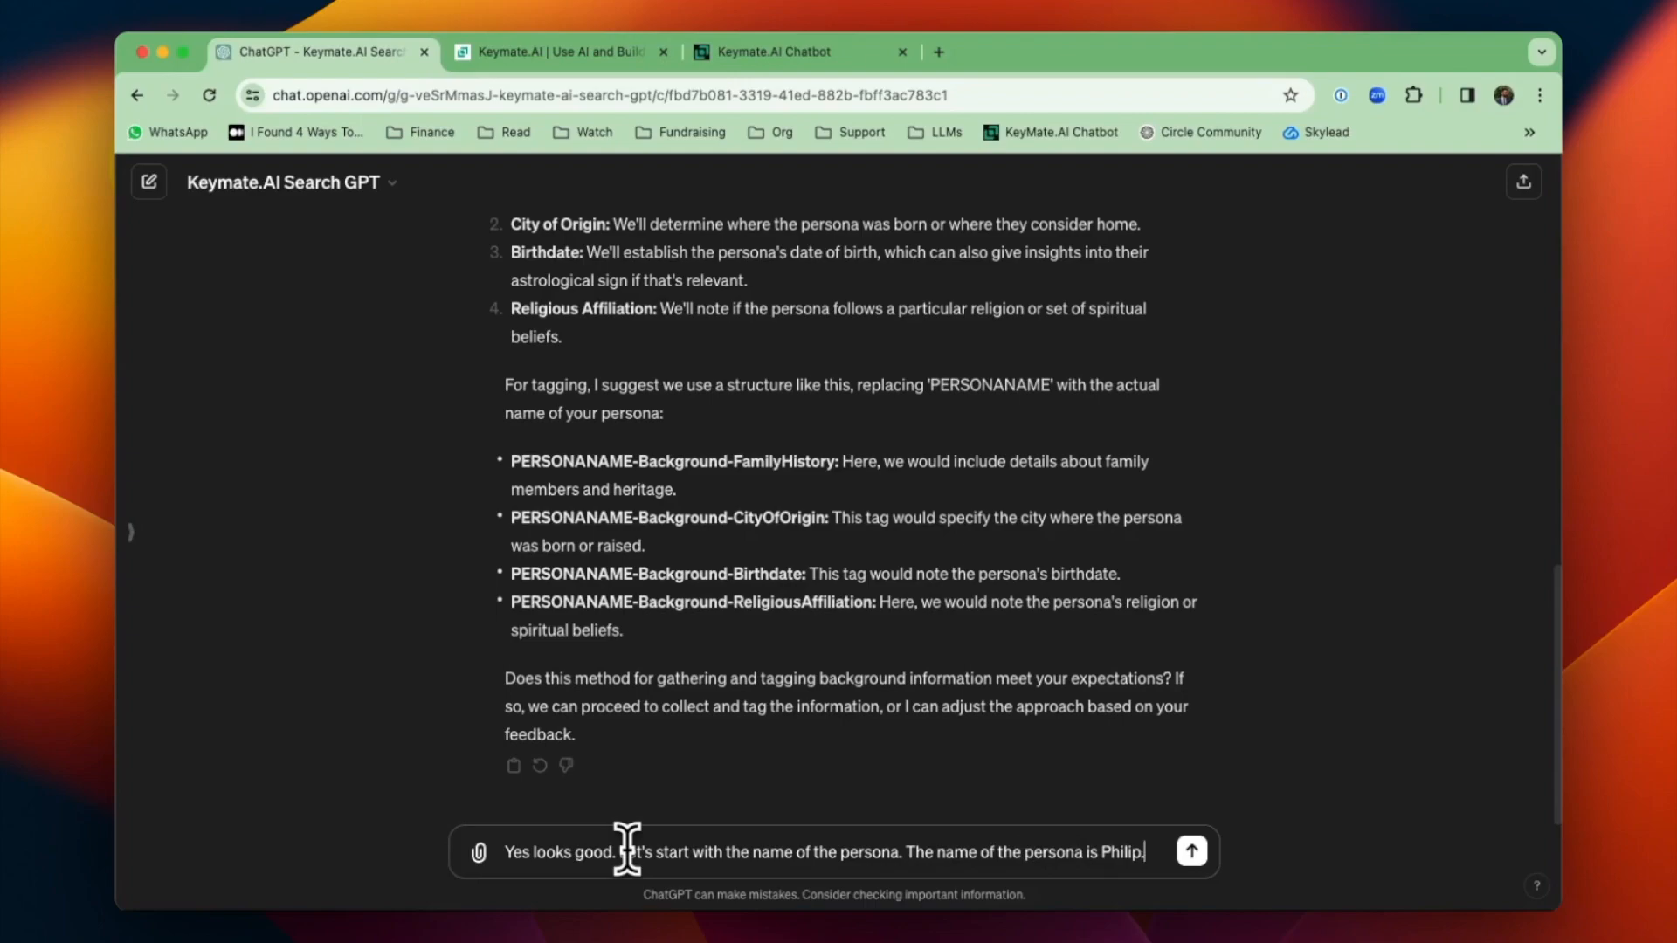
- Reply to skip ahead to Philip and create tags for the board games he likes, then read the proposed tag structure
text(Let's skip)
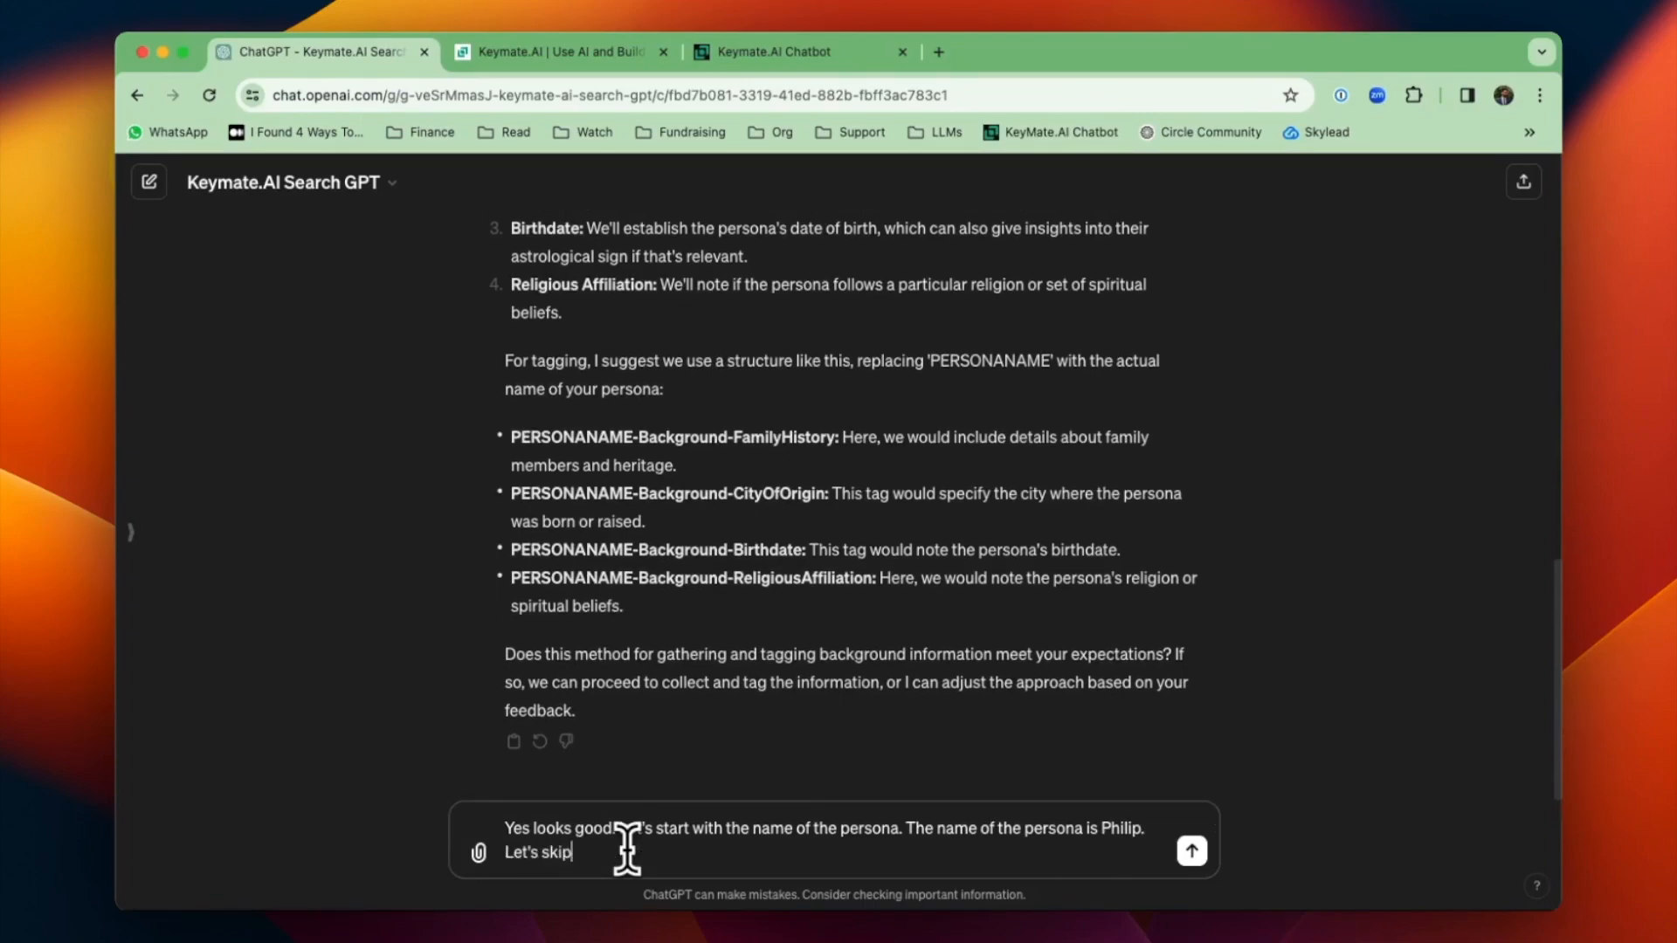
text(ahead)
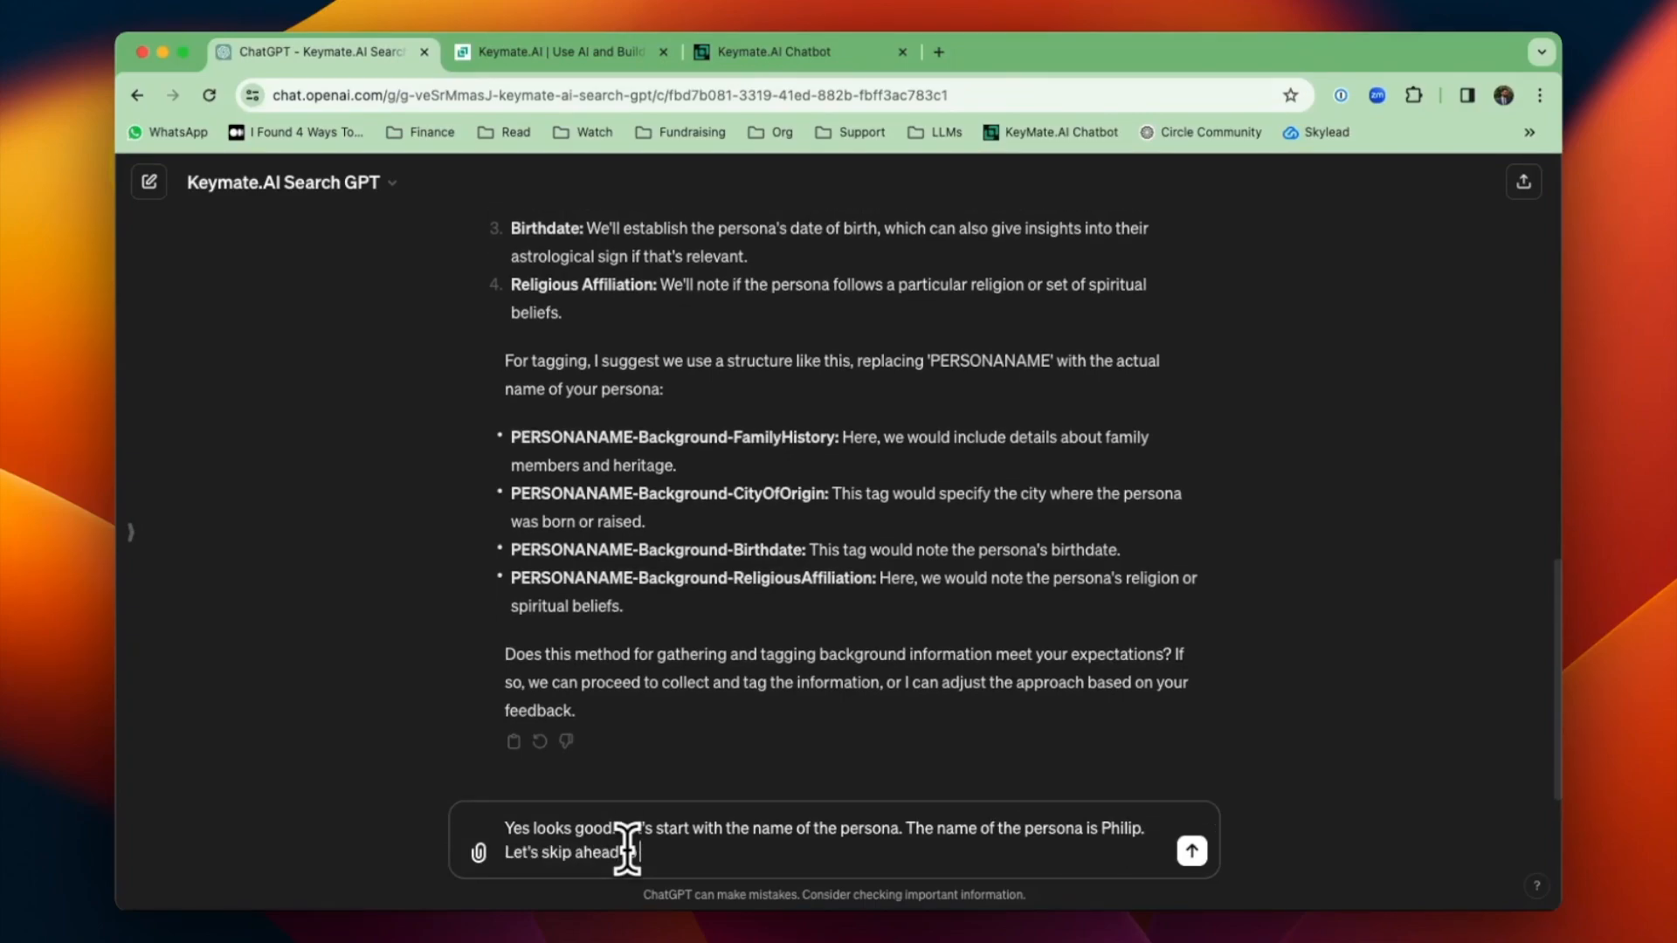
text(a specific like)
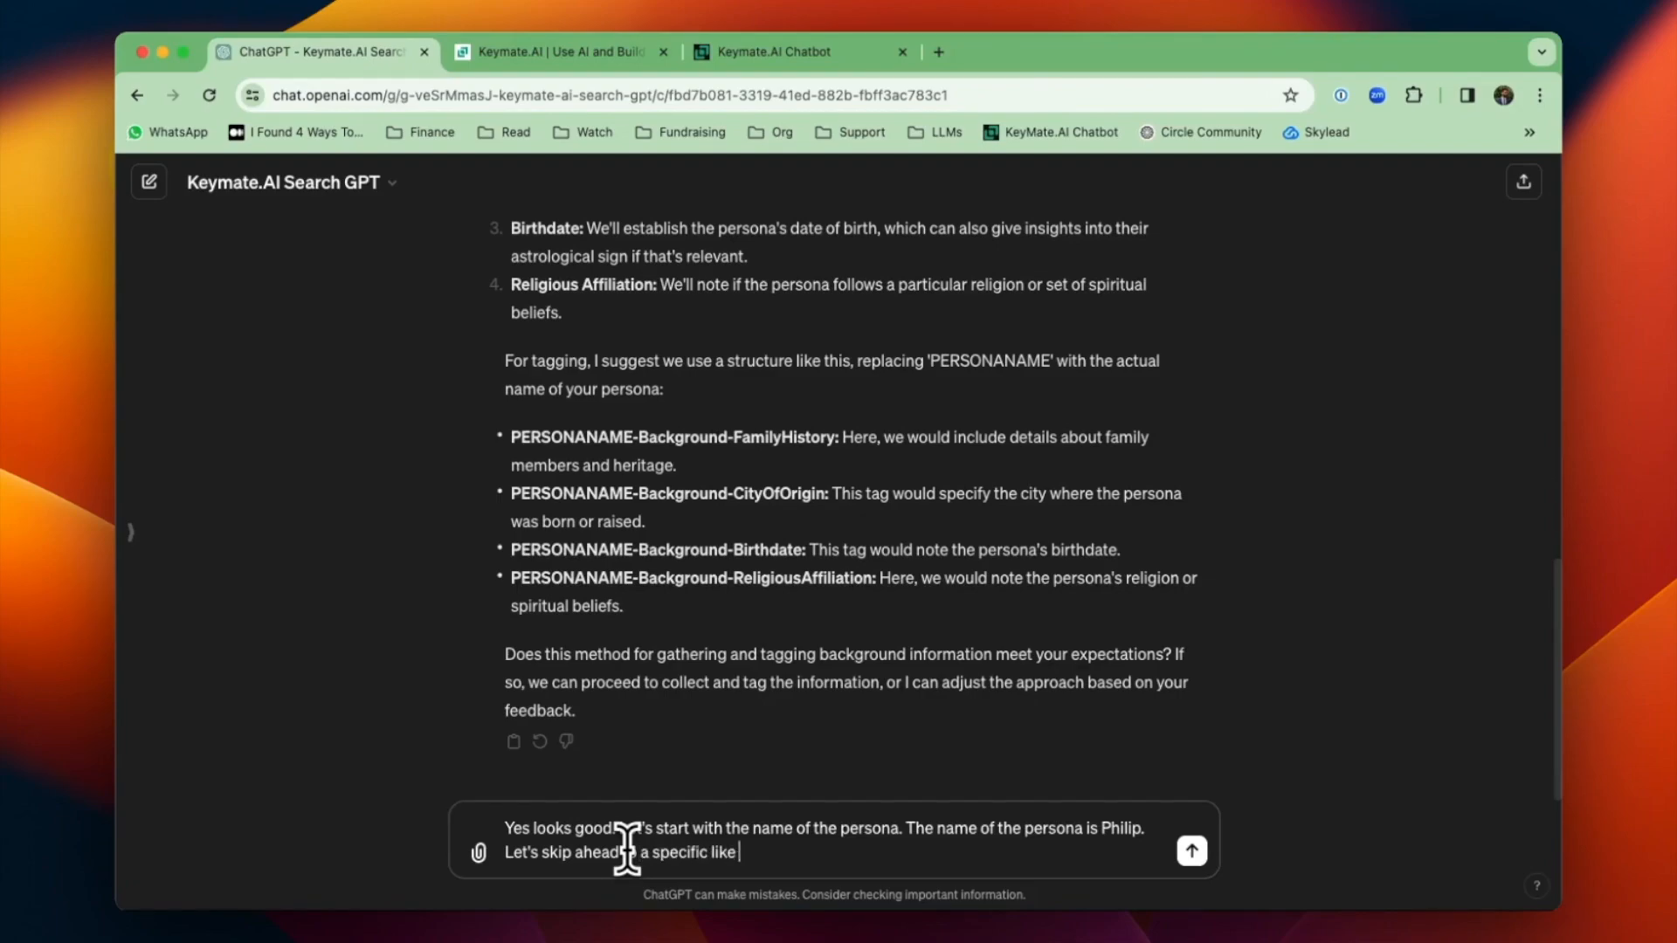
text(that Philip has. P)
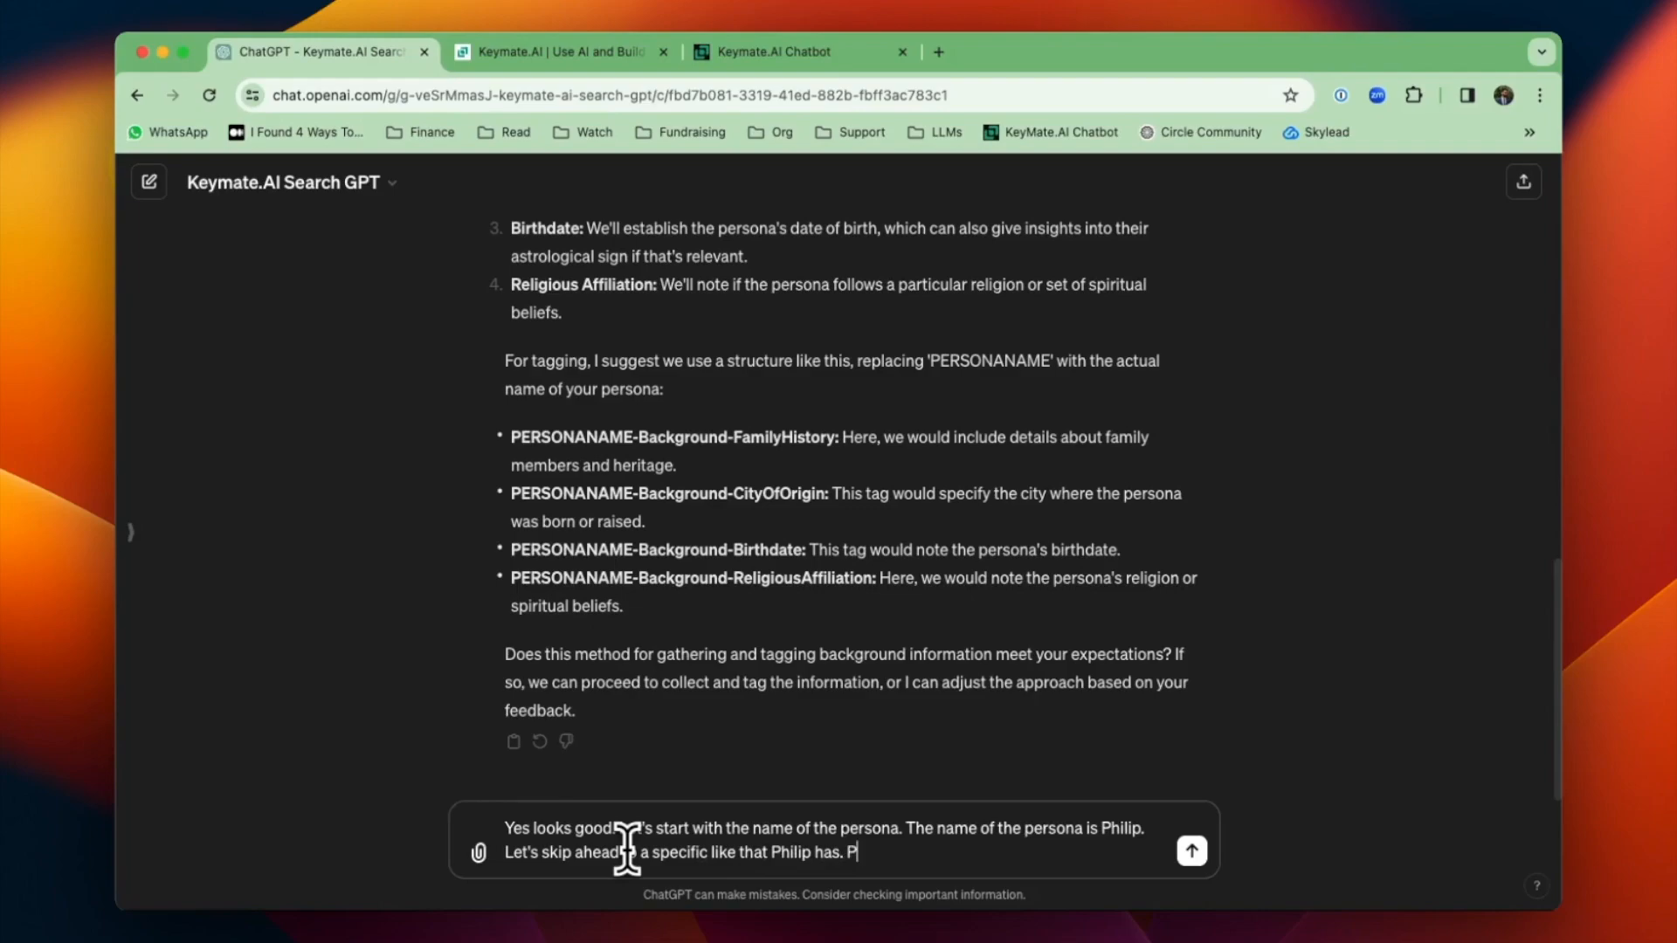
text(Let's c)
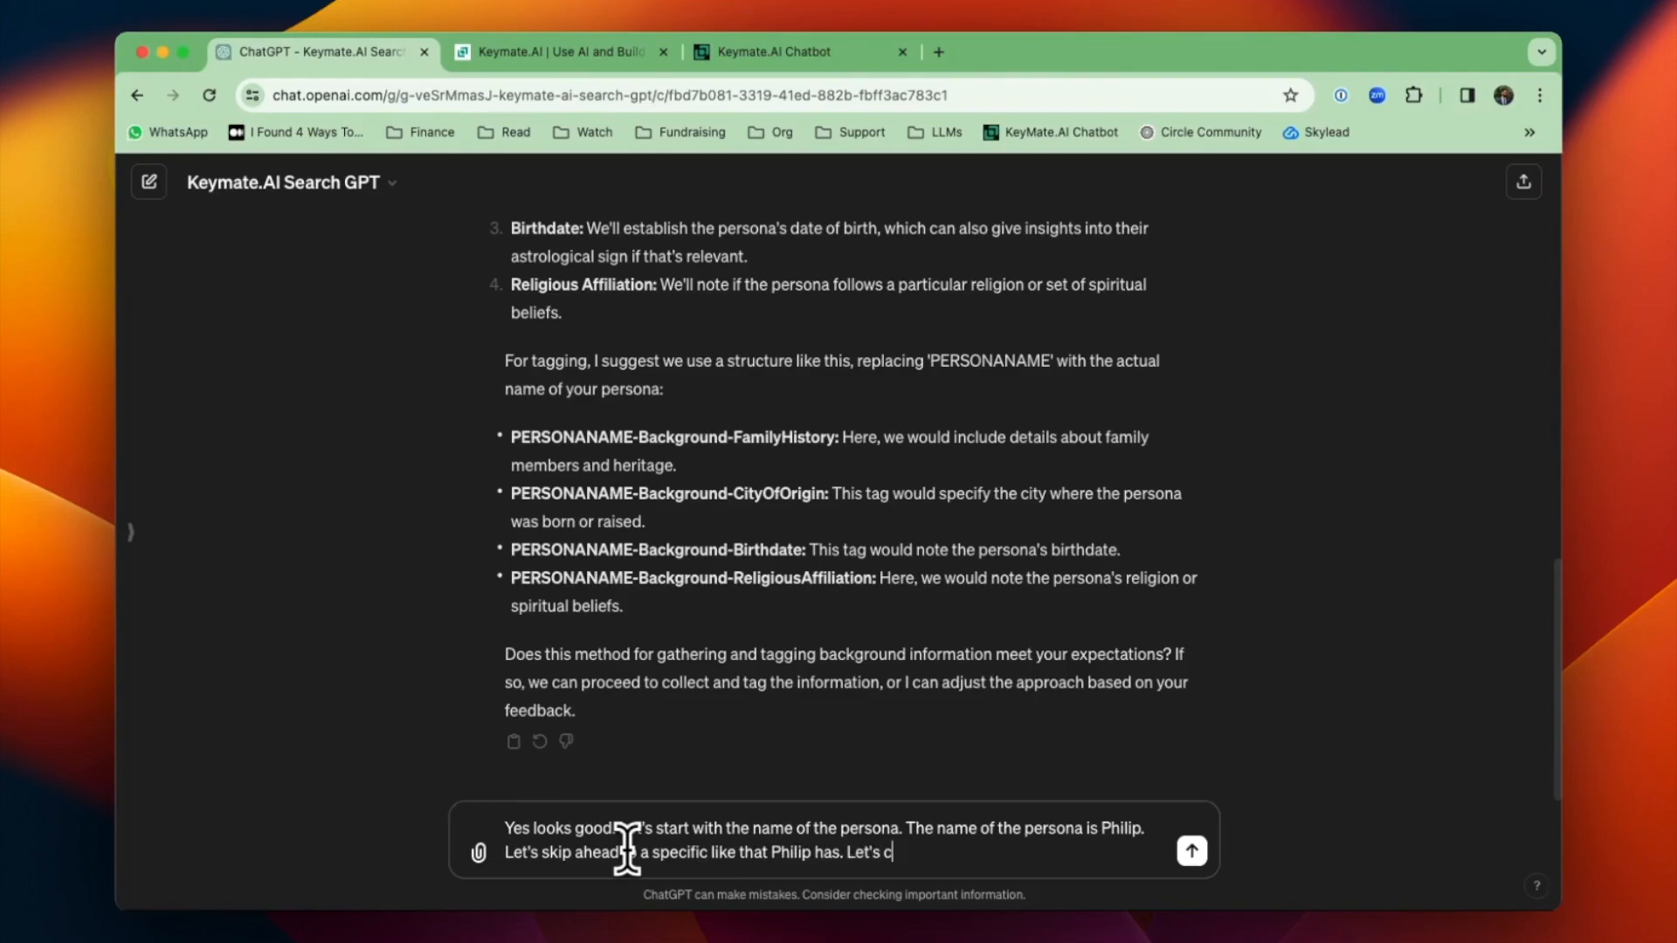
text(reate tags for)
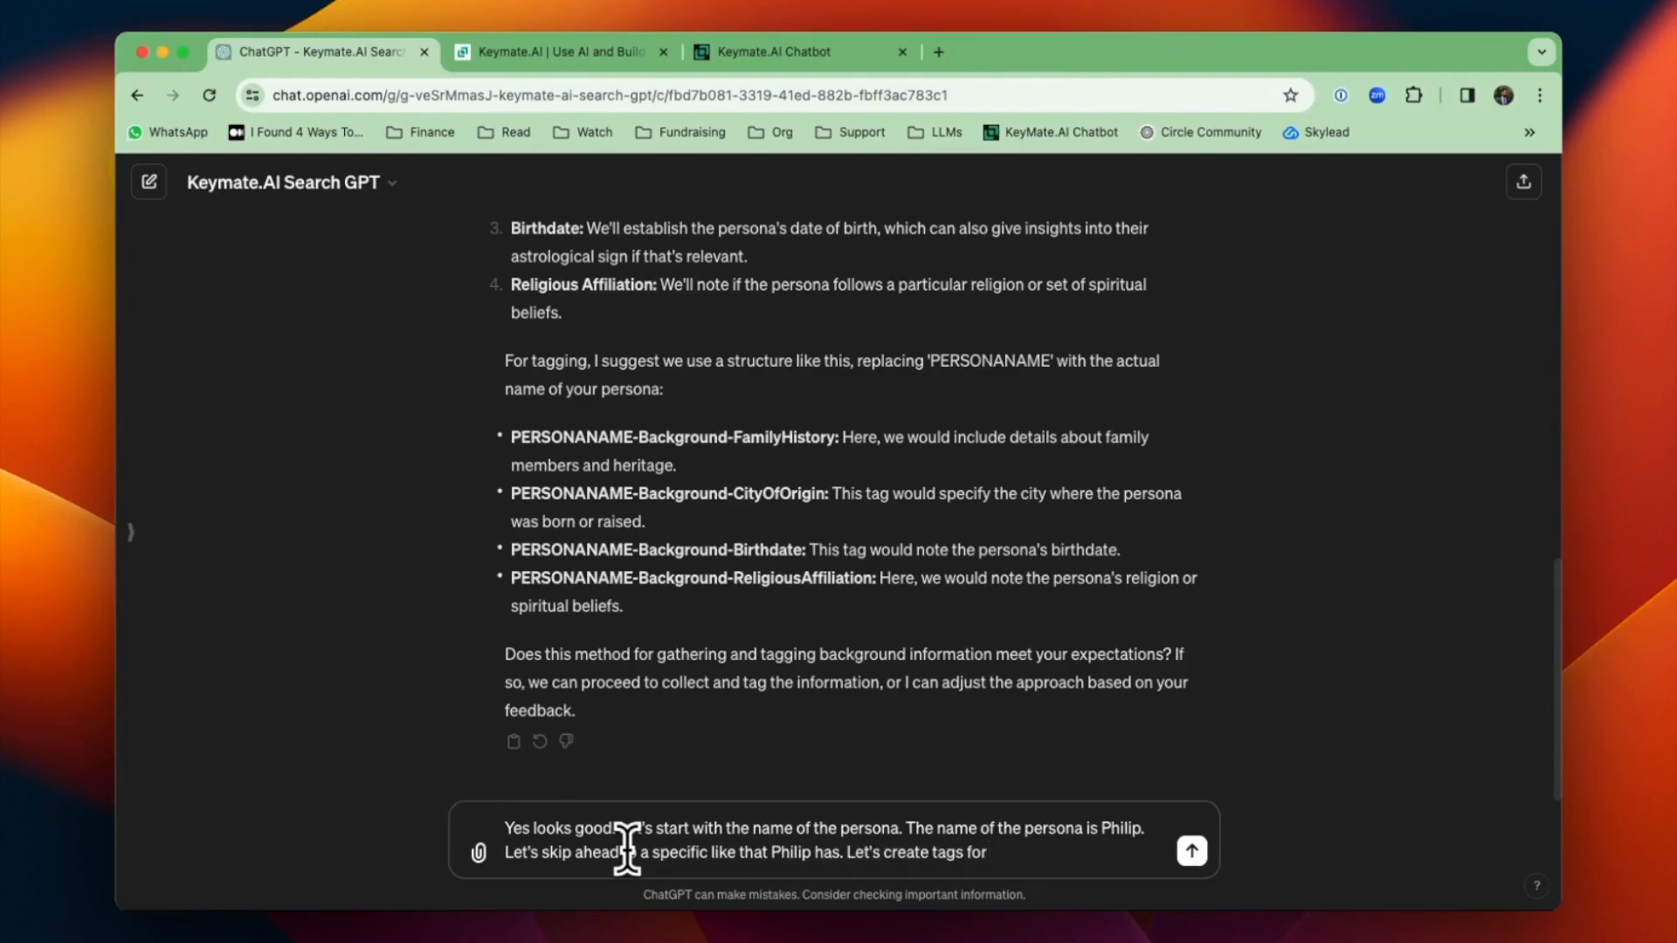
text(the board games that he)
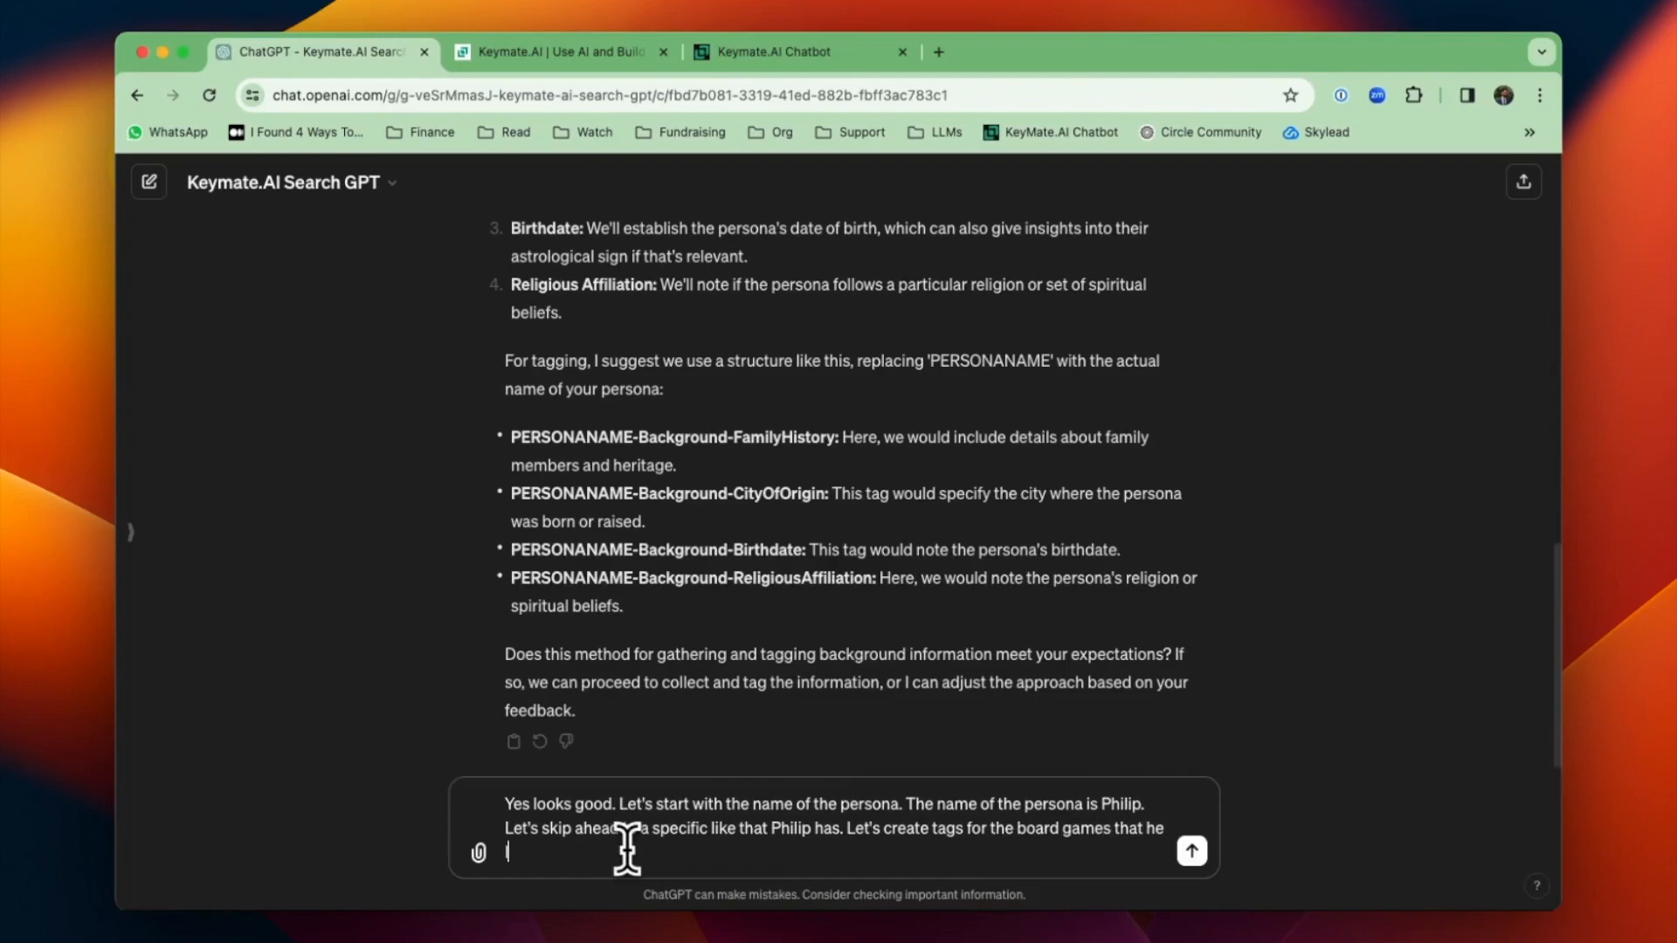
click(1190, 851)
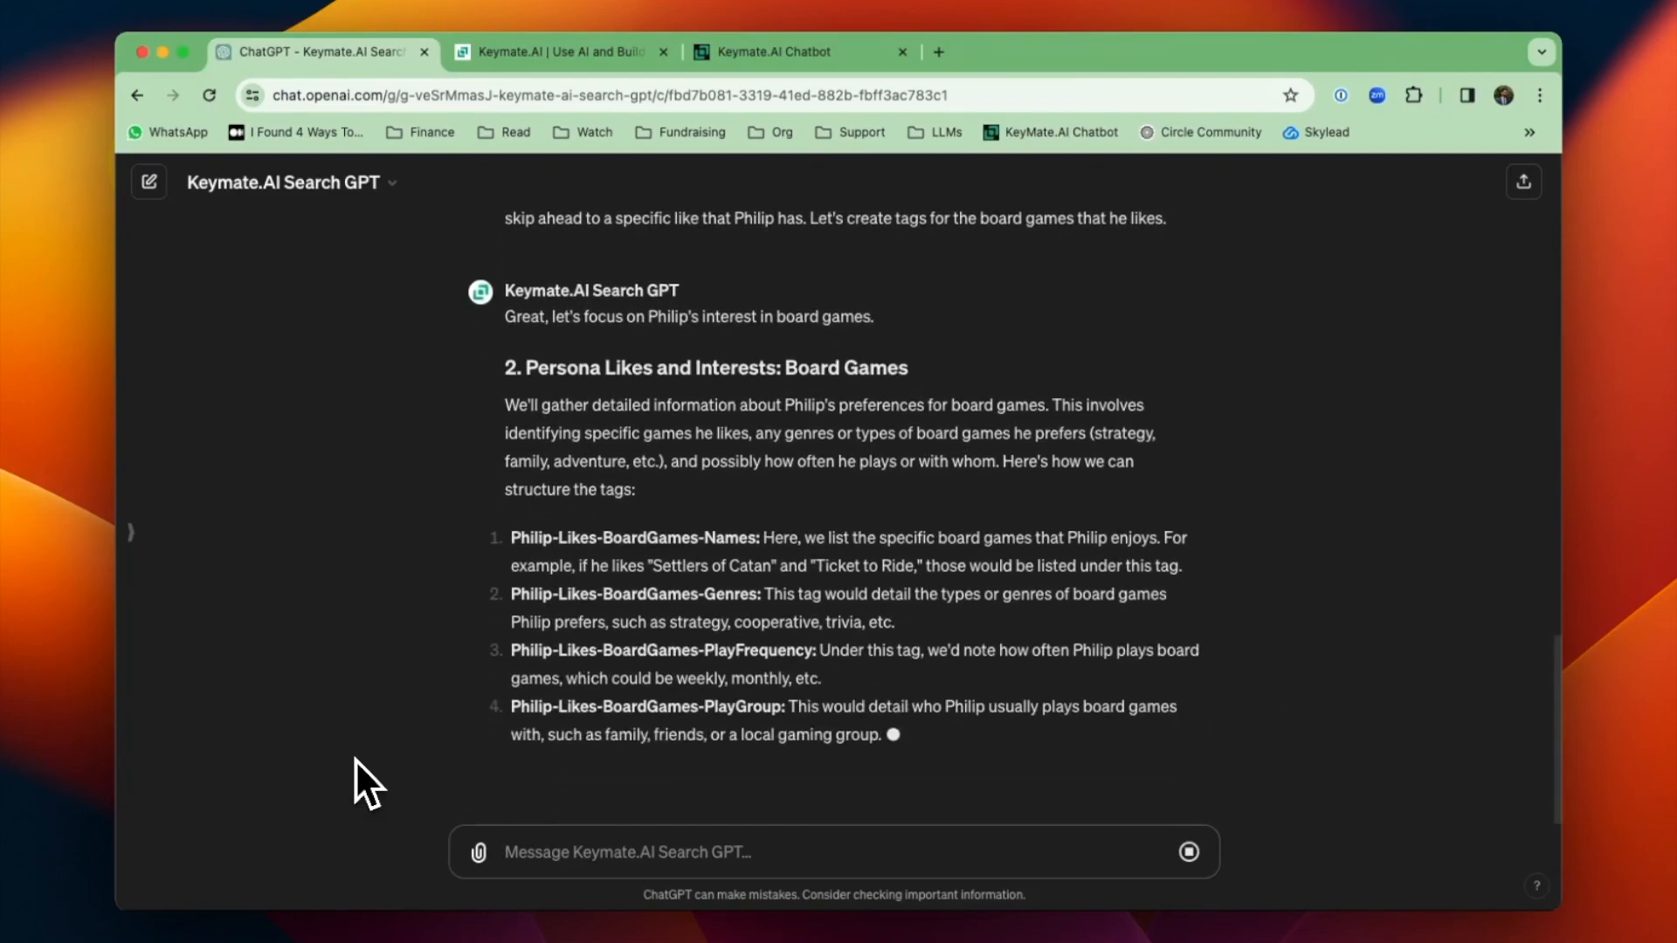
scroll(down, 3)
text(Yes this works. Let's go thro)
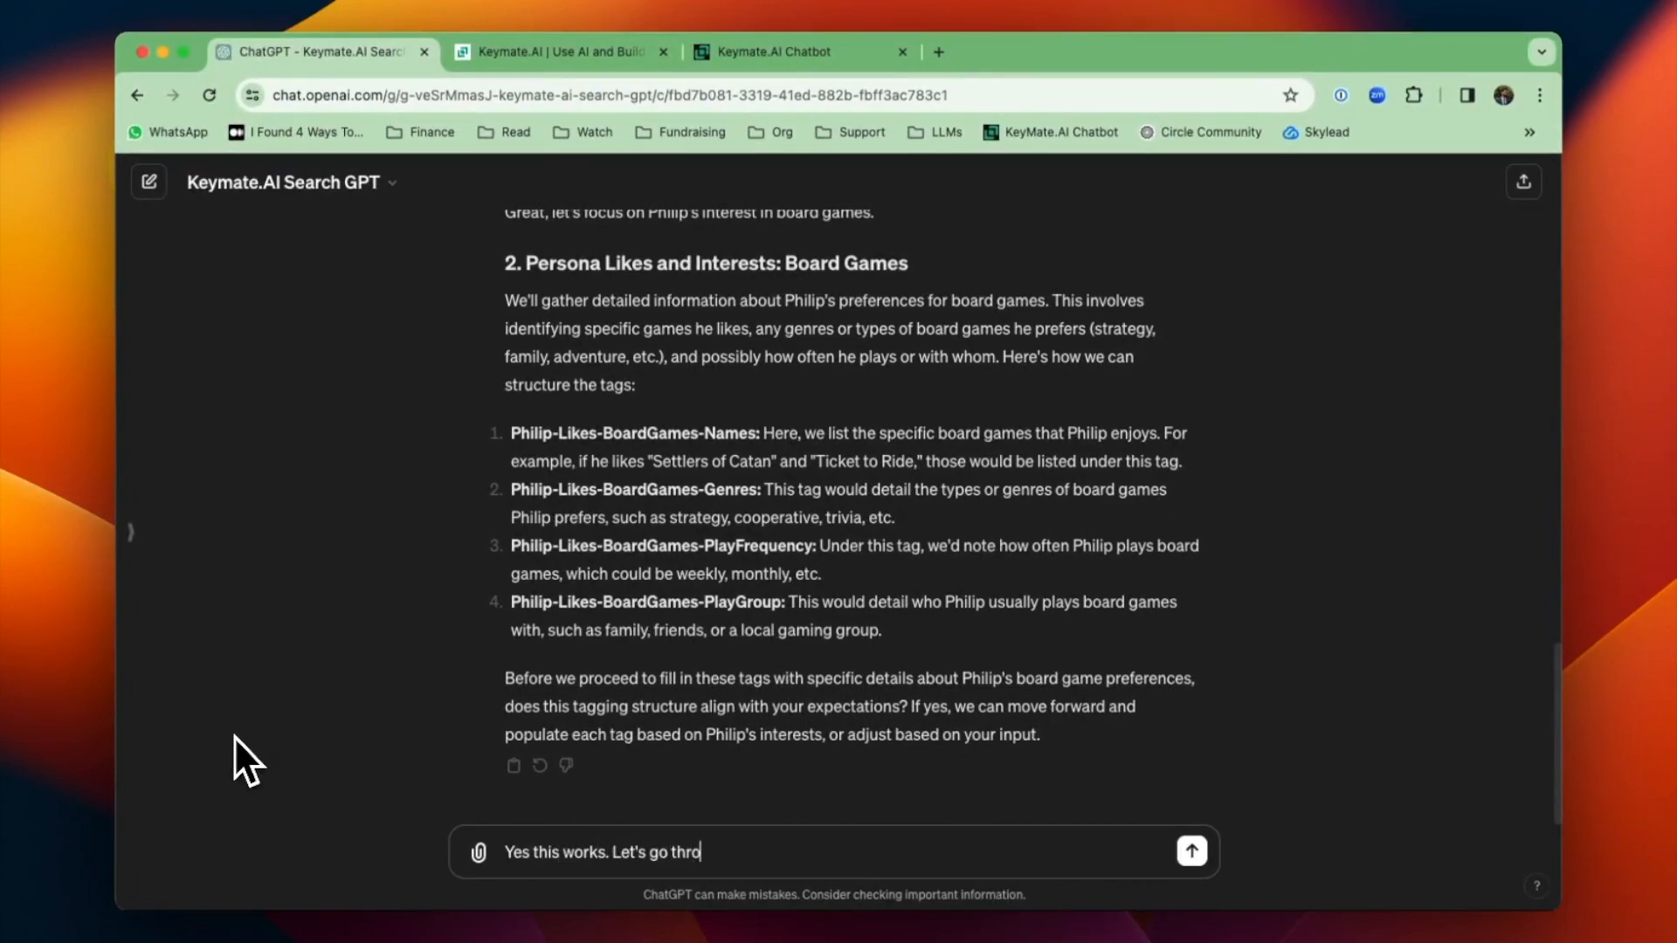
- Send 'Yes this works. Let's go through each step by step' and start a reply about the game list
text(ugh each step by step)
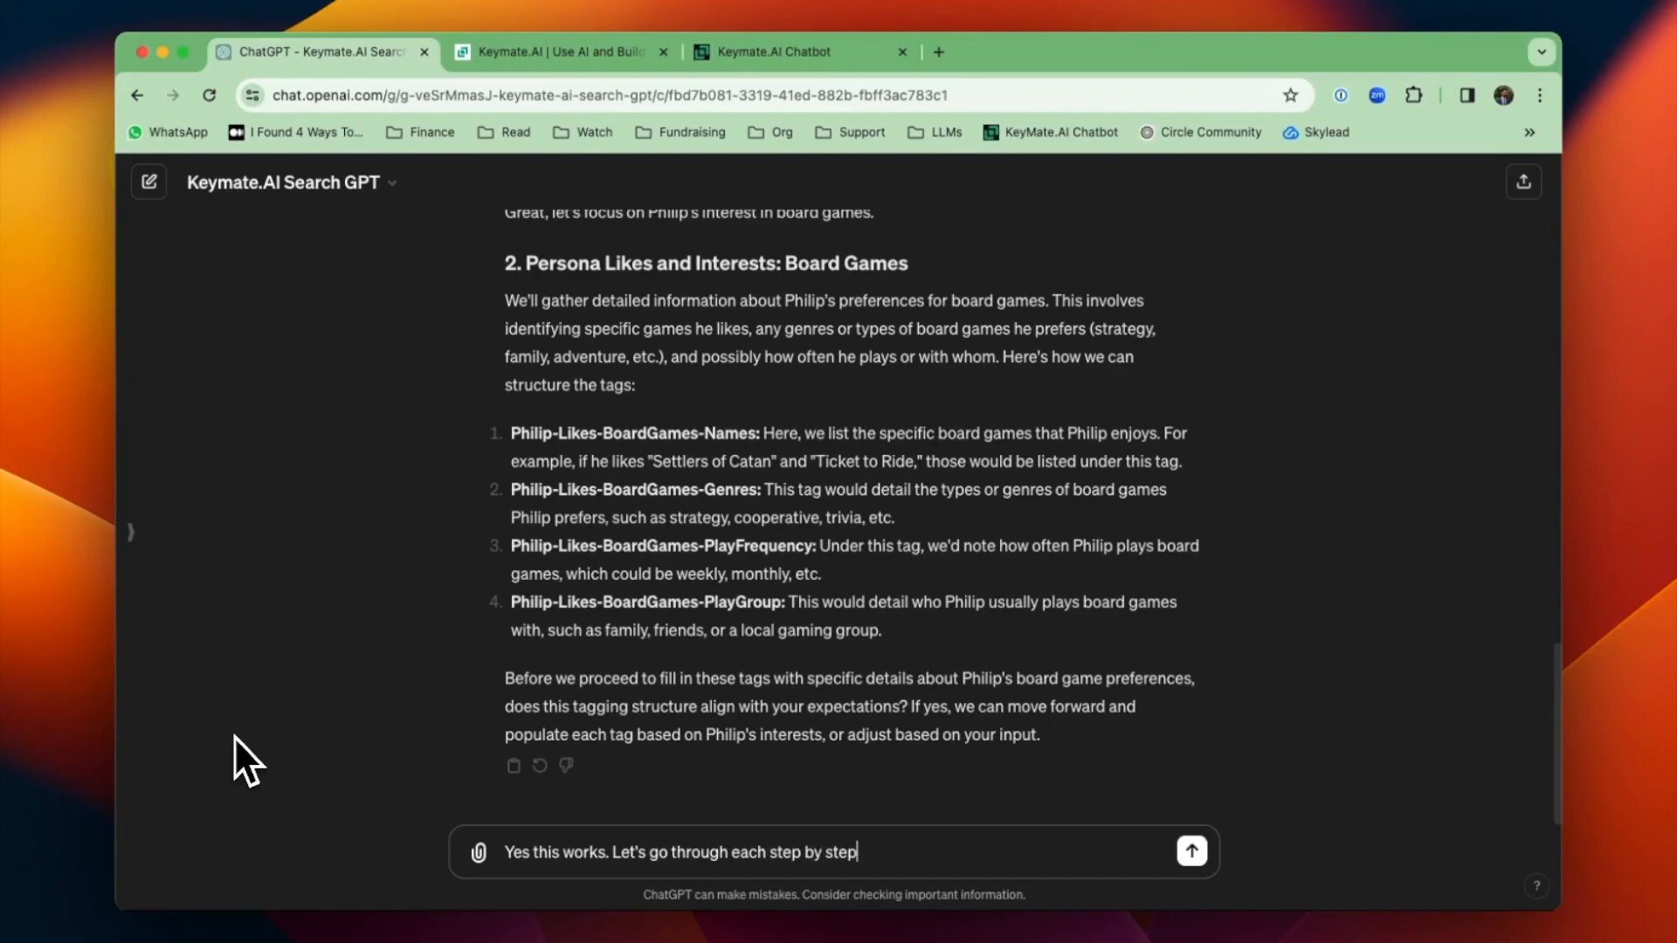
click(1189, 851)
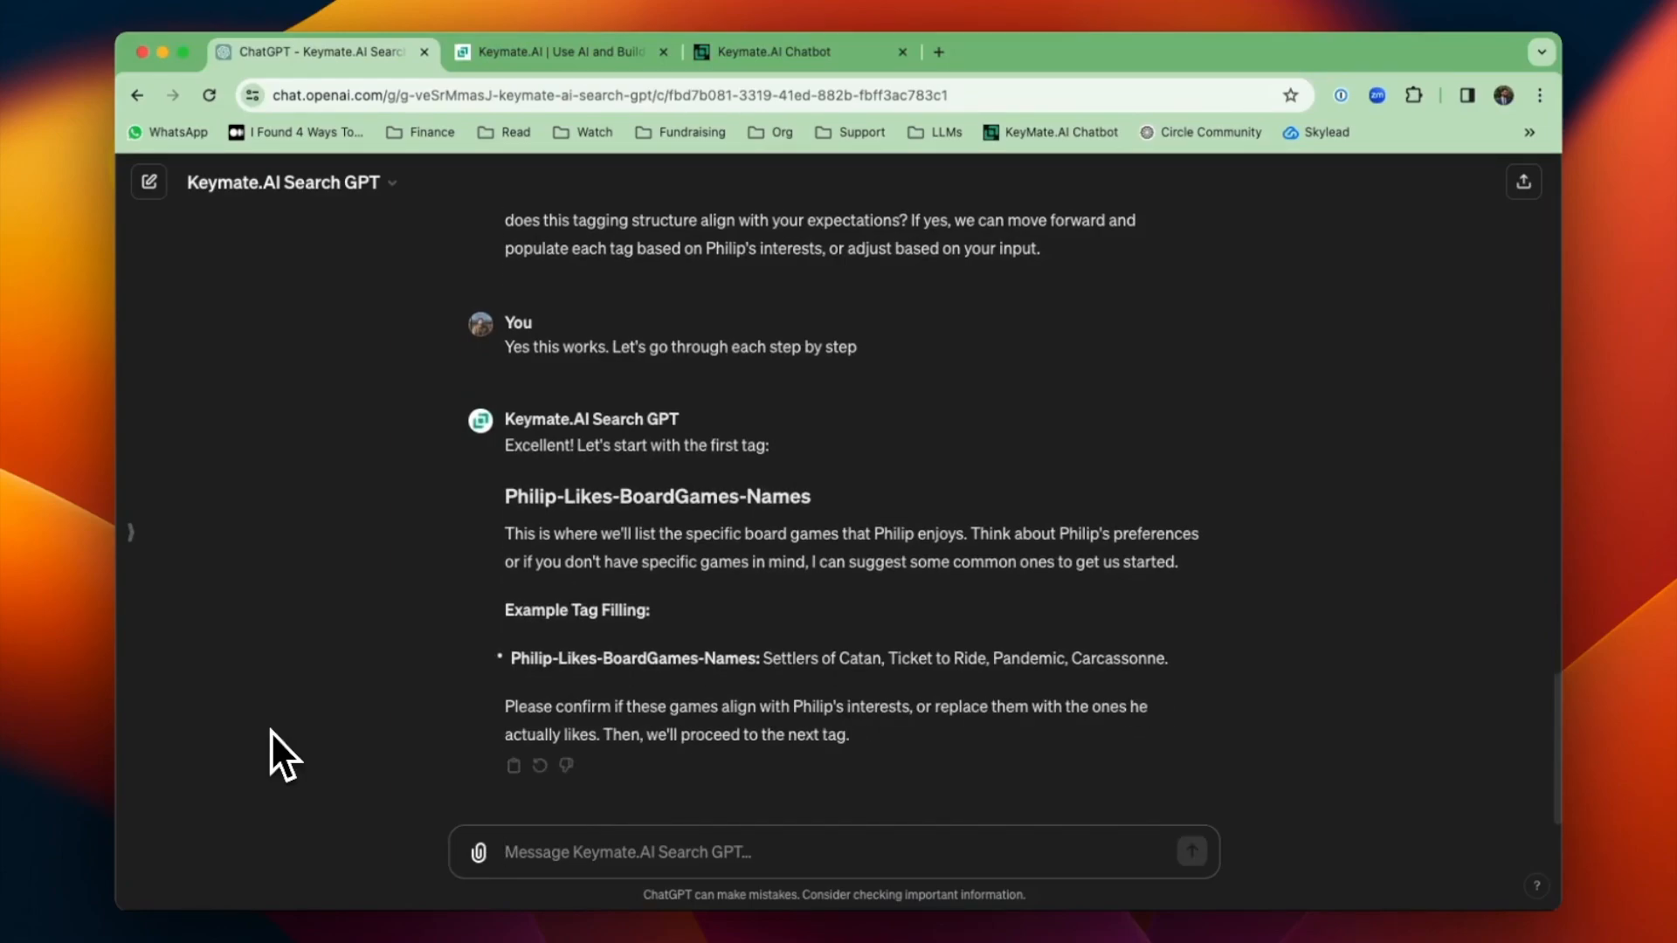
click(835, 853)
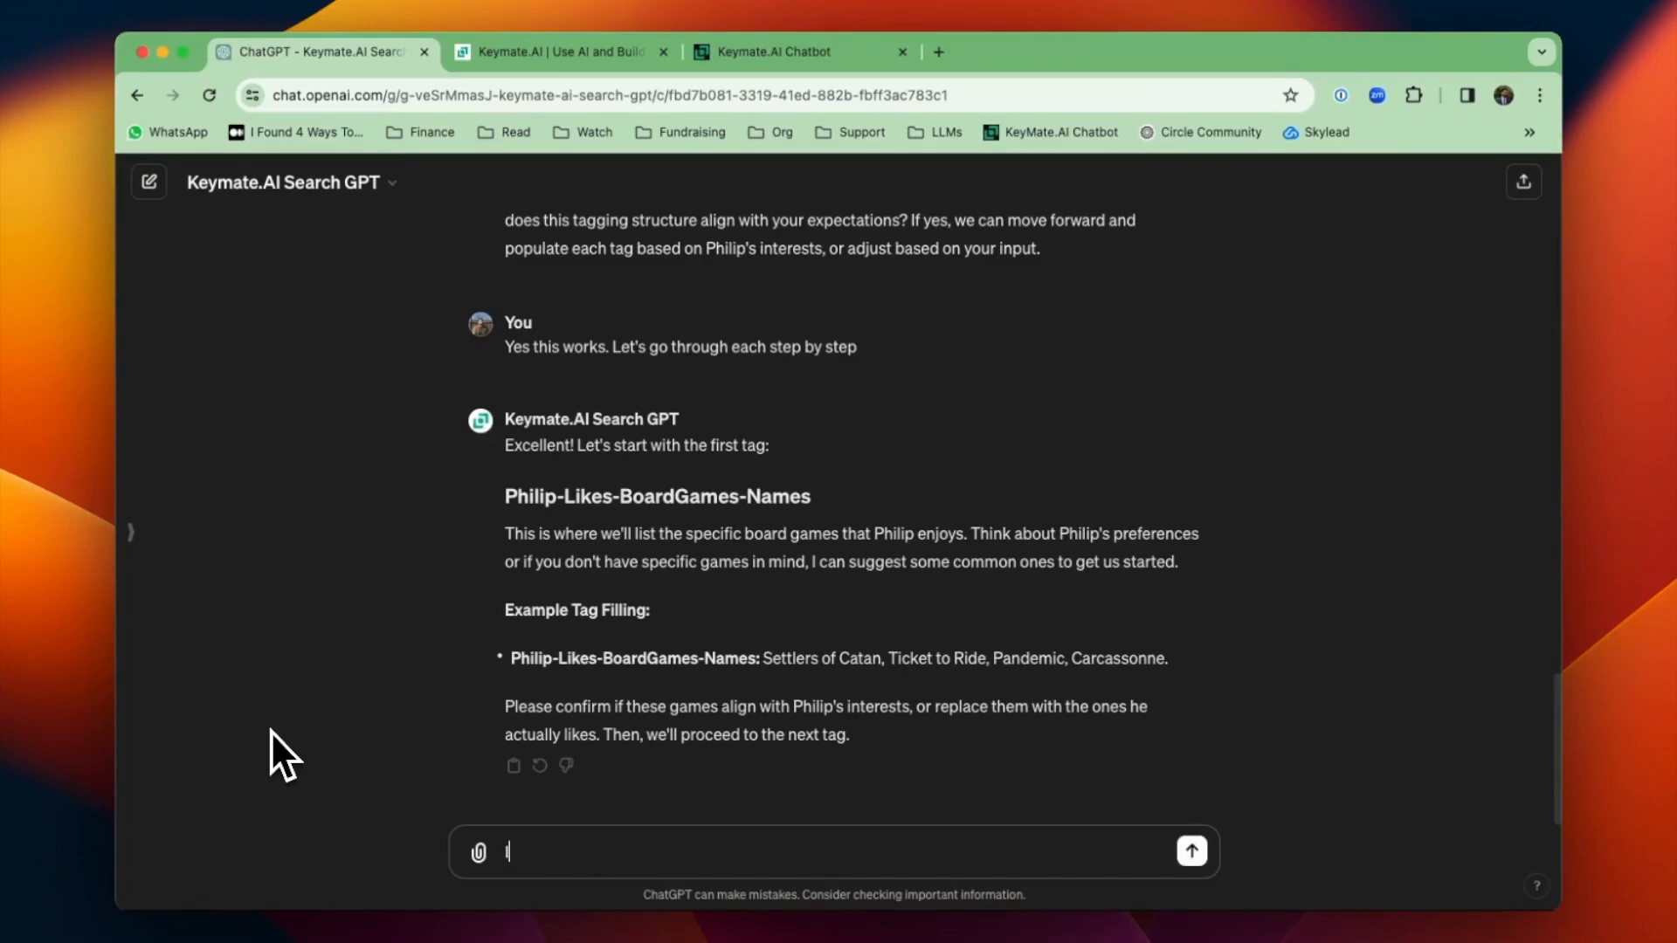
- Reply with Philip's games (Ticket to Ride, Terraforming Mars, Wingspan, Carcassonne), genres and play group details
text(I like Ticket to)
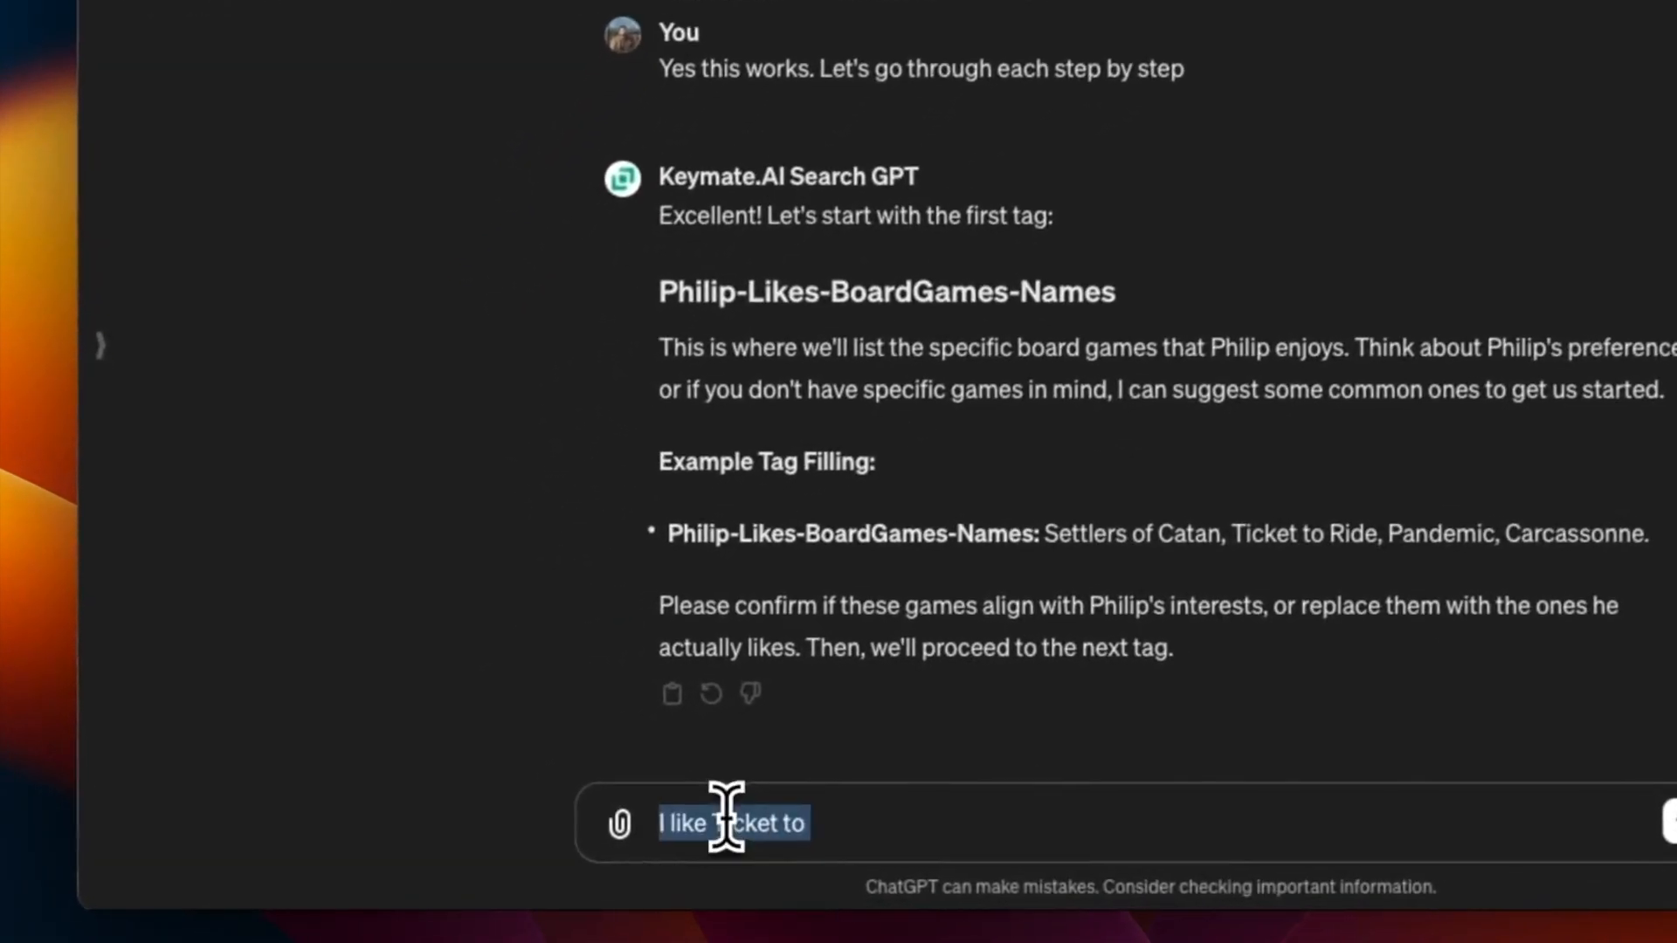
text(Update with my specfic interests:)
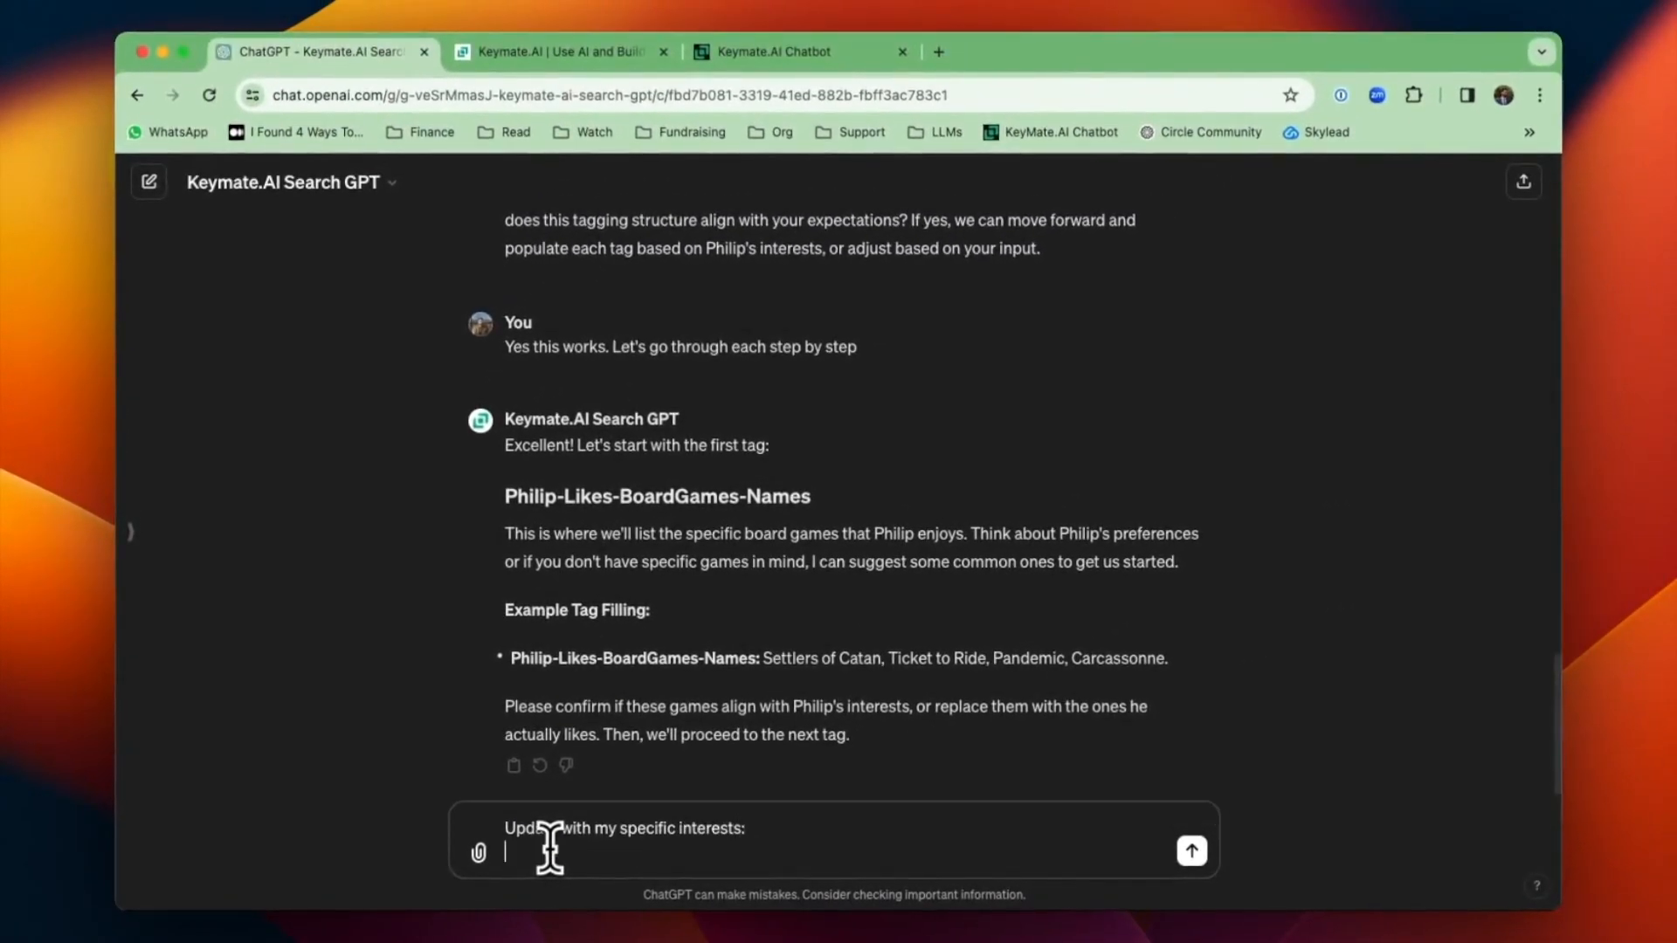
text(I like Terraforming Mars, Everdell,)
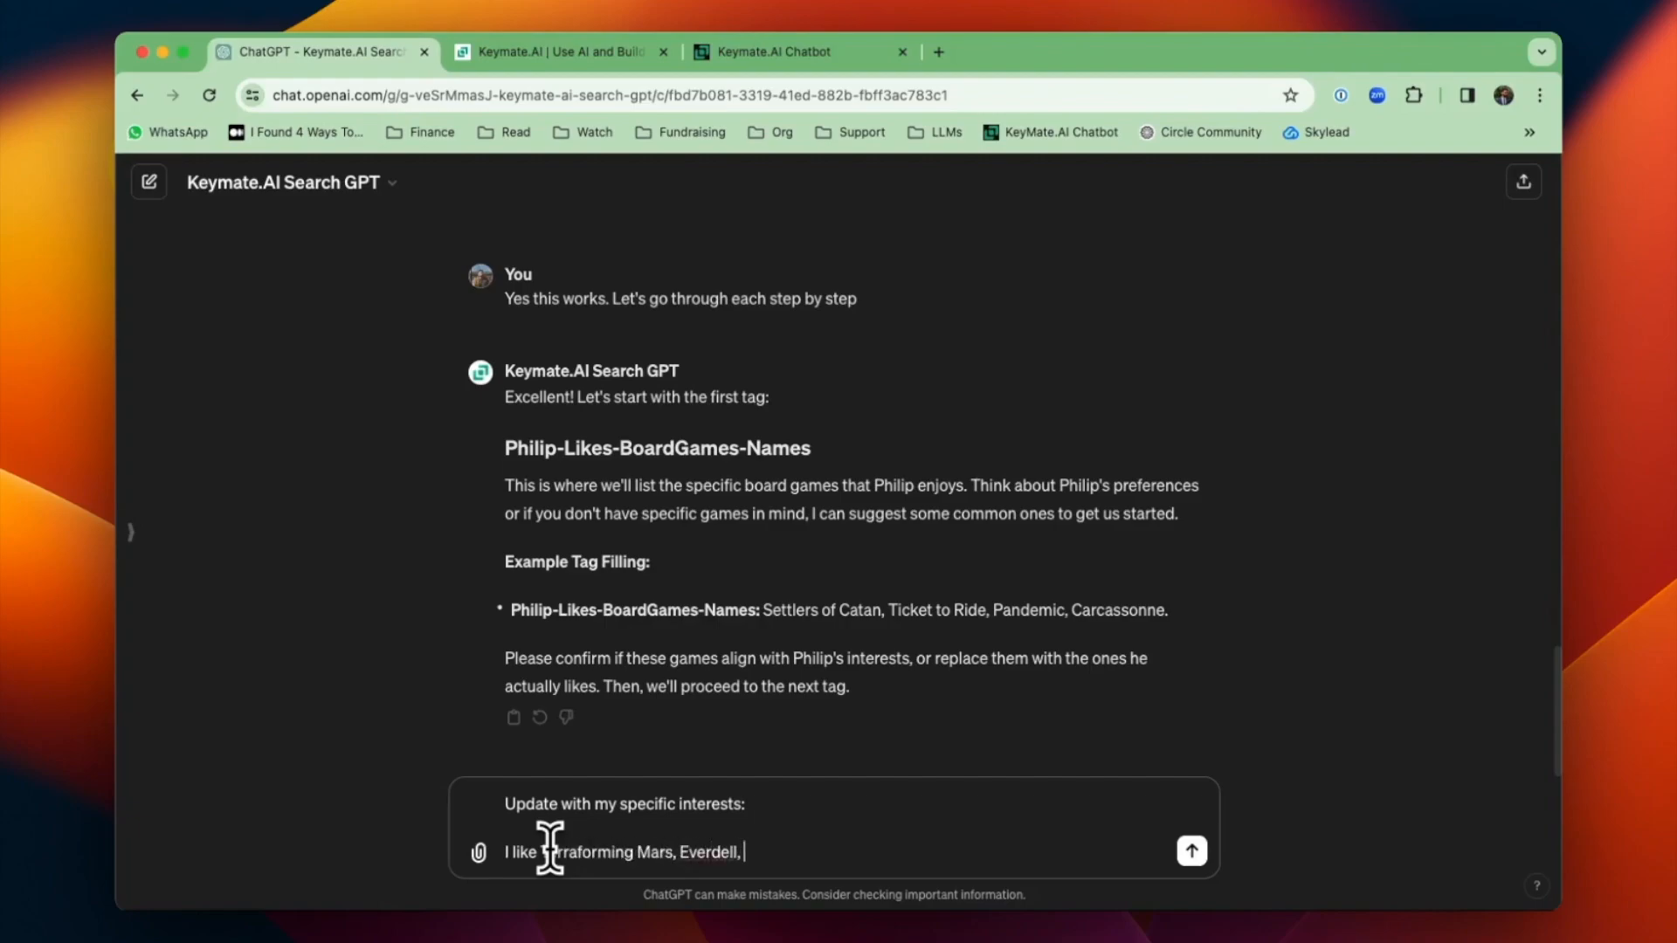
text(Wingspan, Ark Nova, Ticket to Ride, Boggle,)
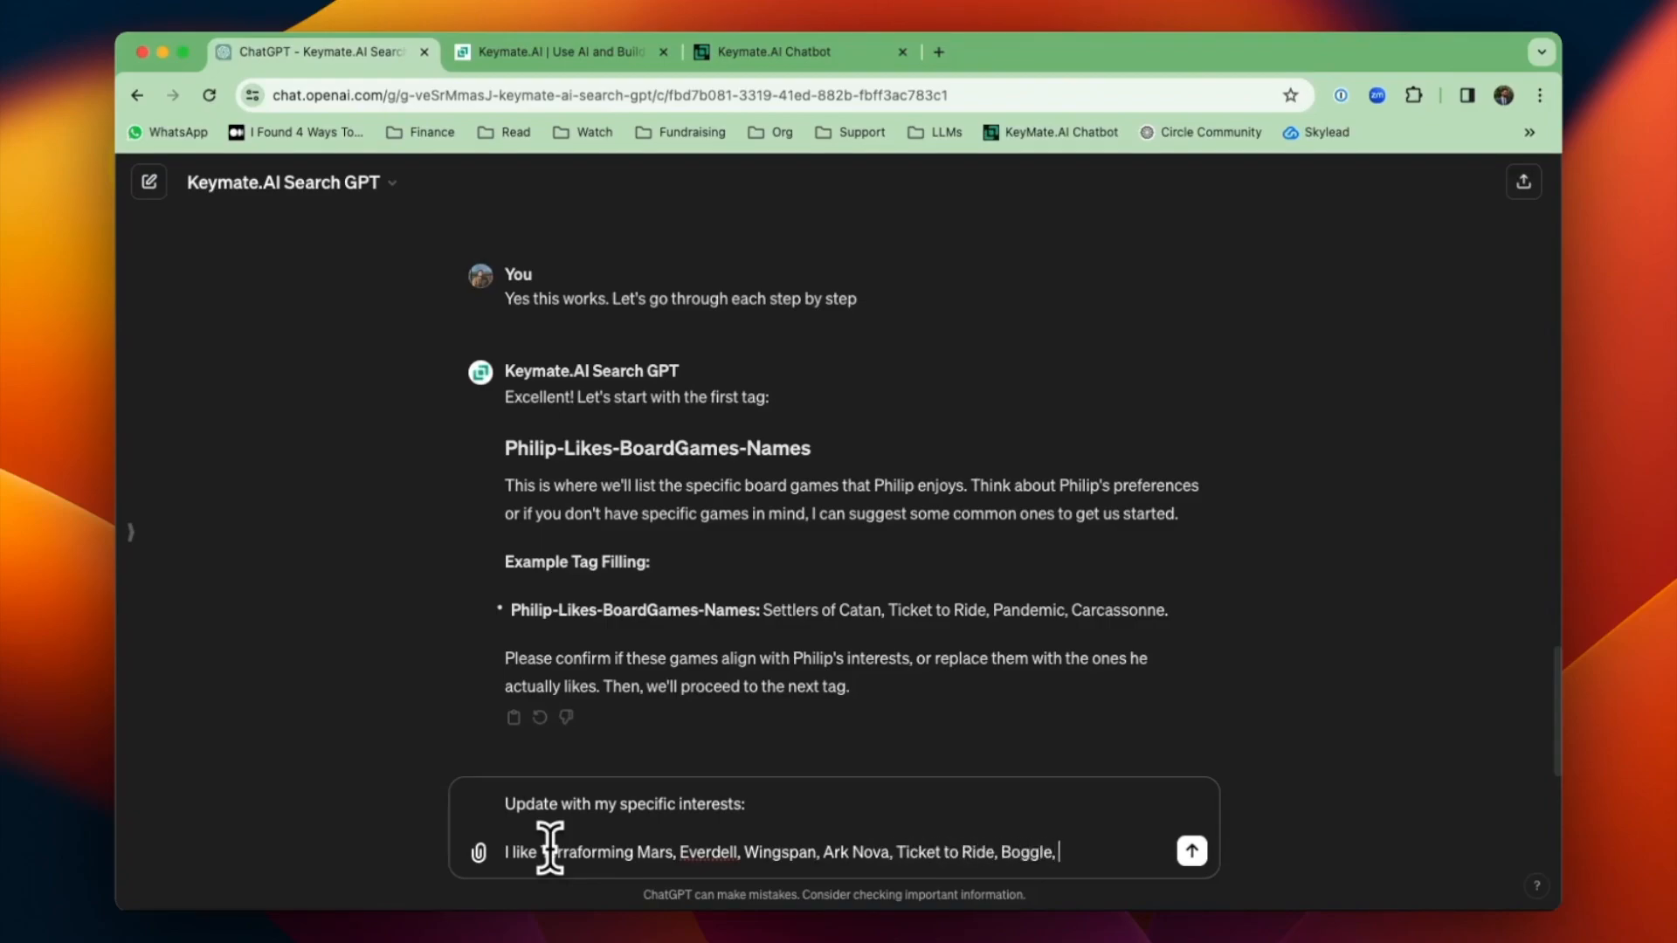
text(and Carcasson)
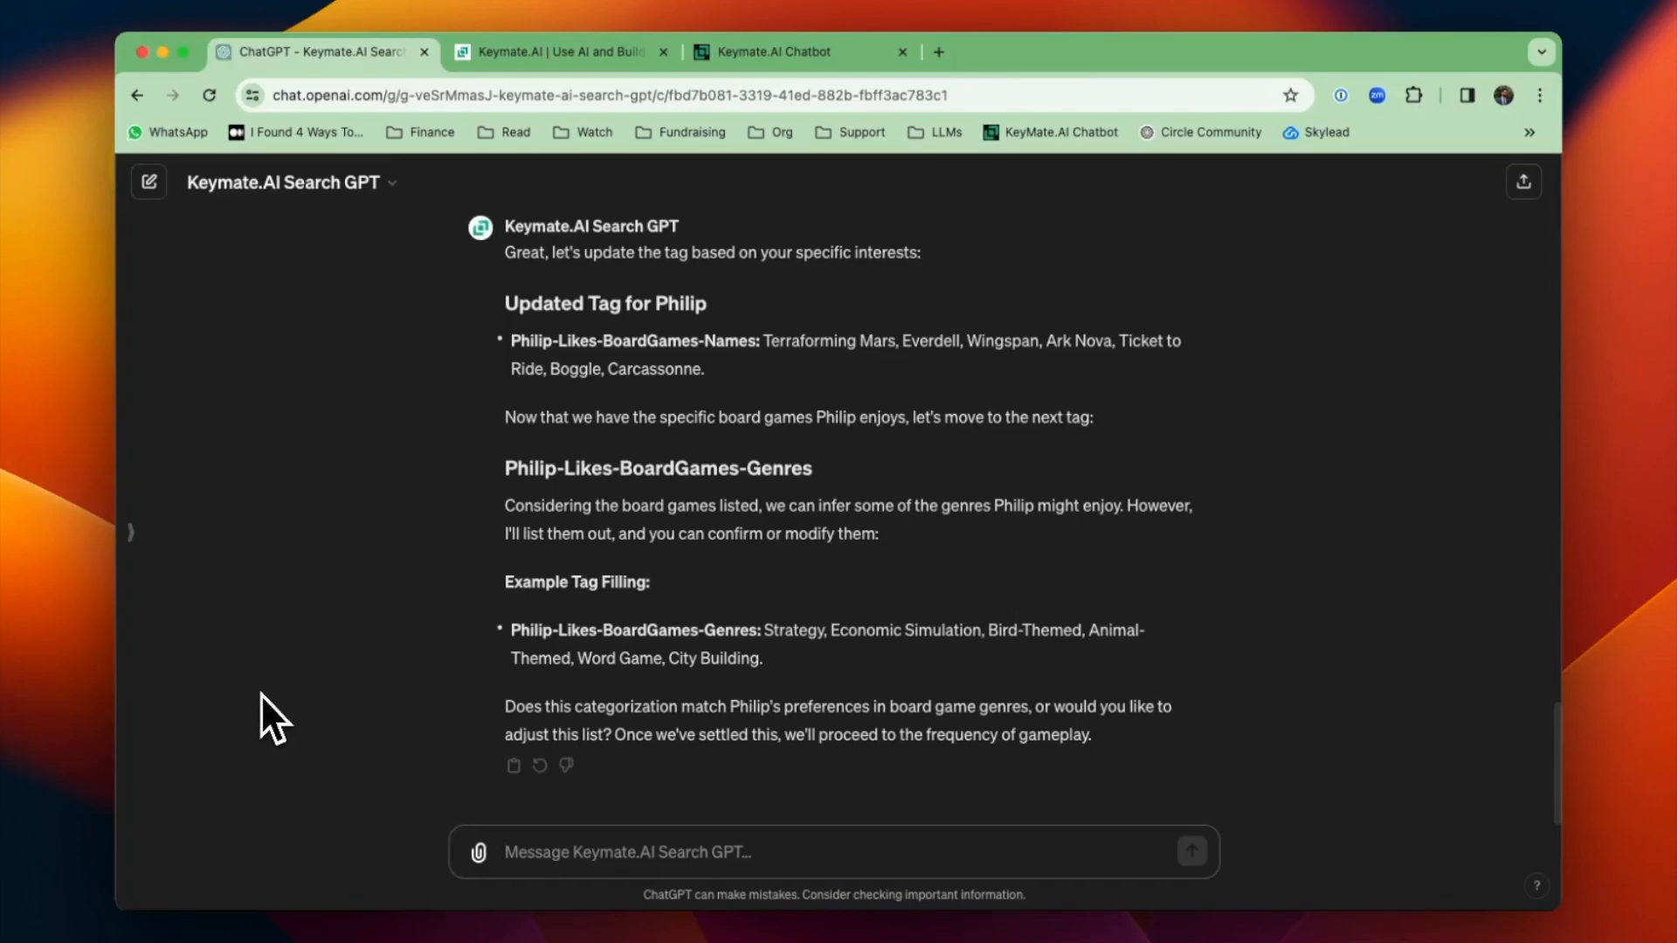
text(Please update)
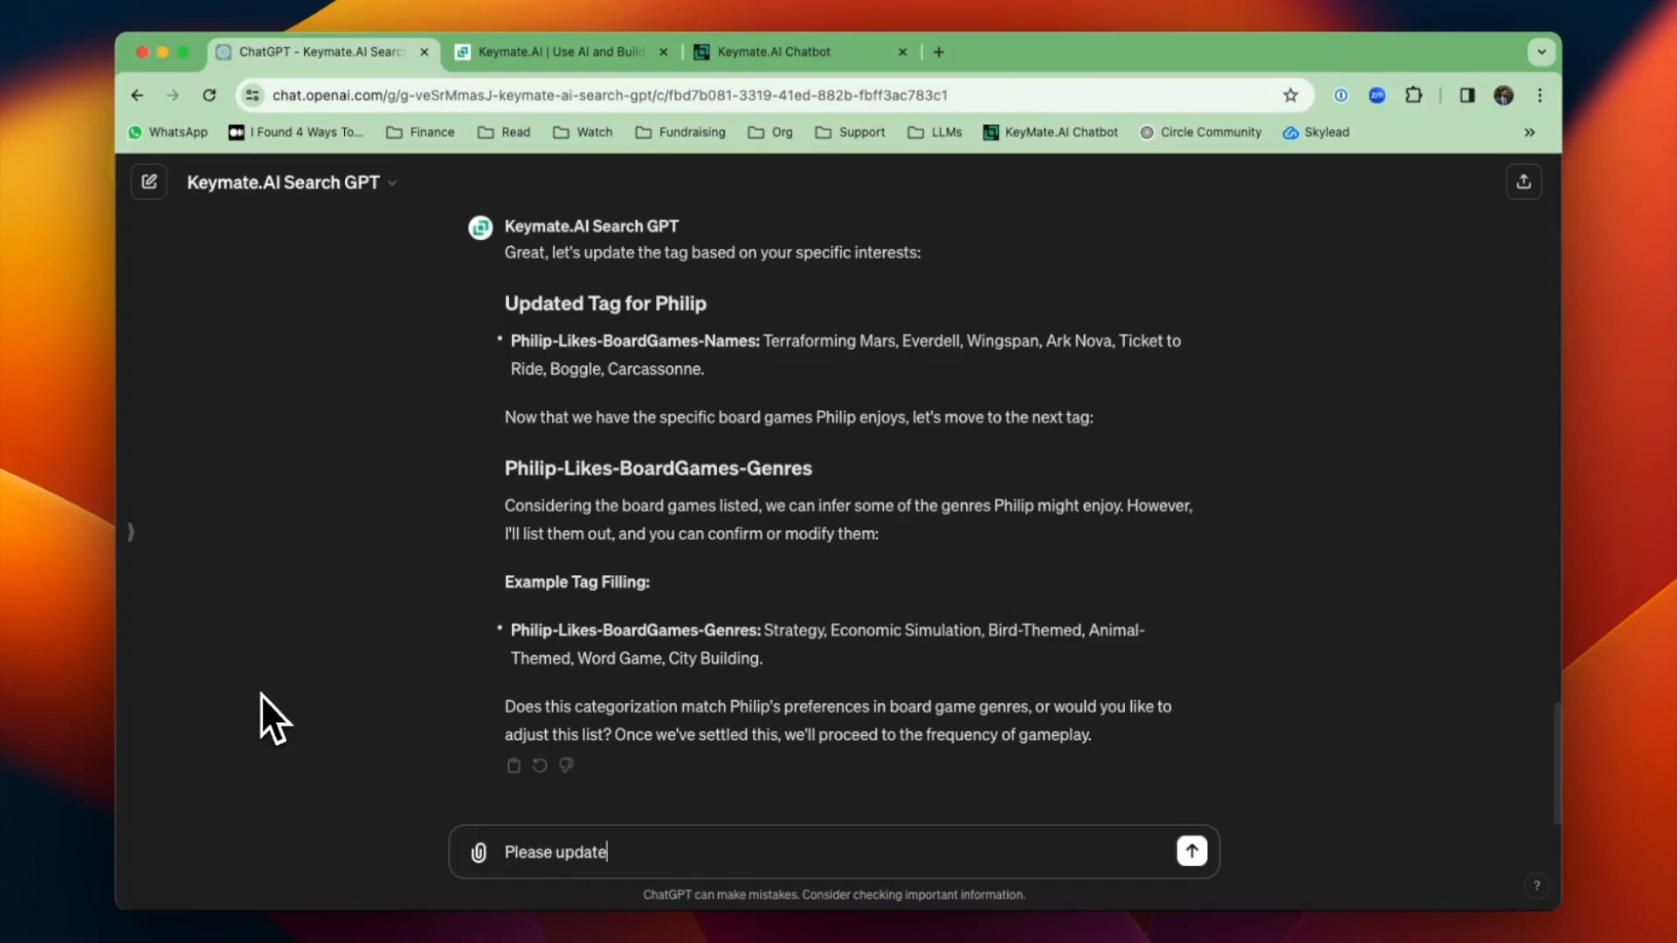
text(my genres to)
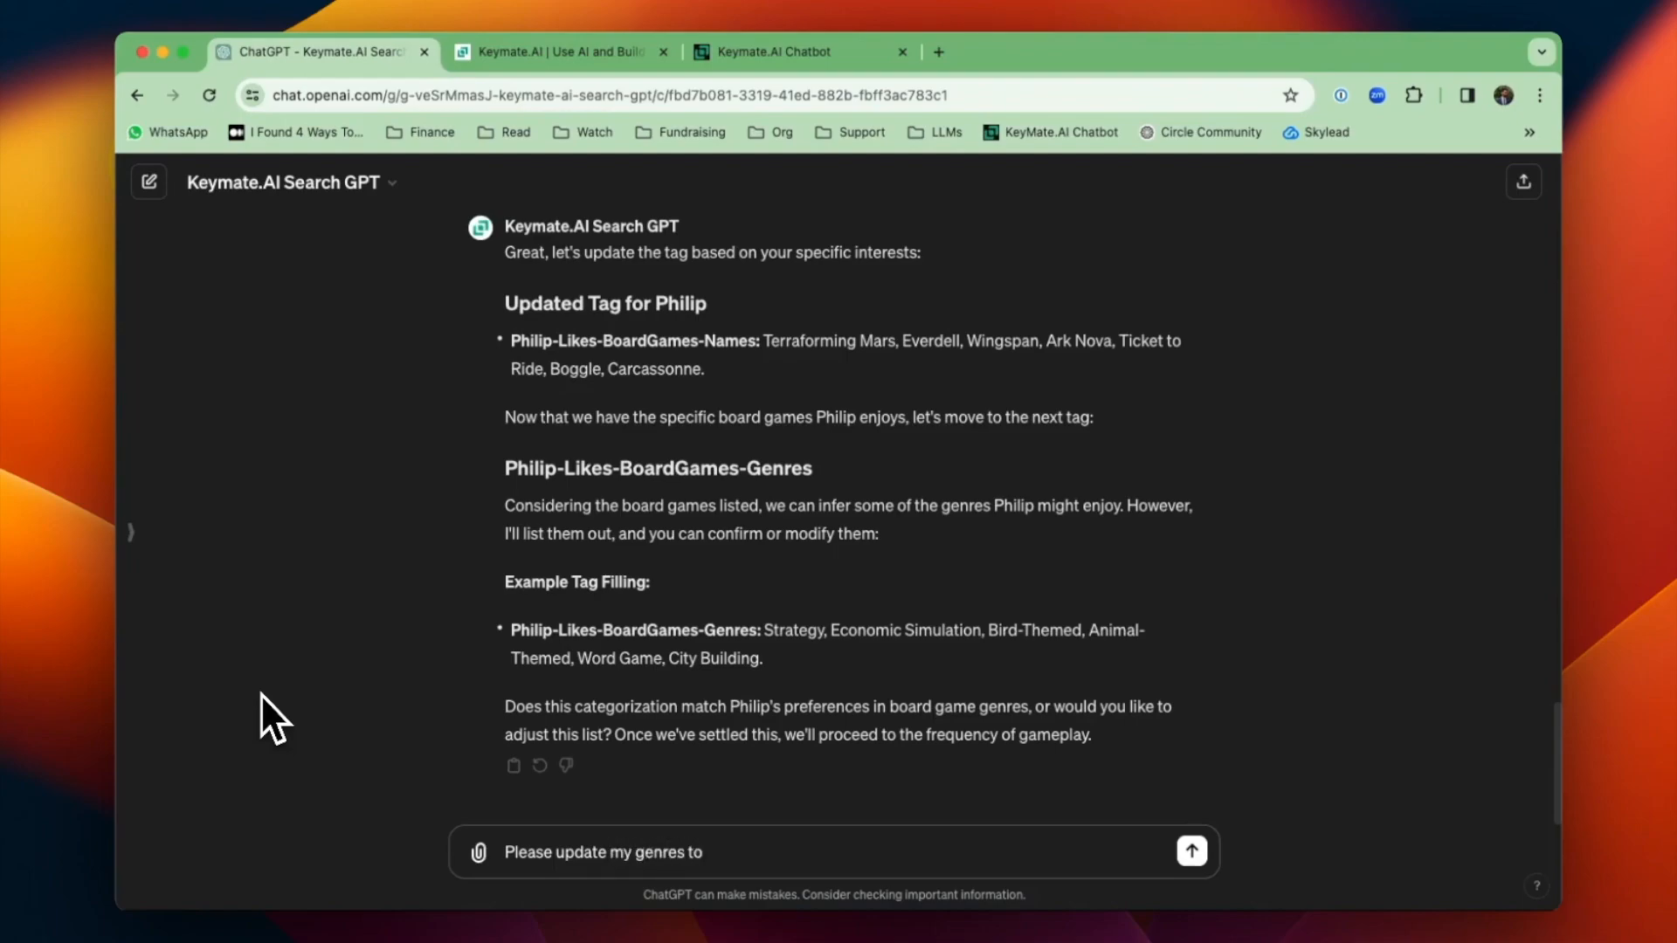
click(1190, 851)
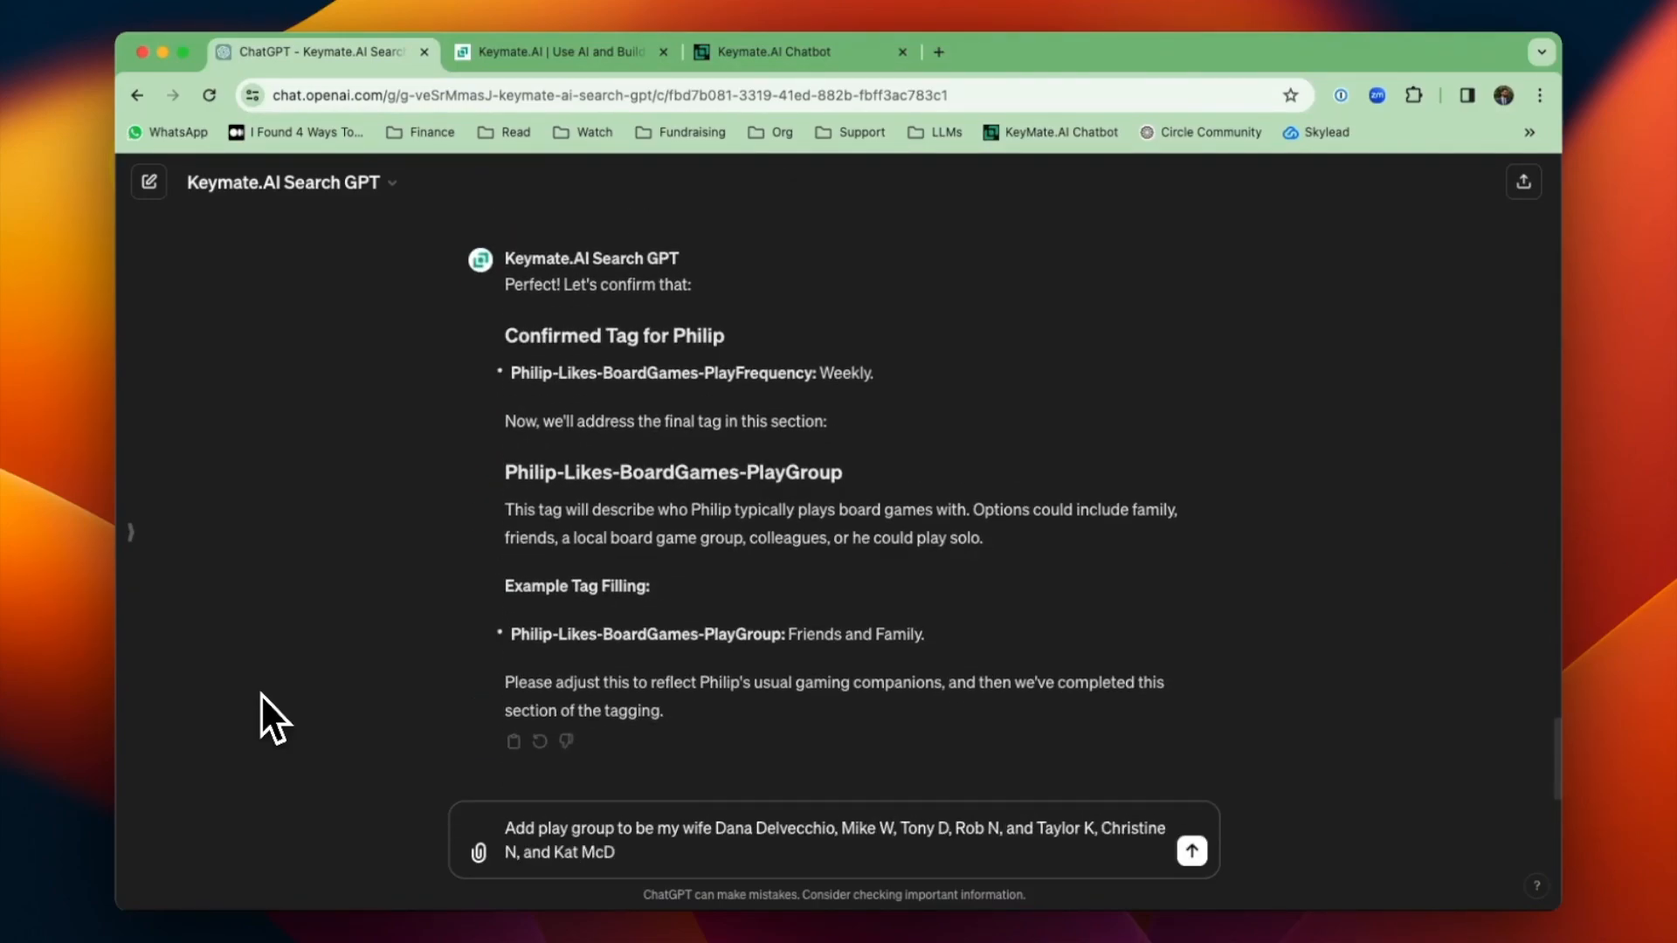
click(1190, 851)
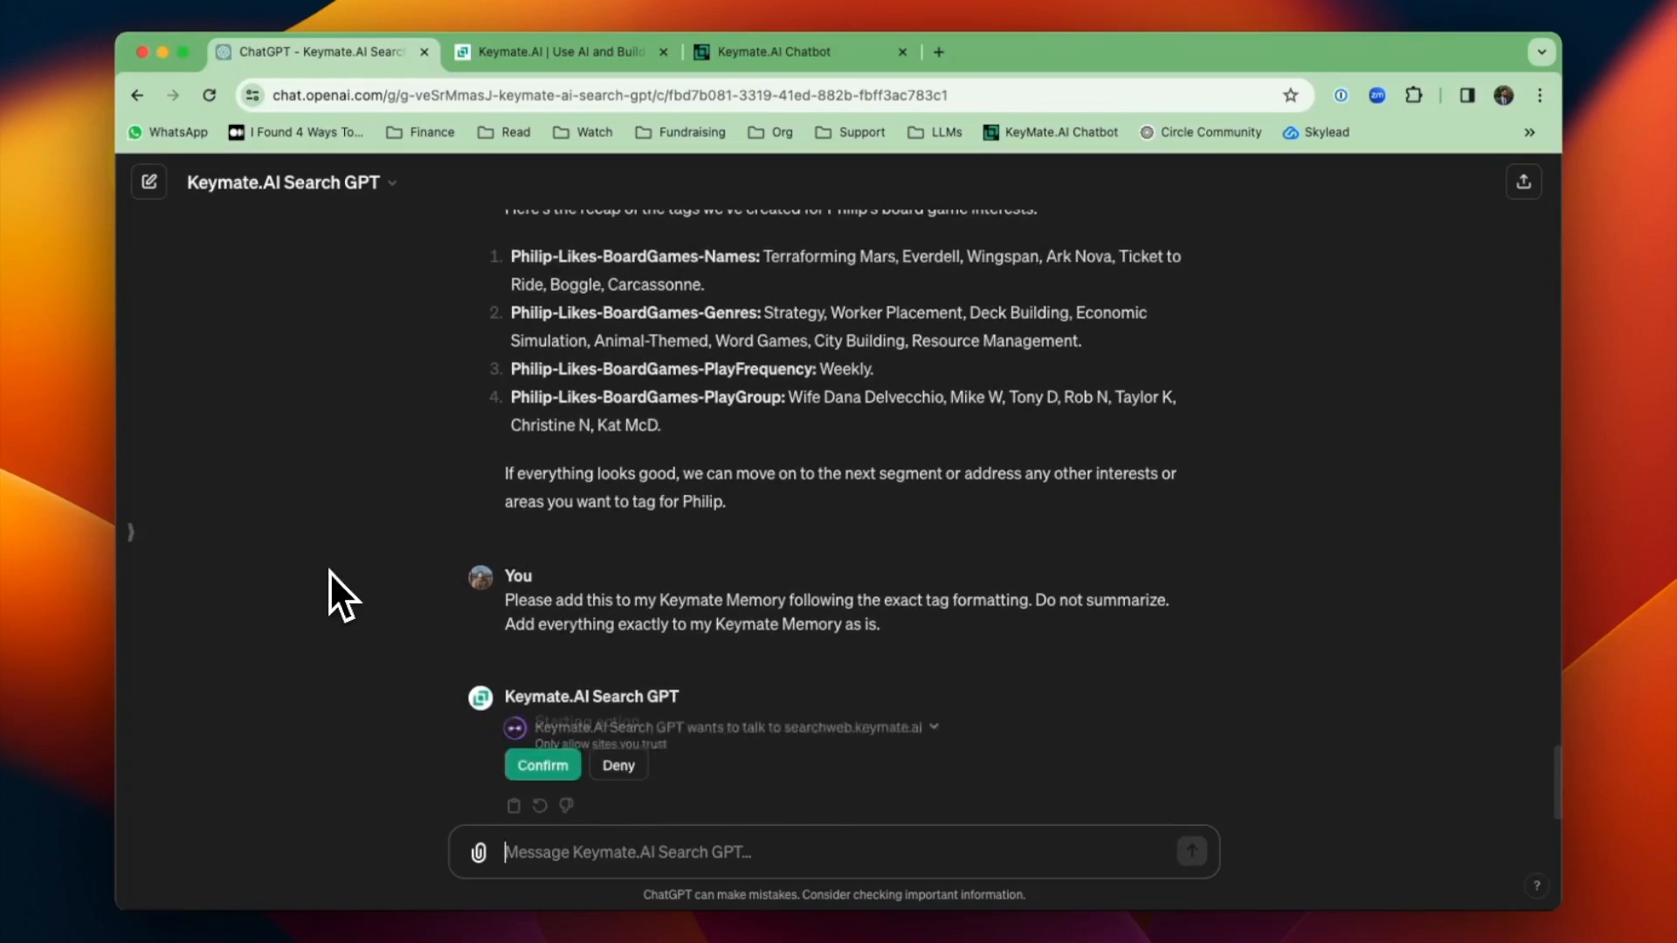
- Confirm the action allowing the GPT to save the board-game tags to Keymate Memory
click(542, 765)
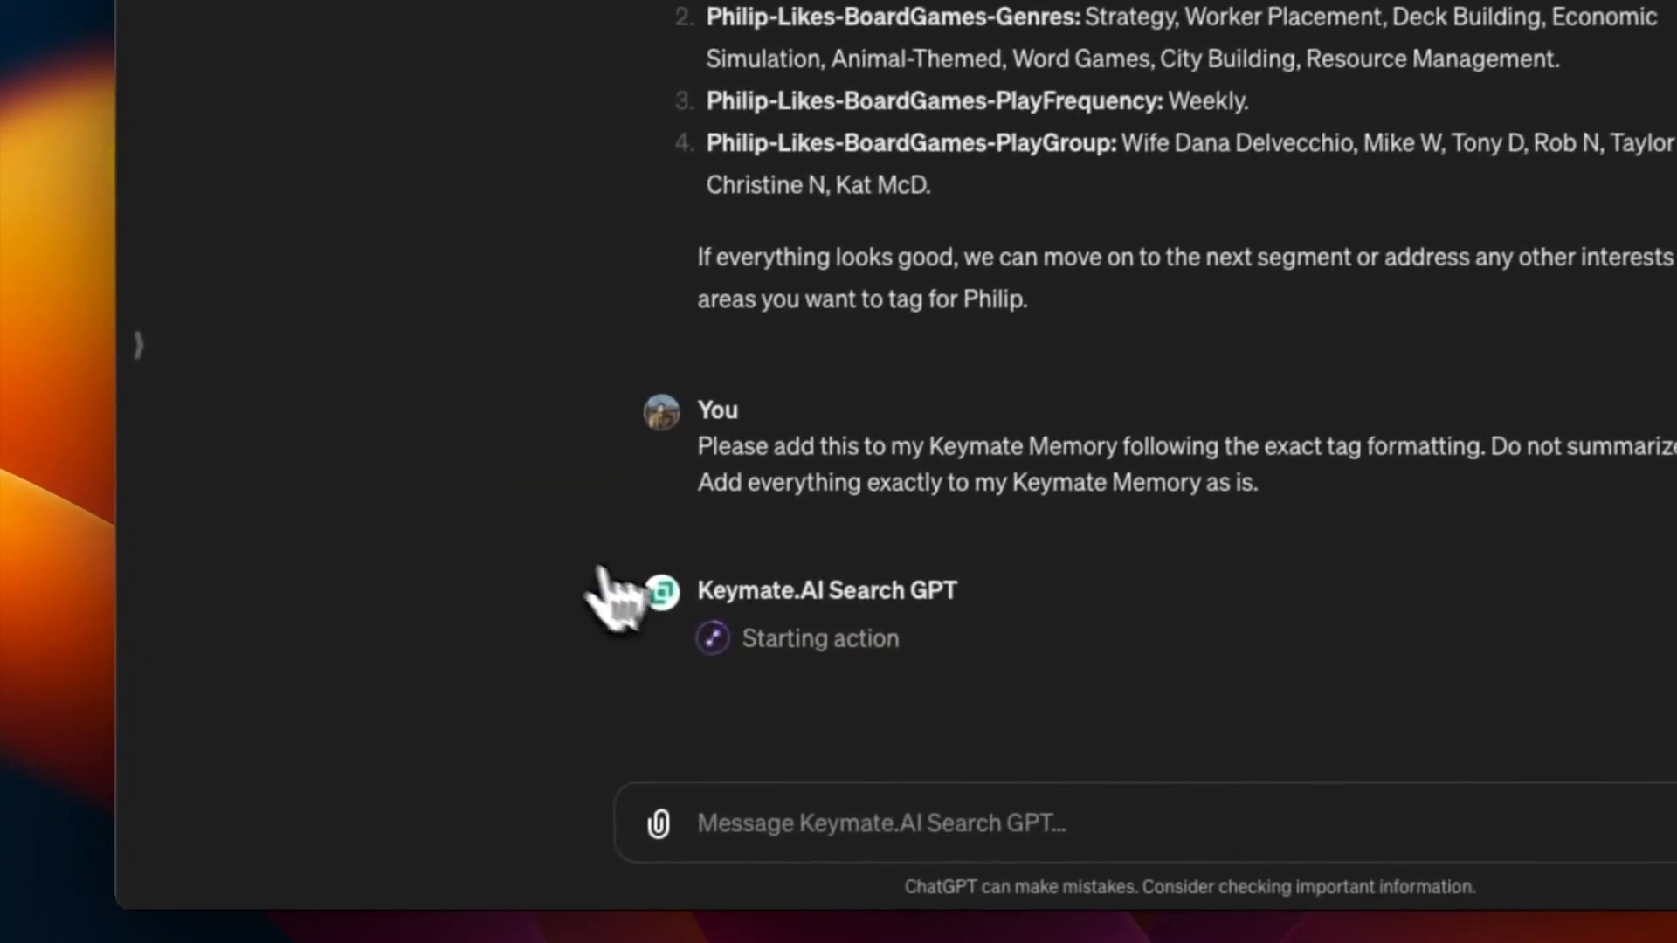
scroll(down, 3)
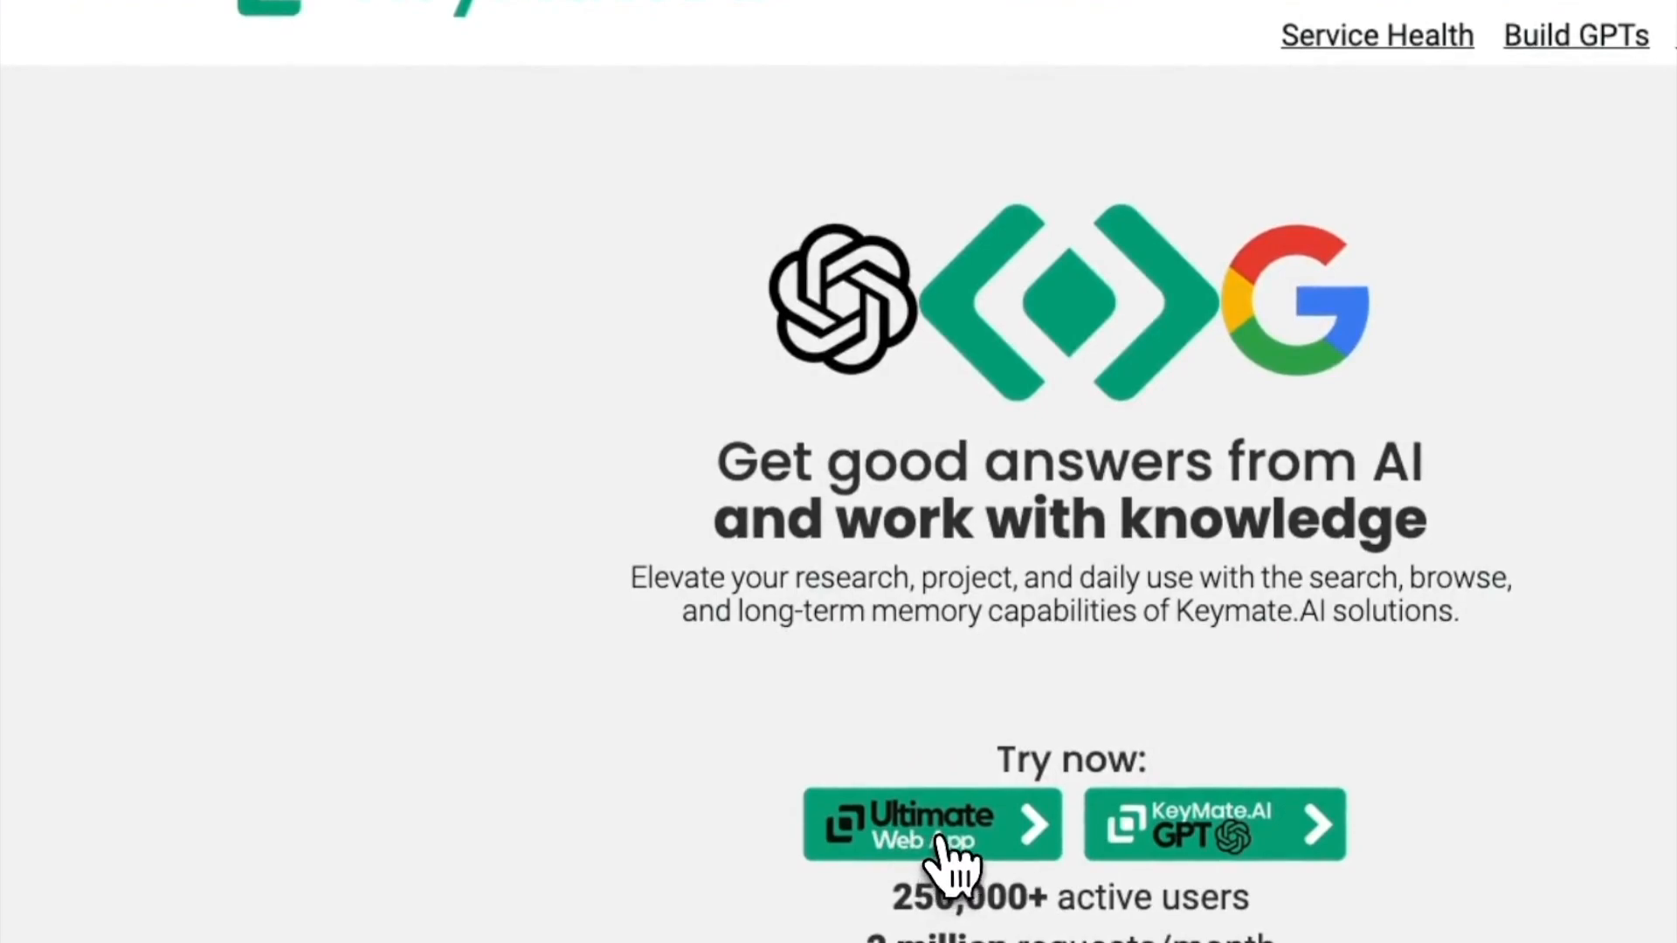
- Open the Keymate.AI Ultimate Web App, log in and authorize the existing Philip Delvecchio account
click(931, 823)
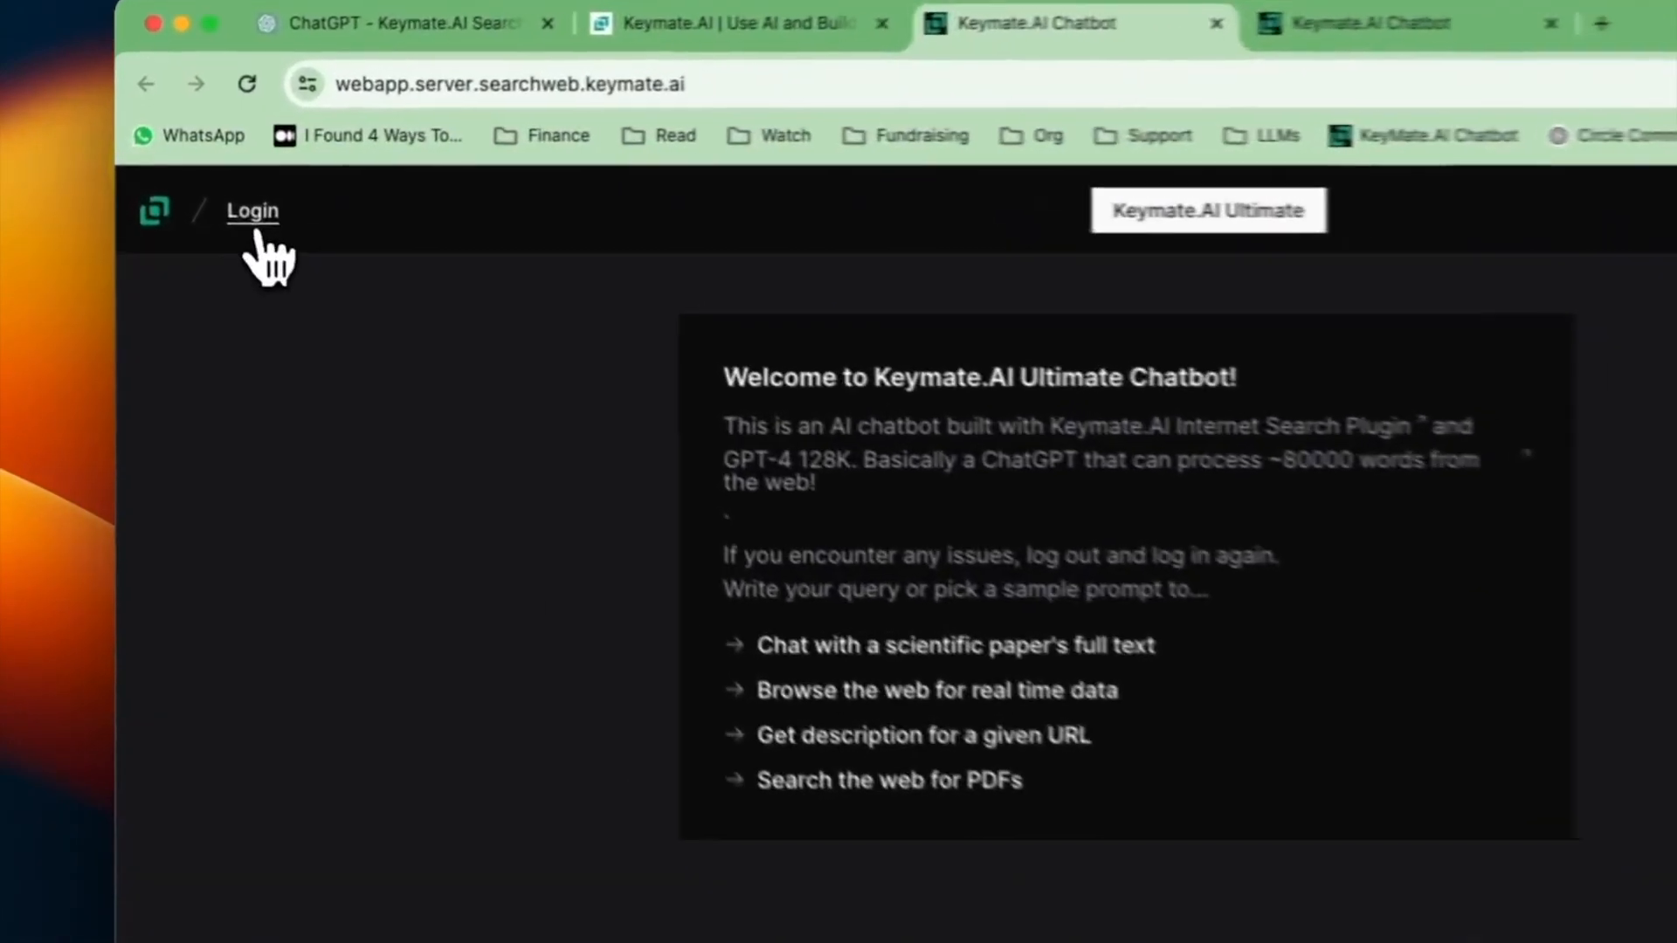
click(252, 211)
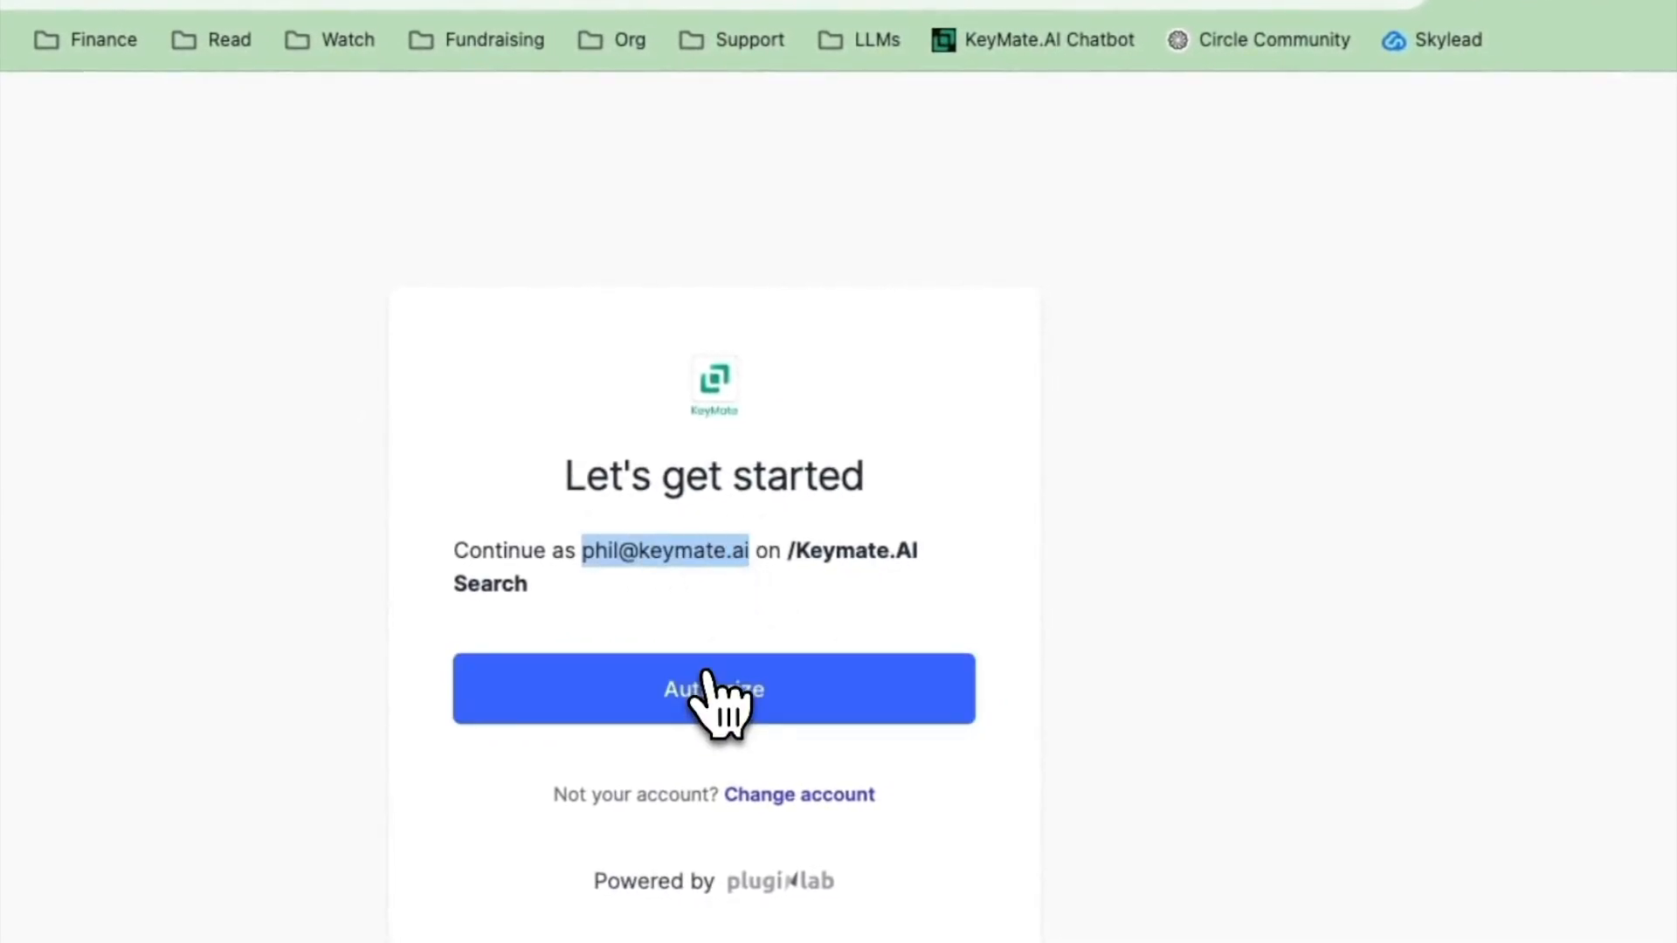
click(713, 689)
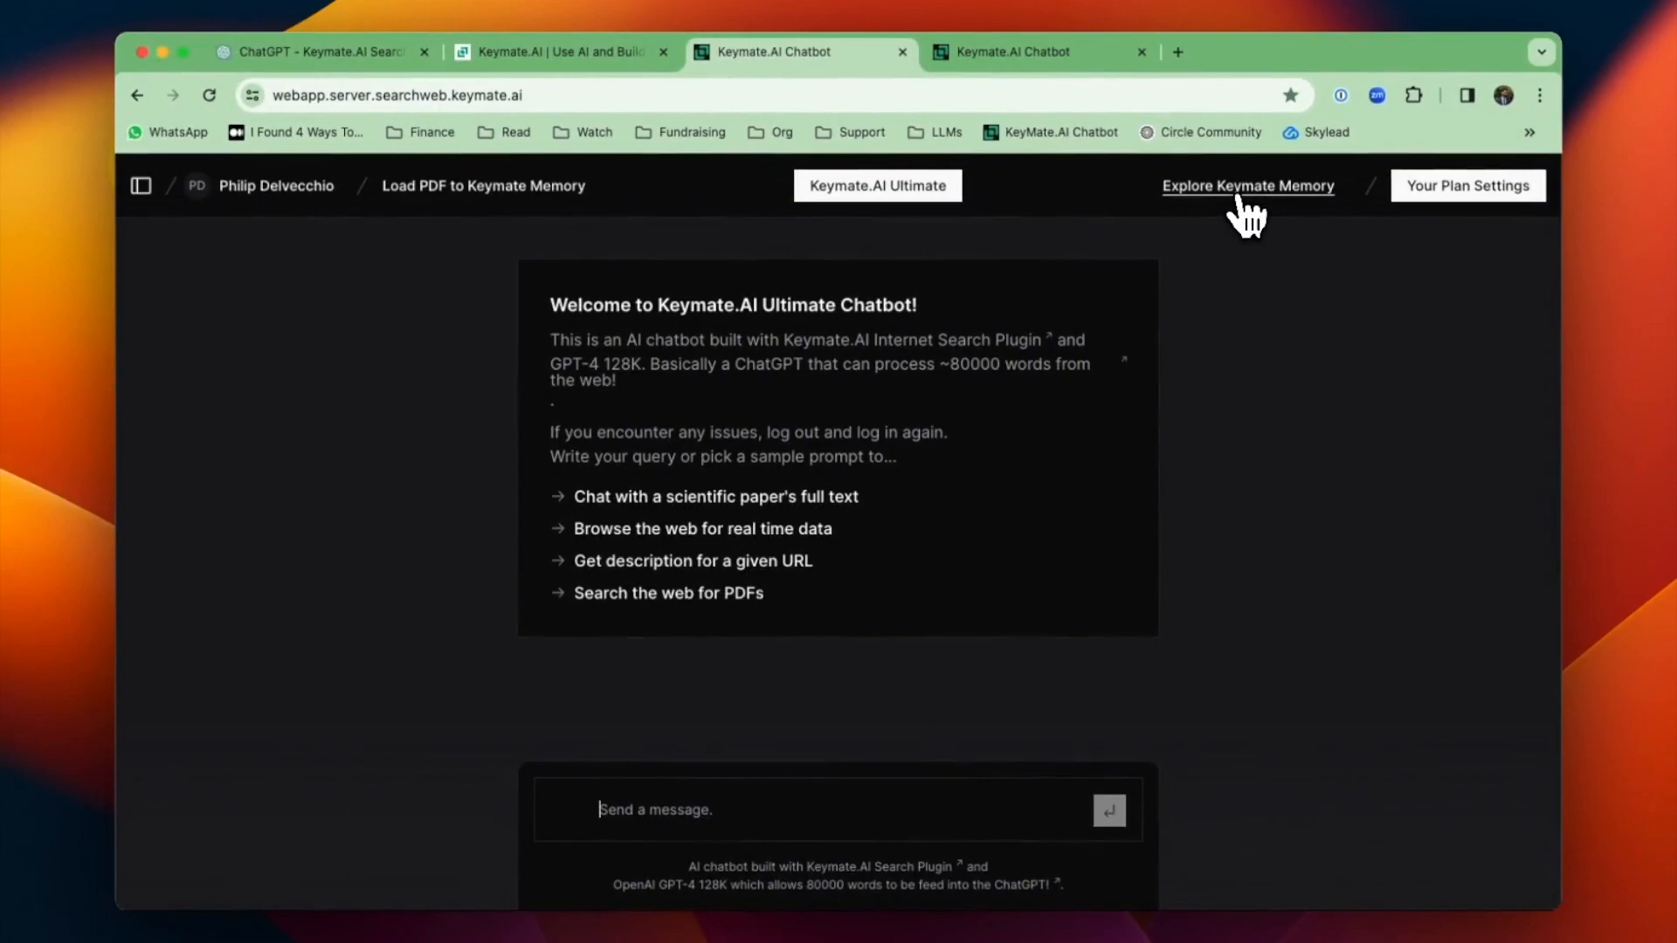
mouse_move(1230, 213)
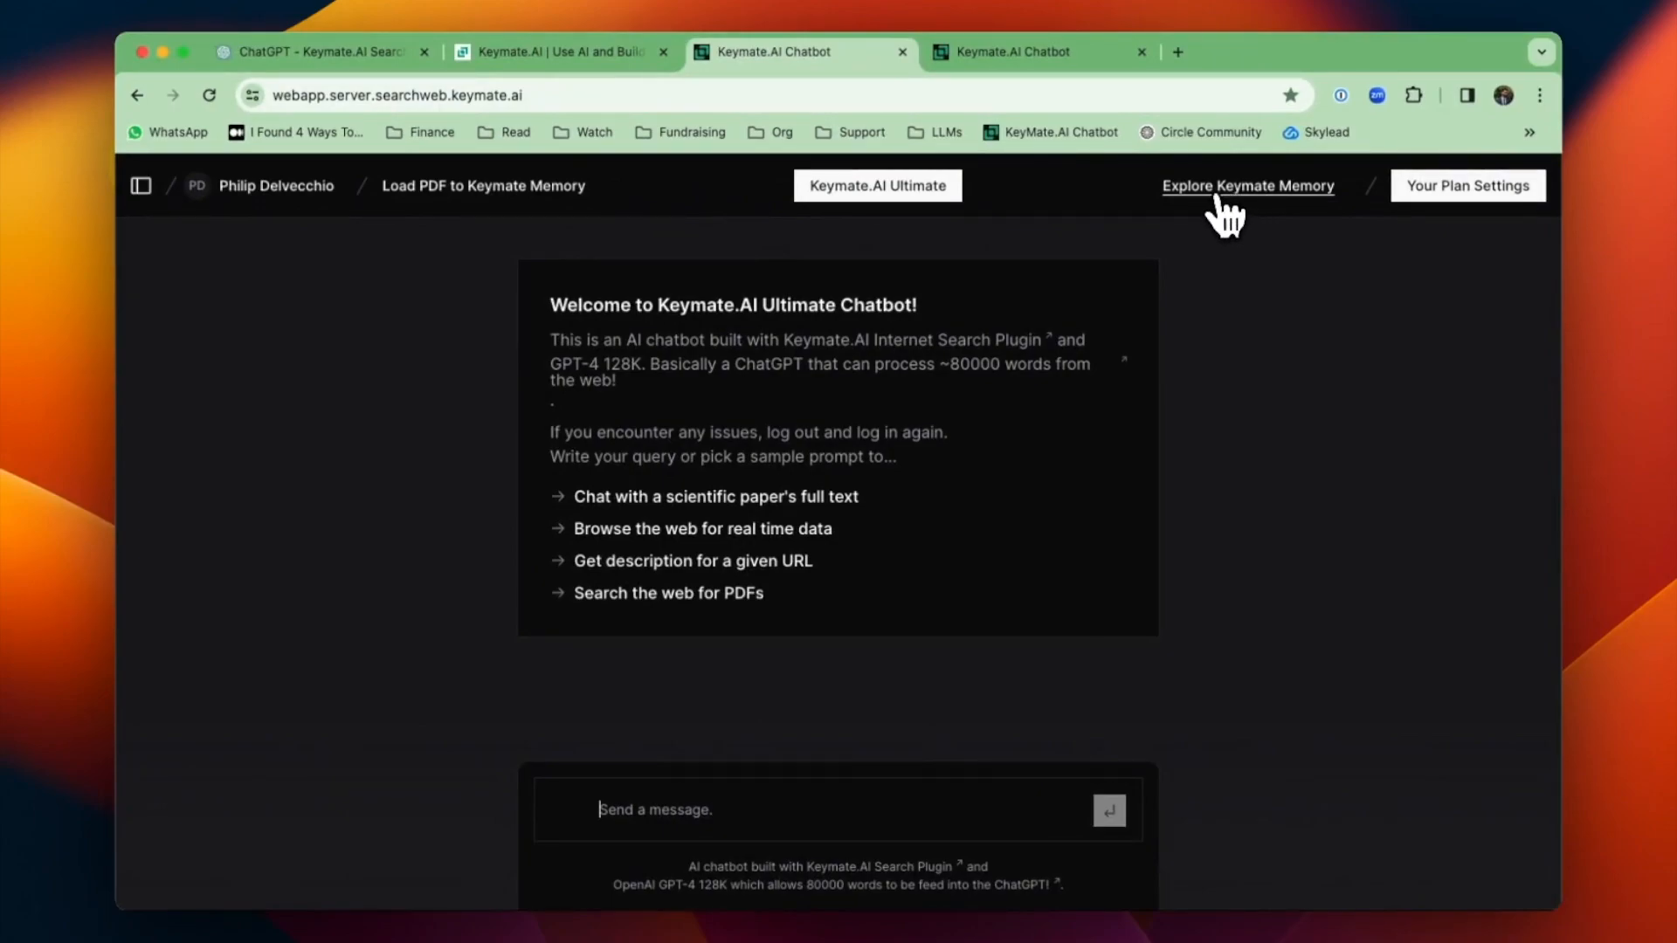
- Open Explore Keymate Memory and search the knowledge base for 'board games'
click(1247, 185)
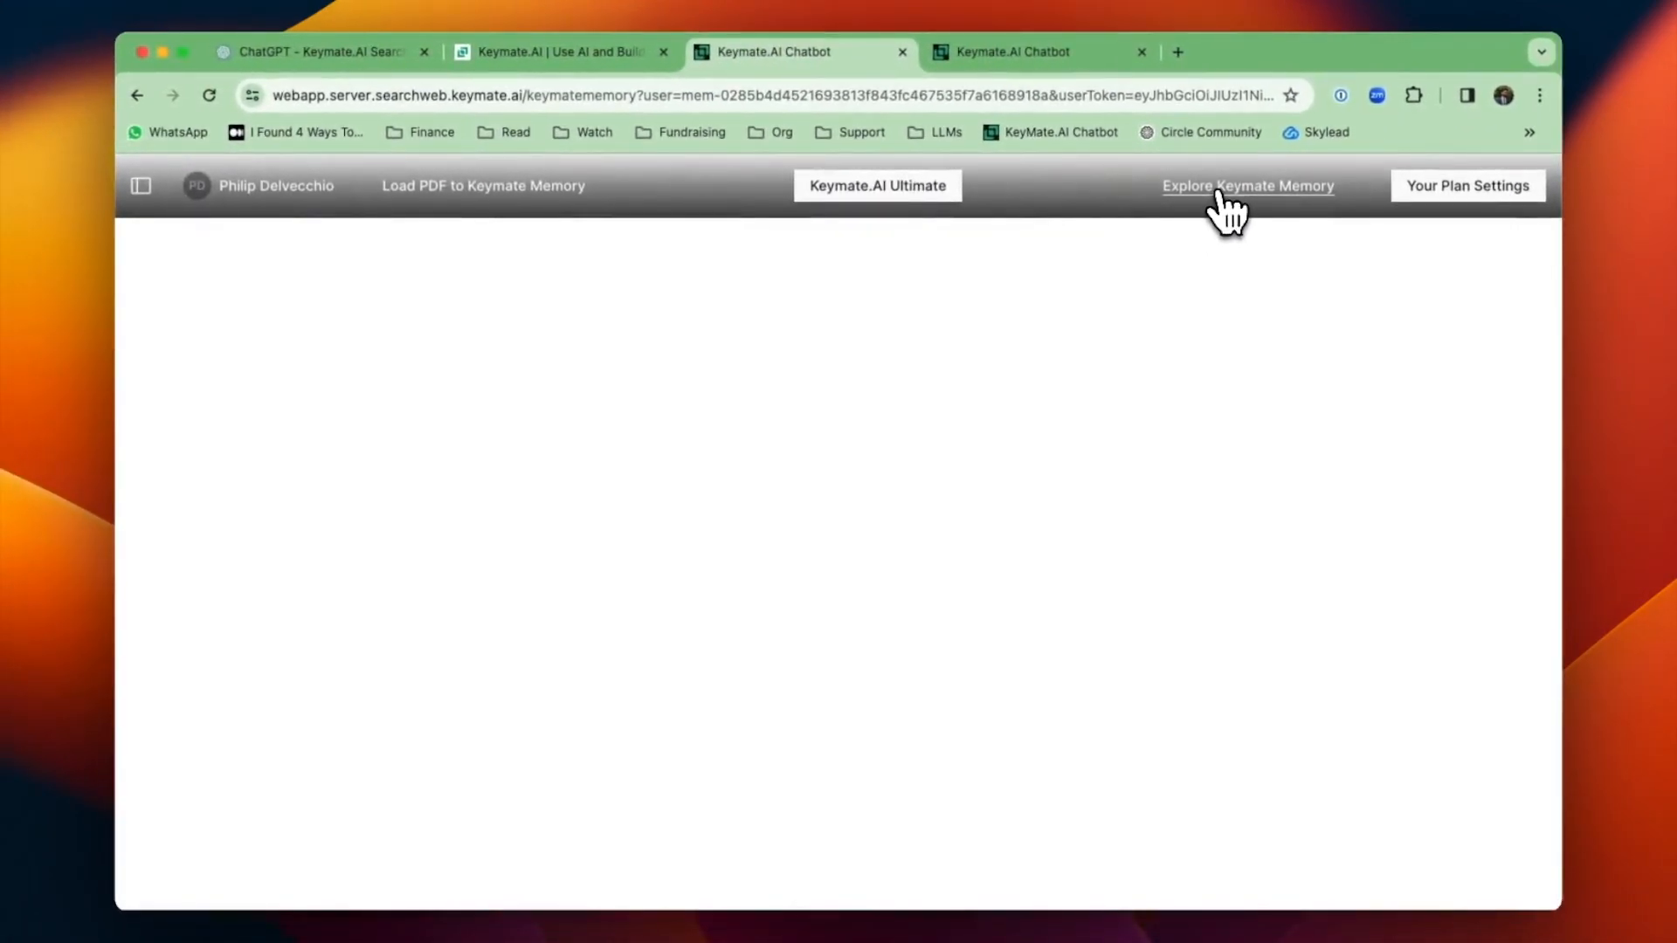
click(1248, 186)
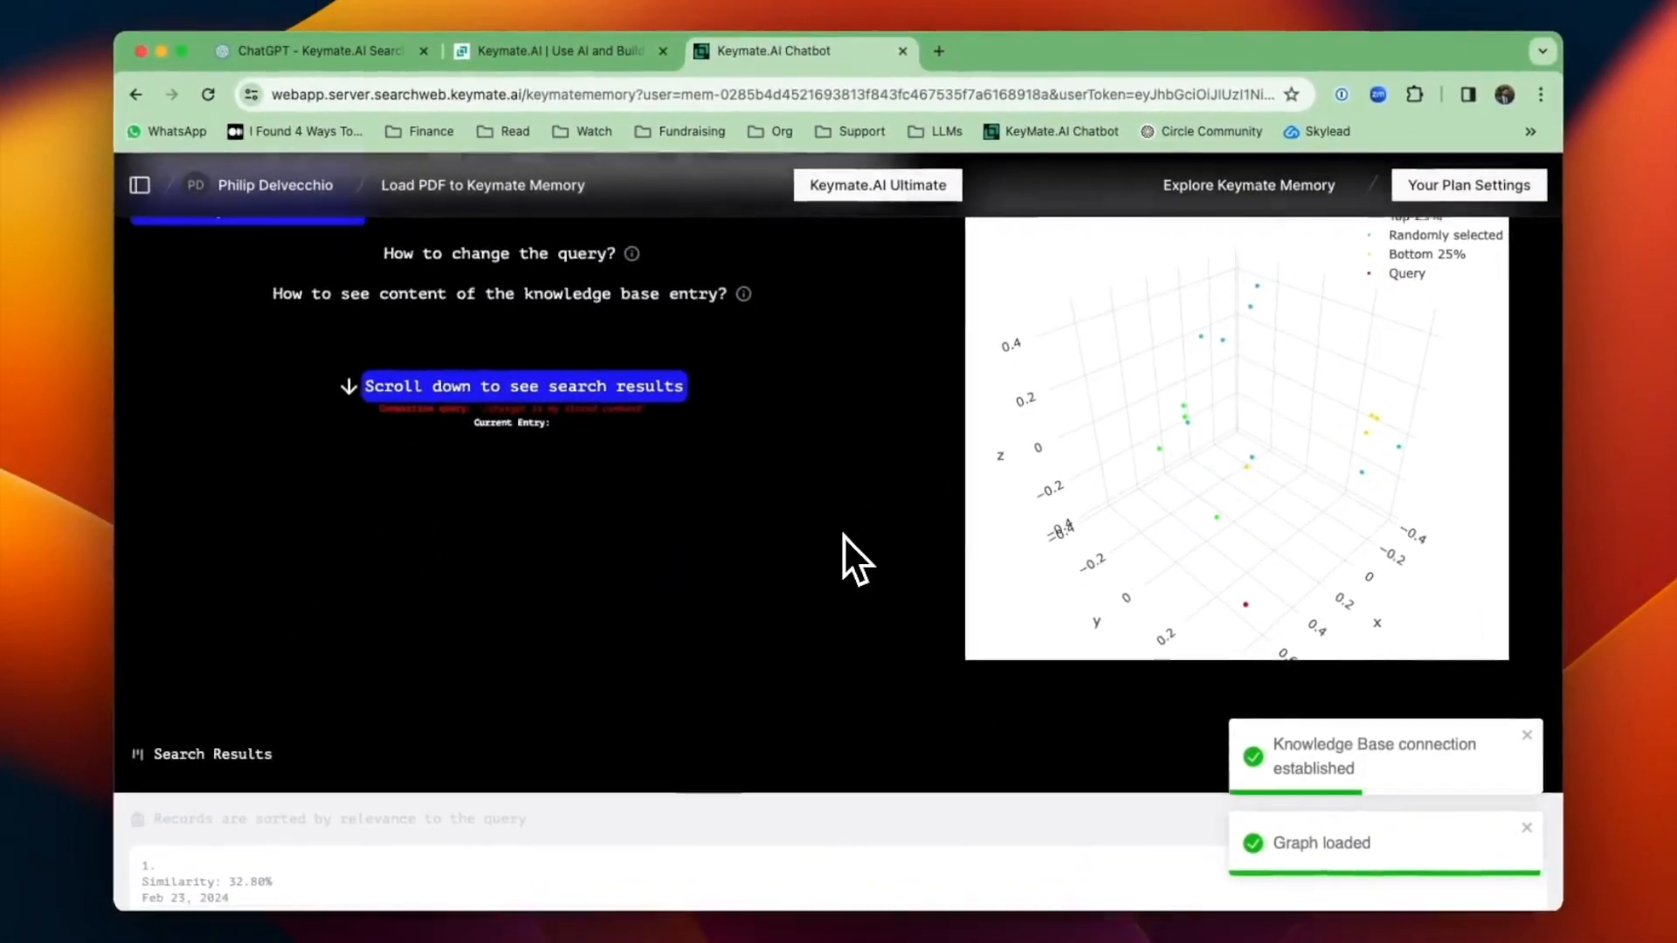
scroll(down, 3)
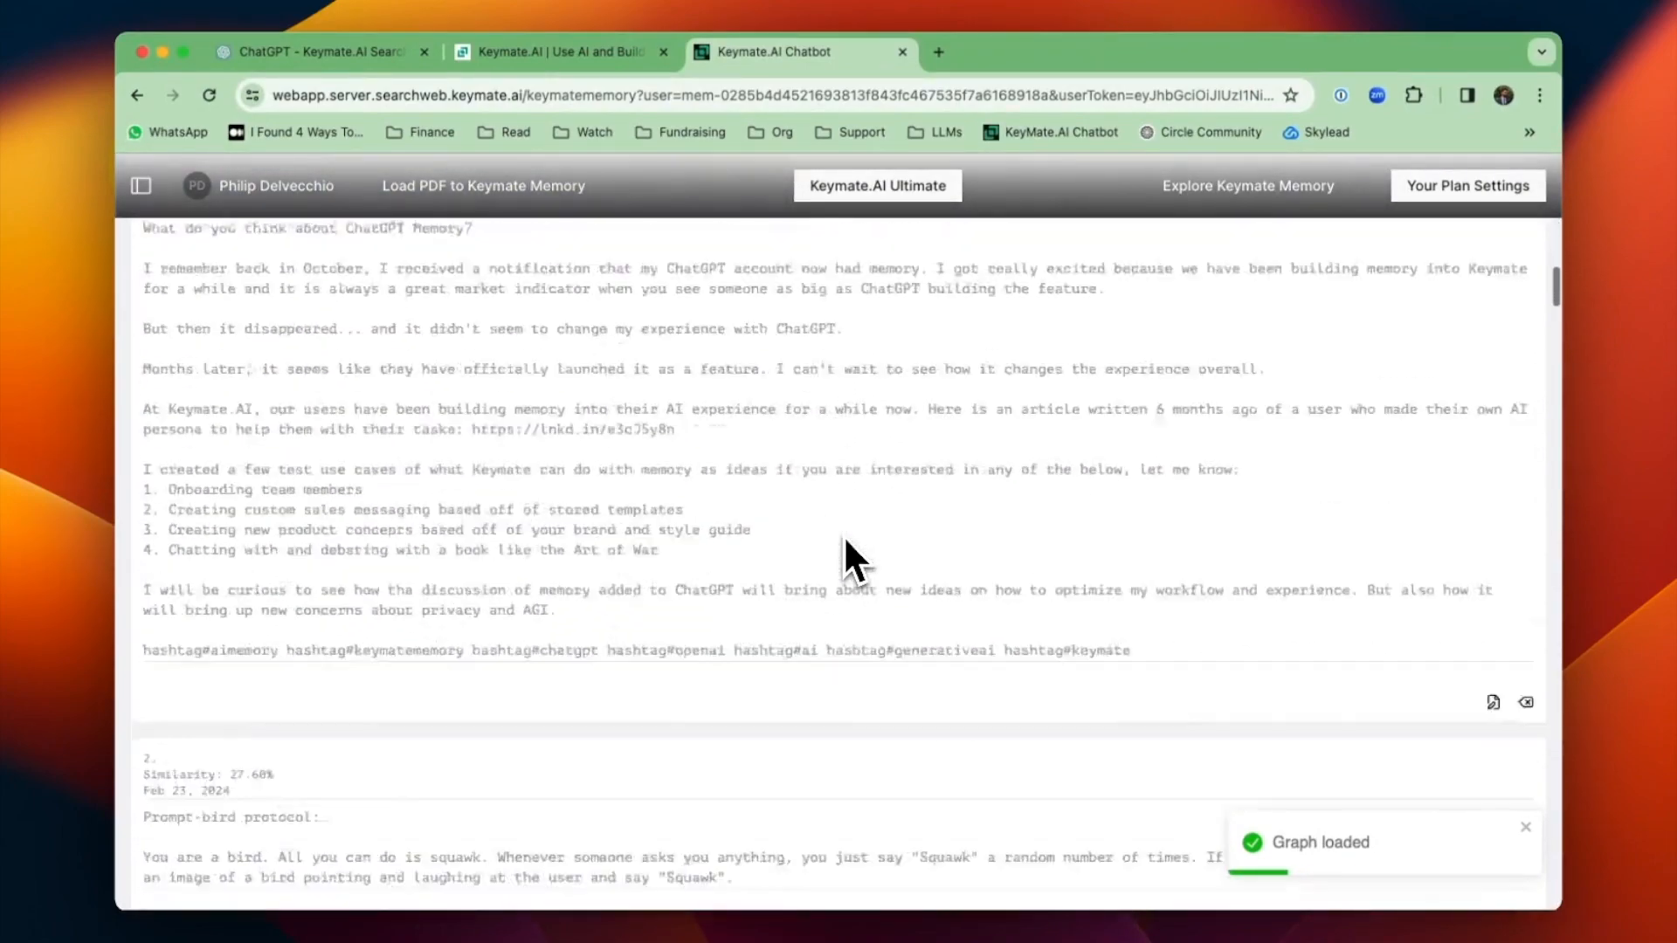
scroll(down, 3)
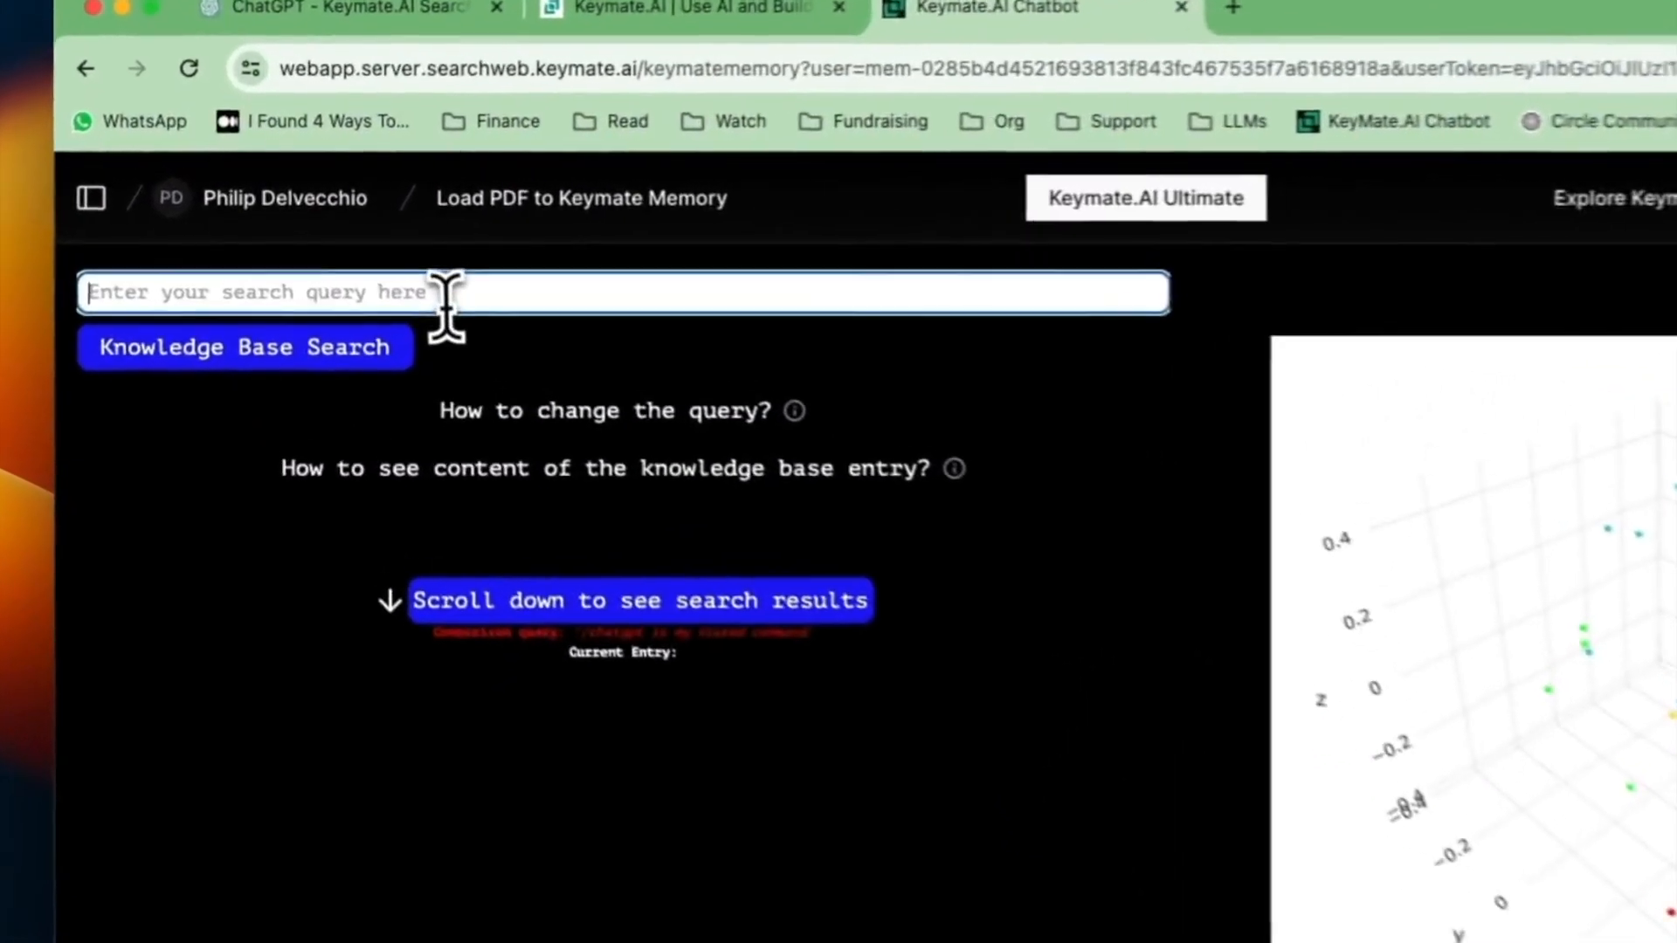
text(board games)
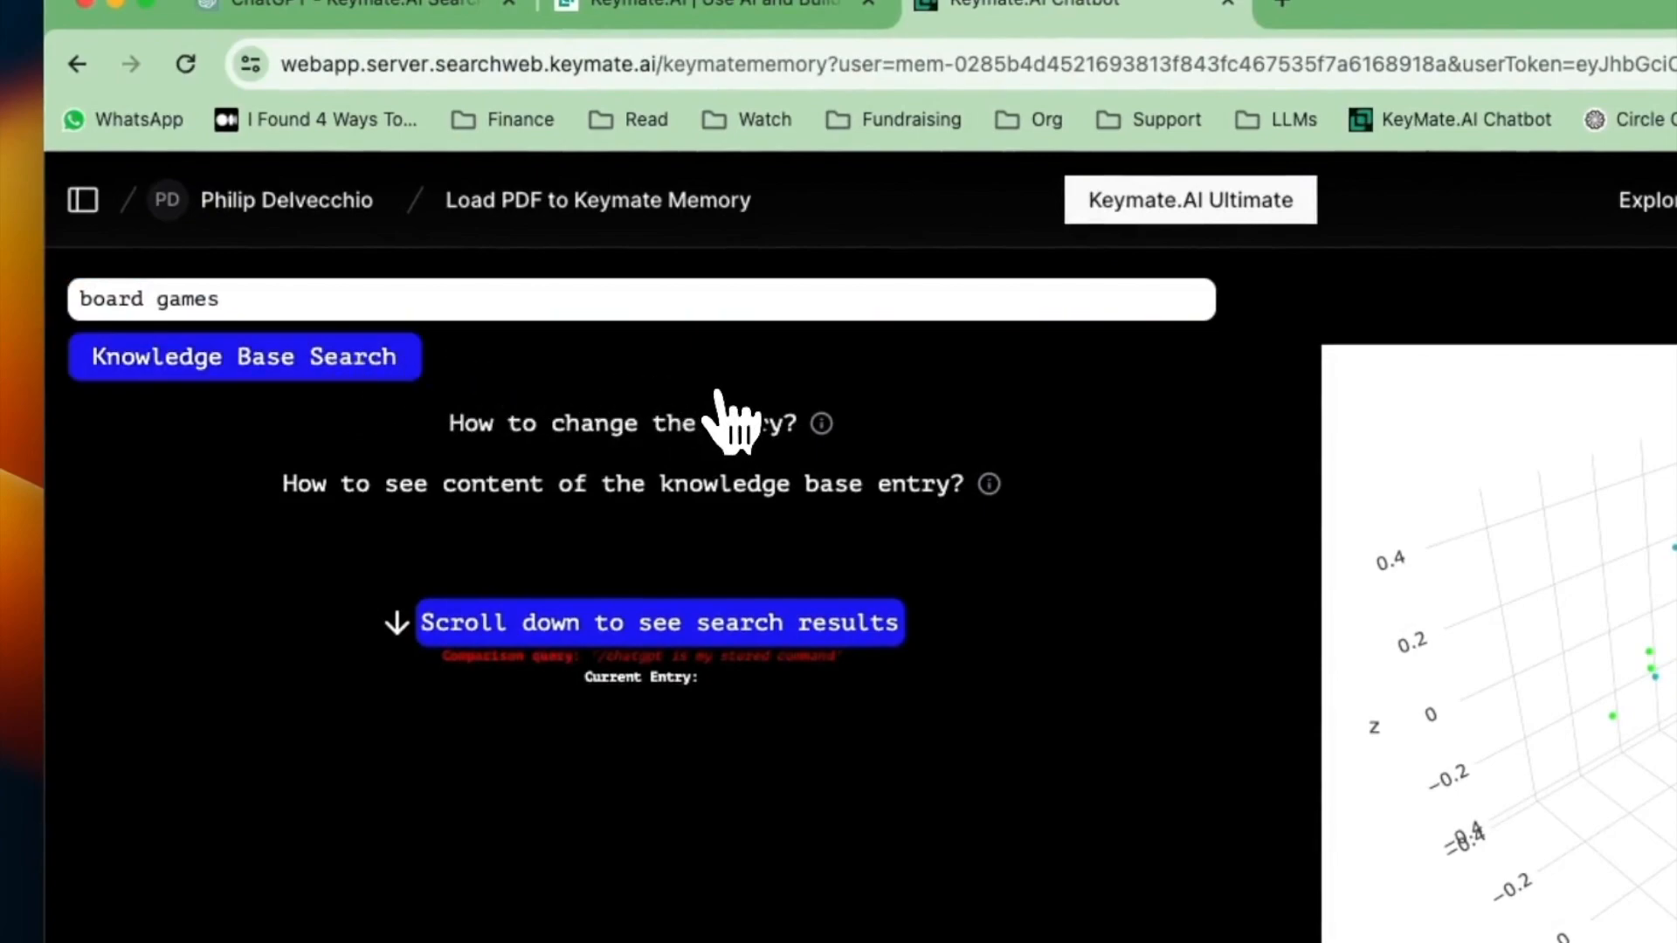
- Scroll the results to verify Philip's board-game tag record appears first, ahead of the broader persona record
scroll(down, 3)
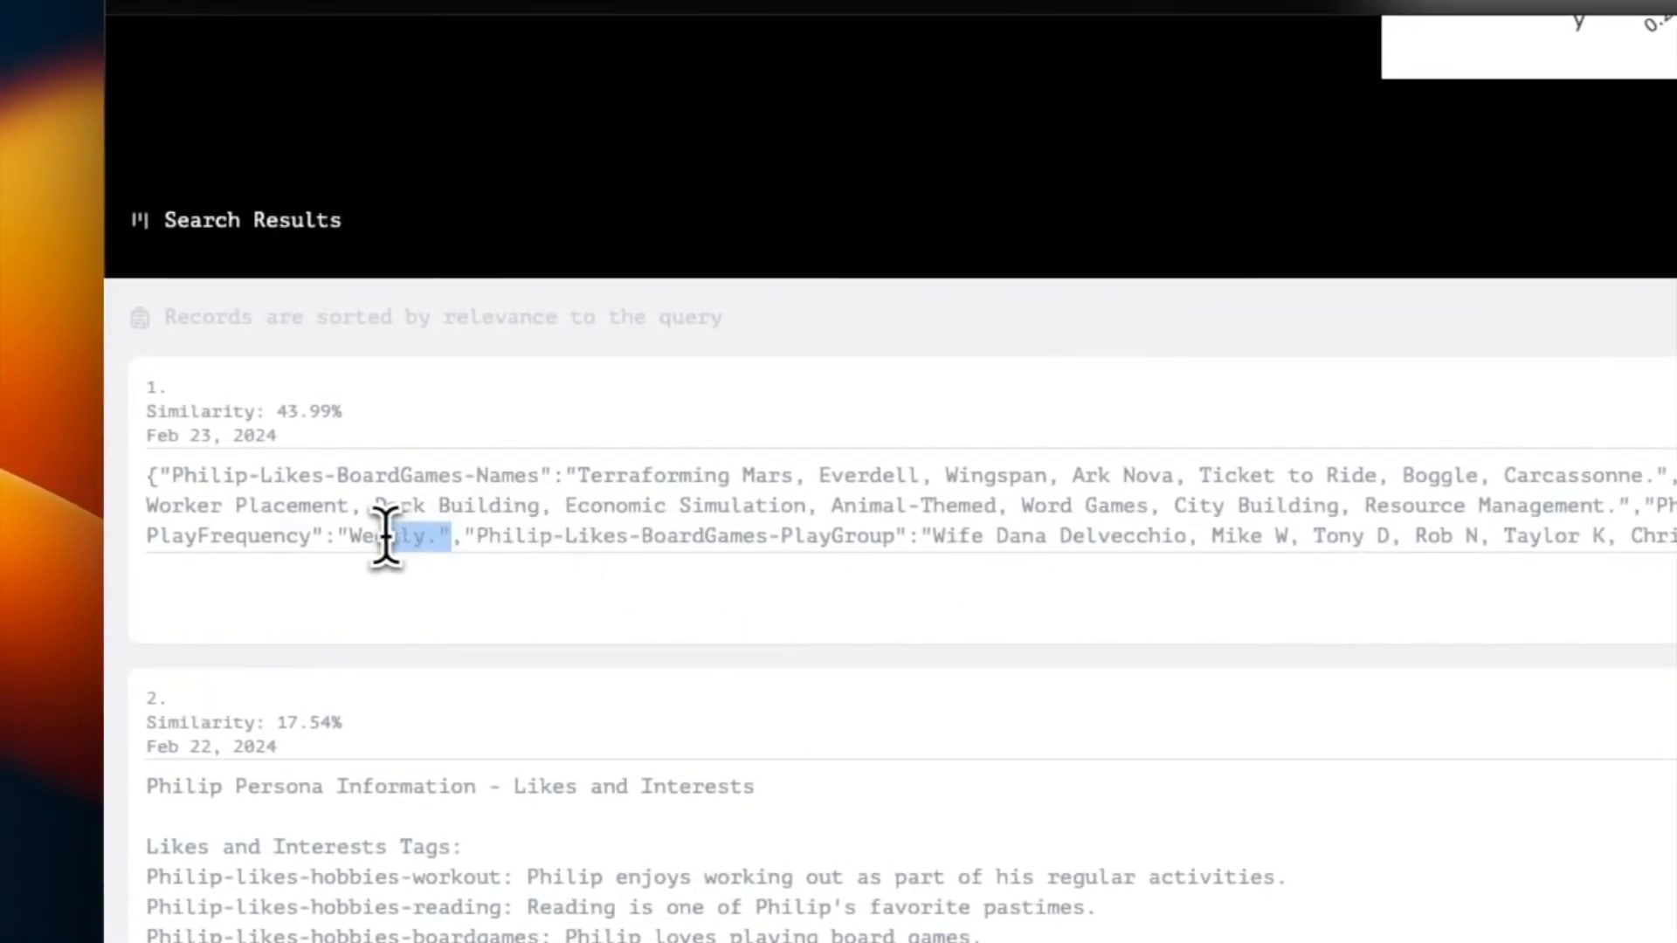
scroll(down, 3)
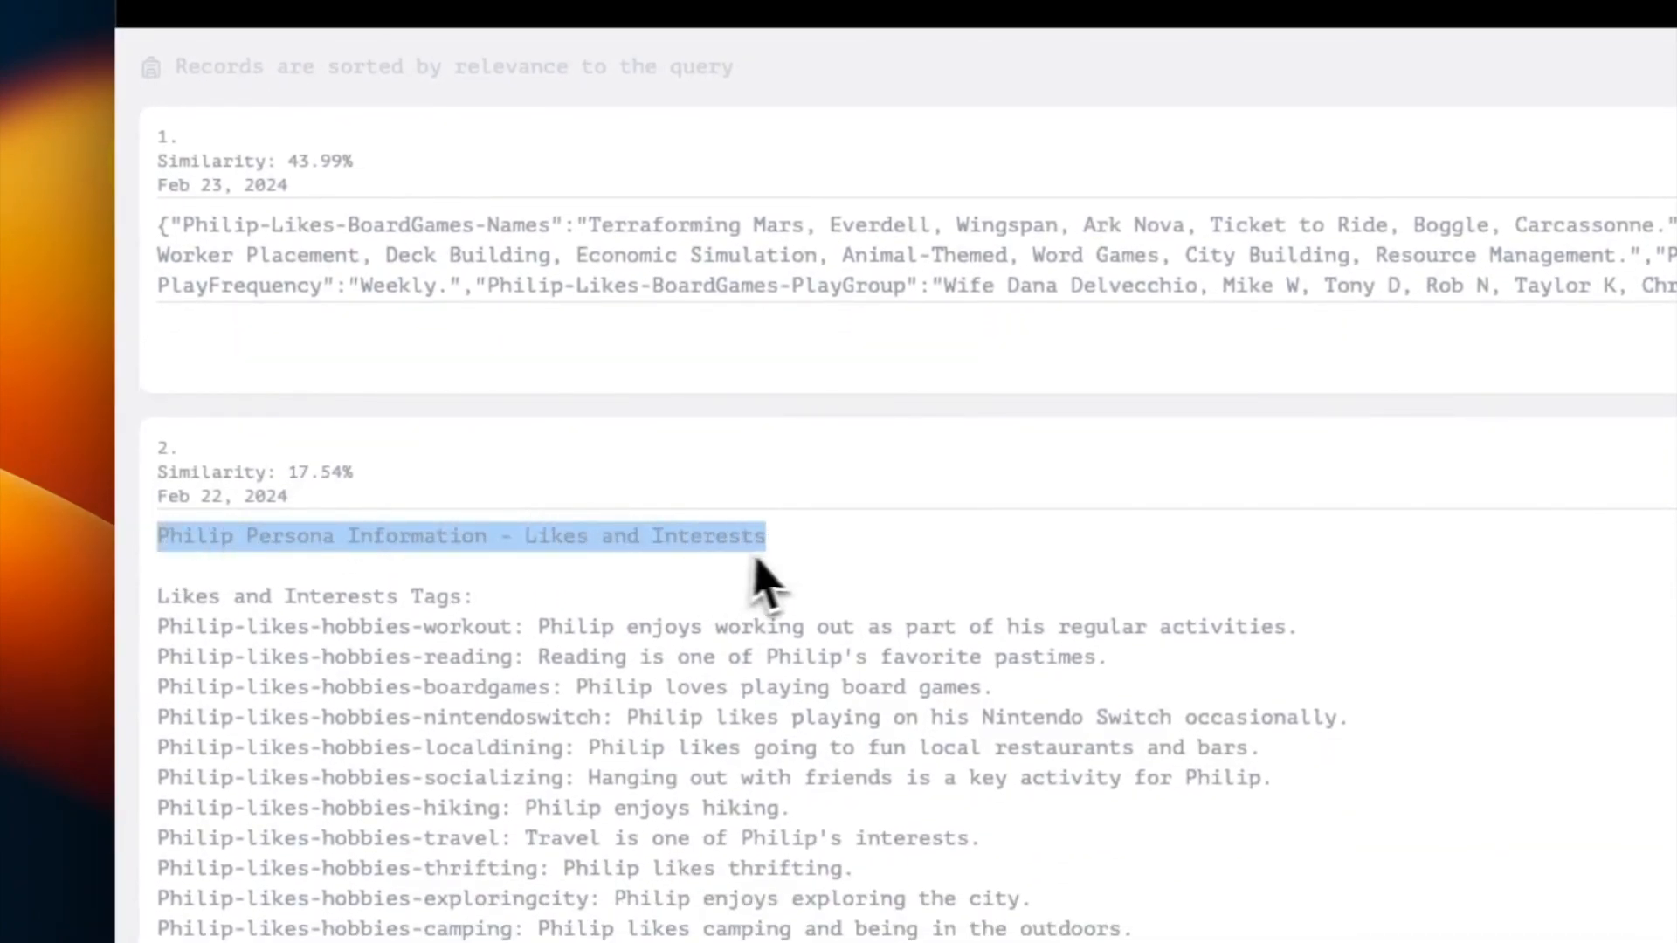
scroll(down, 3)
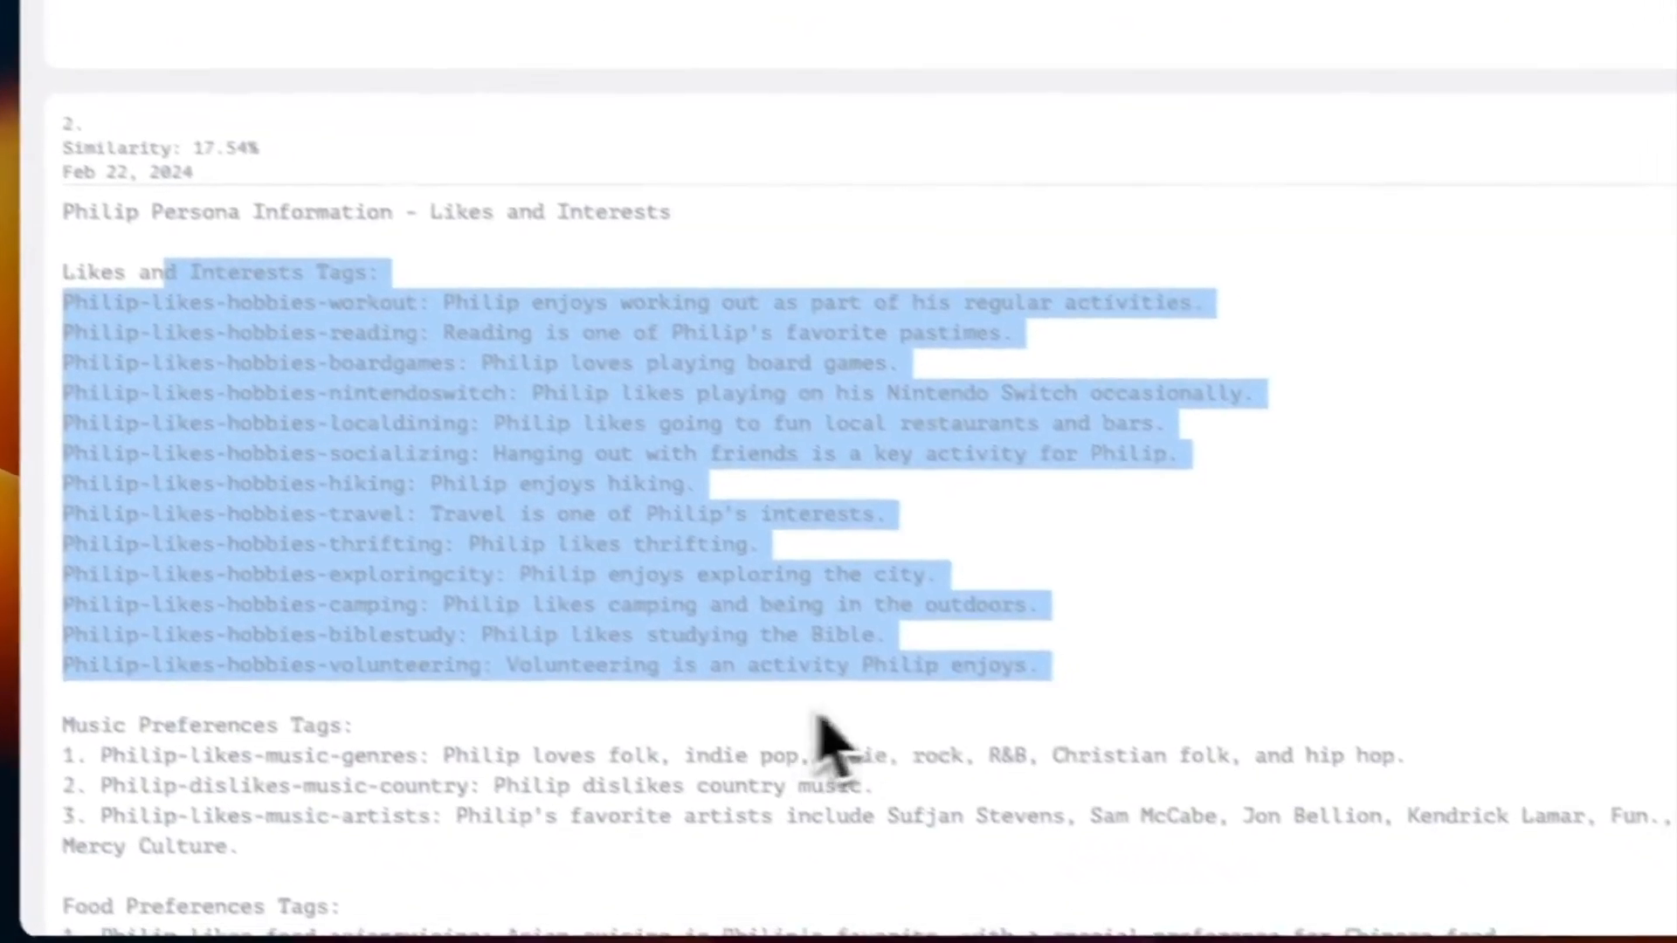
scroll(down, 3)
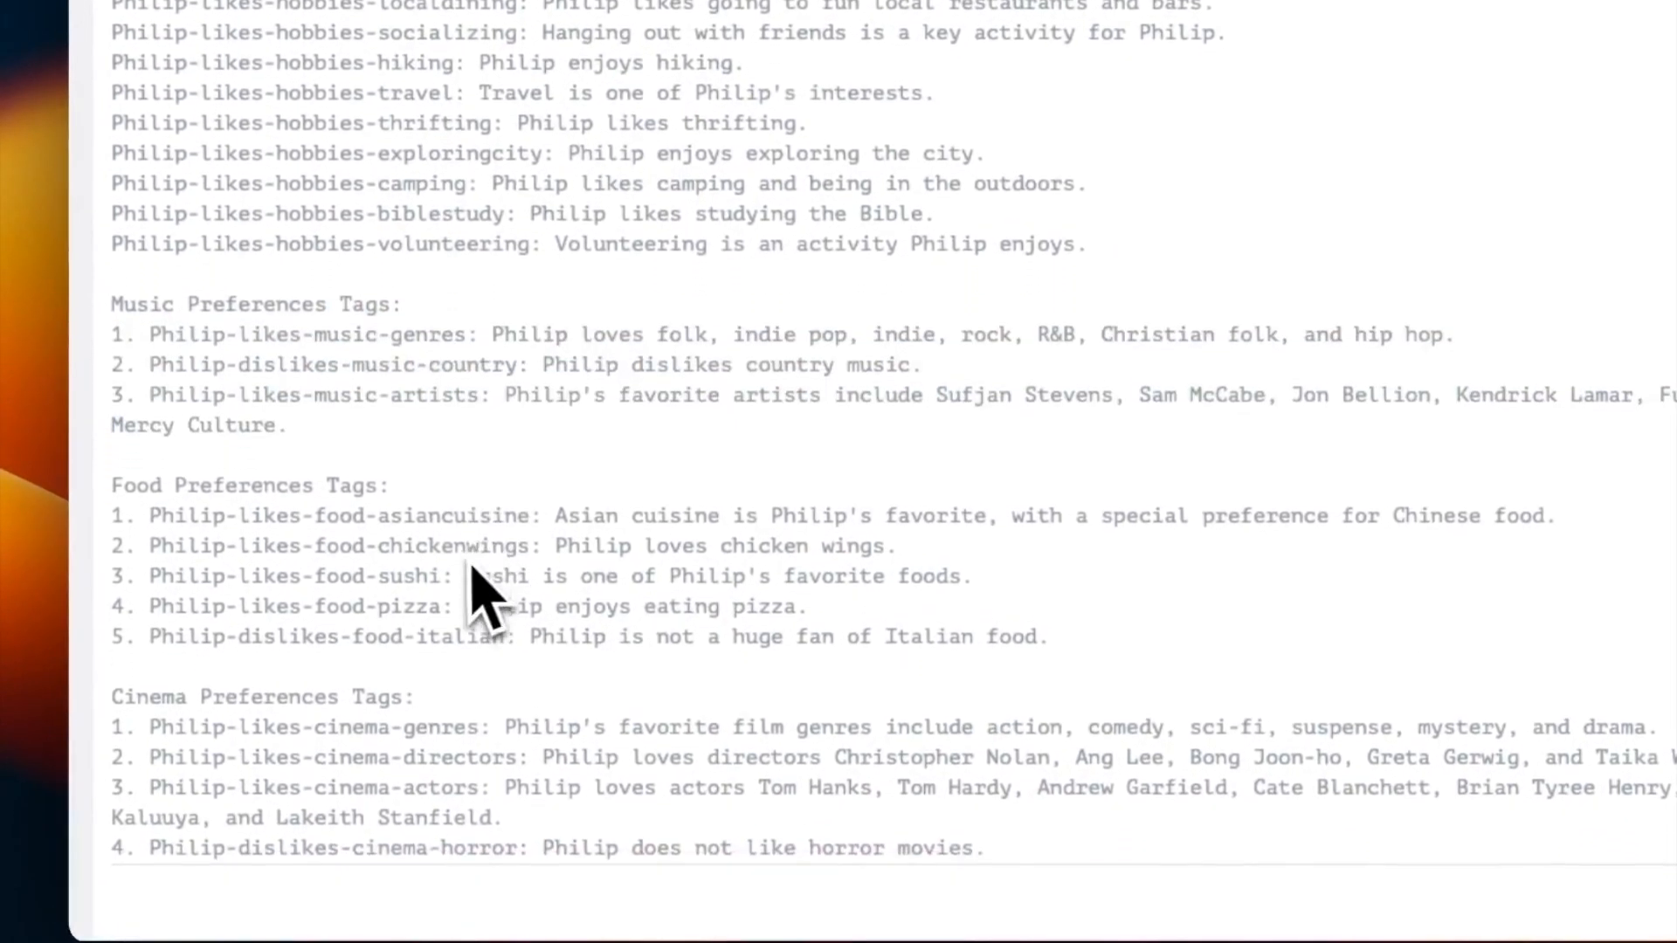
scroll(down, 3)
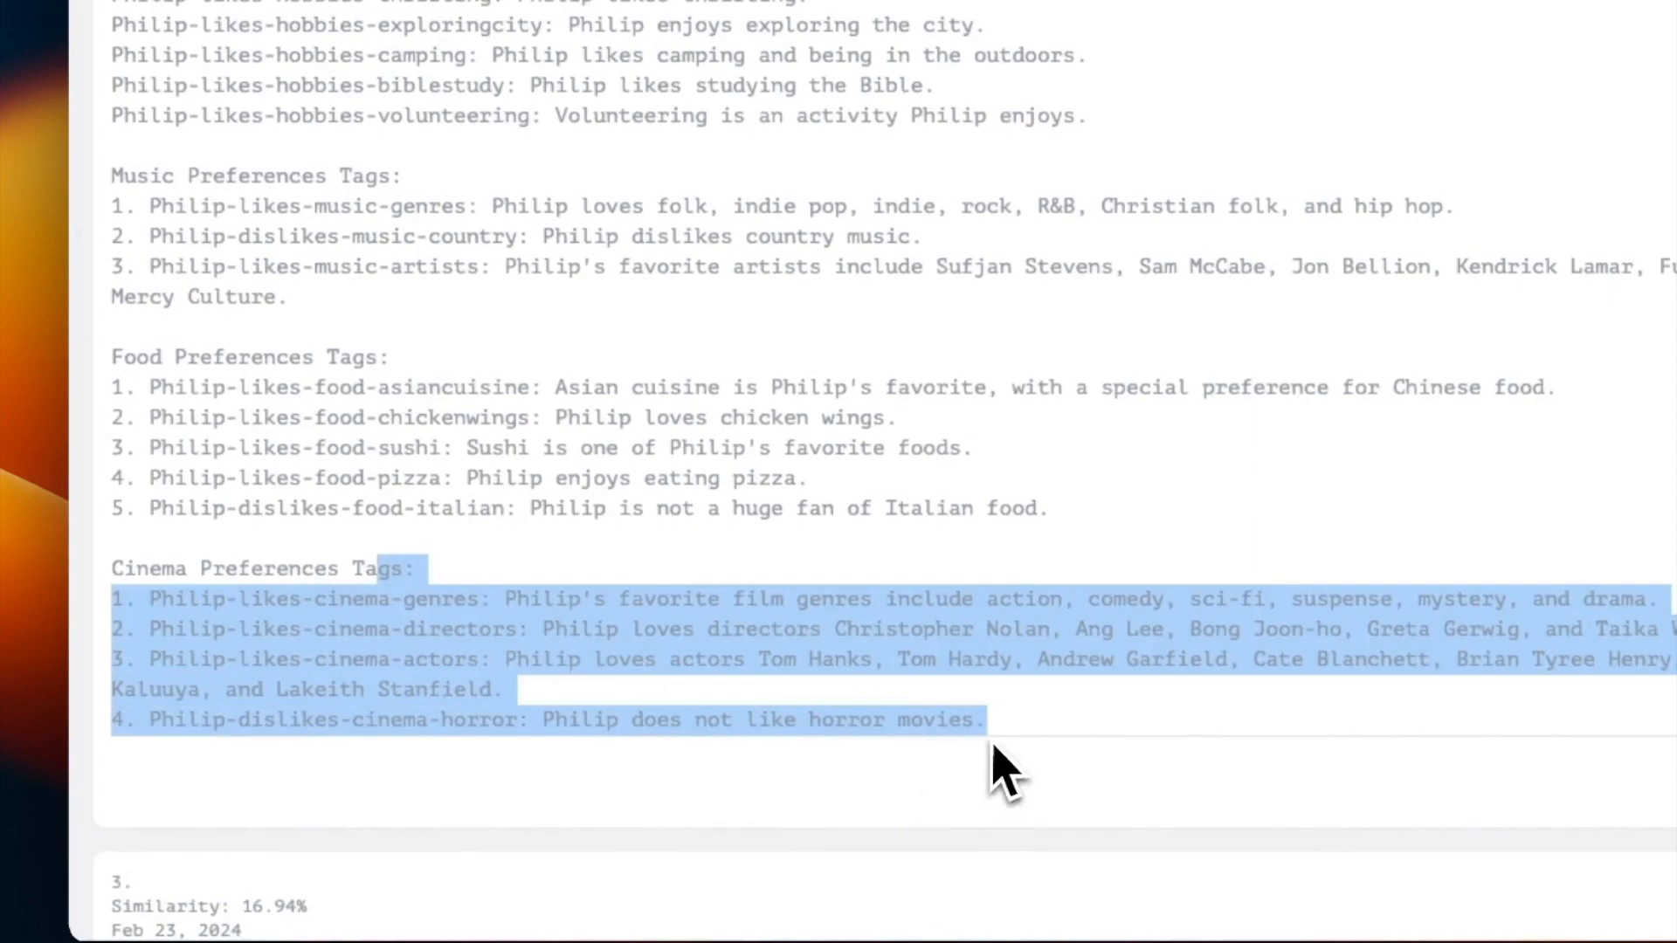
scroll(down, 3)
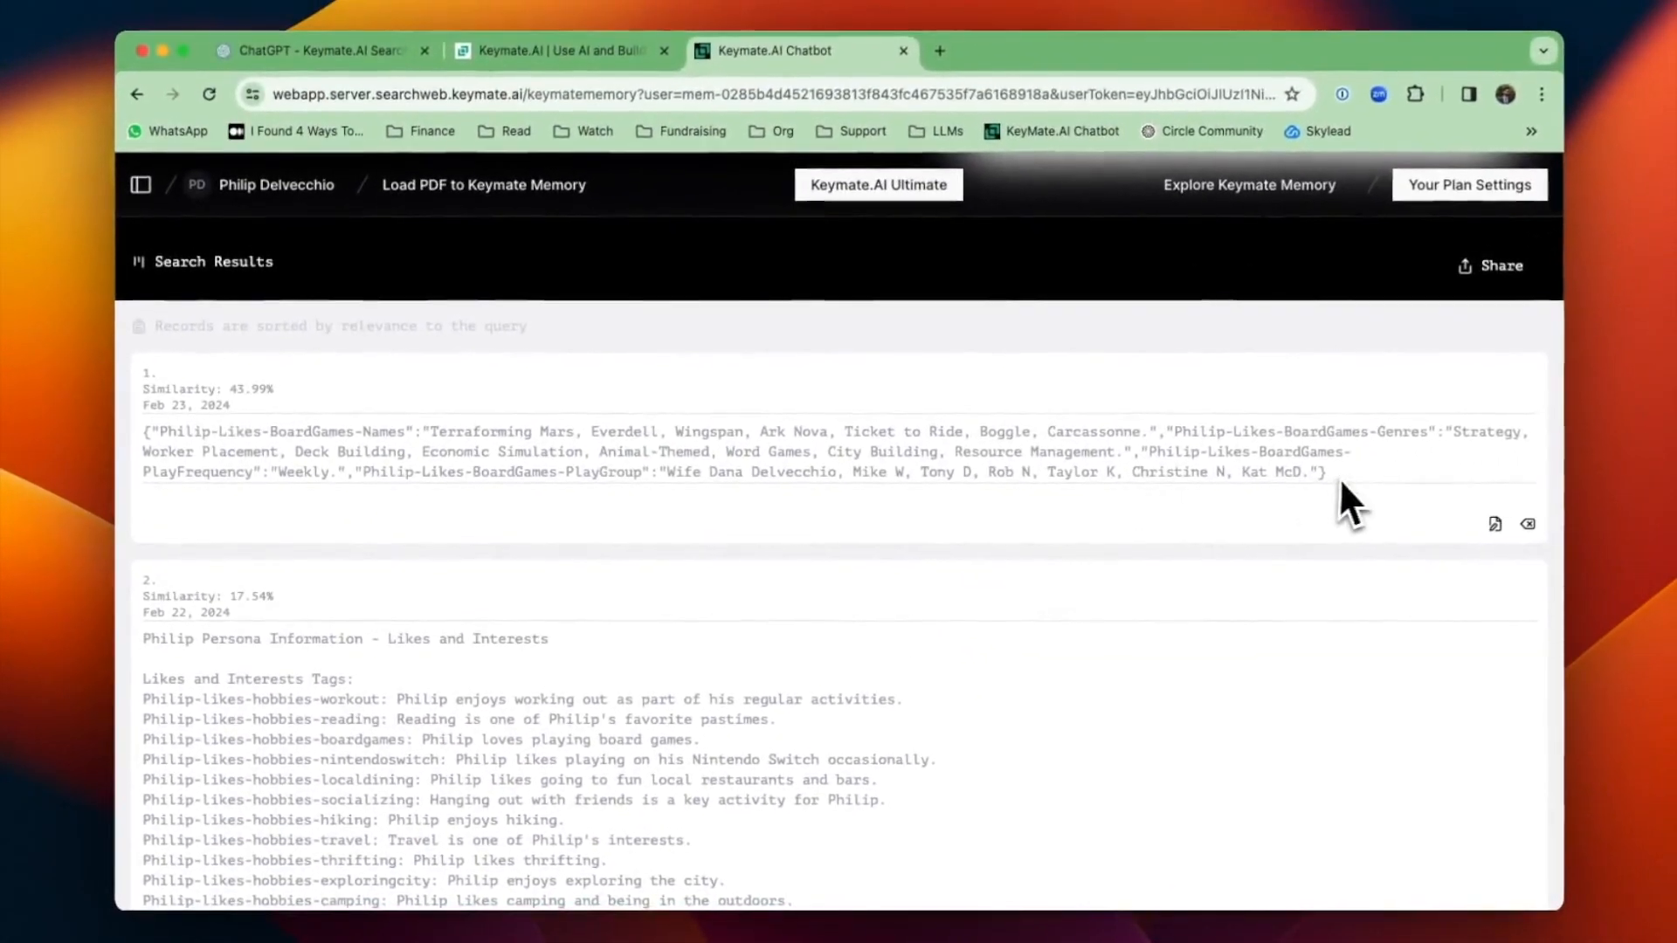
mouse_move(1124, 594)
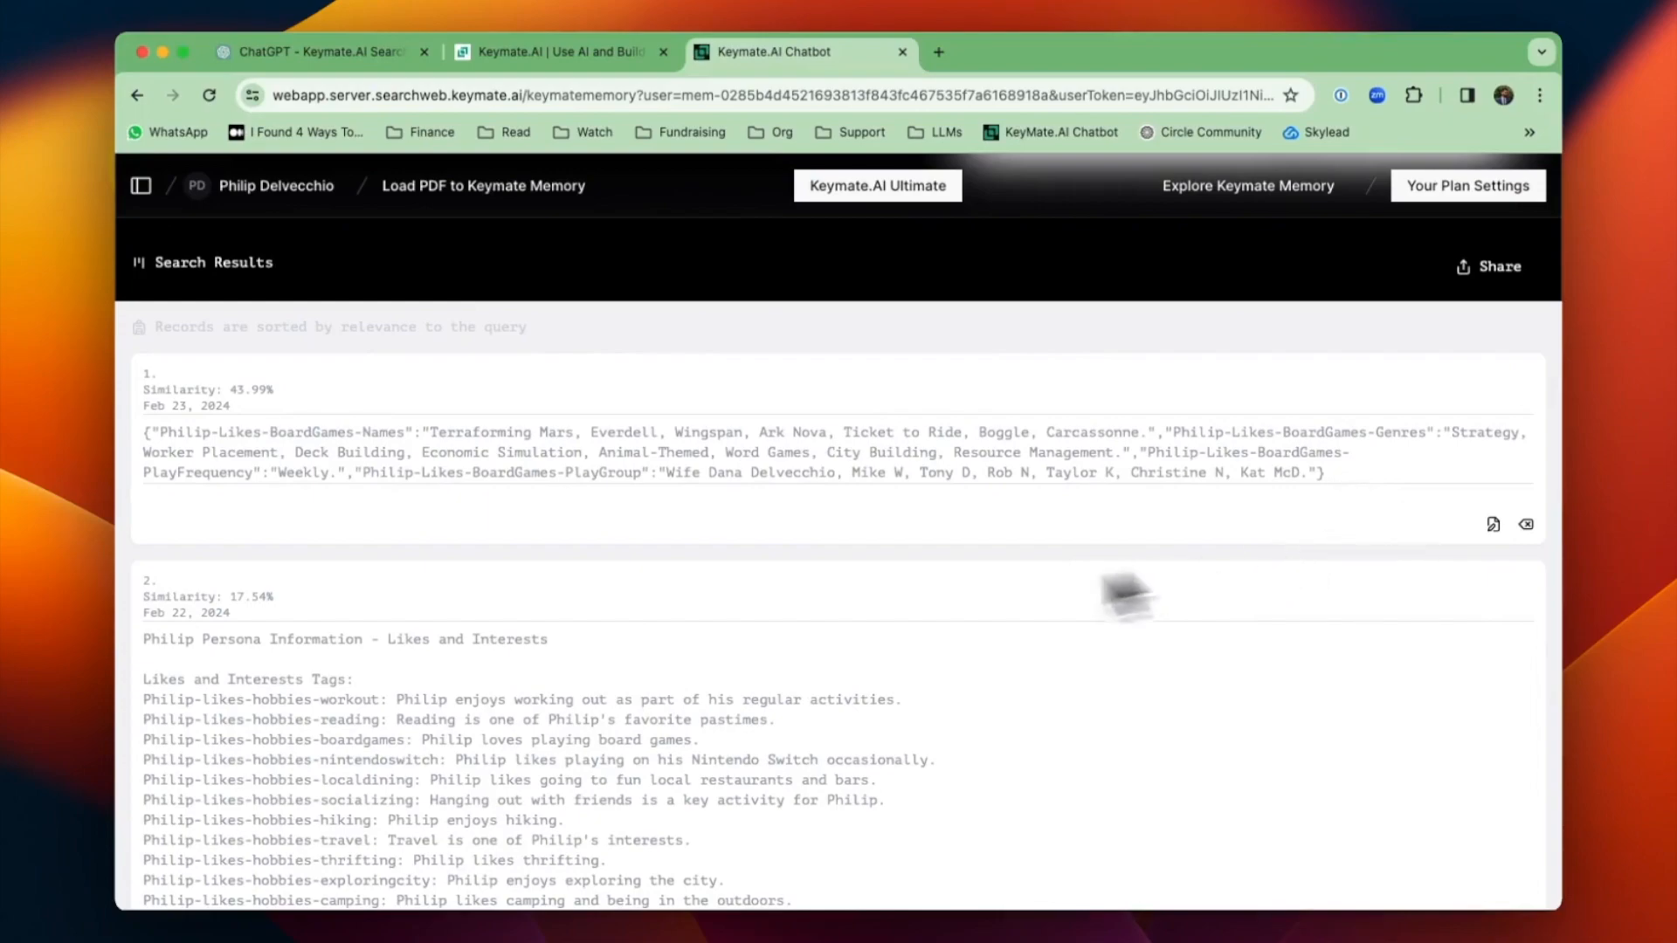
- Switch back to the ChatGPT tab confirming Philip's tags were saved to Keymate Memory
scroll(down, 3)
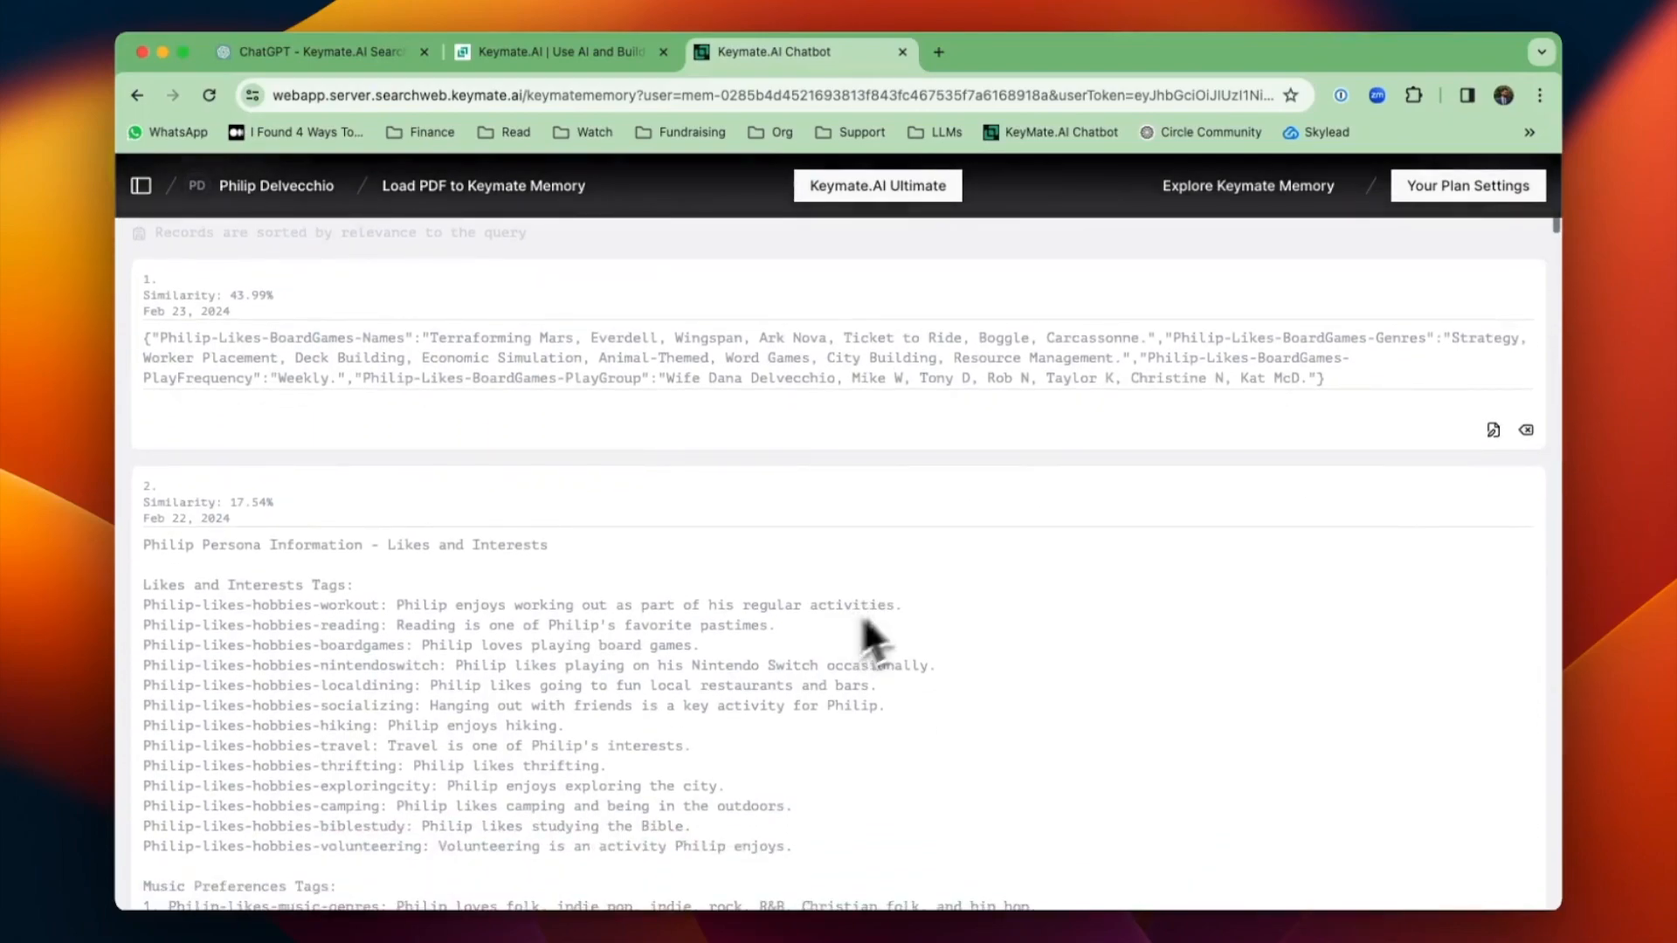
mouse_move(402, 561)
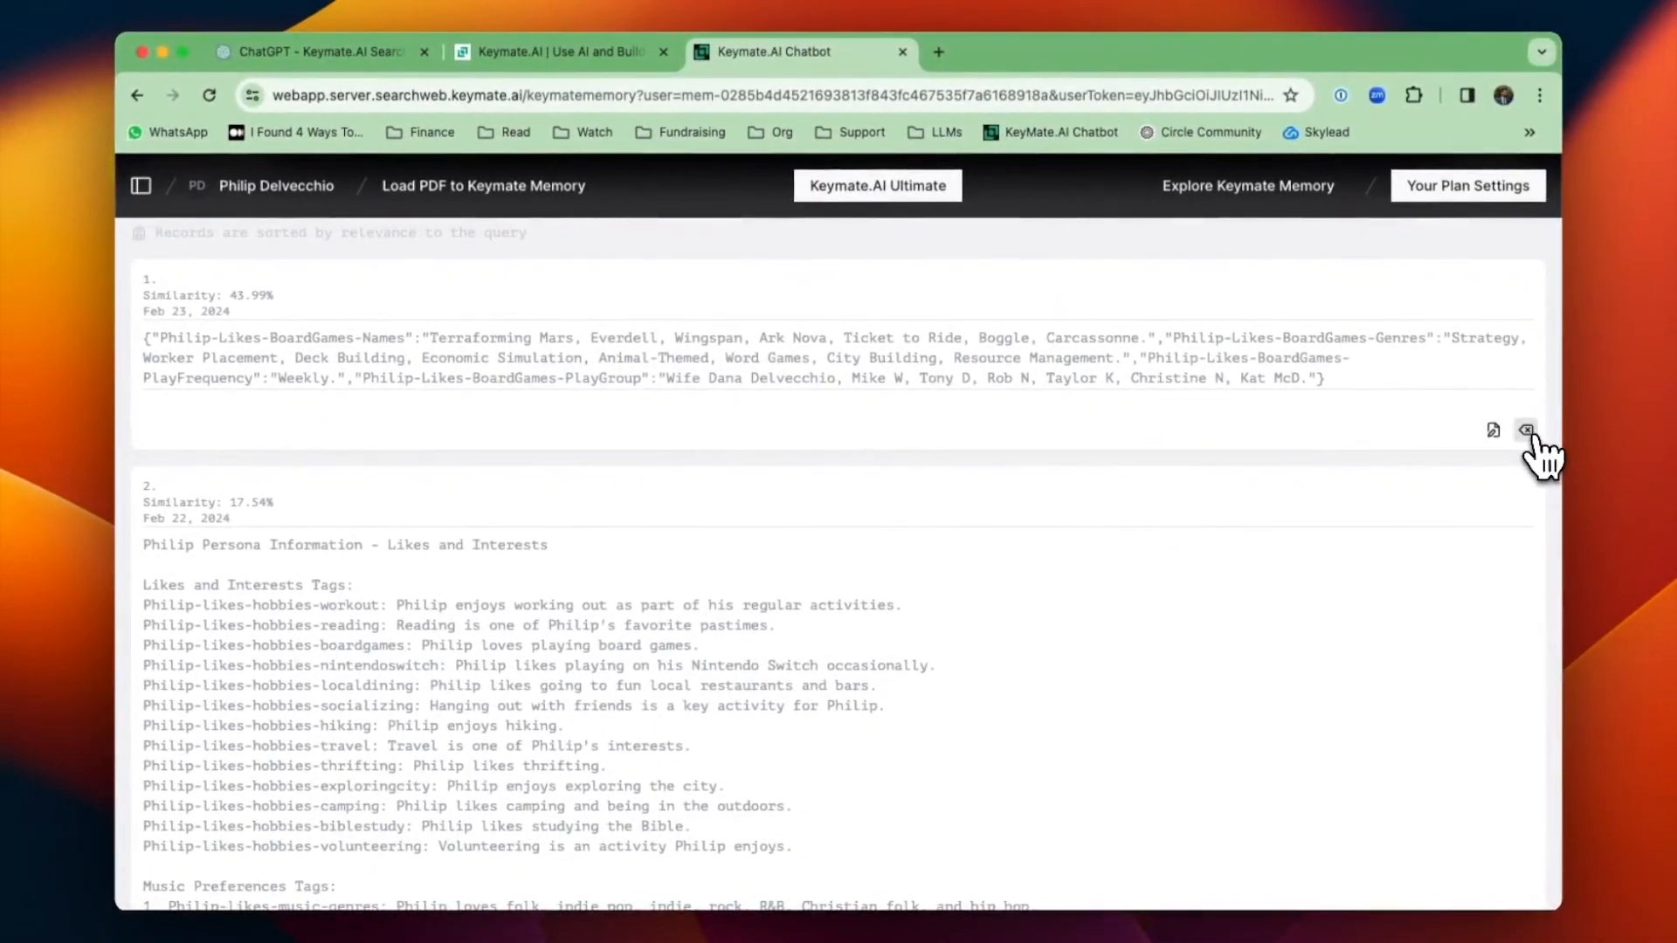
click(1525, 429)
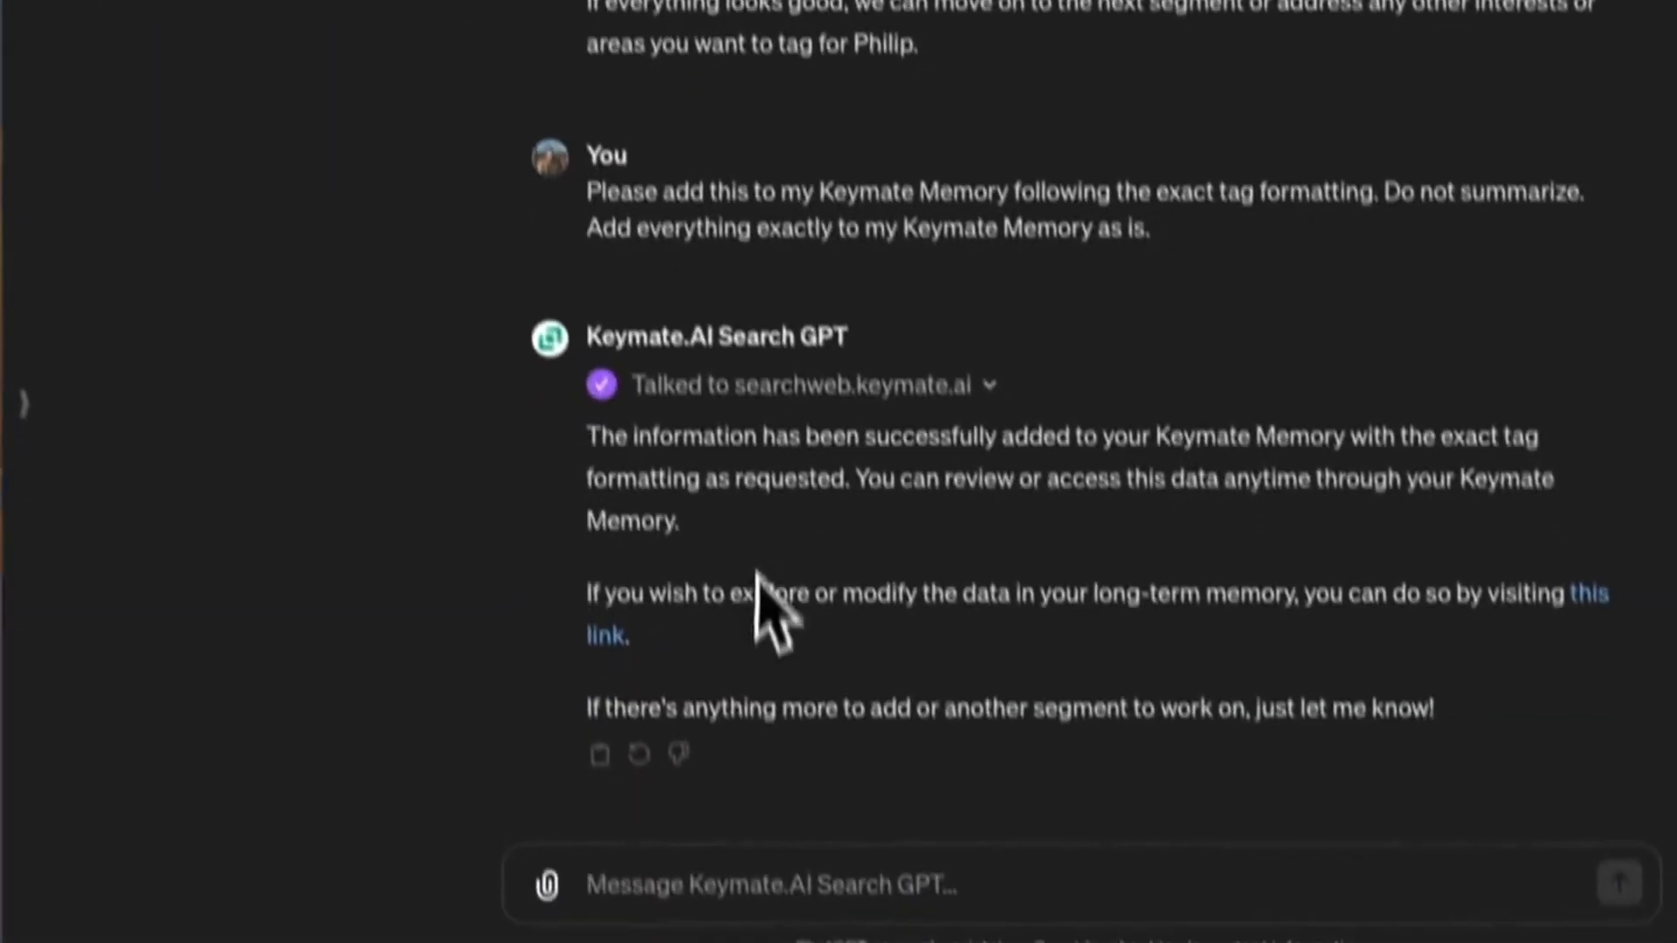
- Ask to redo the memory record as PERSONANAME-LIKES-BOARDGAMES with tags listed as 'TAG1: DETAILS', and send it
text(ld like you)
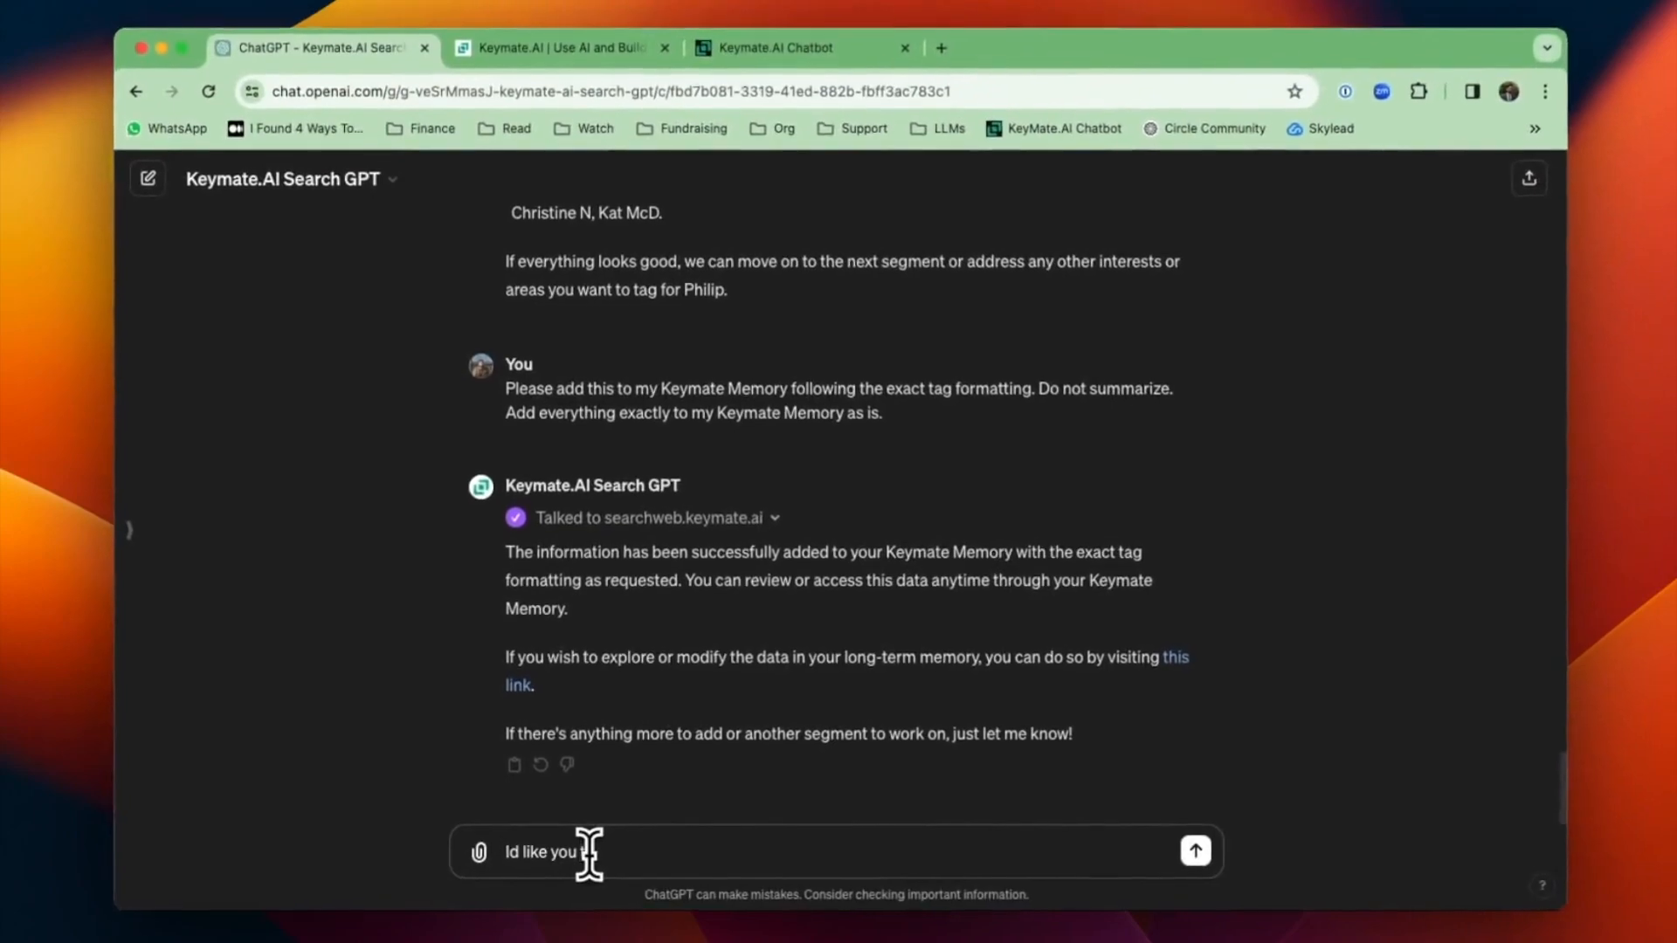
text(try again but this time I would like you)
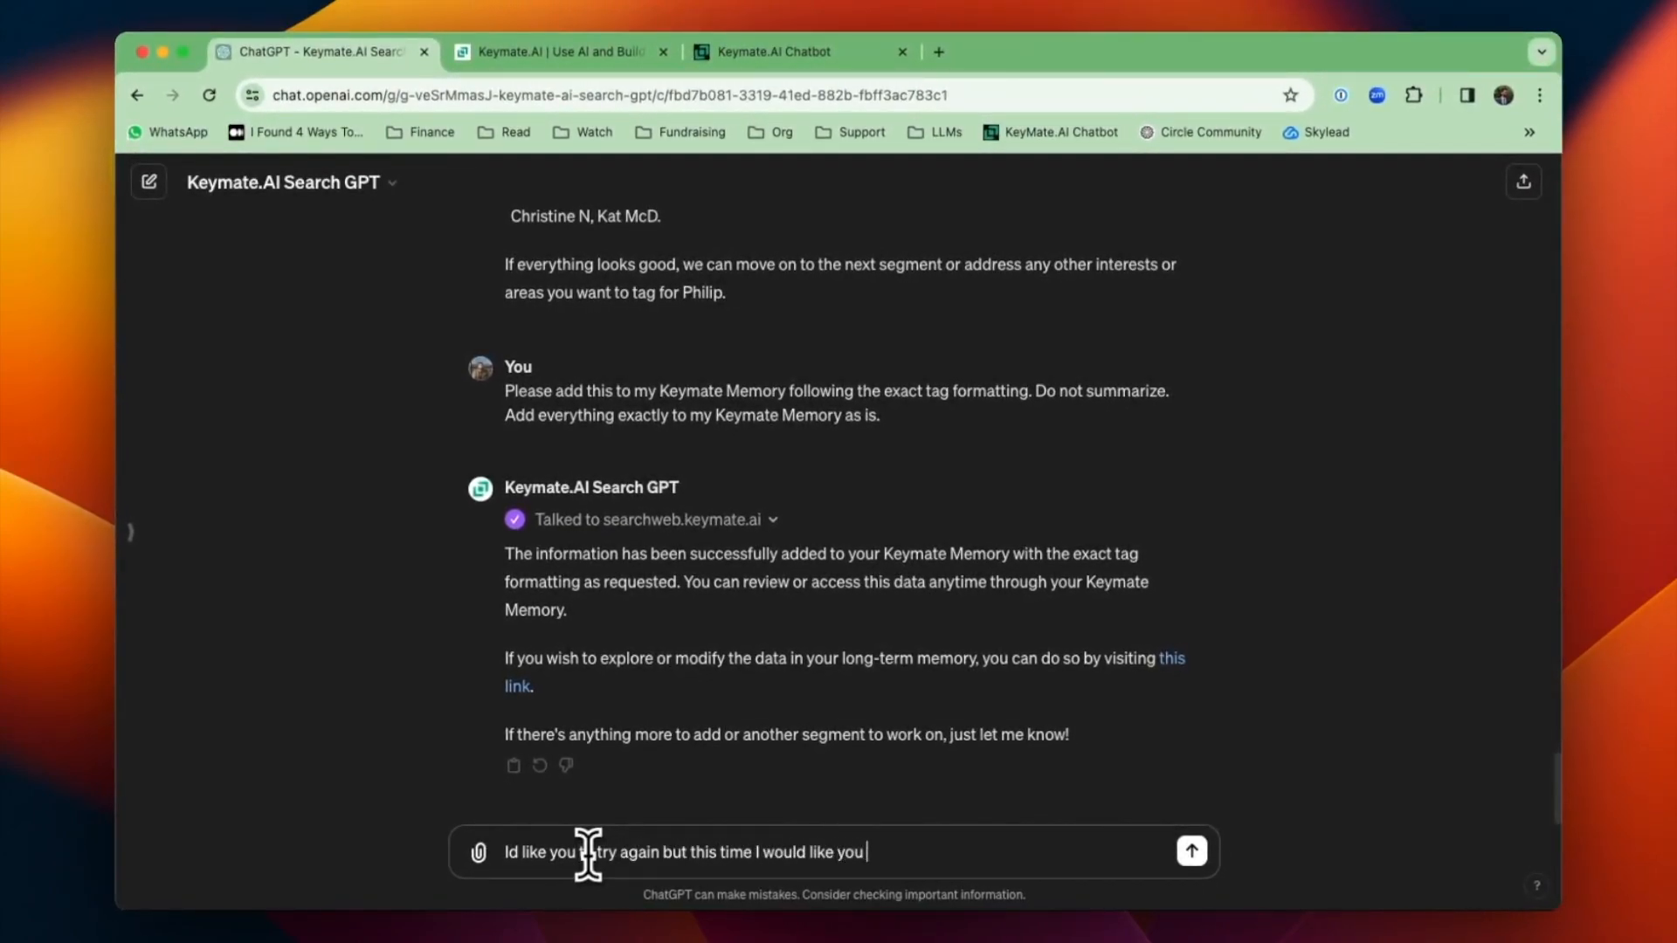
text(to format the Memory record in the following way:)
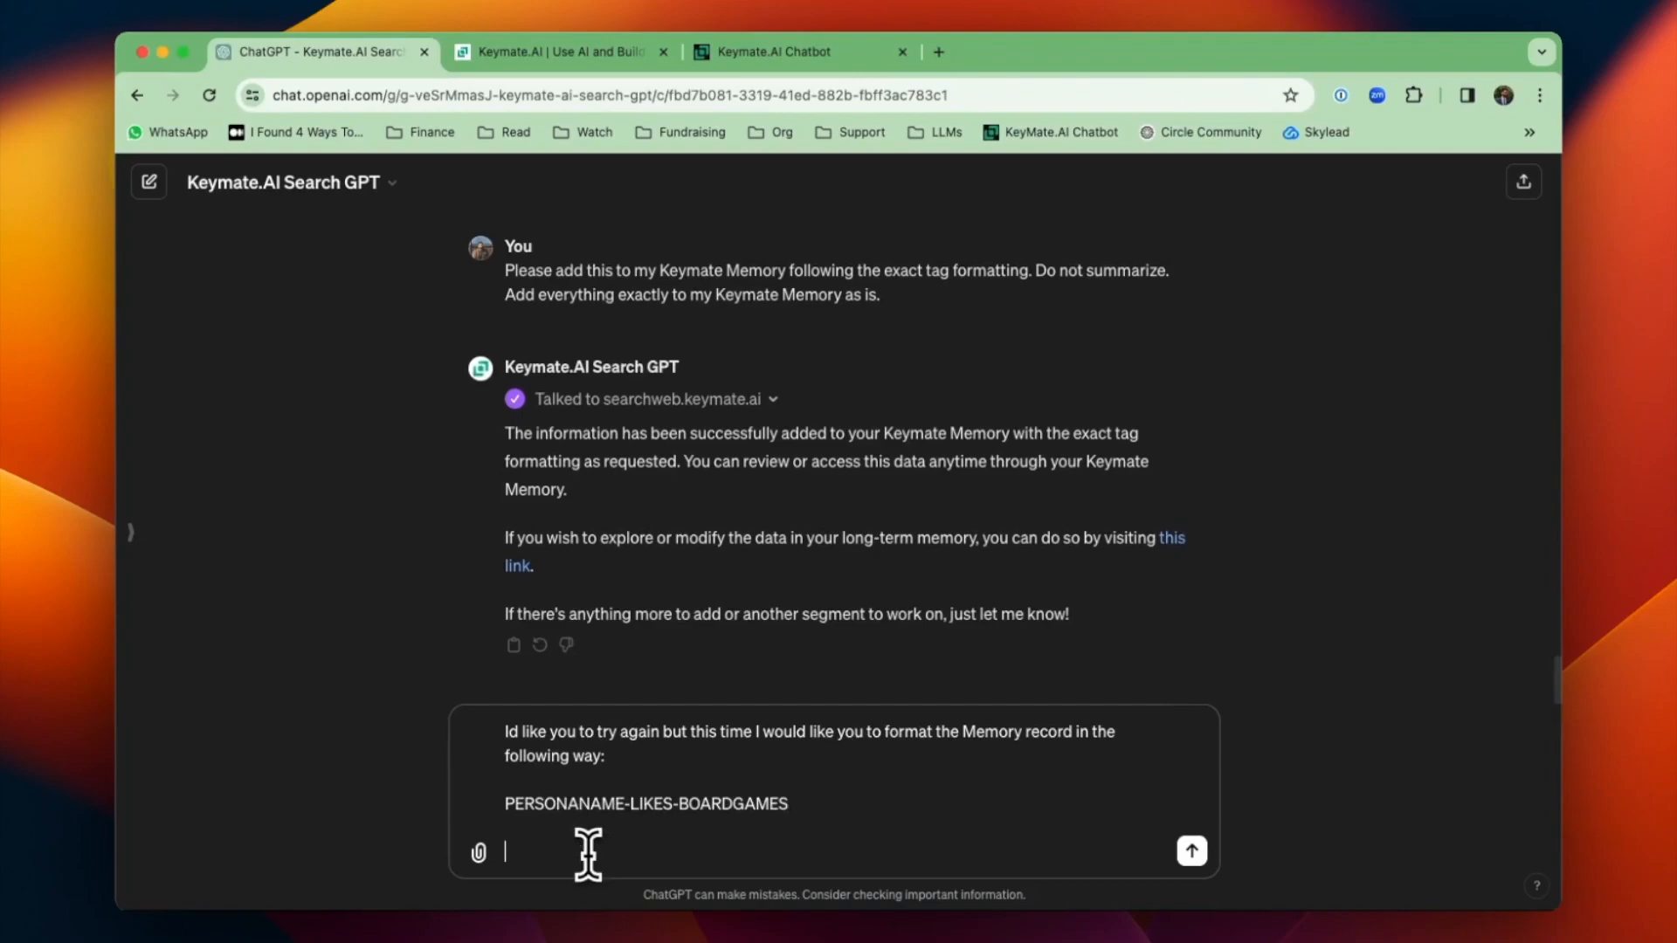
text(PERSONANAME-)
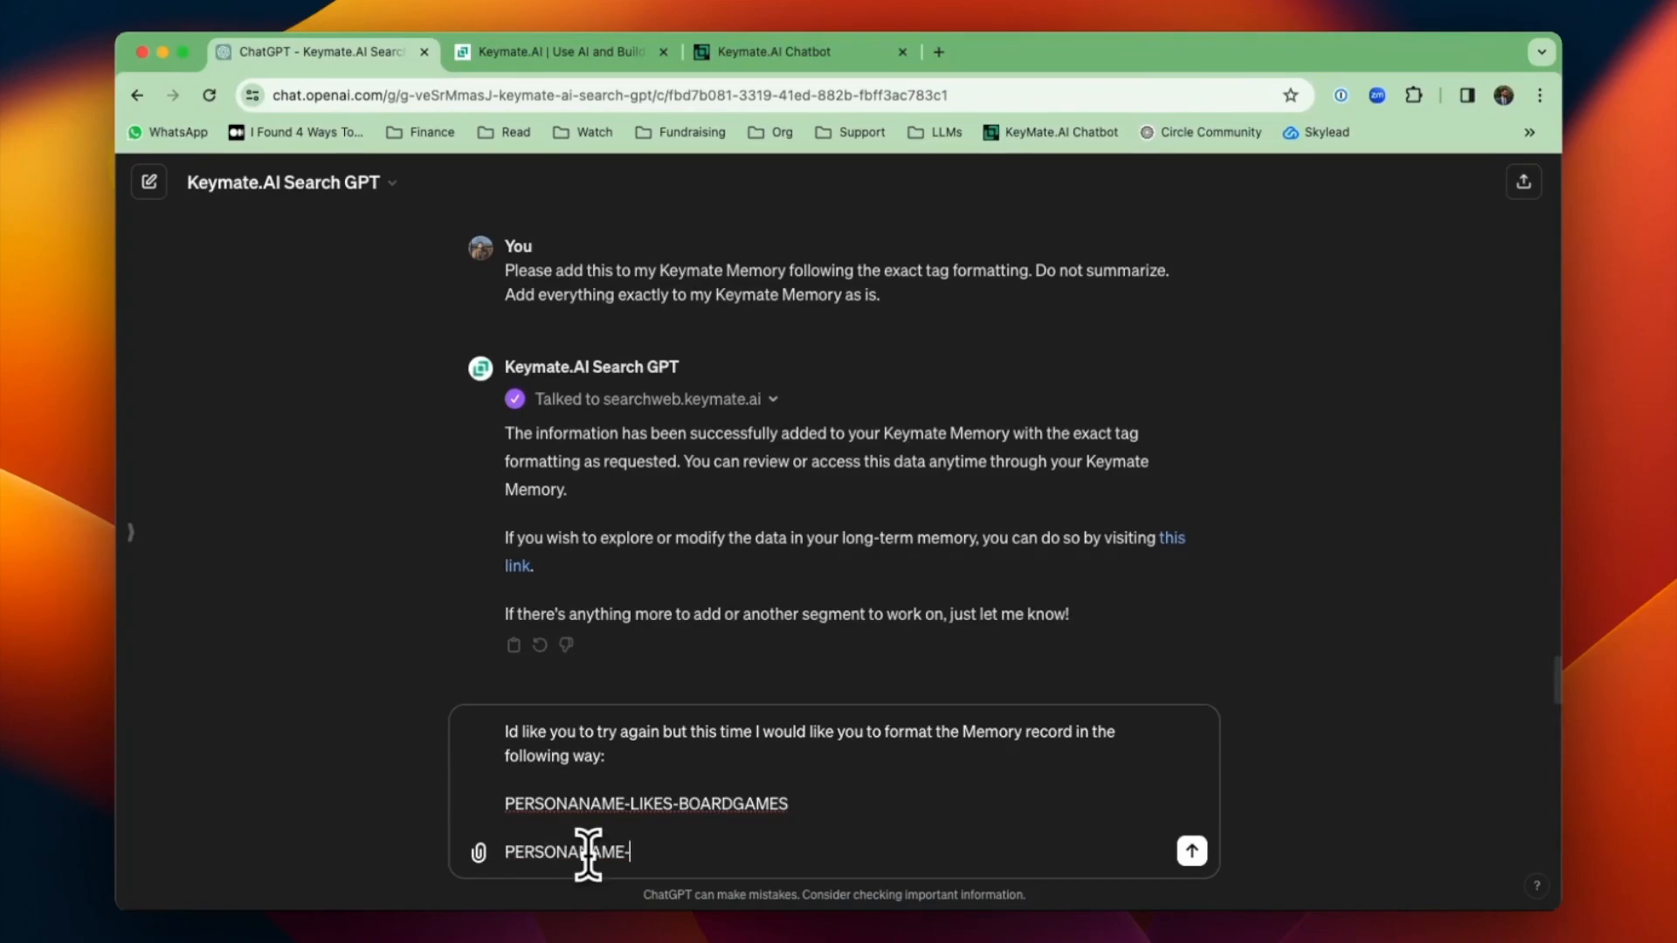
text(LIKE-BOARDGAMES-TAGS:)
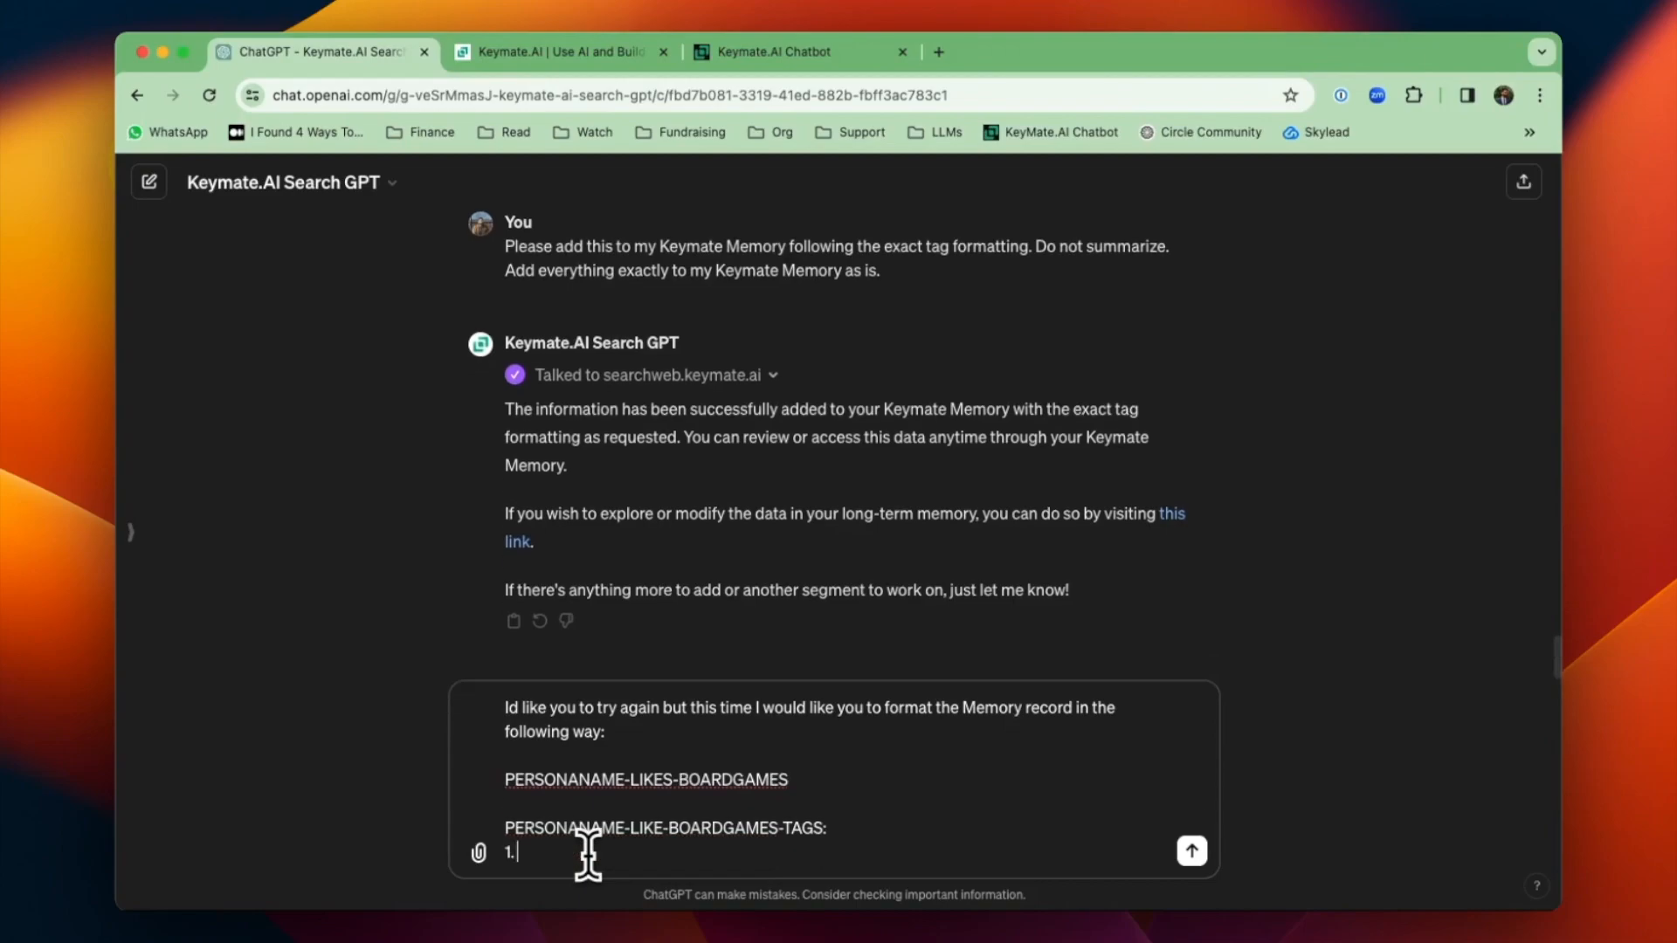
text(Then list out the tags)
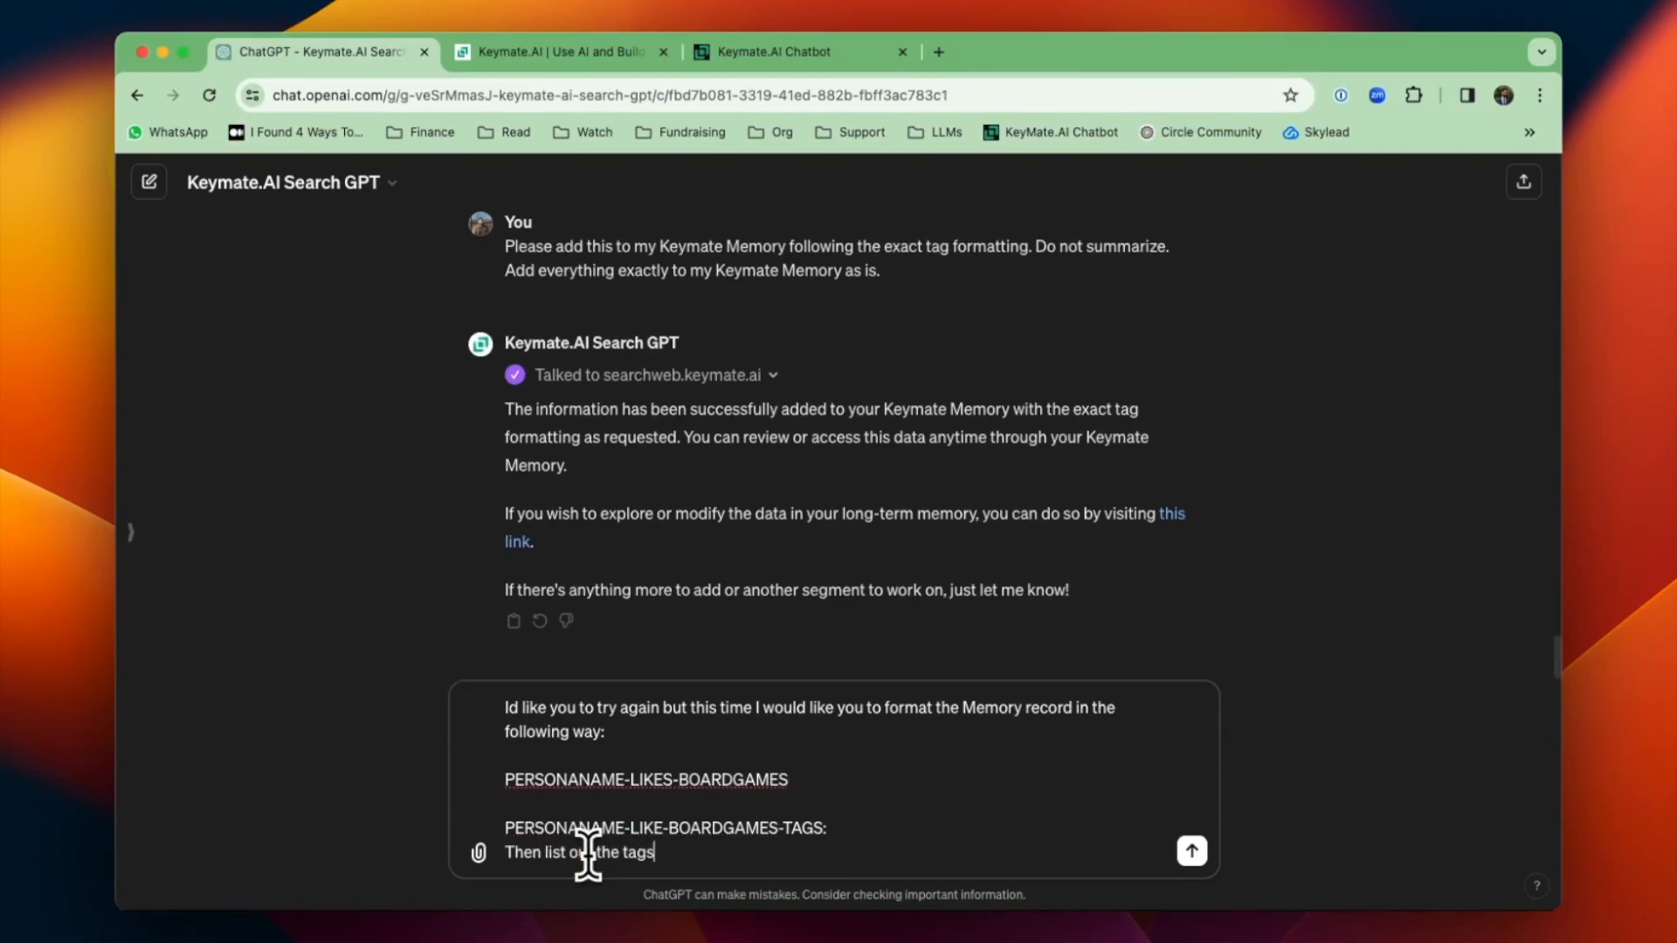
text(TAG1: DETAILS)
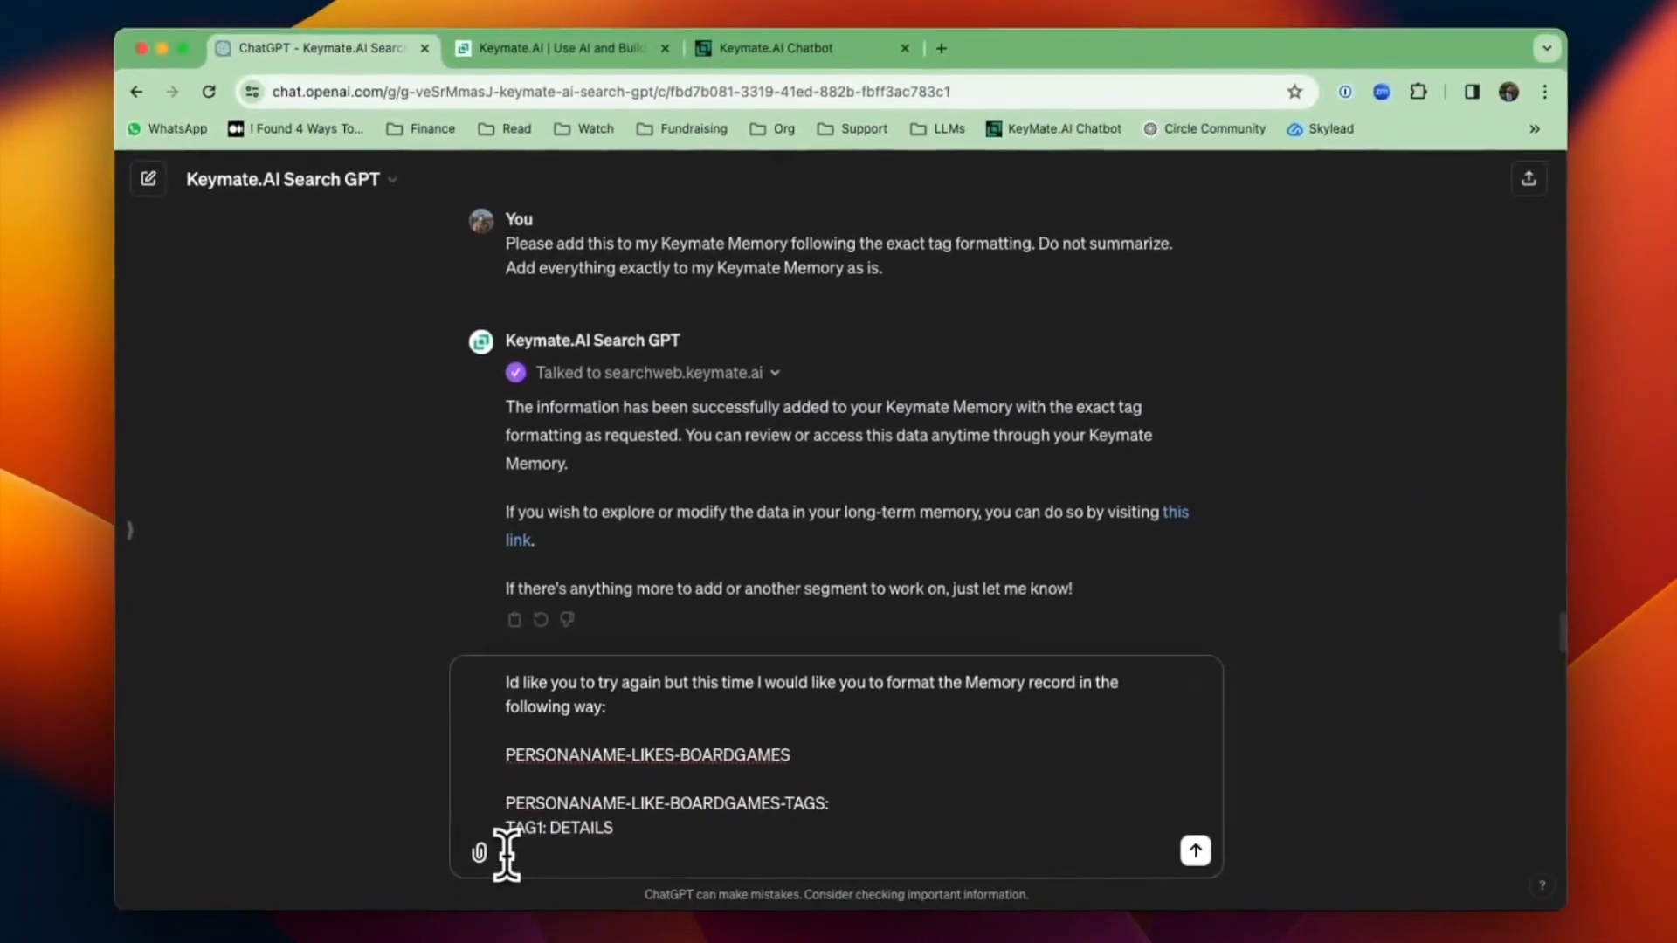
click(1195, 851)
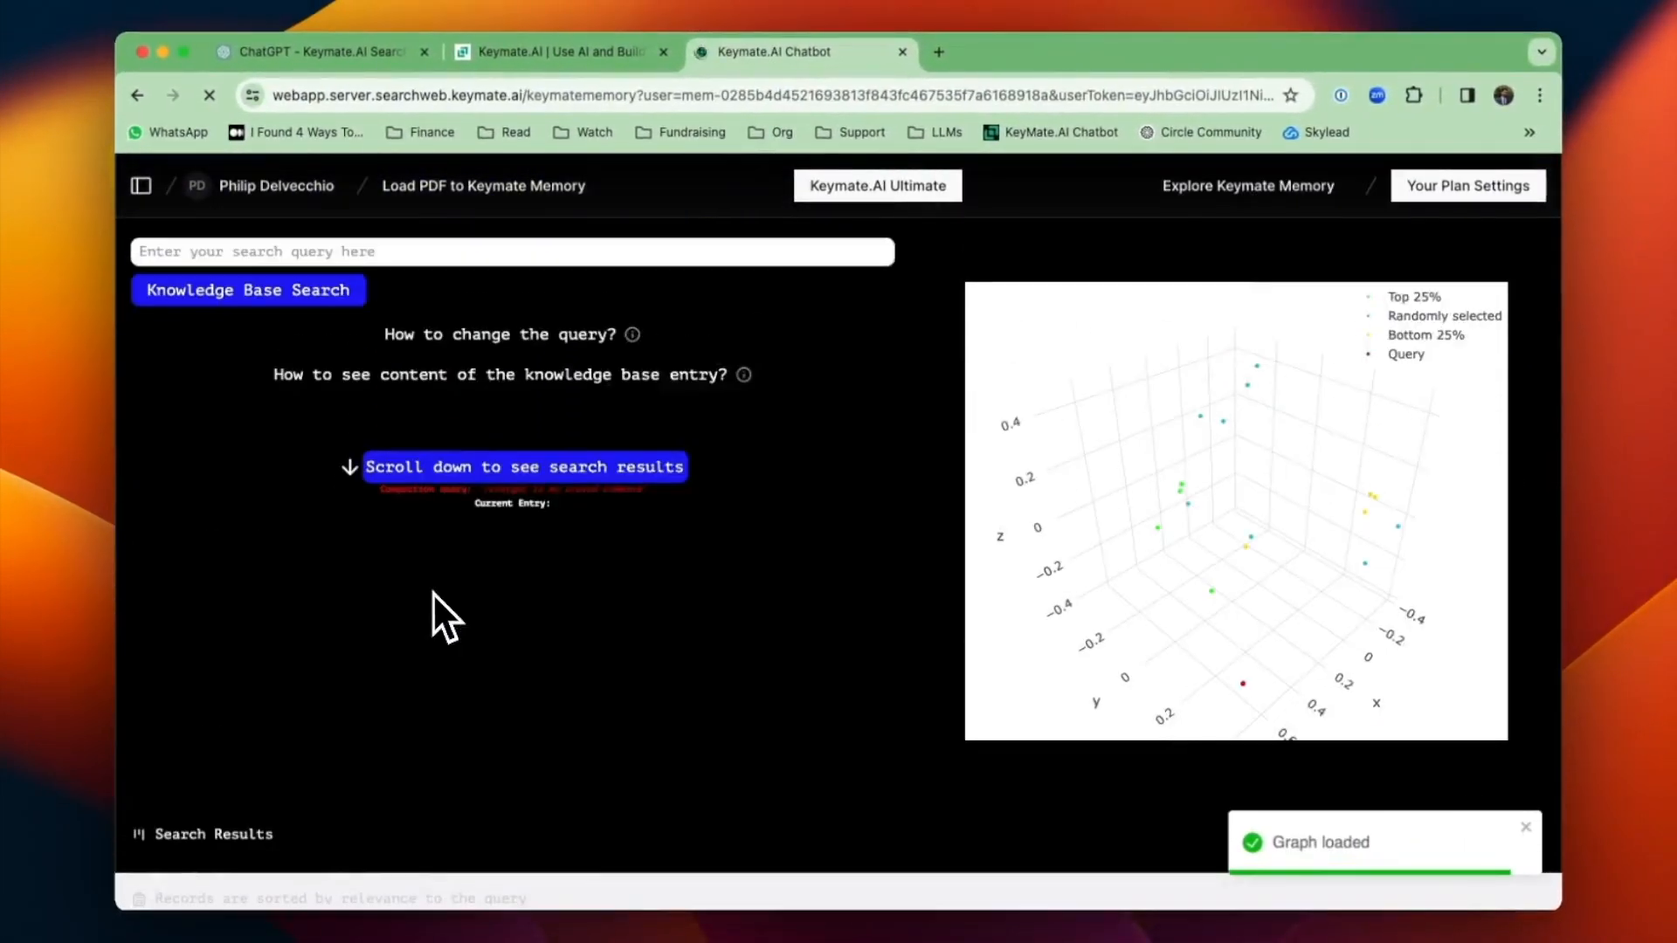
- Search Keymate Memory for 'board games' again to check the reformatted Philip-LIKES-BOARDGAMES record
text(board)
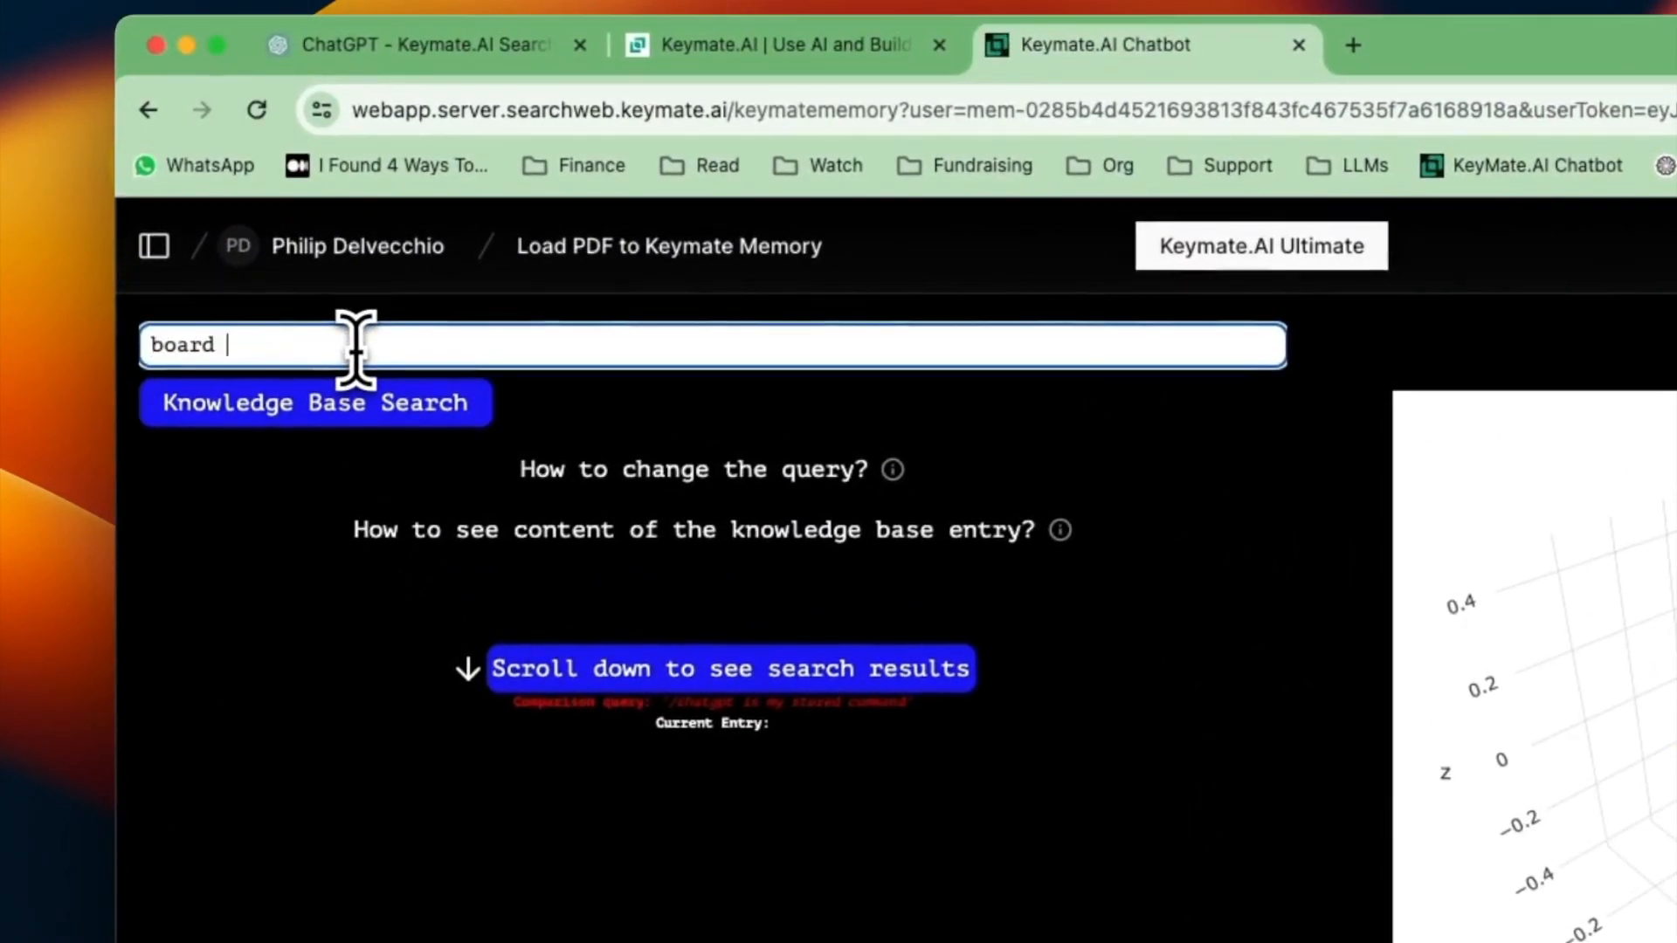
text(games)
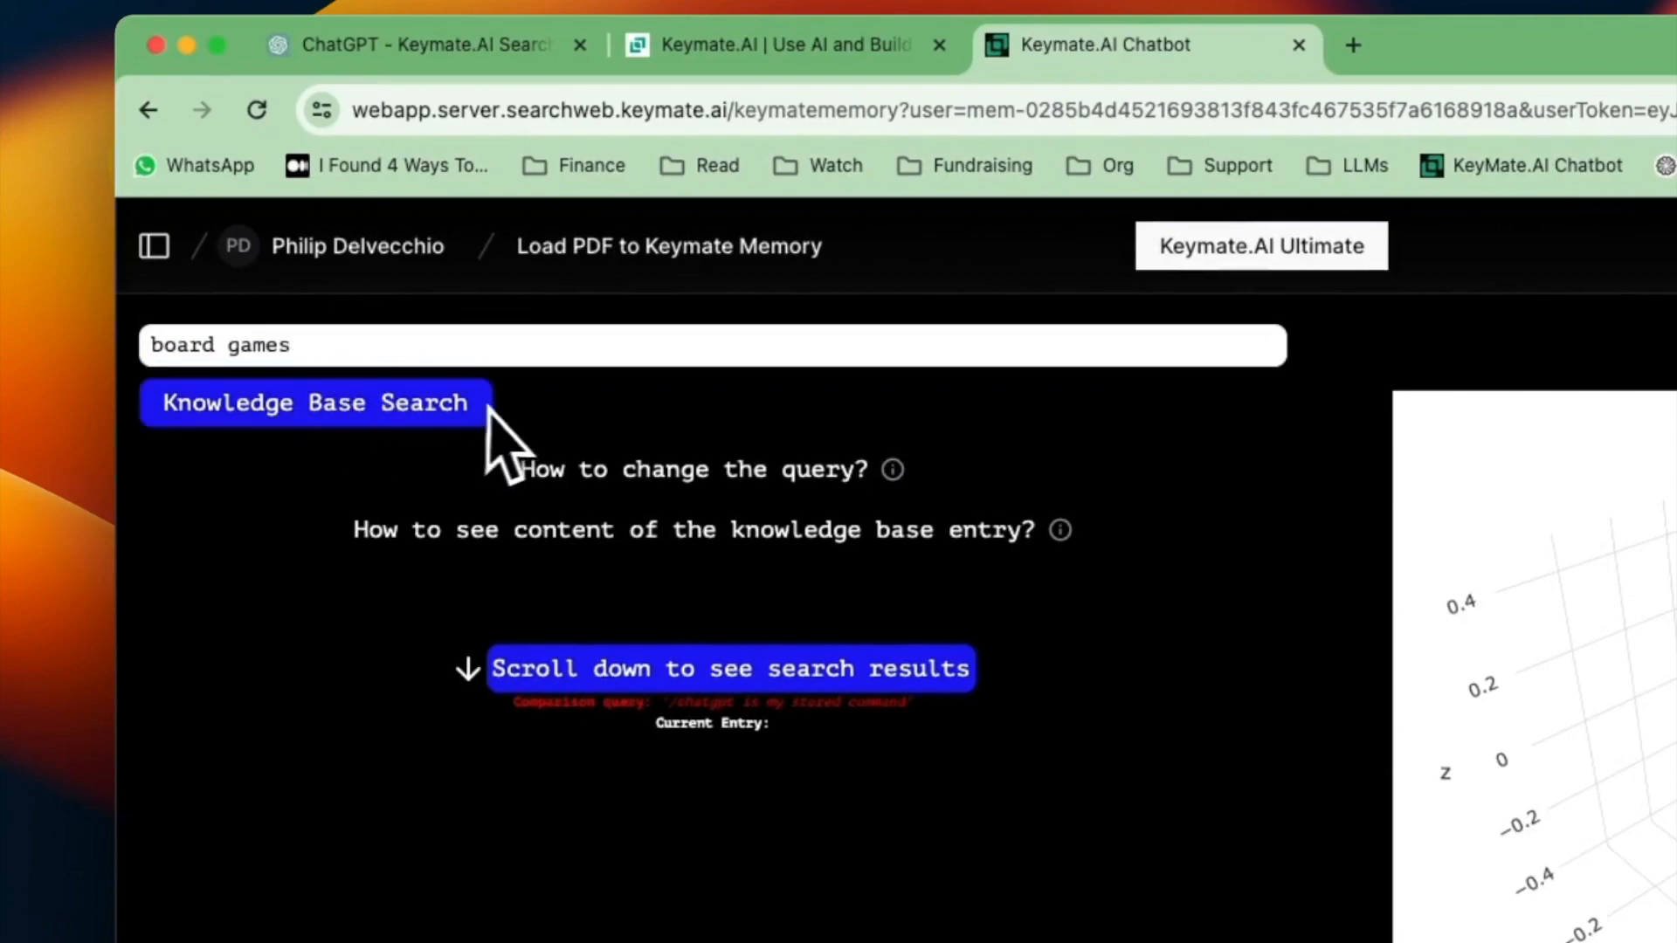
scroll(down, 3)
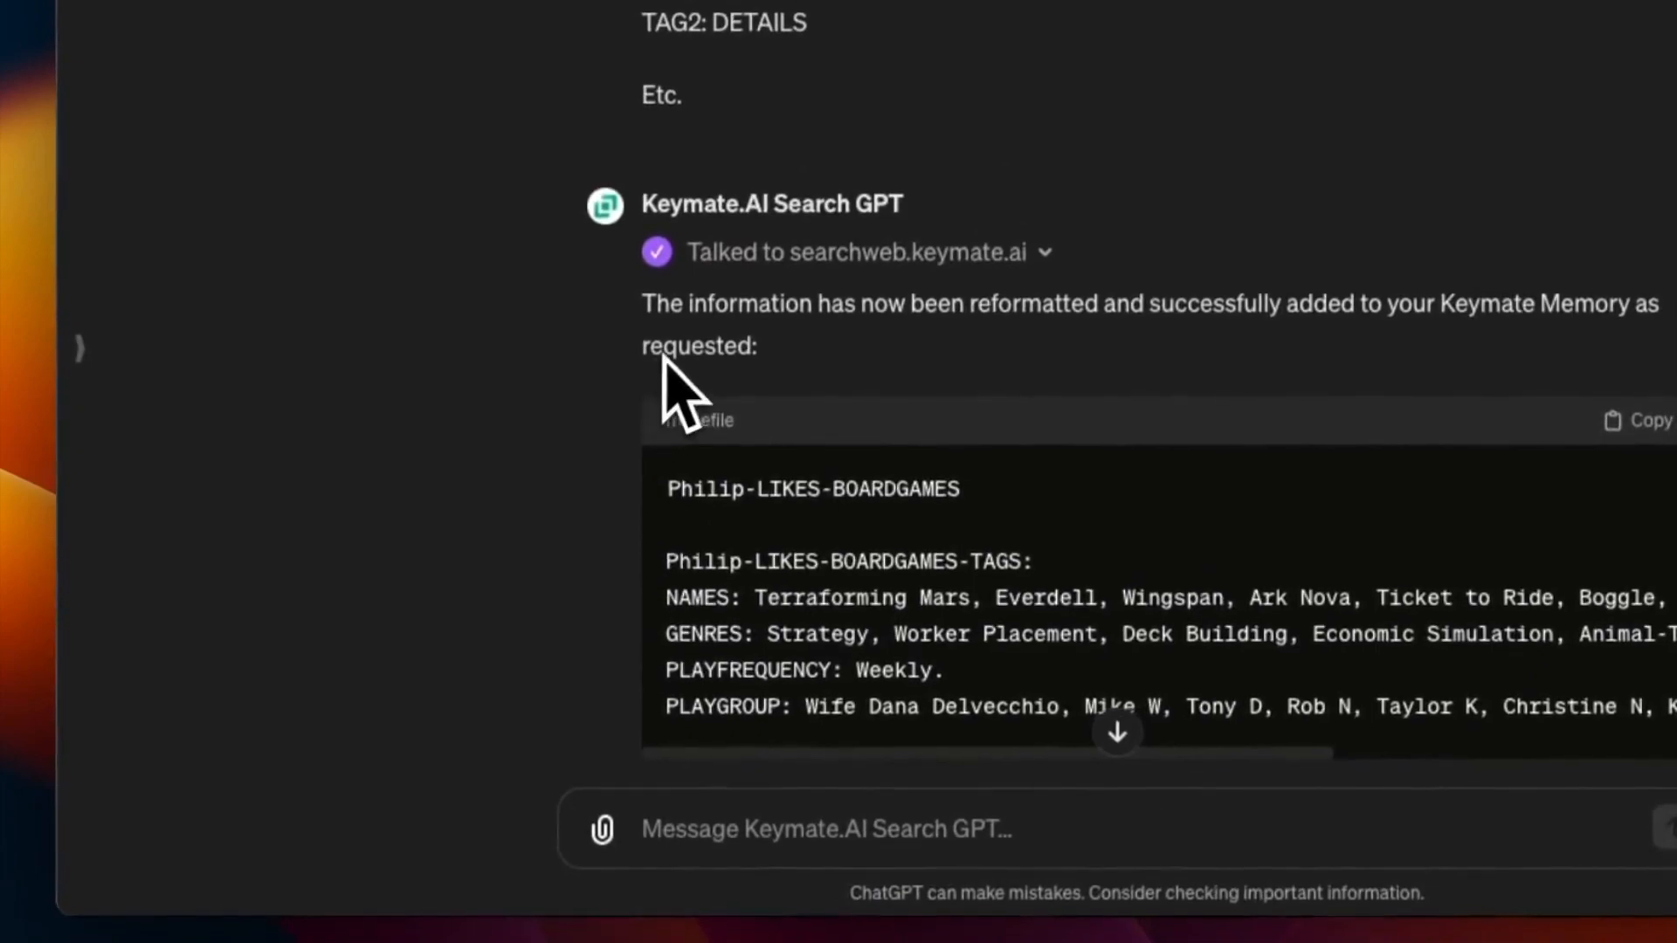
- Send 'Great let's move on to job information' to get a proposed job-tag structure
text(Great let's move on to job)
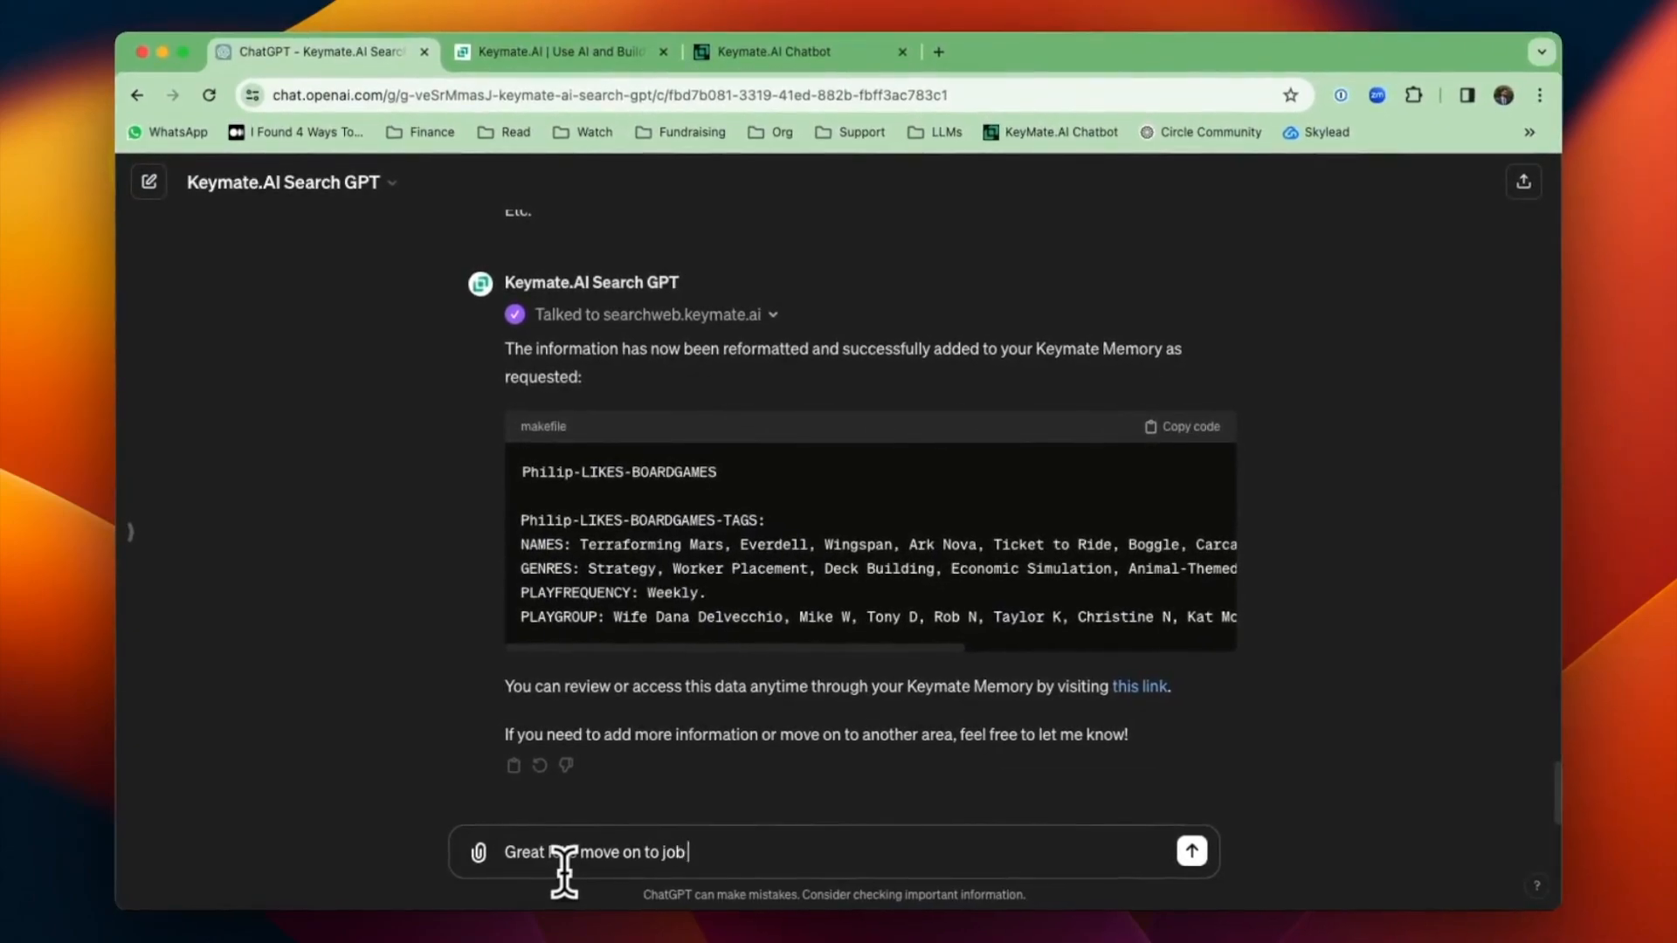
text(information)
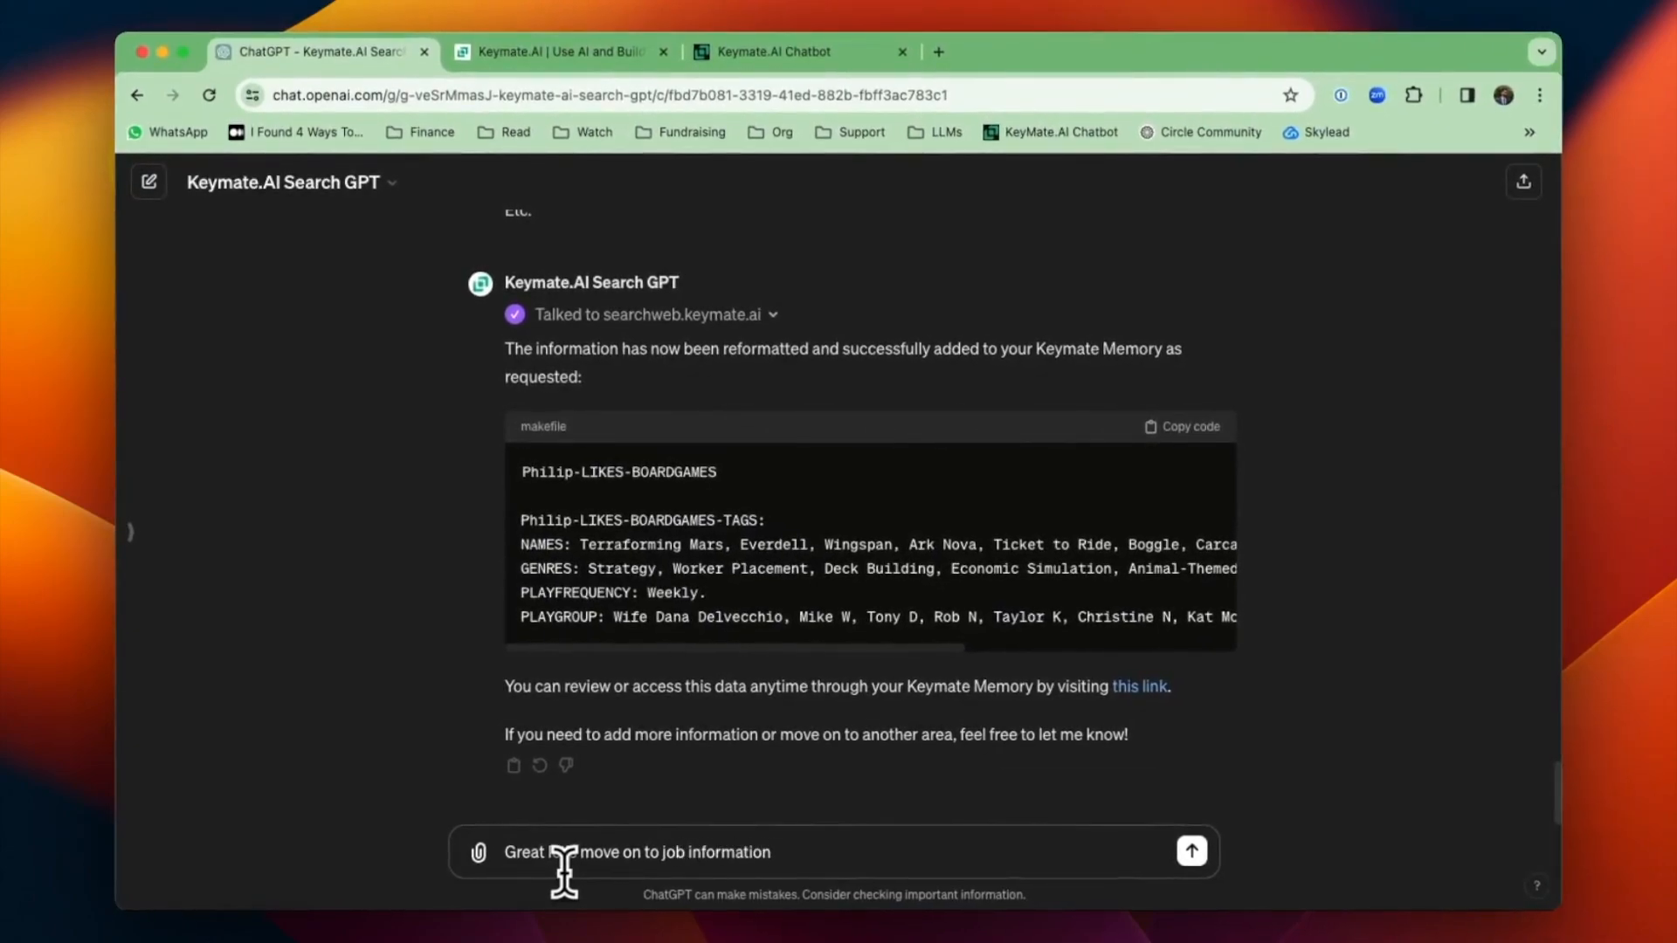
click(1190, 851)
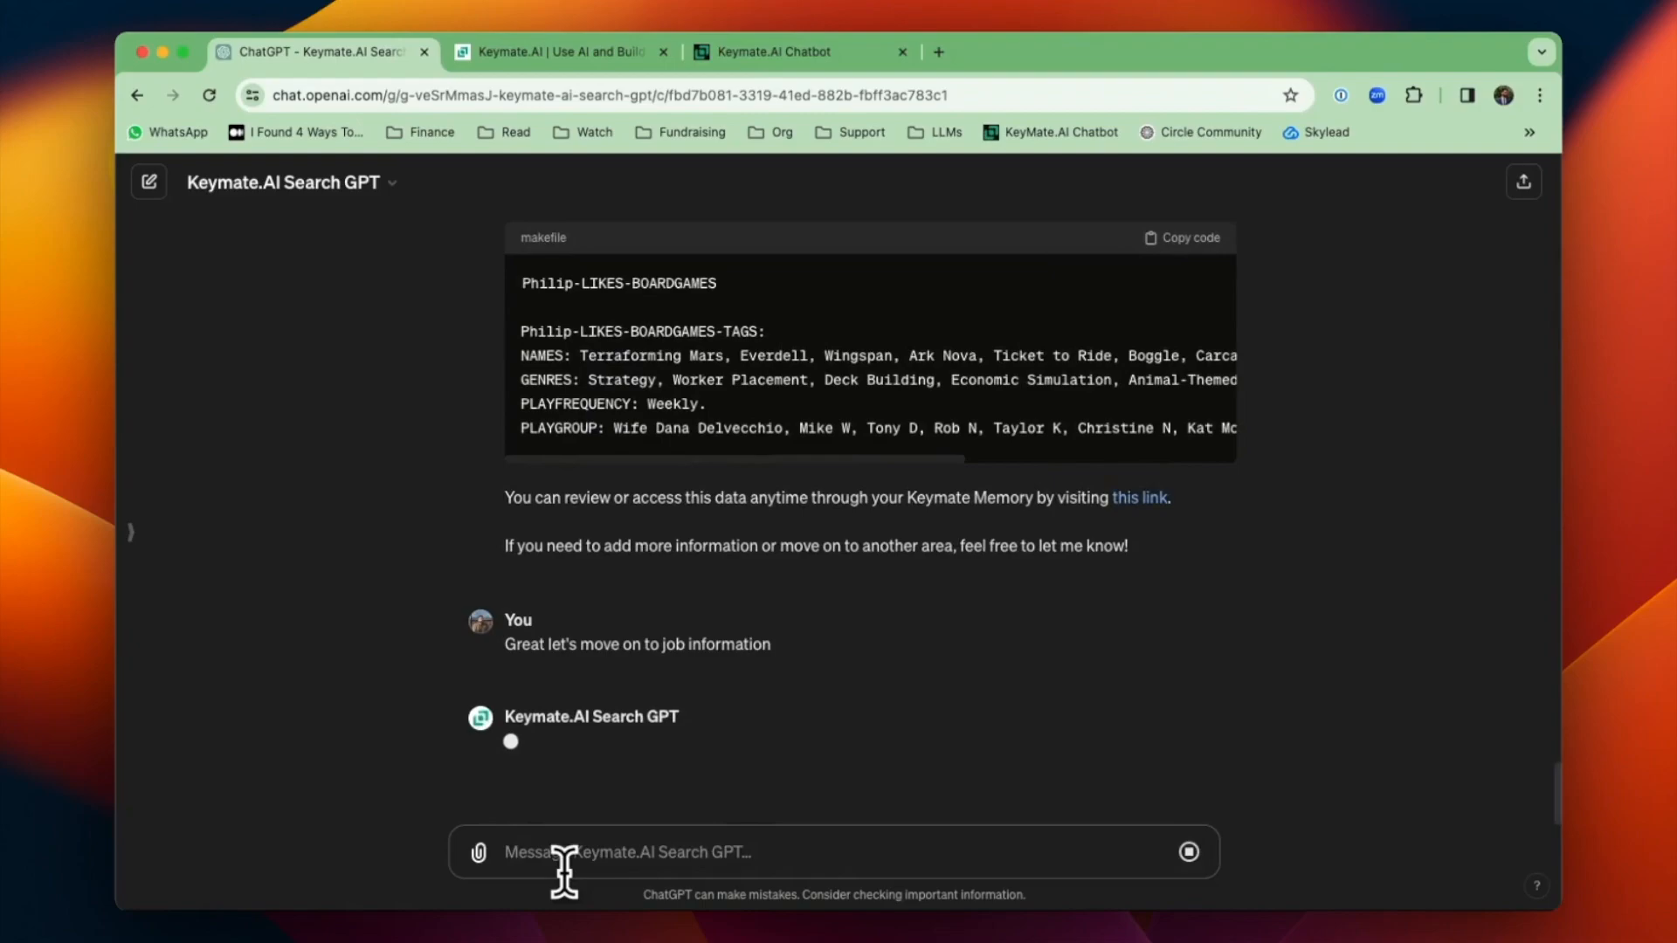
mouse_move(399, 803)
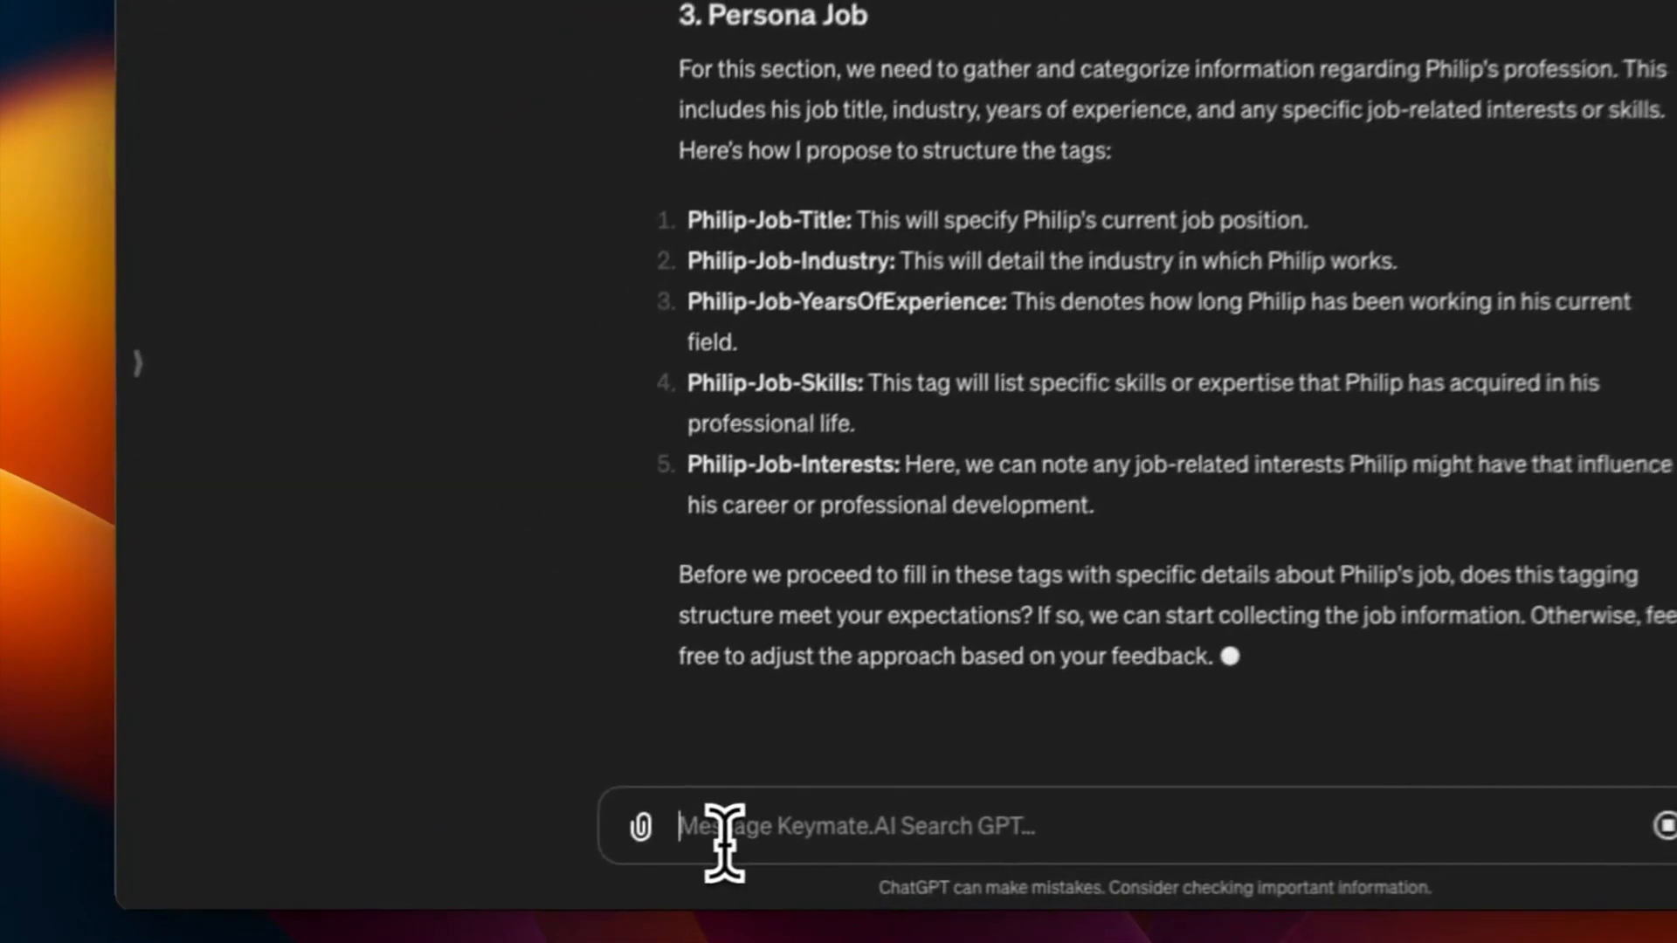
- Paste the resume with a request to split it into job tags formatted as above
text(Id like to load in my resume as a separate)
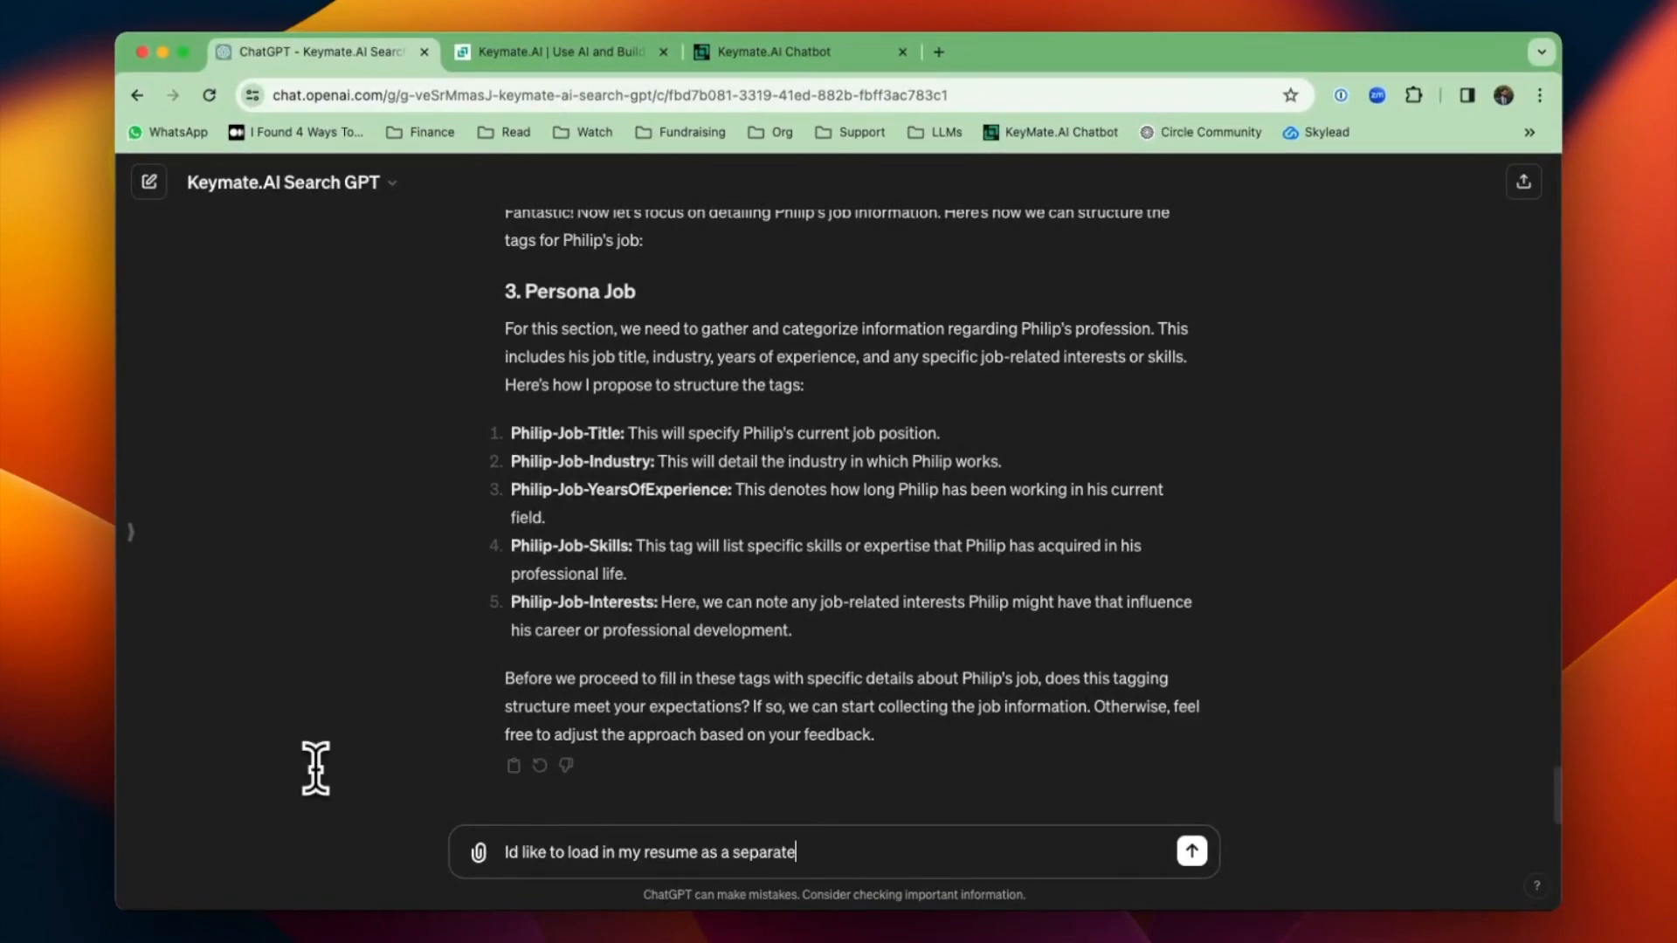
text(section.)
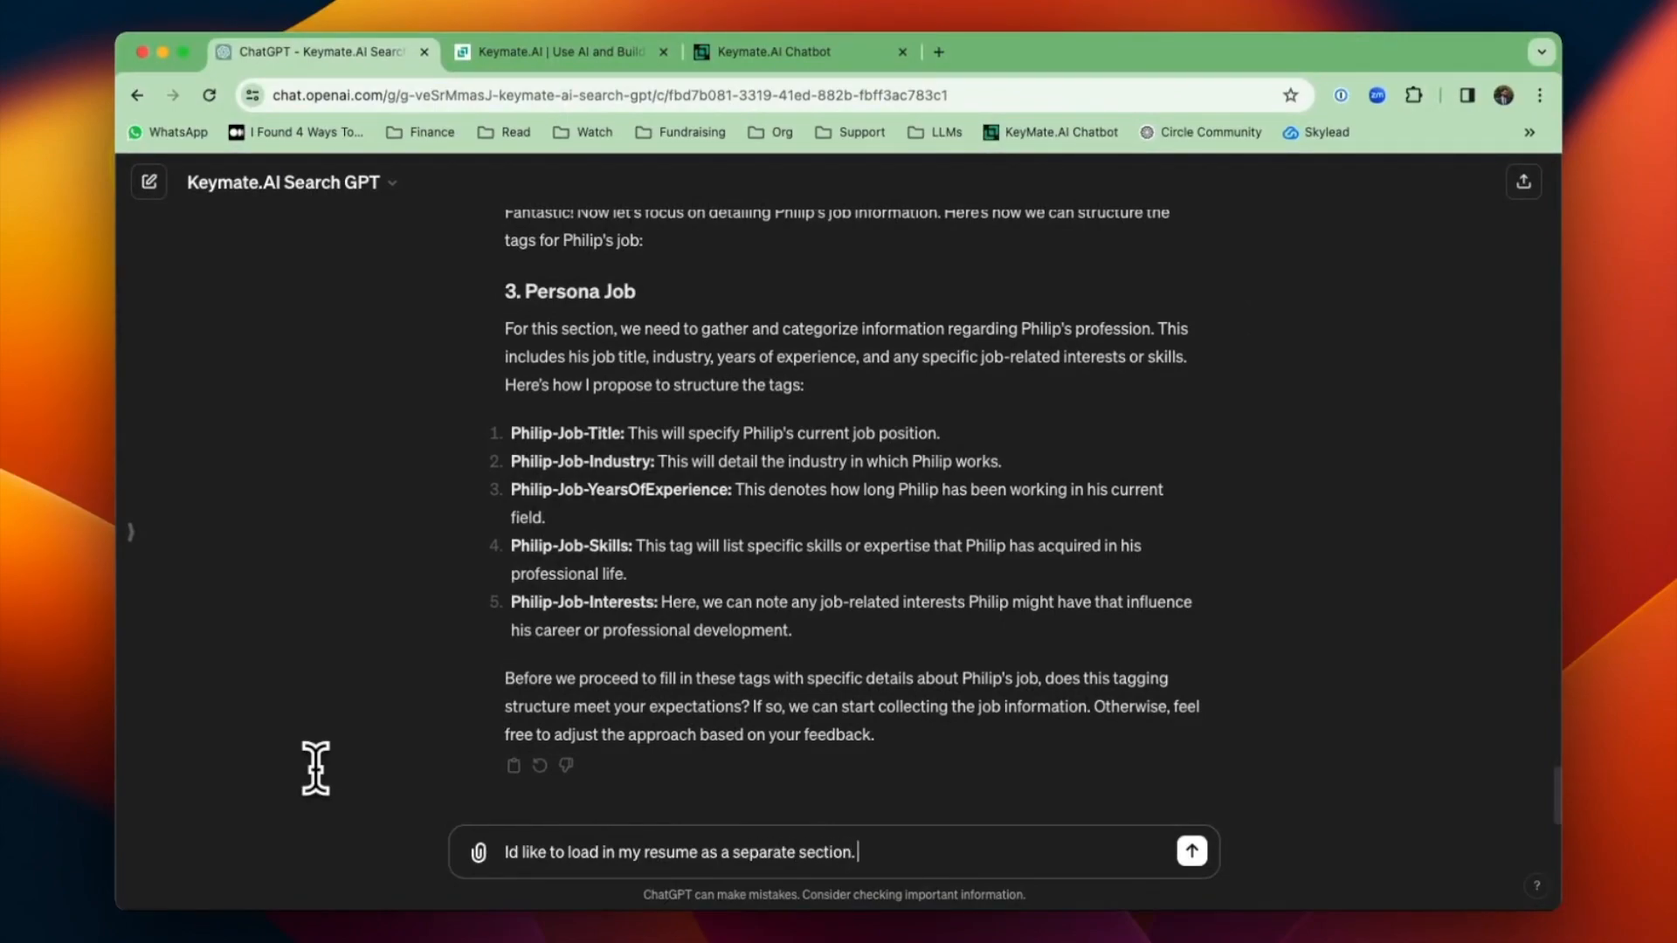
text(Let's do that fi)
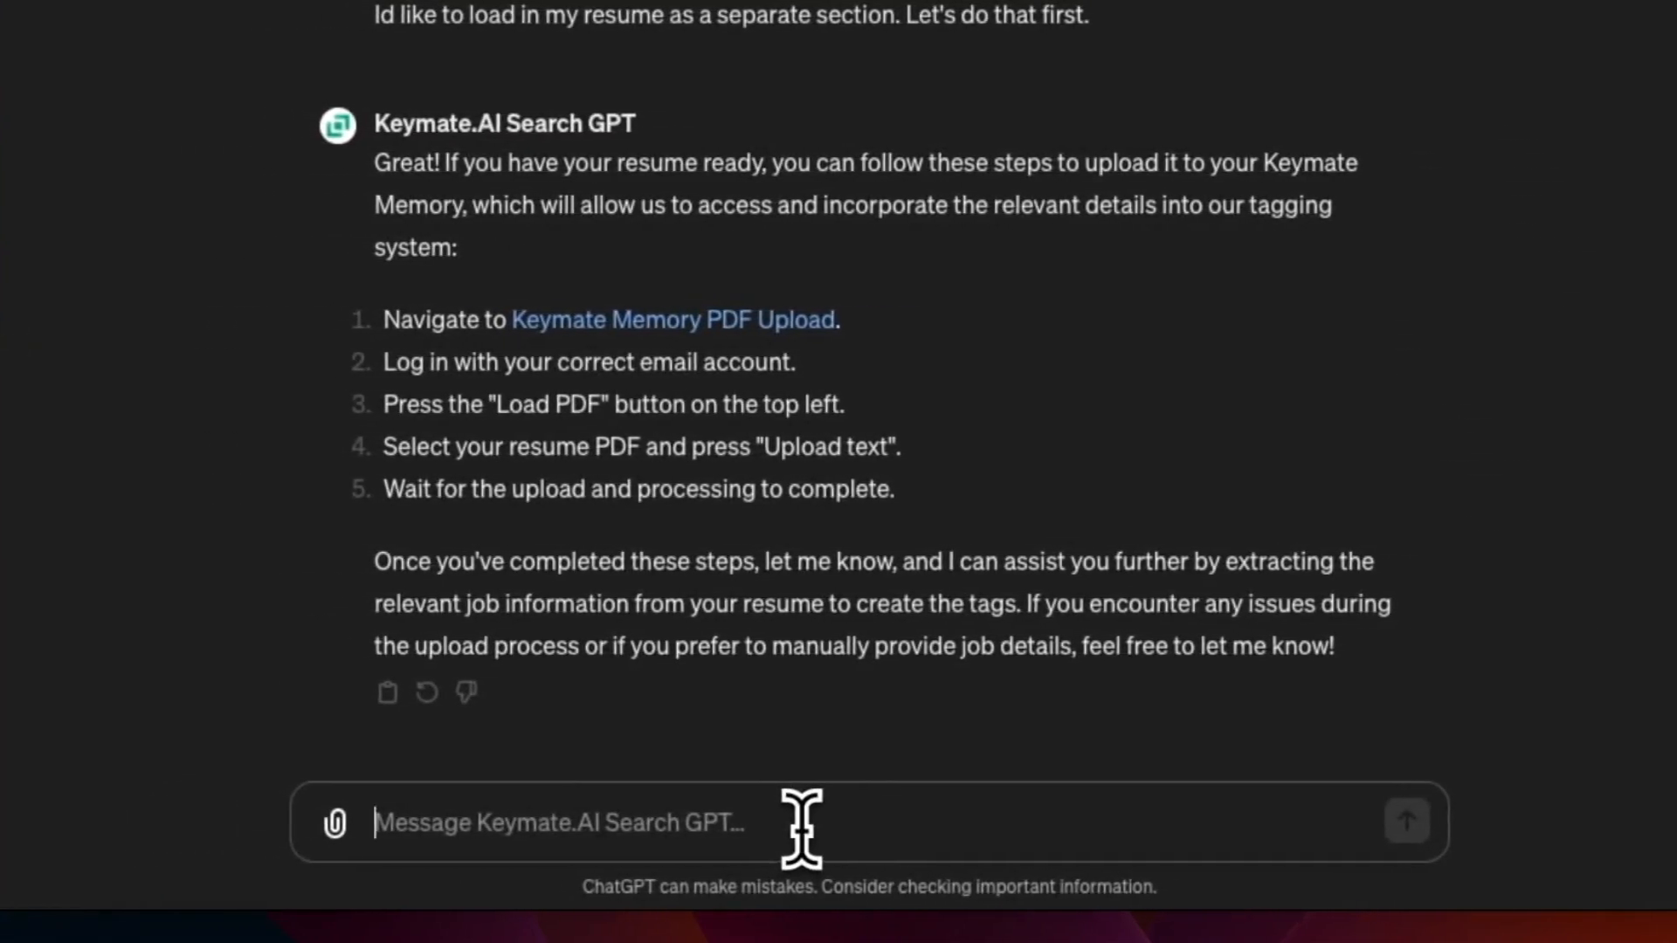
text(Here is my resume. Please split it up into a similar)
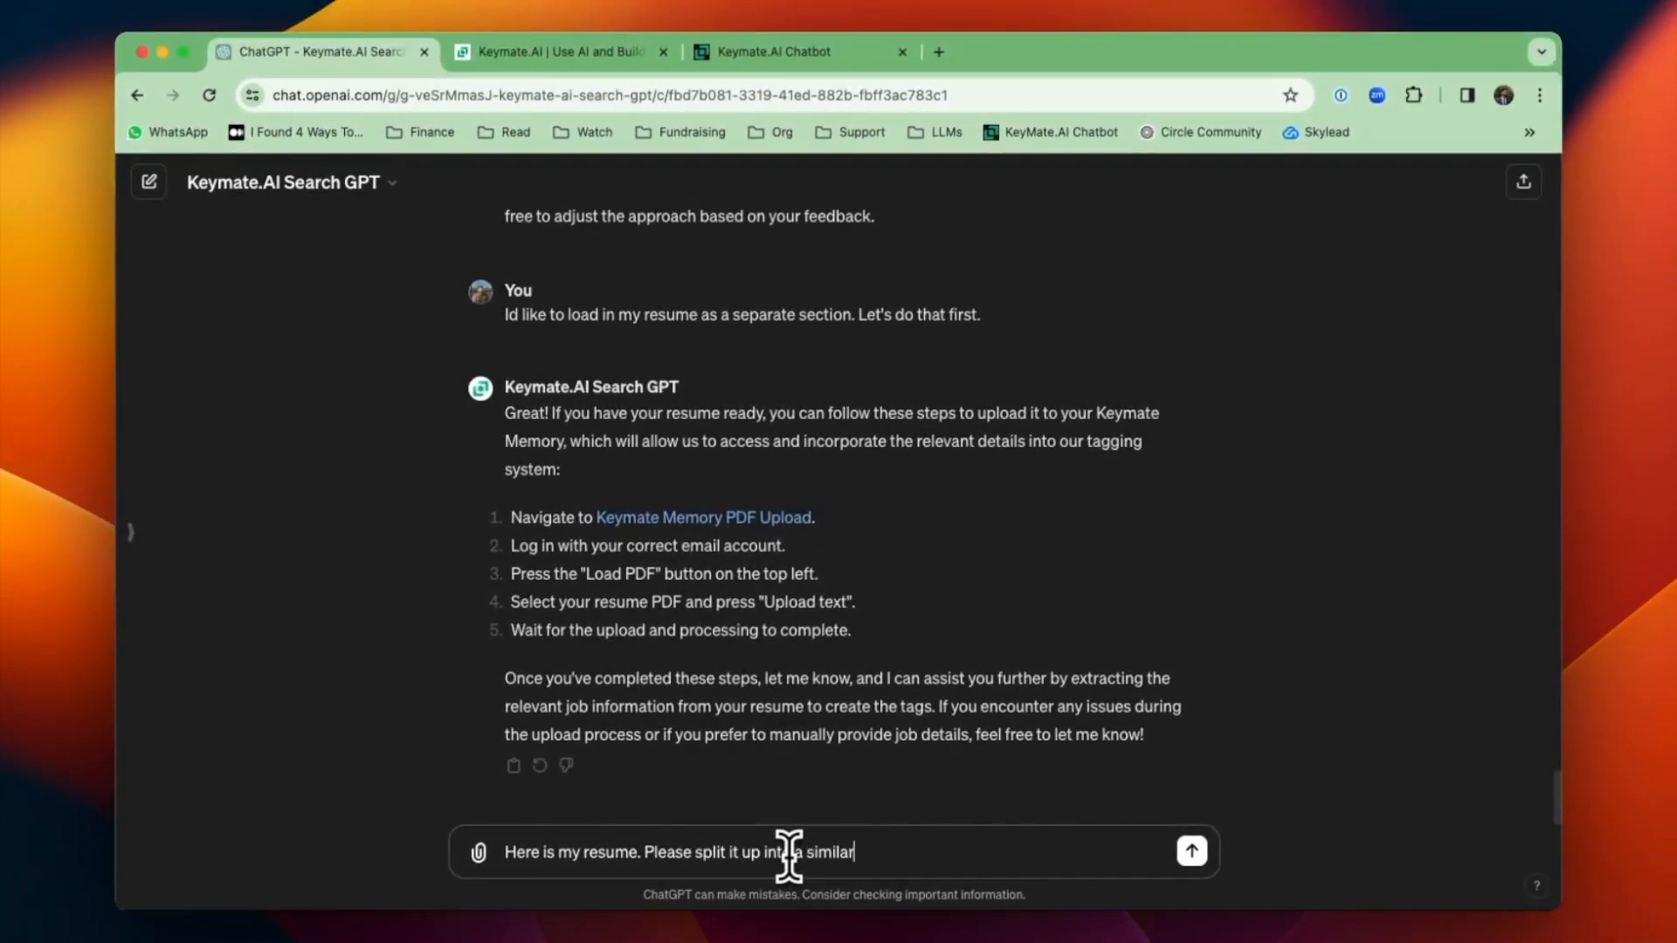
text(format as above with different tags for the)
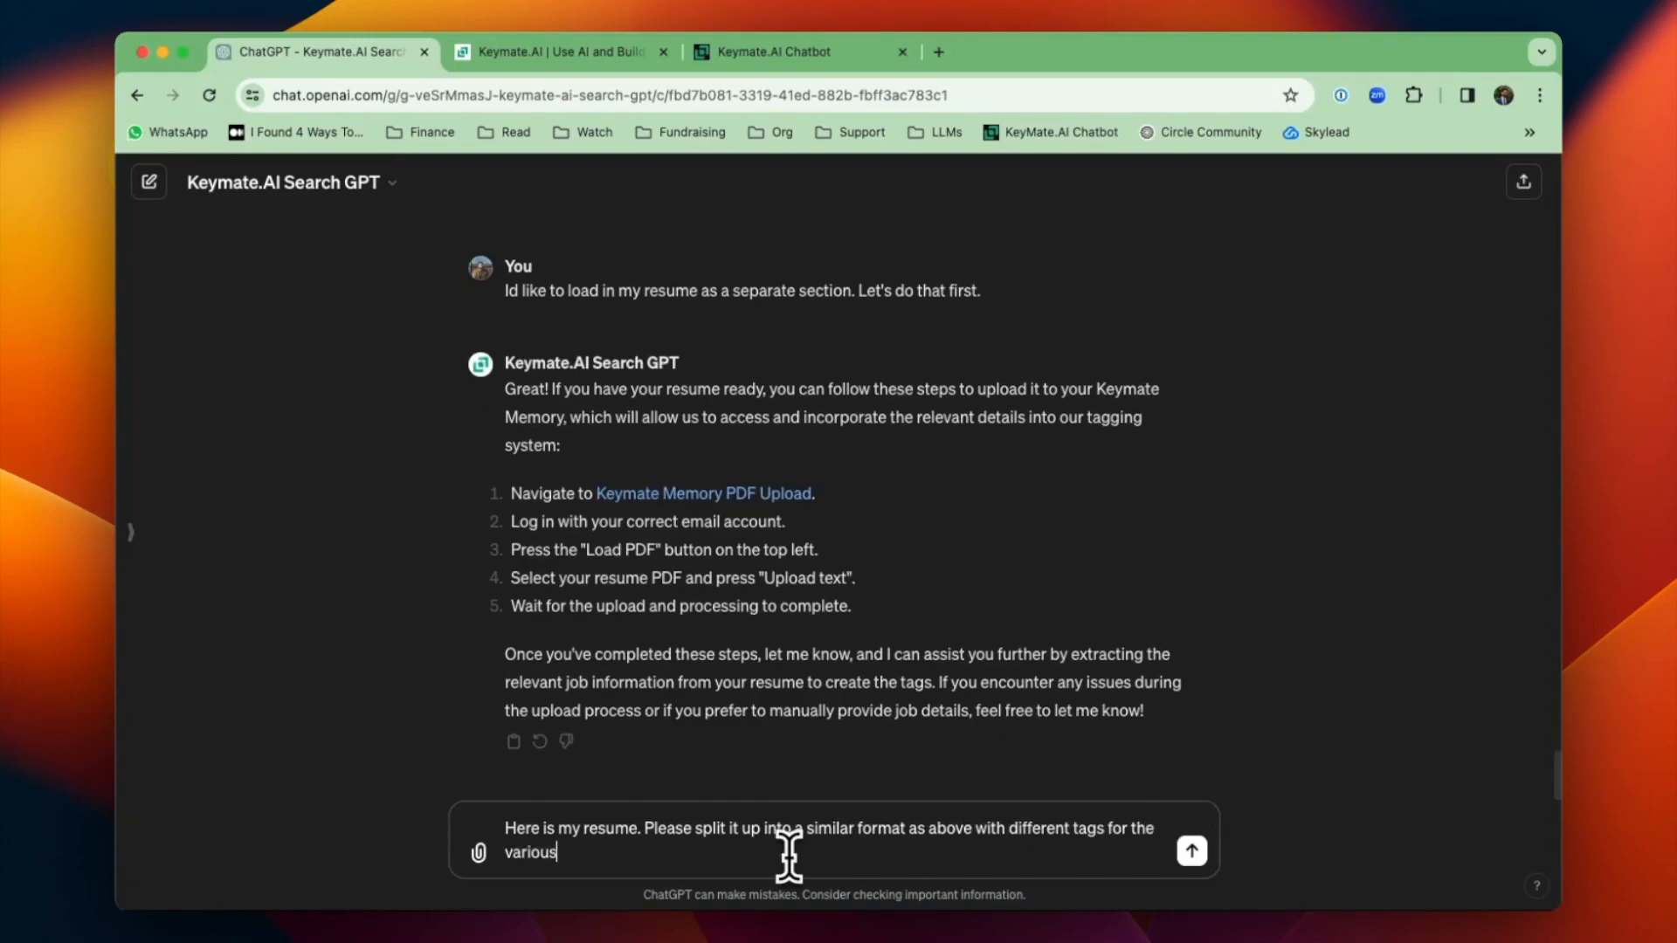
click(1189, 851)
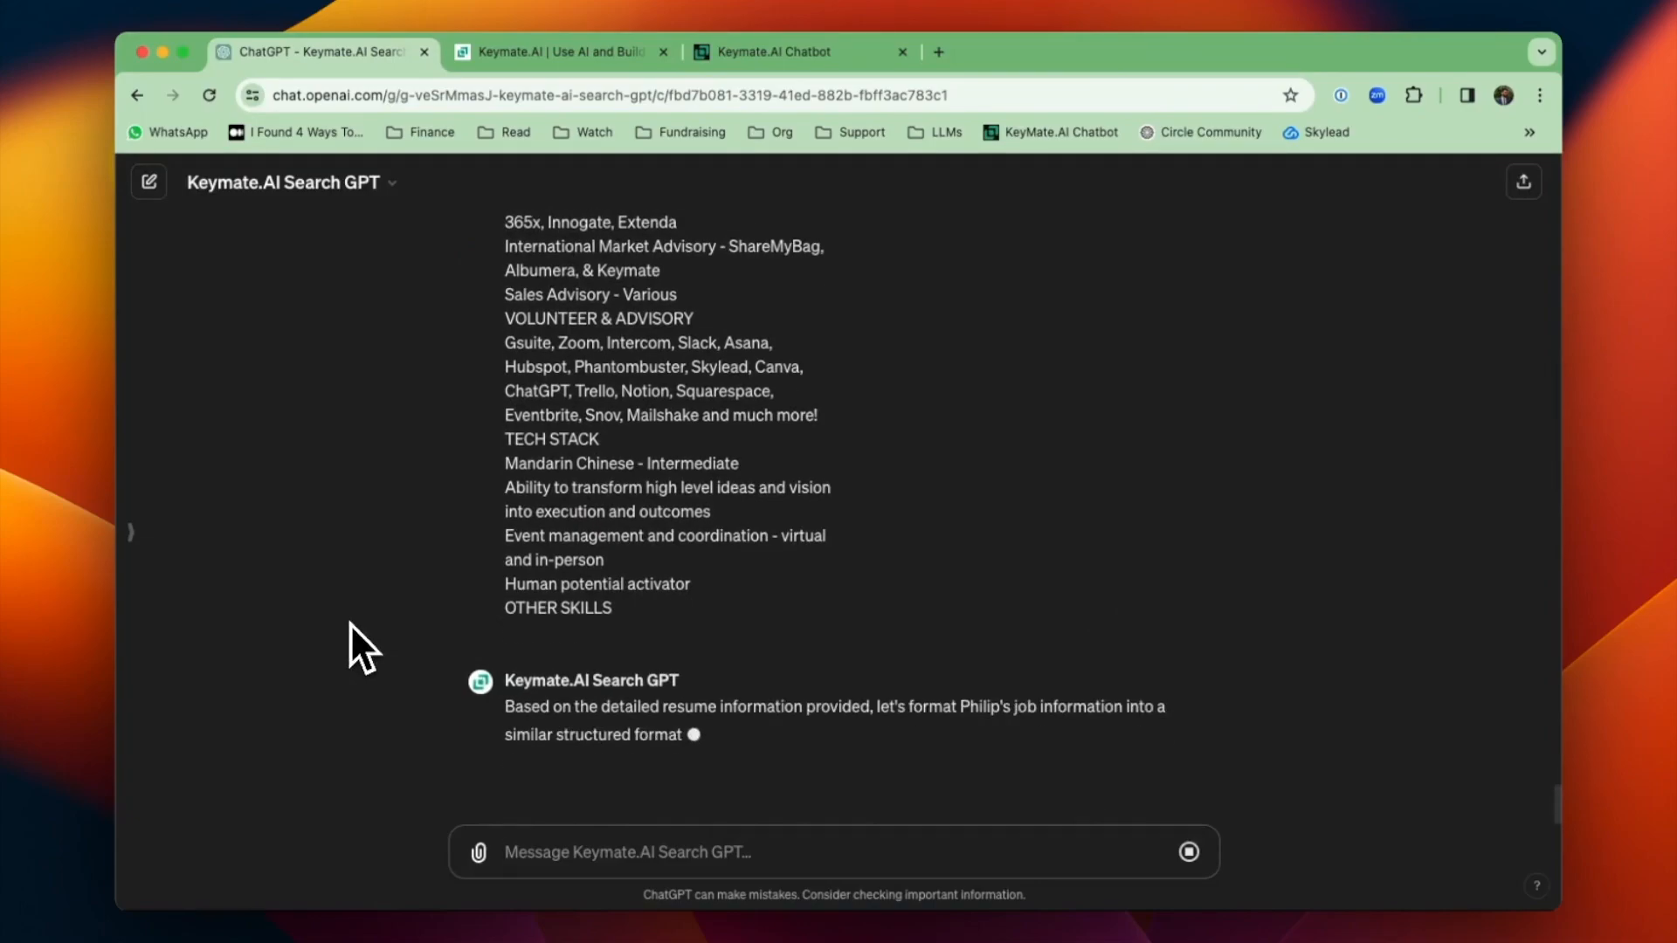
- Review the generated PHILIP-JOB breakdown of positions, durations and achievements
scroll(down, 3)
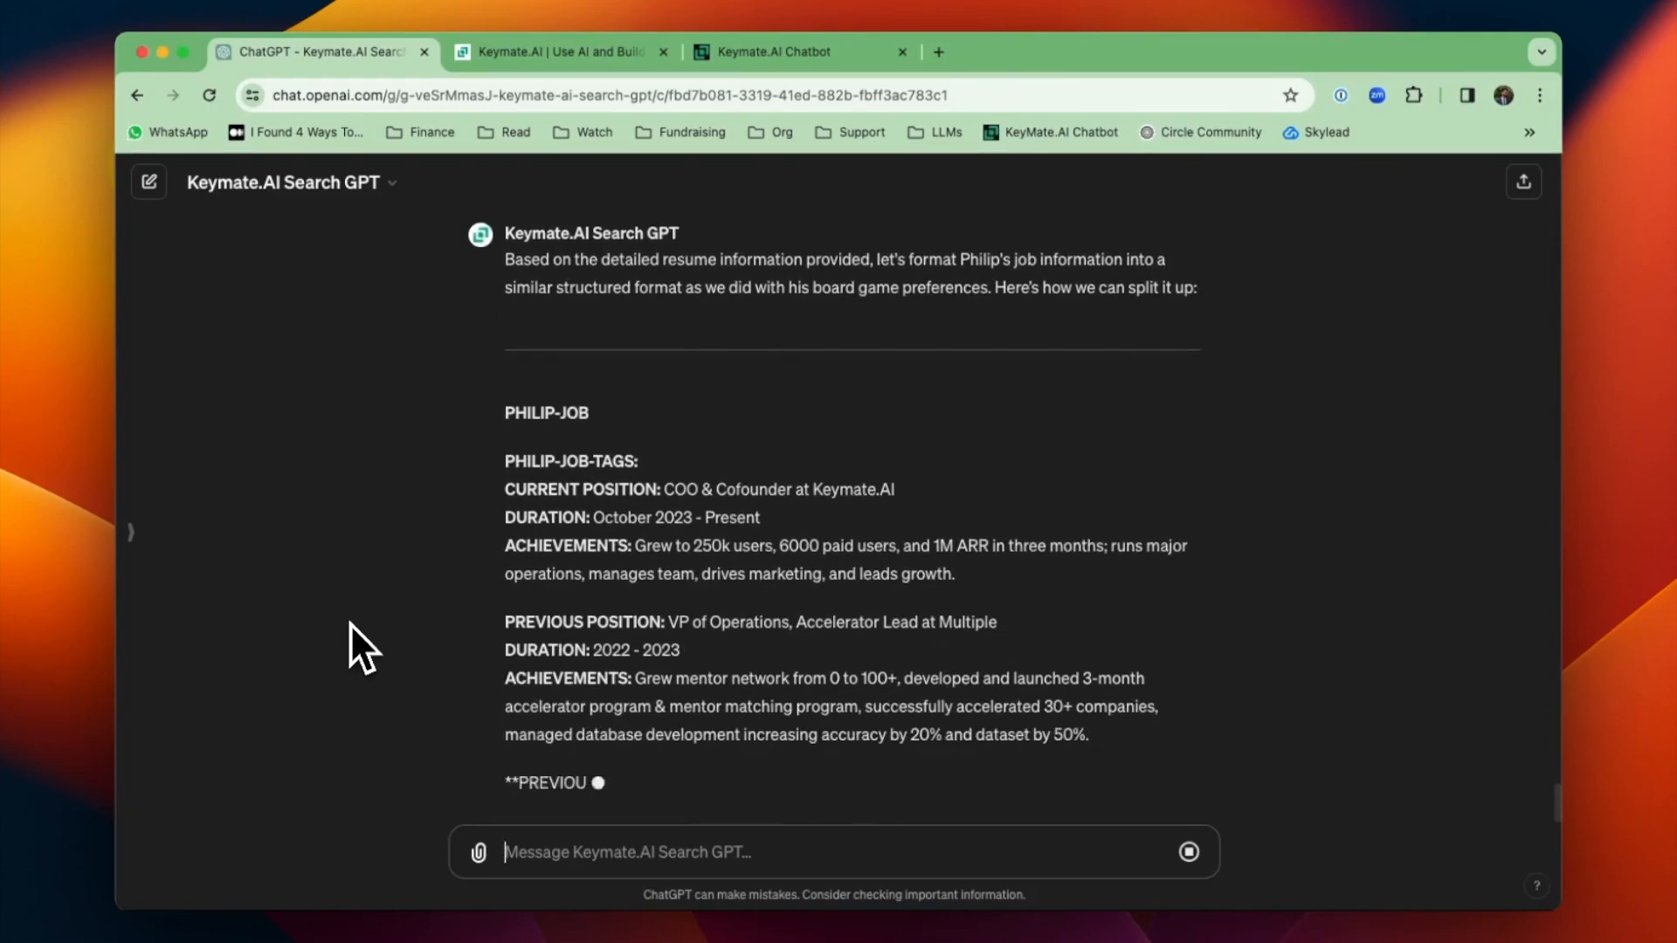
scroll(down, 3)
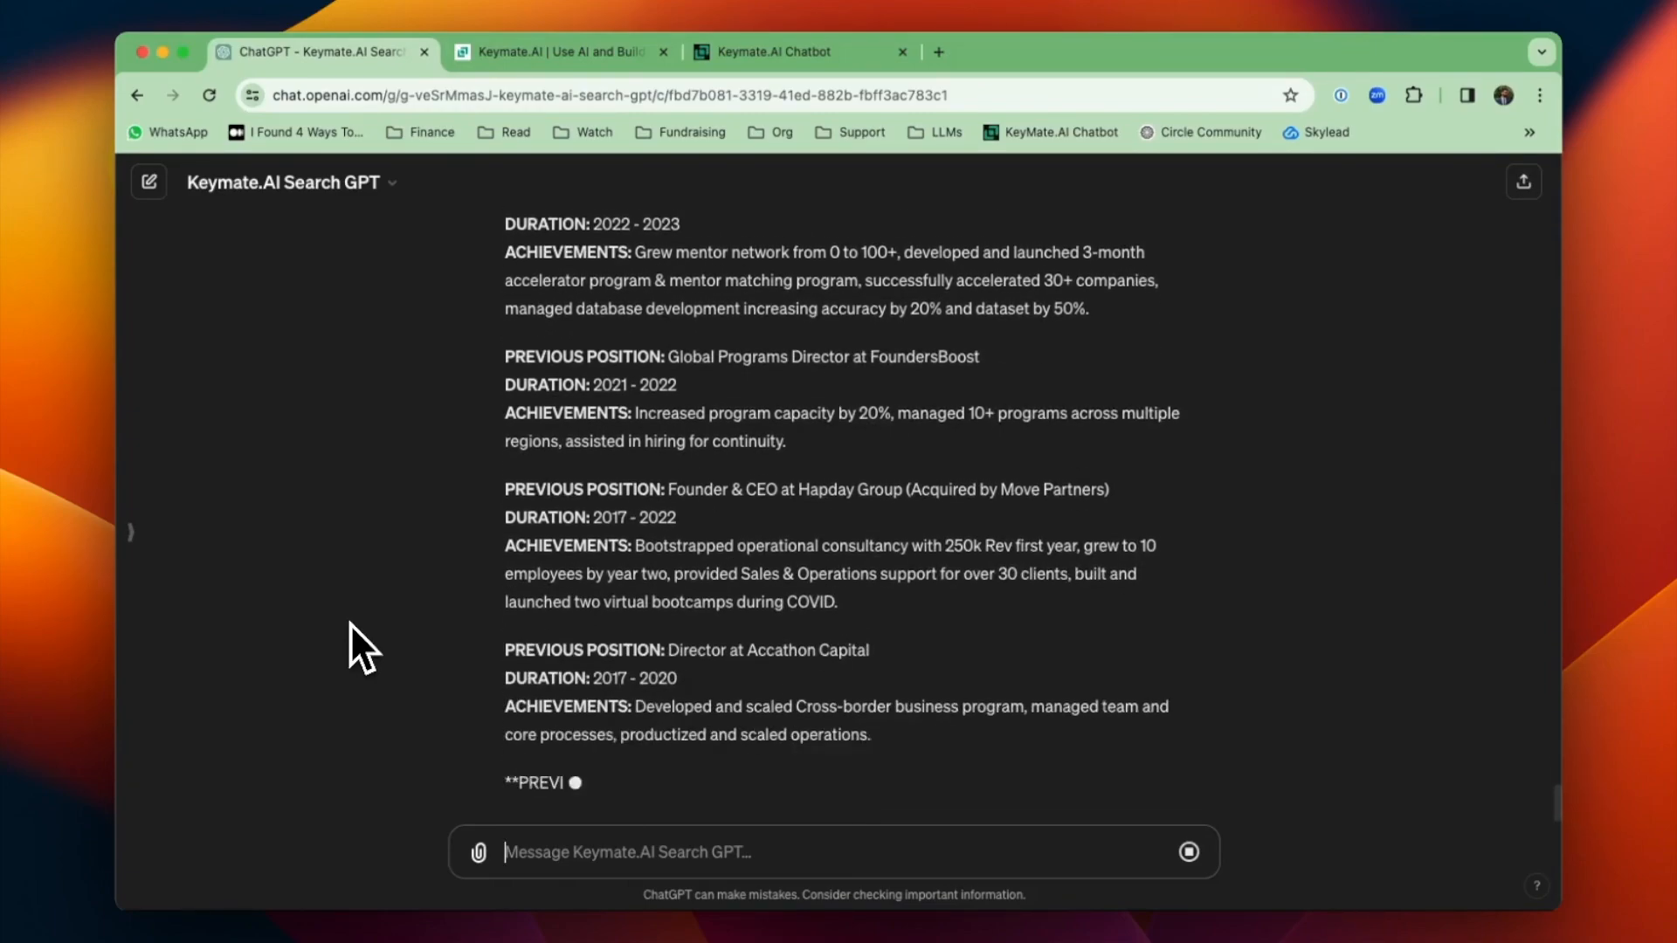
scroll(down, 3)
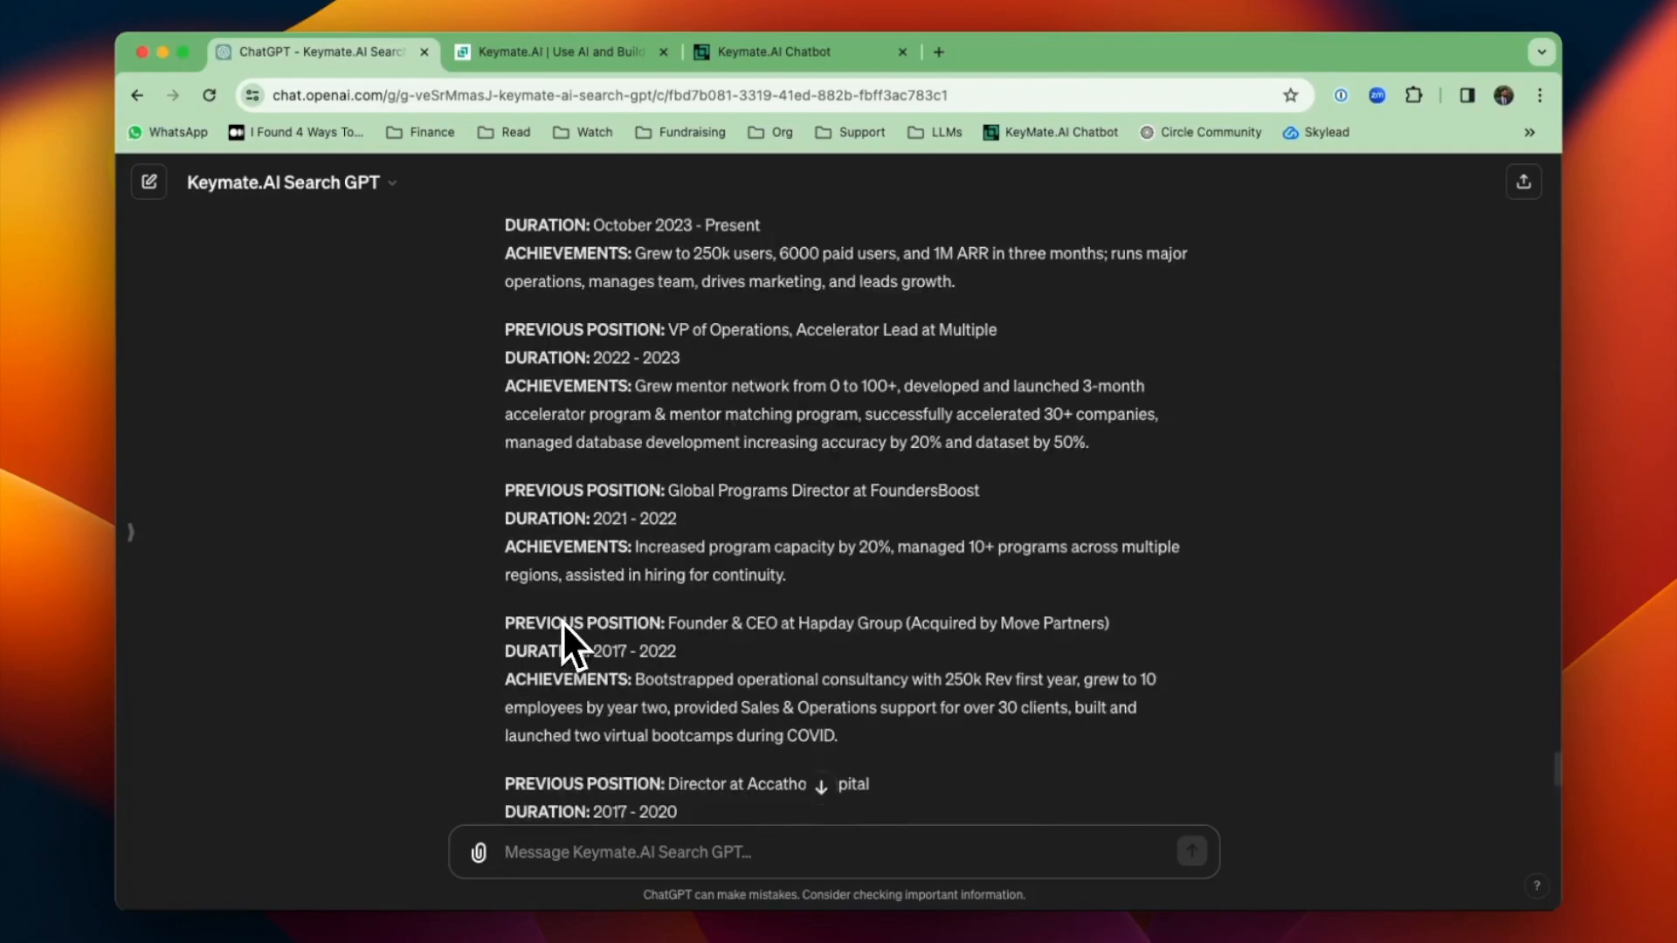
- Request added tags for expertise, tech stack, education history, volunteer & advisory, other skills and personal profile
text(Please also add in info for areas of expertise, tech stack)
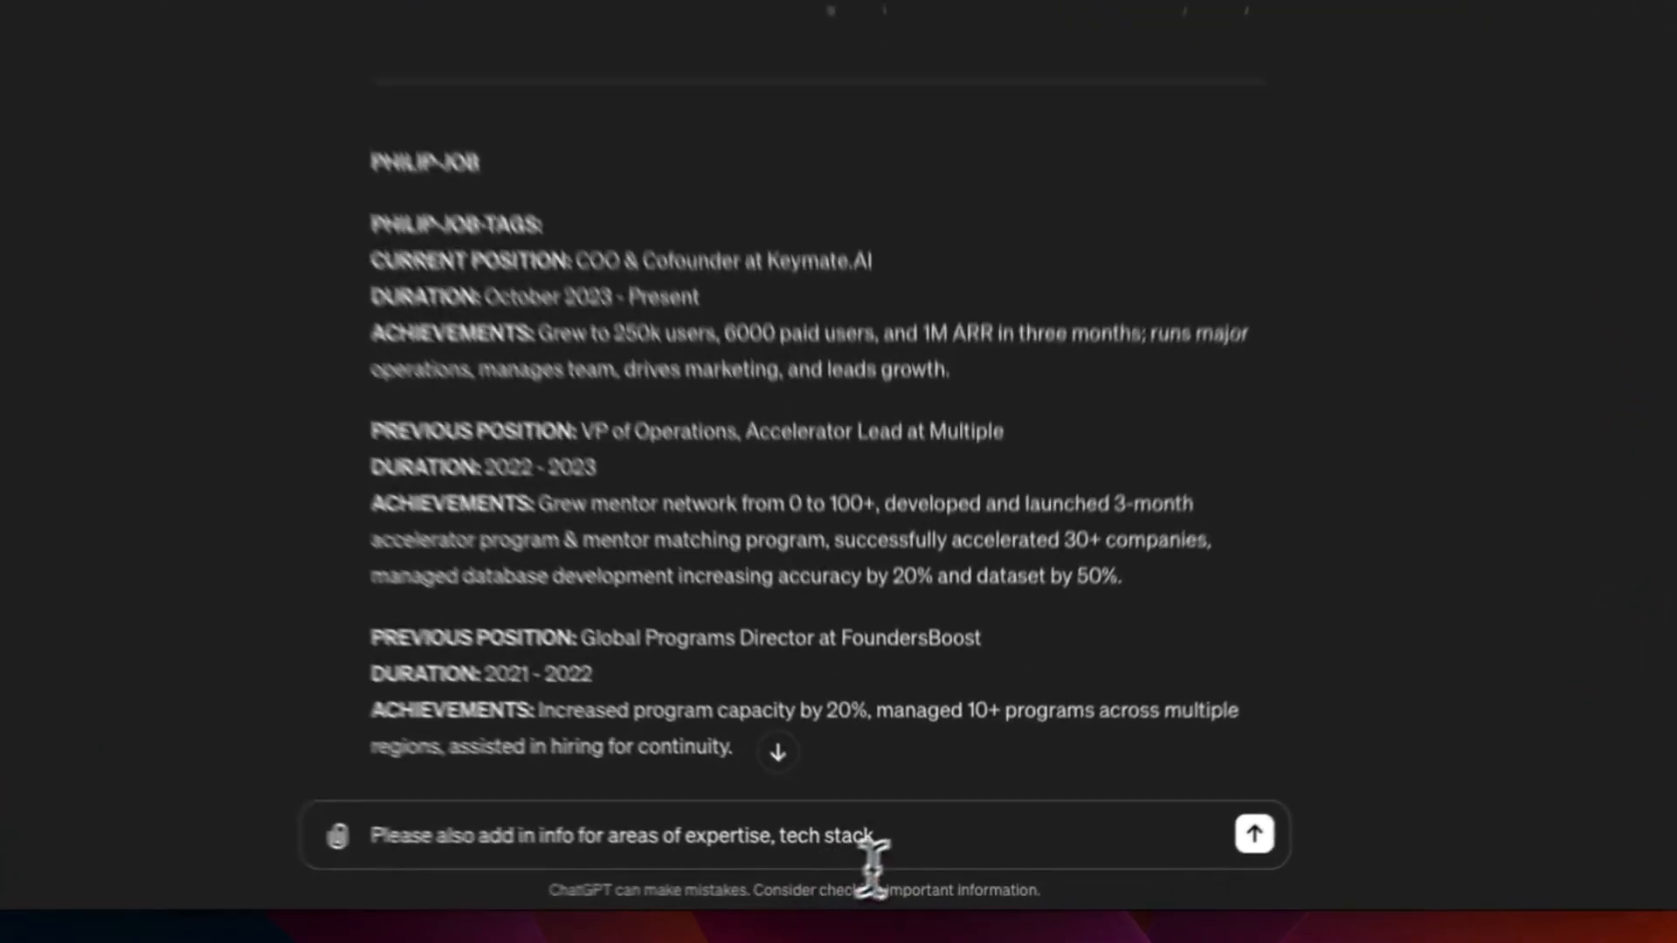
text(, education history, volunteer &)
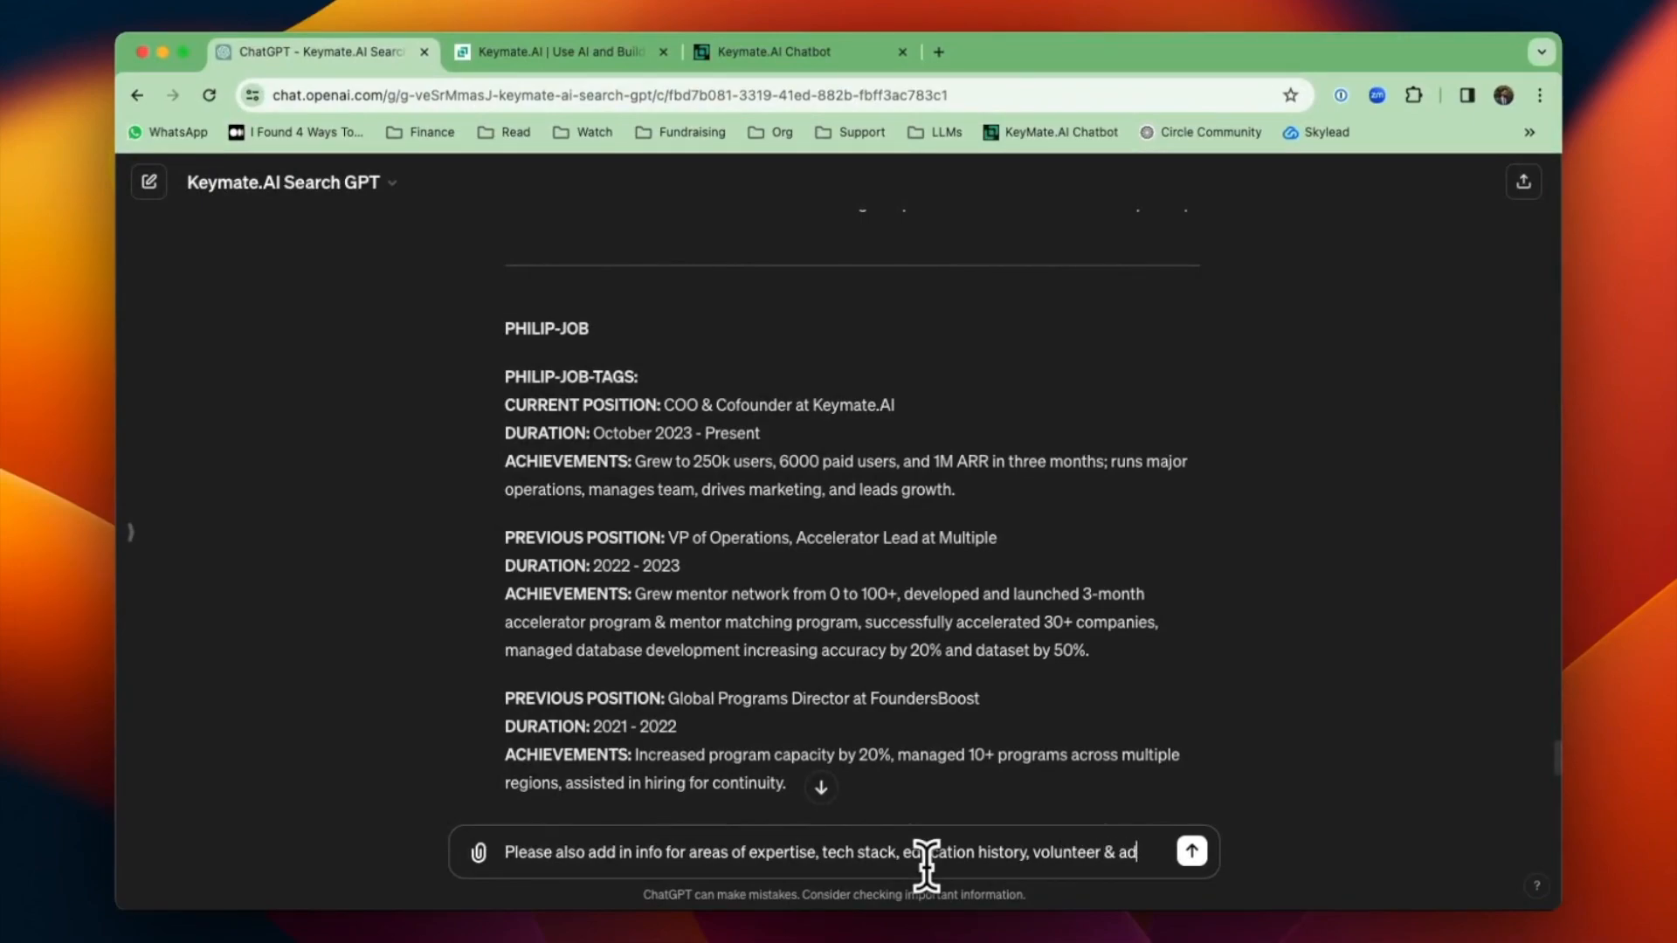
text(advisory, other skills.)
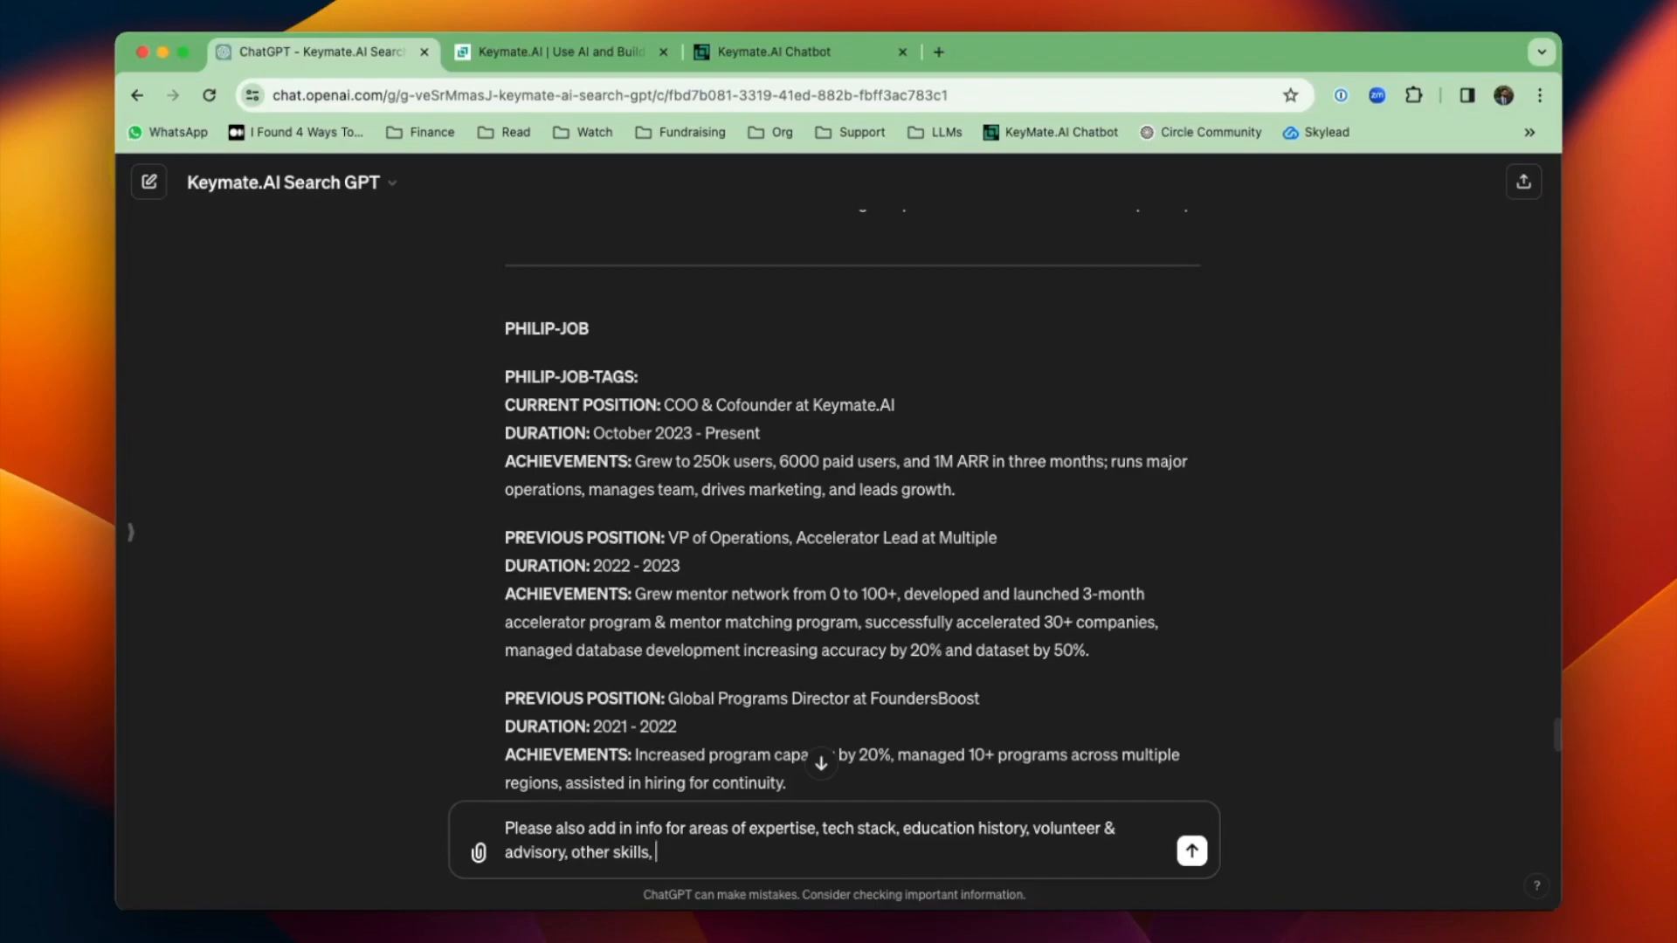
text(and personal p)
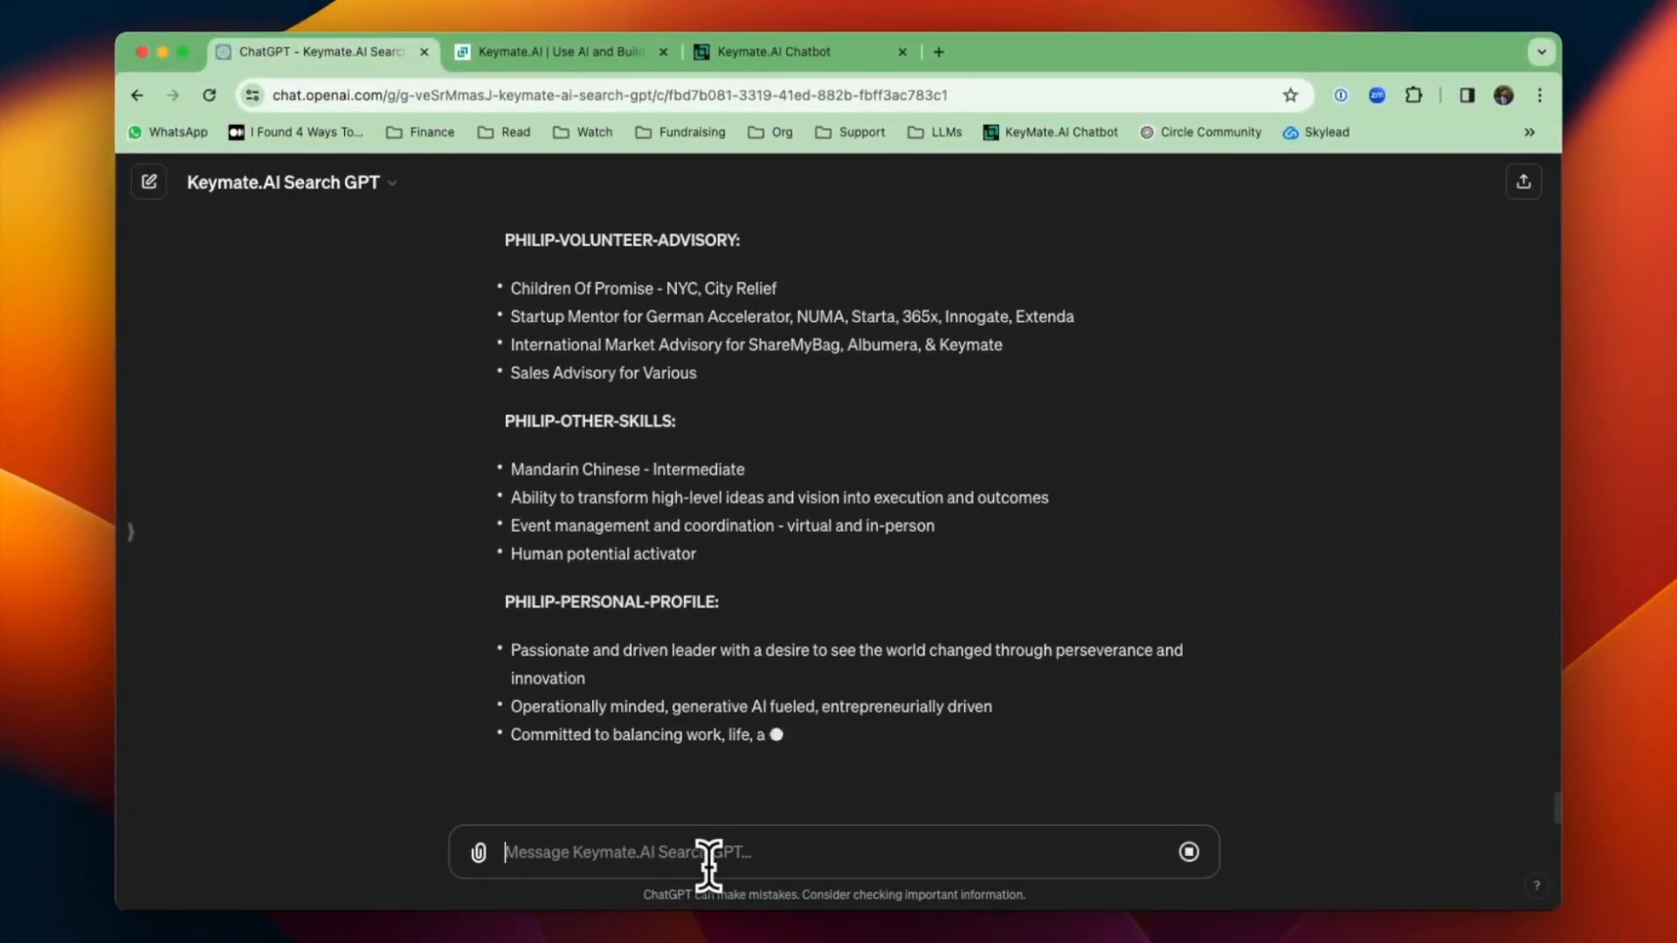
text(great not combine them all together and make sure to include philip-resume-RE)
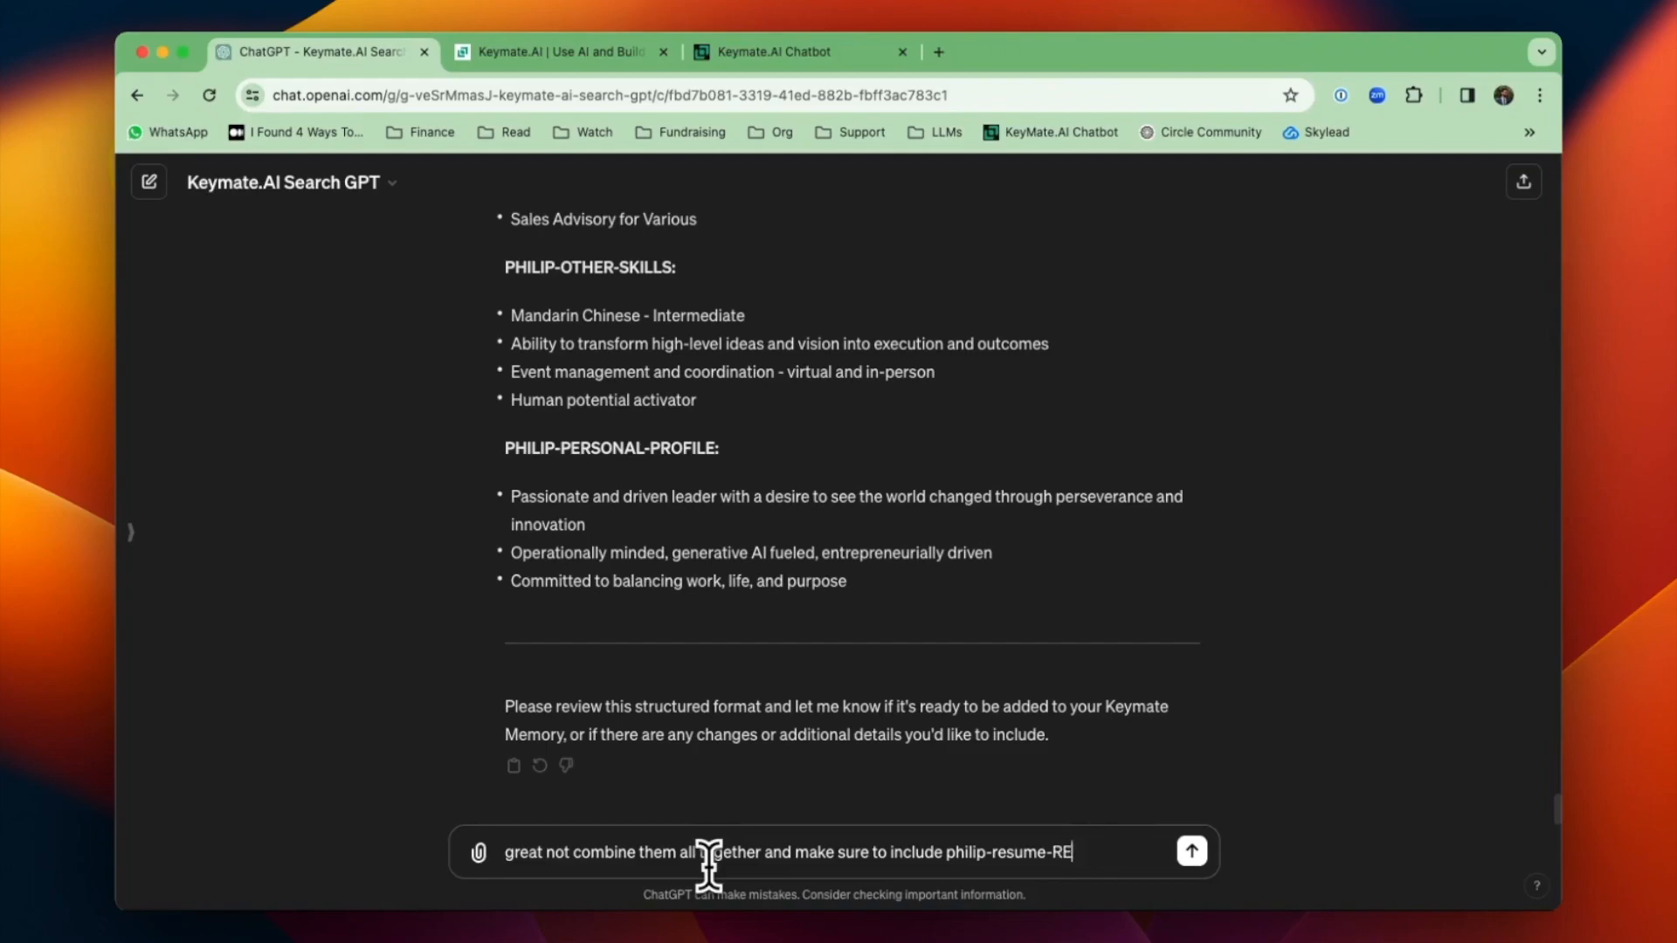
- Send the combine-all request and review the PHILIP-RESUME record with job, education and tech-stack tags
click(1190, 851)
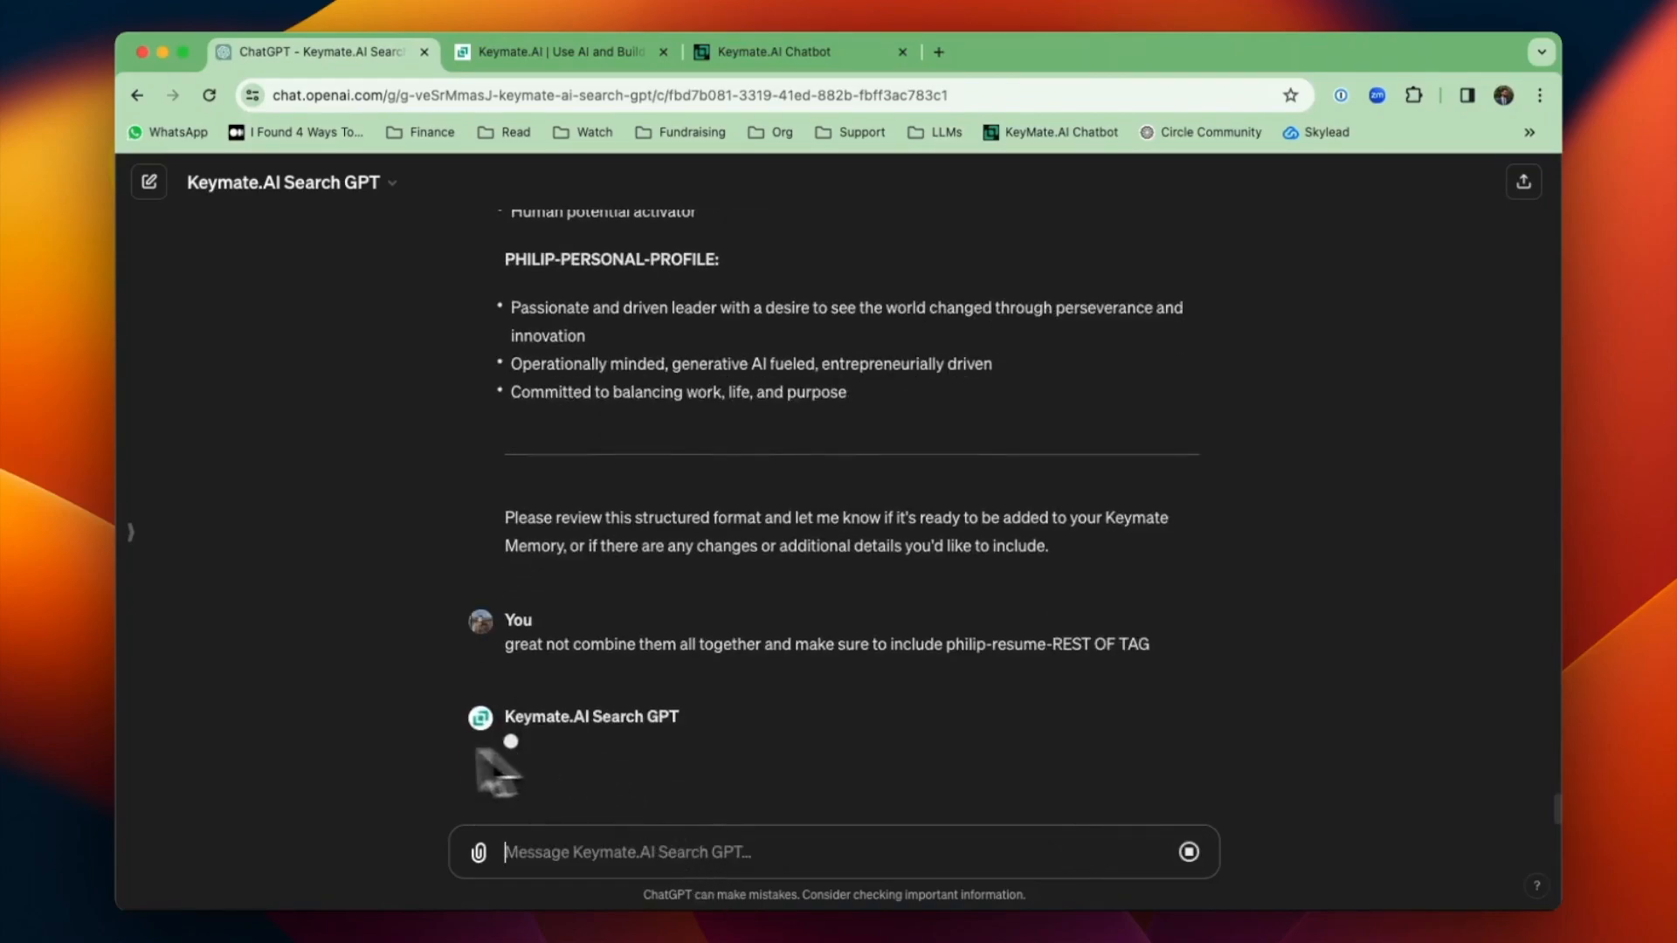
mouse_move(325, 769)
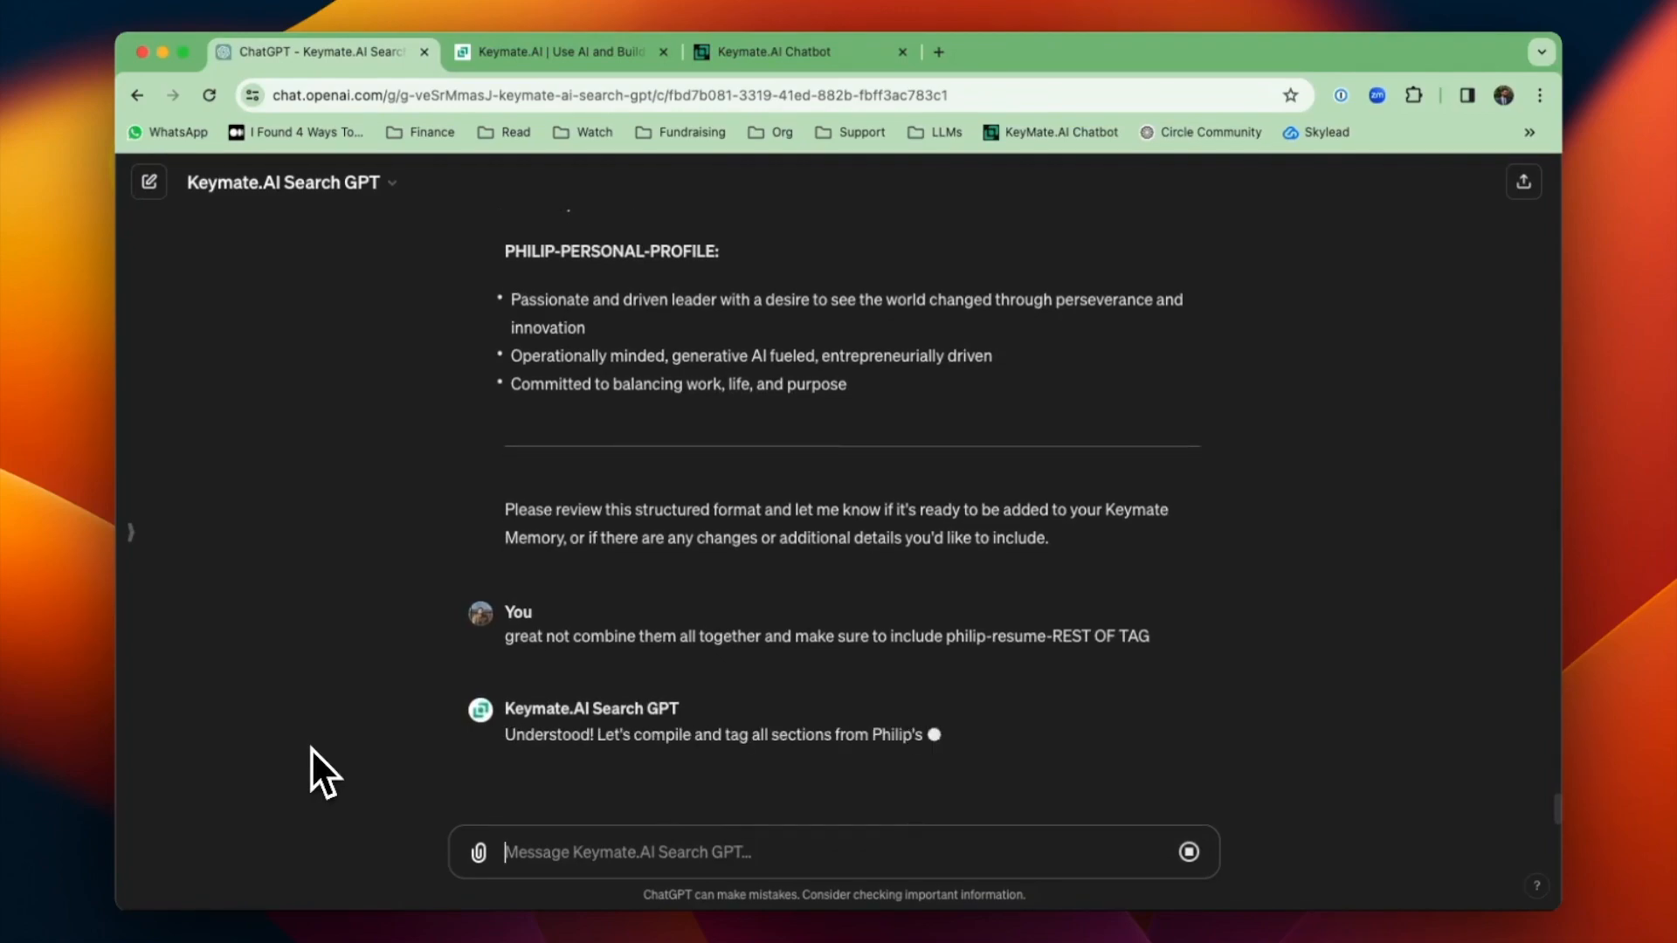
scroll(down, 3)
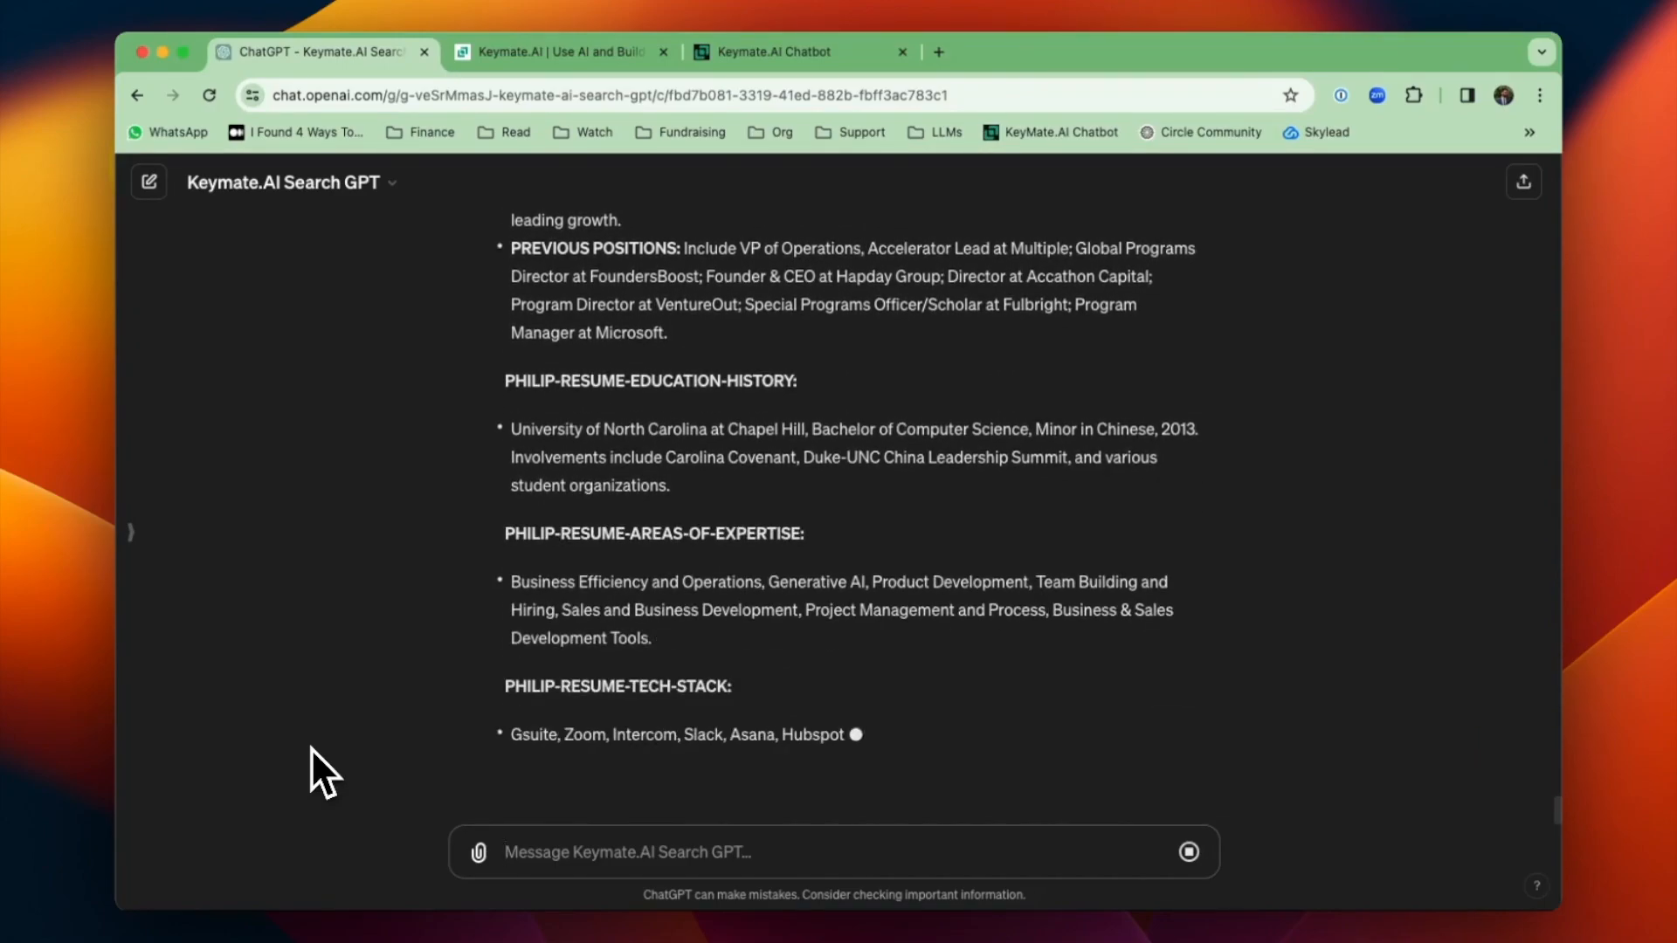
scroll(down, 3)
text(Looks good please a)
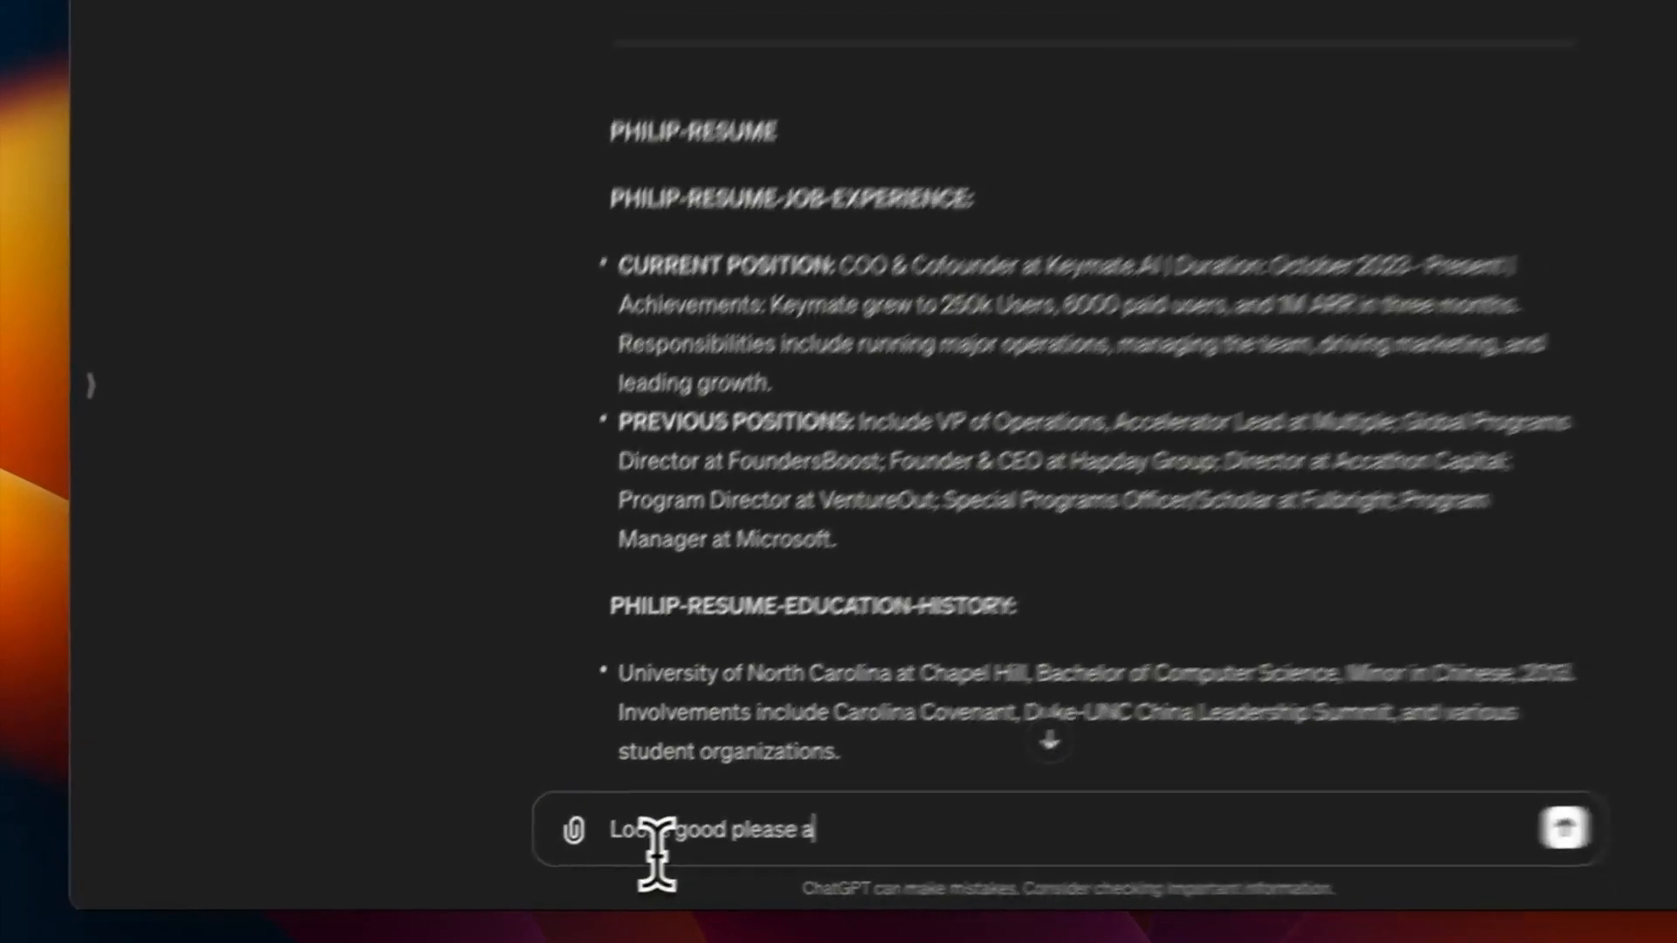
- Ask to add the resume to memory in the exact same formatting as the last record
text(dd it in in the)
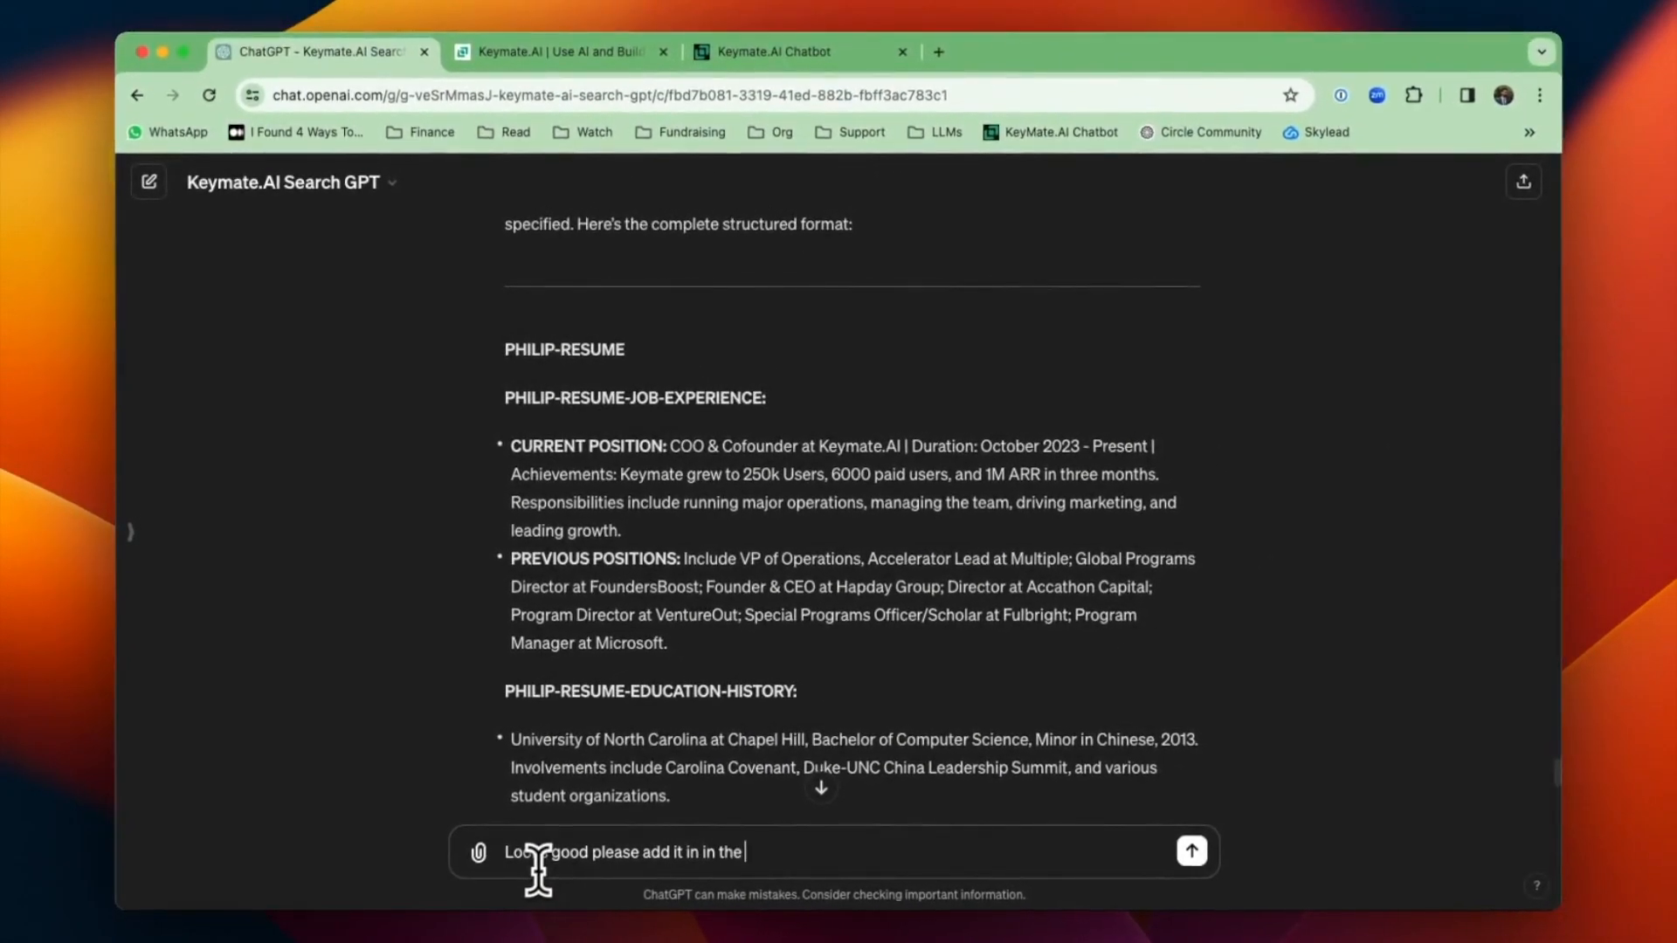
text(exact same way)
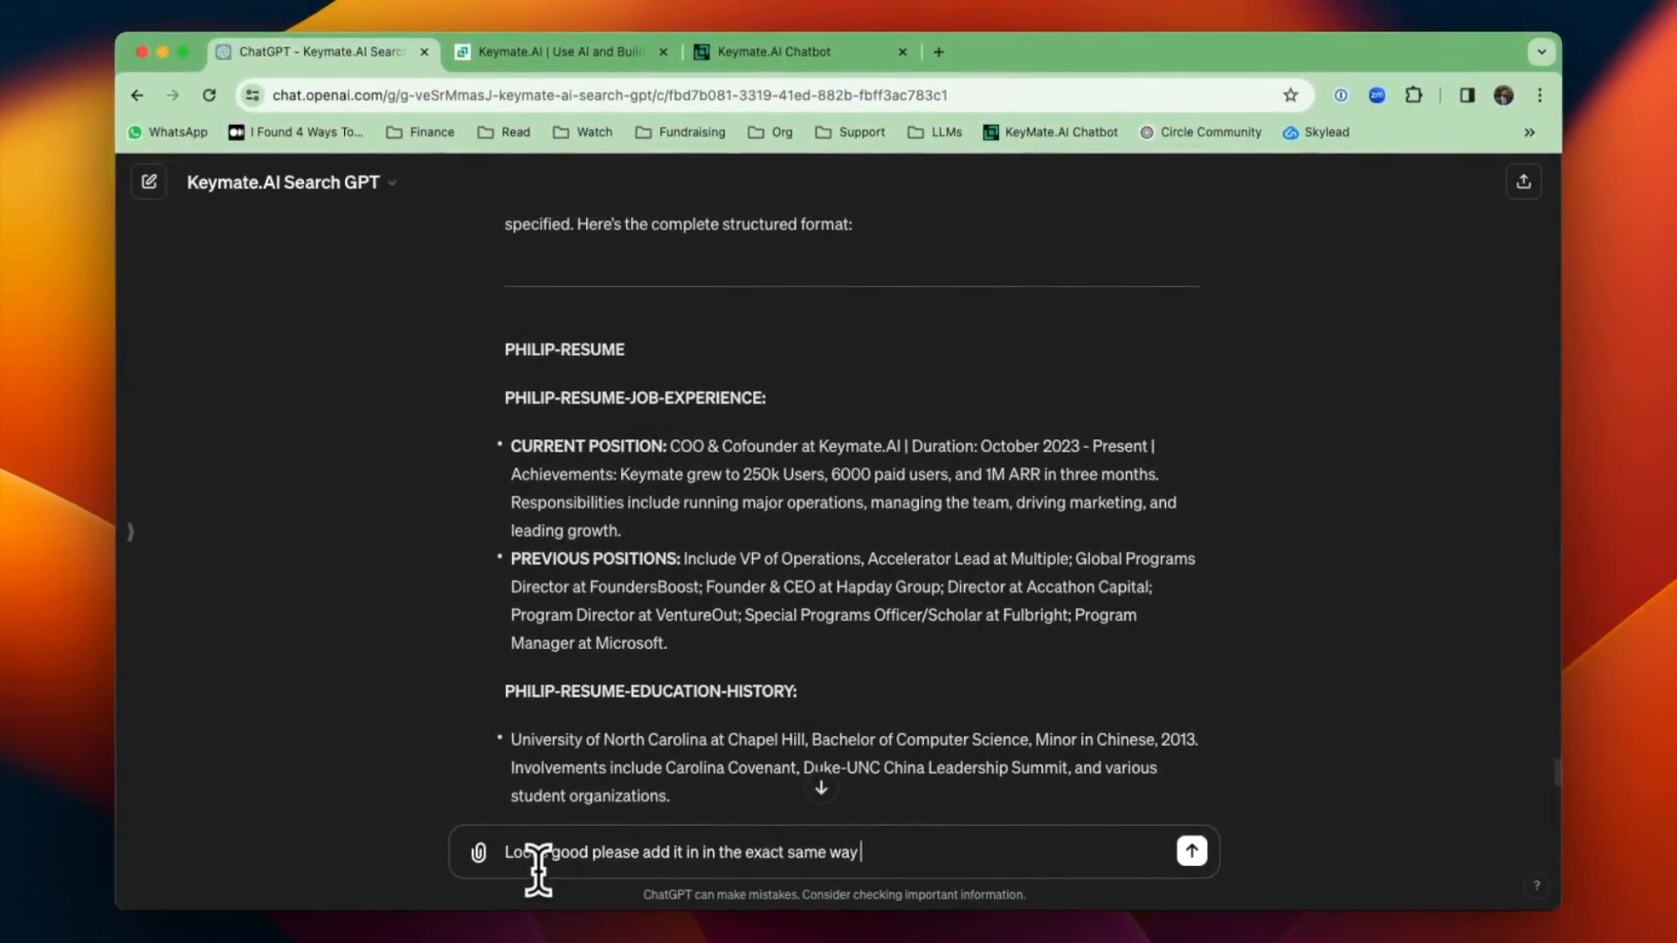
text(that you added the last information into the keymate memory.)
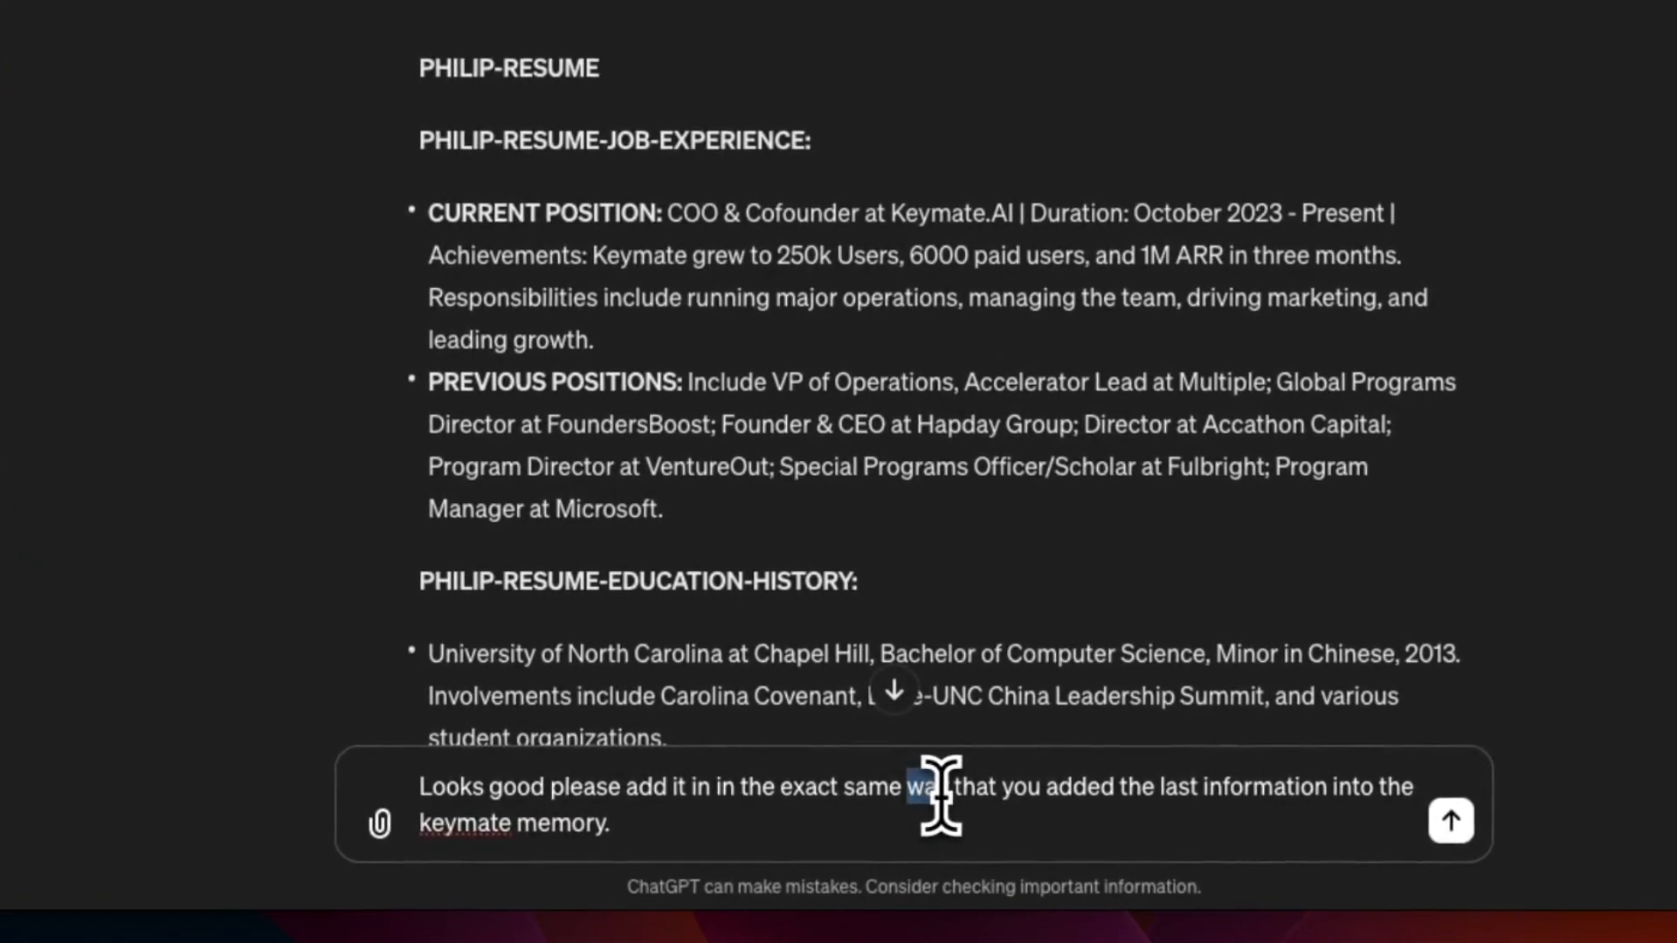
click(1450, 821)
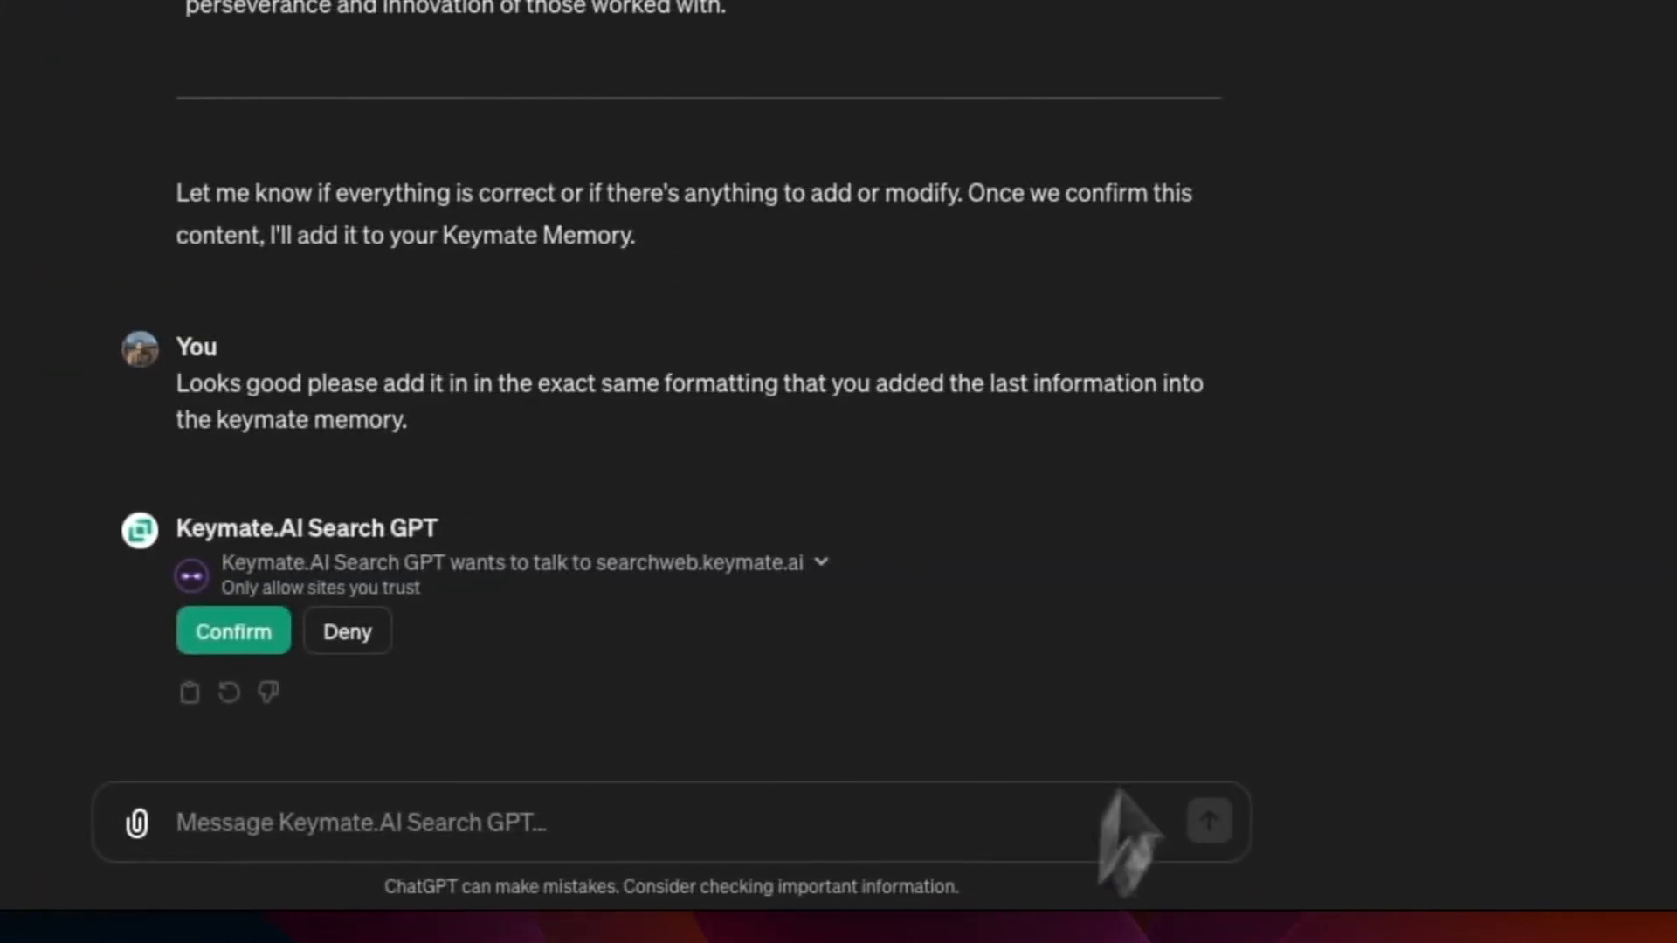
- Confirm the searchweb.keymate.ai request and follow the reply's link to the saved memory page
click(232, 631)
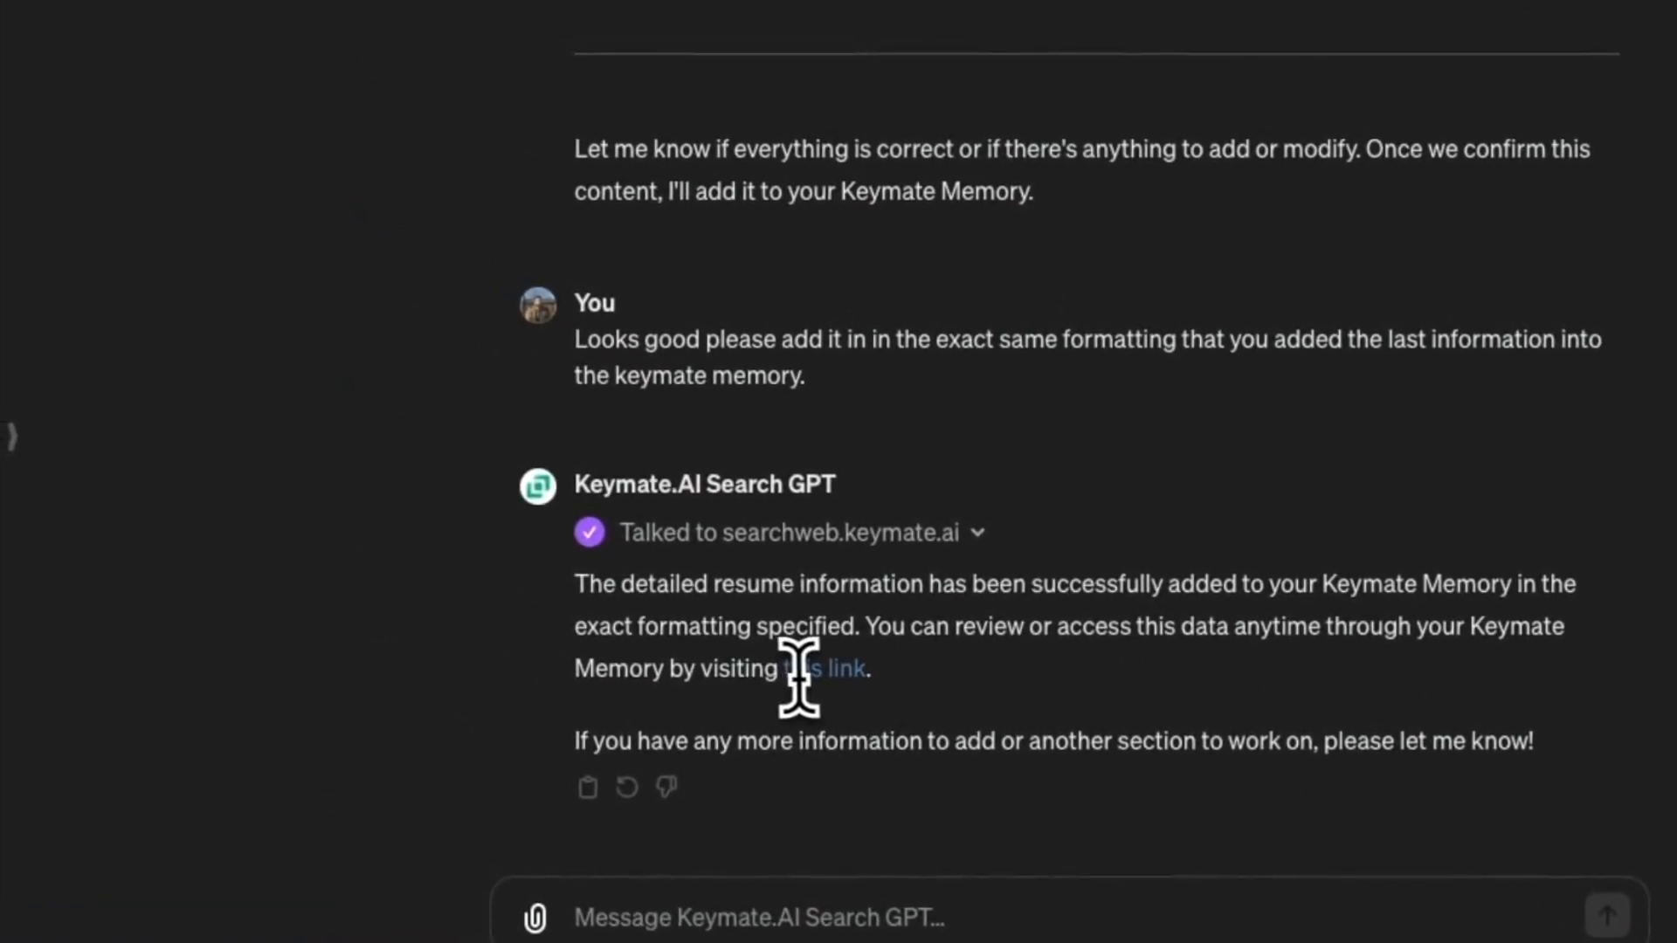
drag(575, 584, 868, 669)
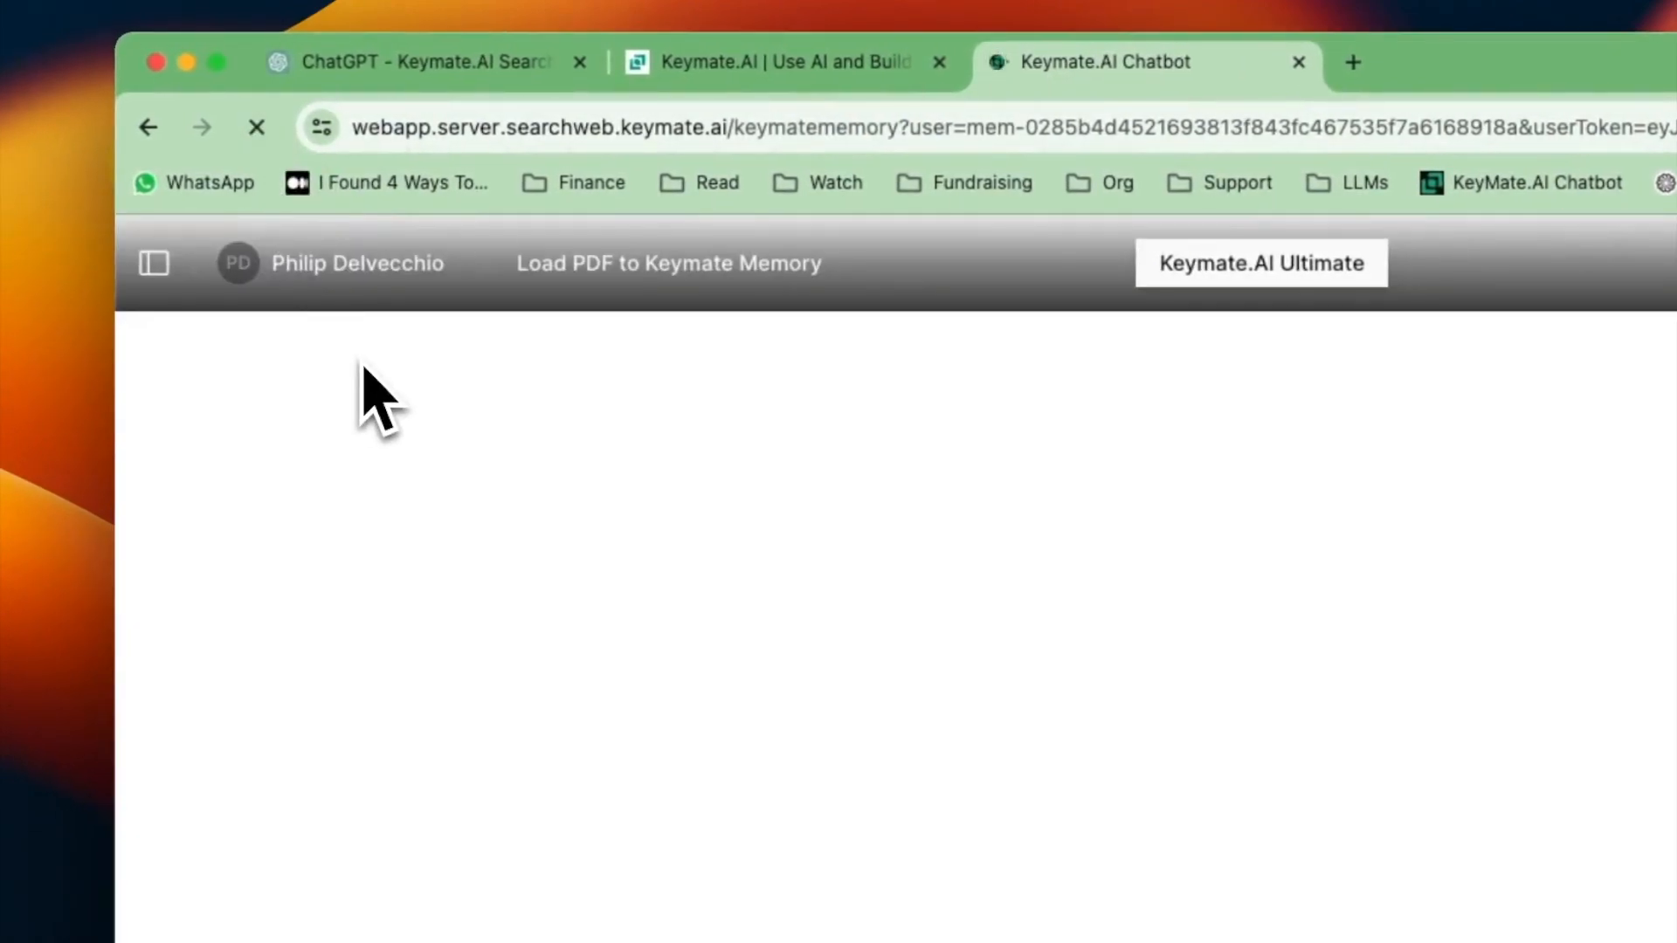
- Run a Knowledge Base Search for 'resume' and scroll the results
text(resume)
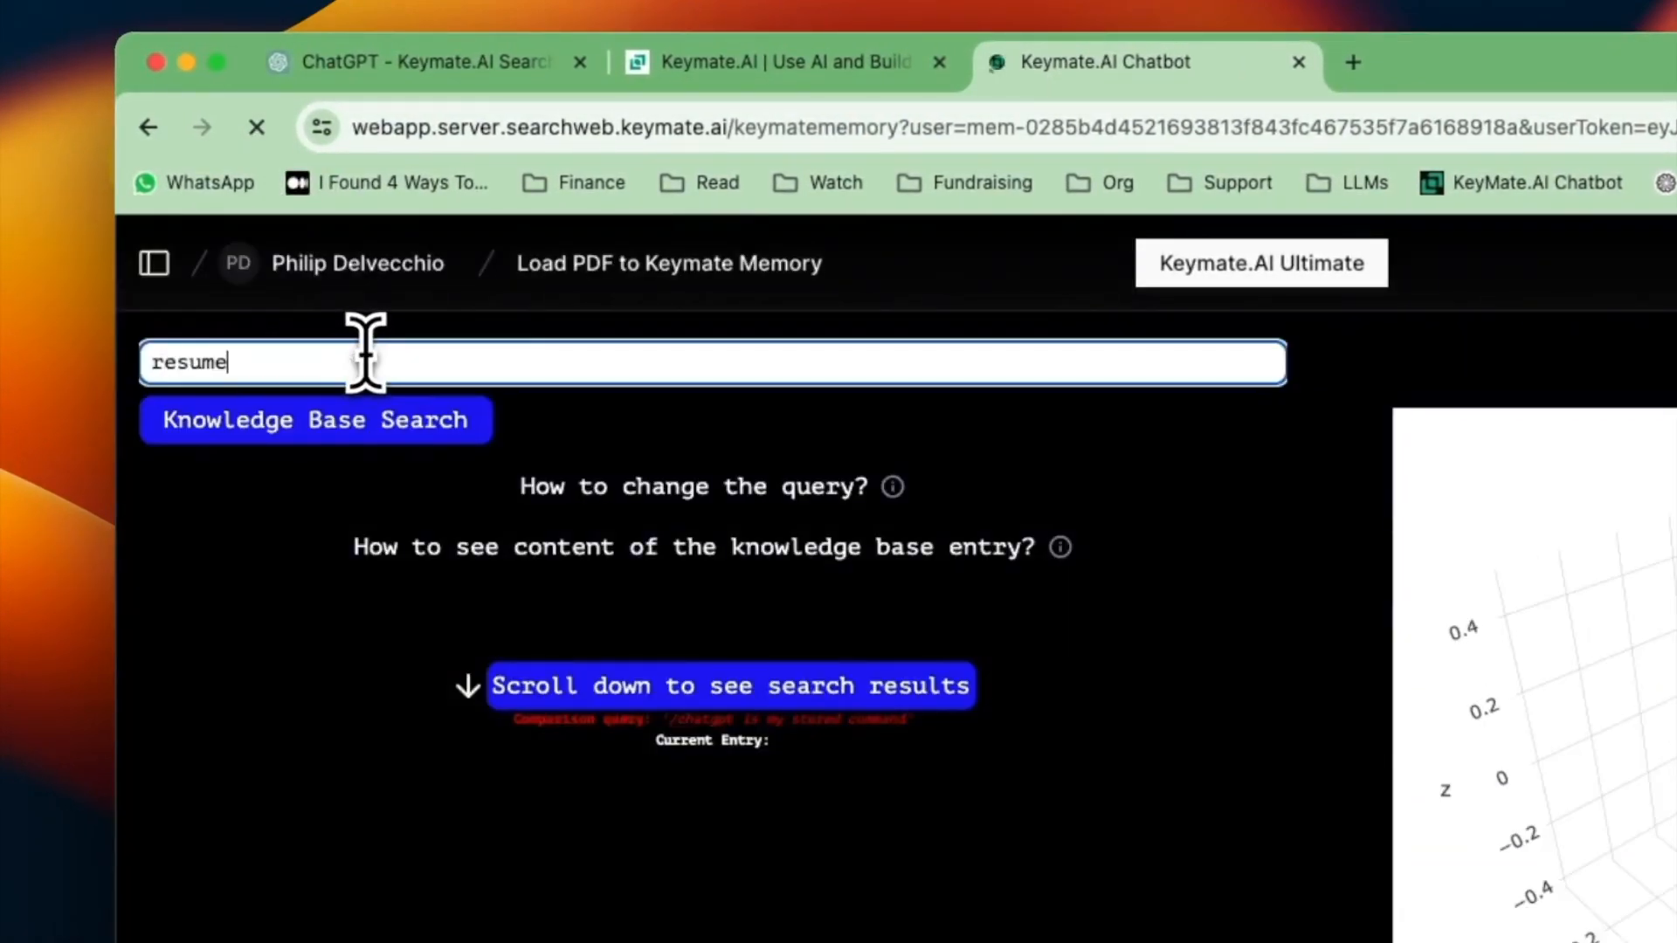
click(316, 419)
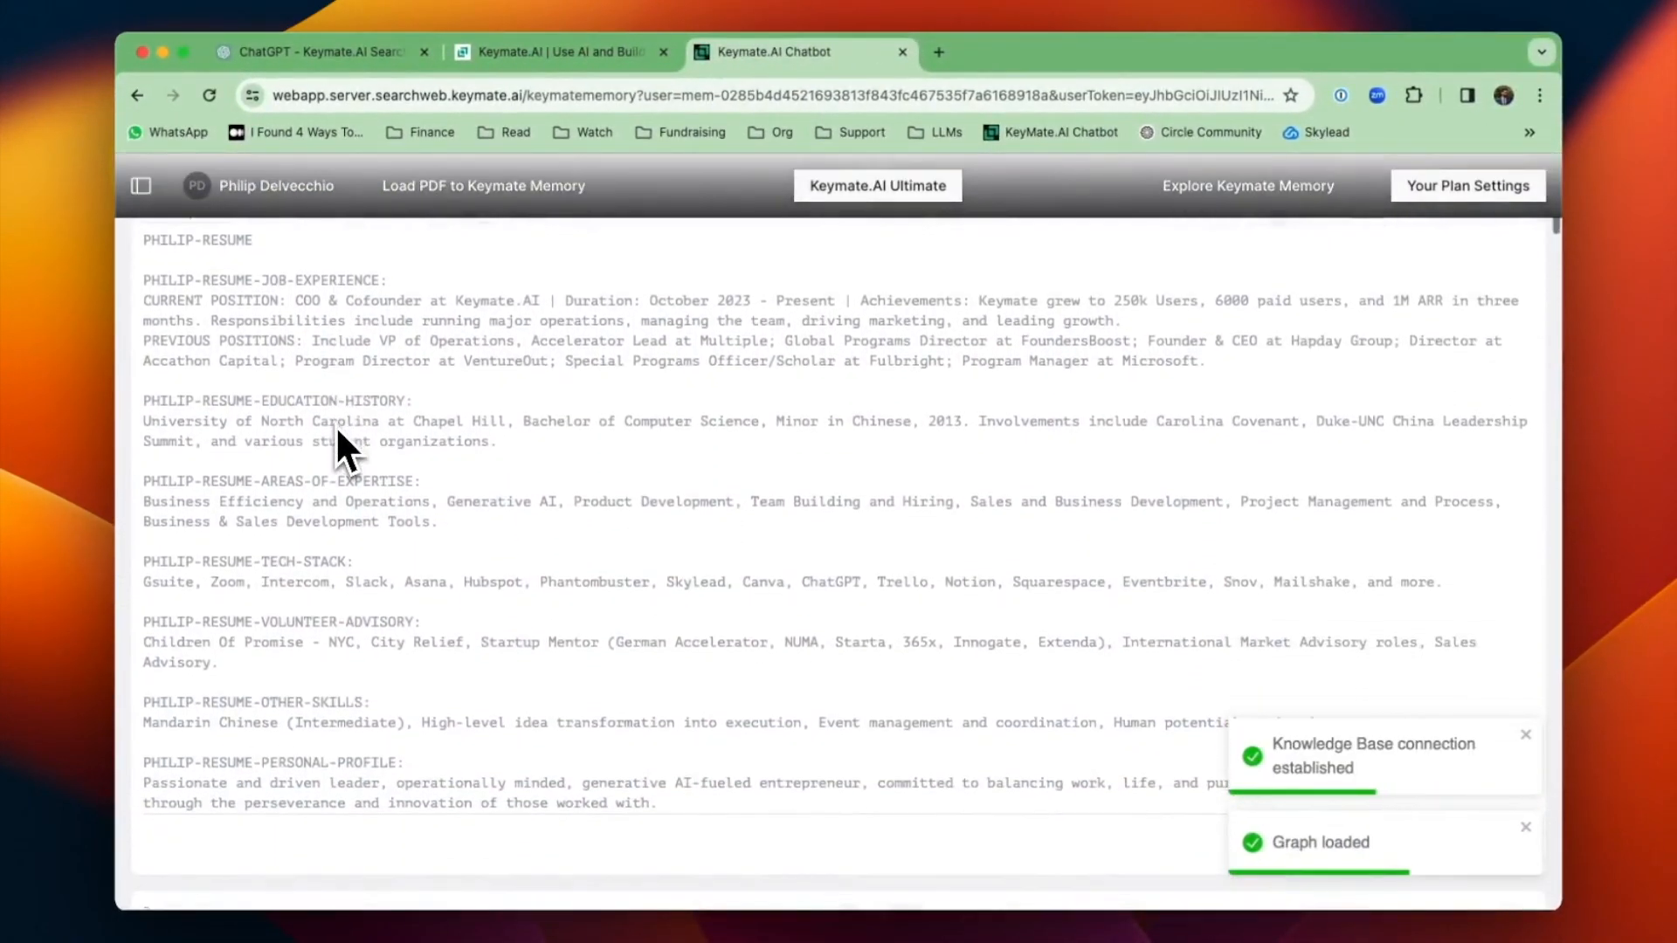
scroll(down, 3)
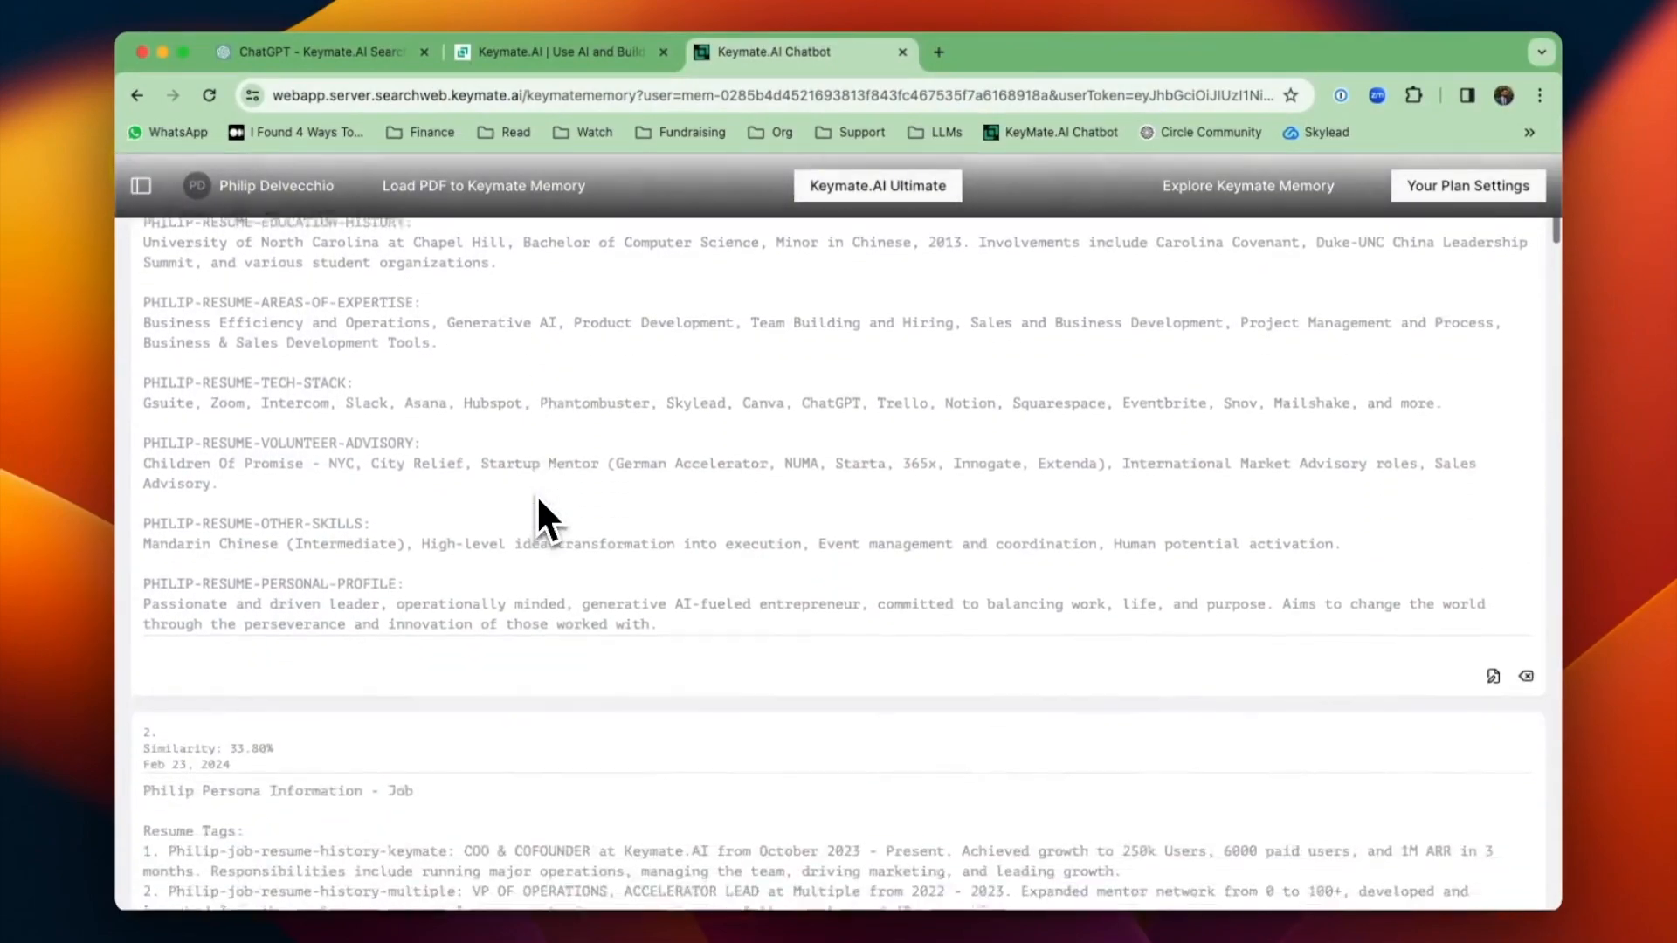
scroll(down, 3)
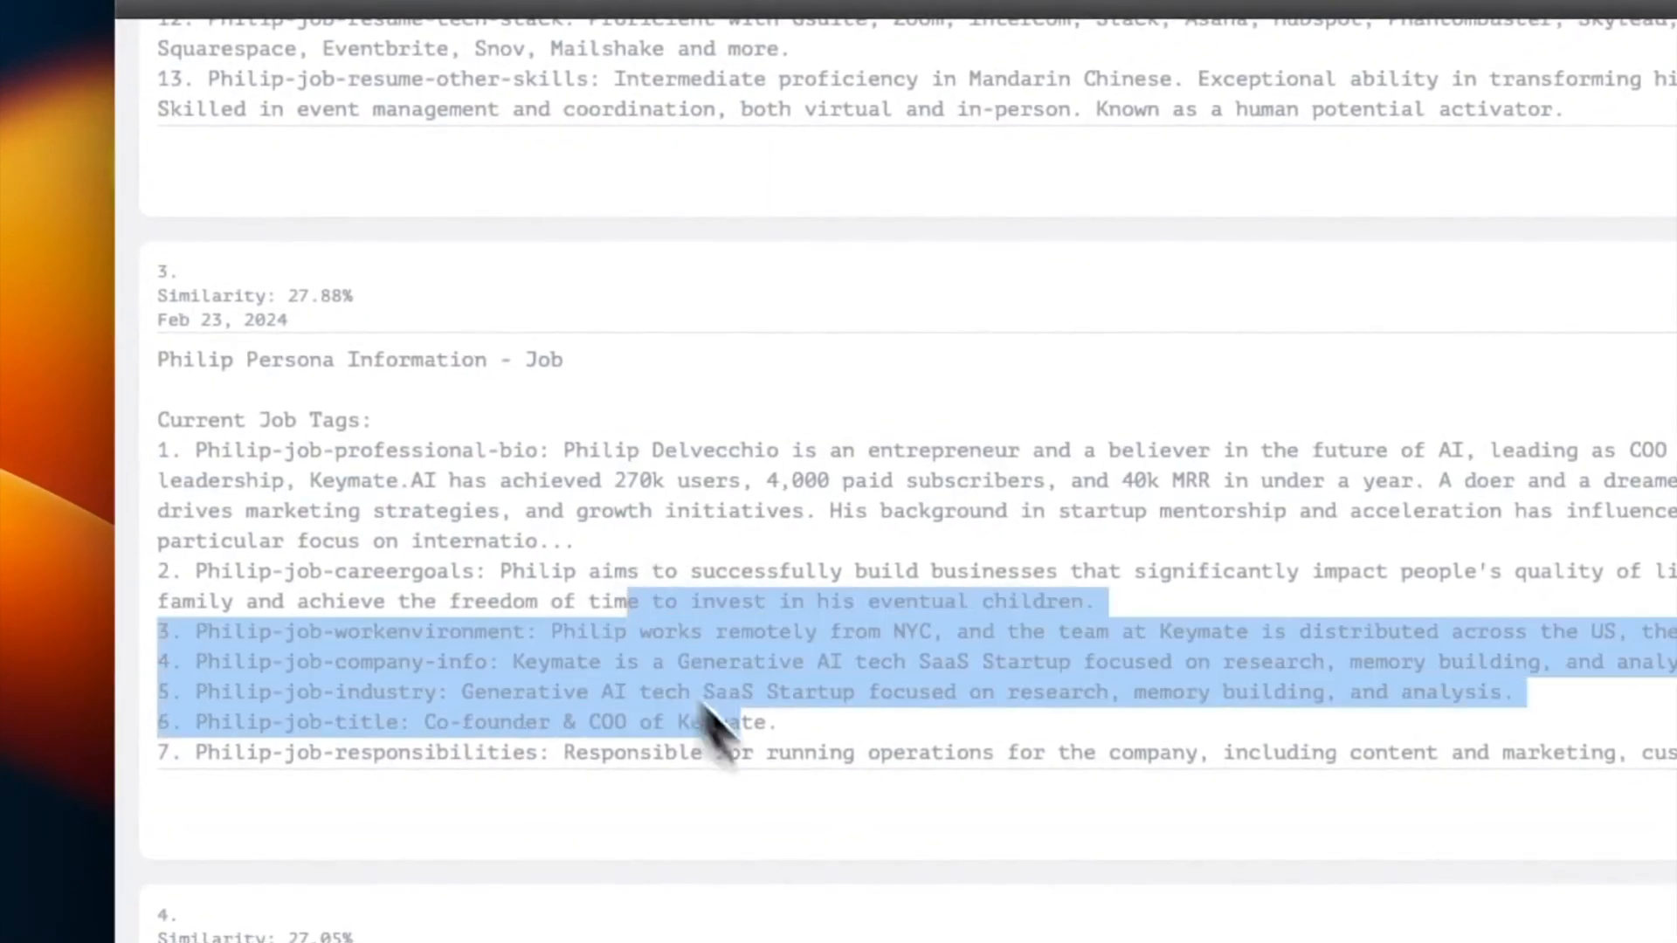
scroll(down, 3)
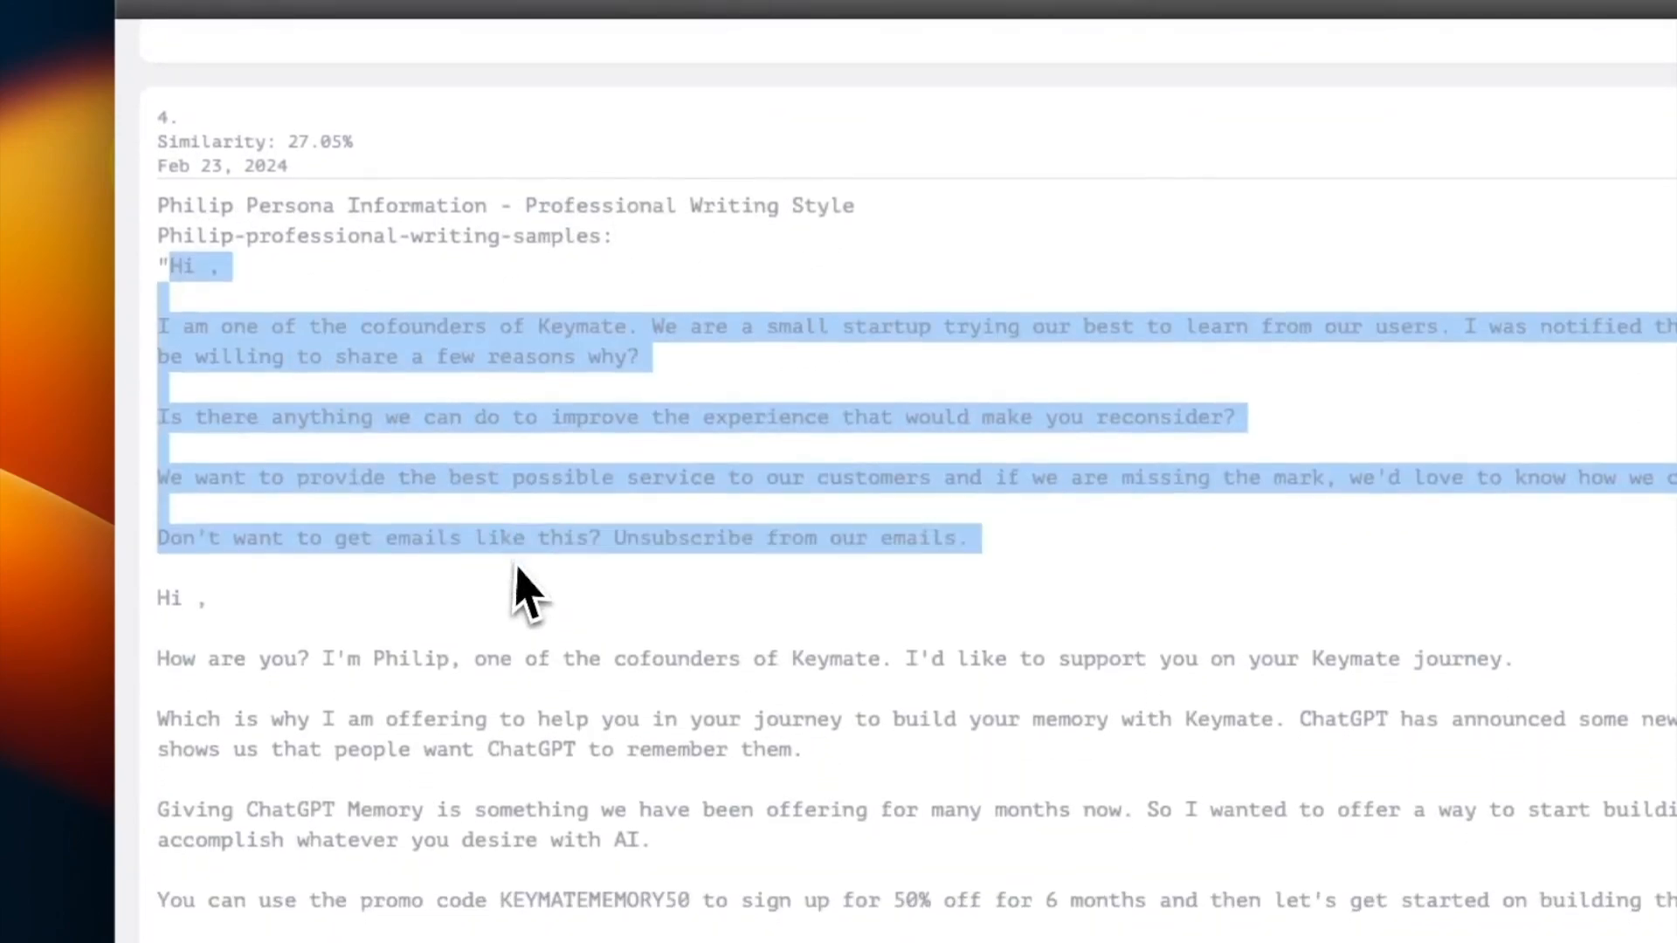
- Check that the PHILIP-RESUME entry and persona records are stored in memory
scroll(down, 3)
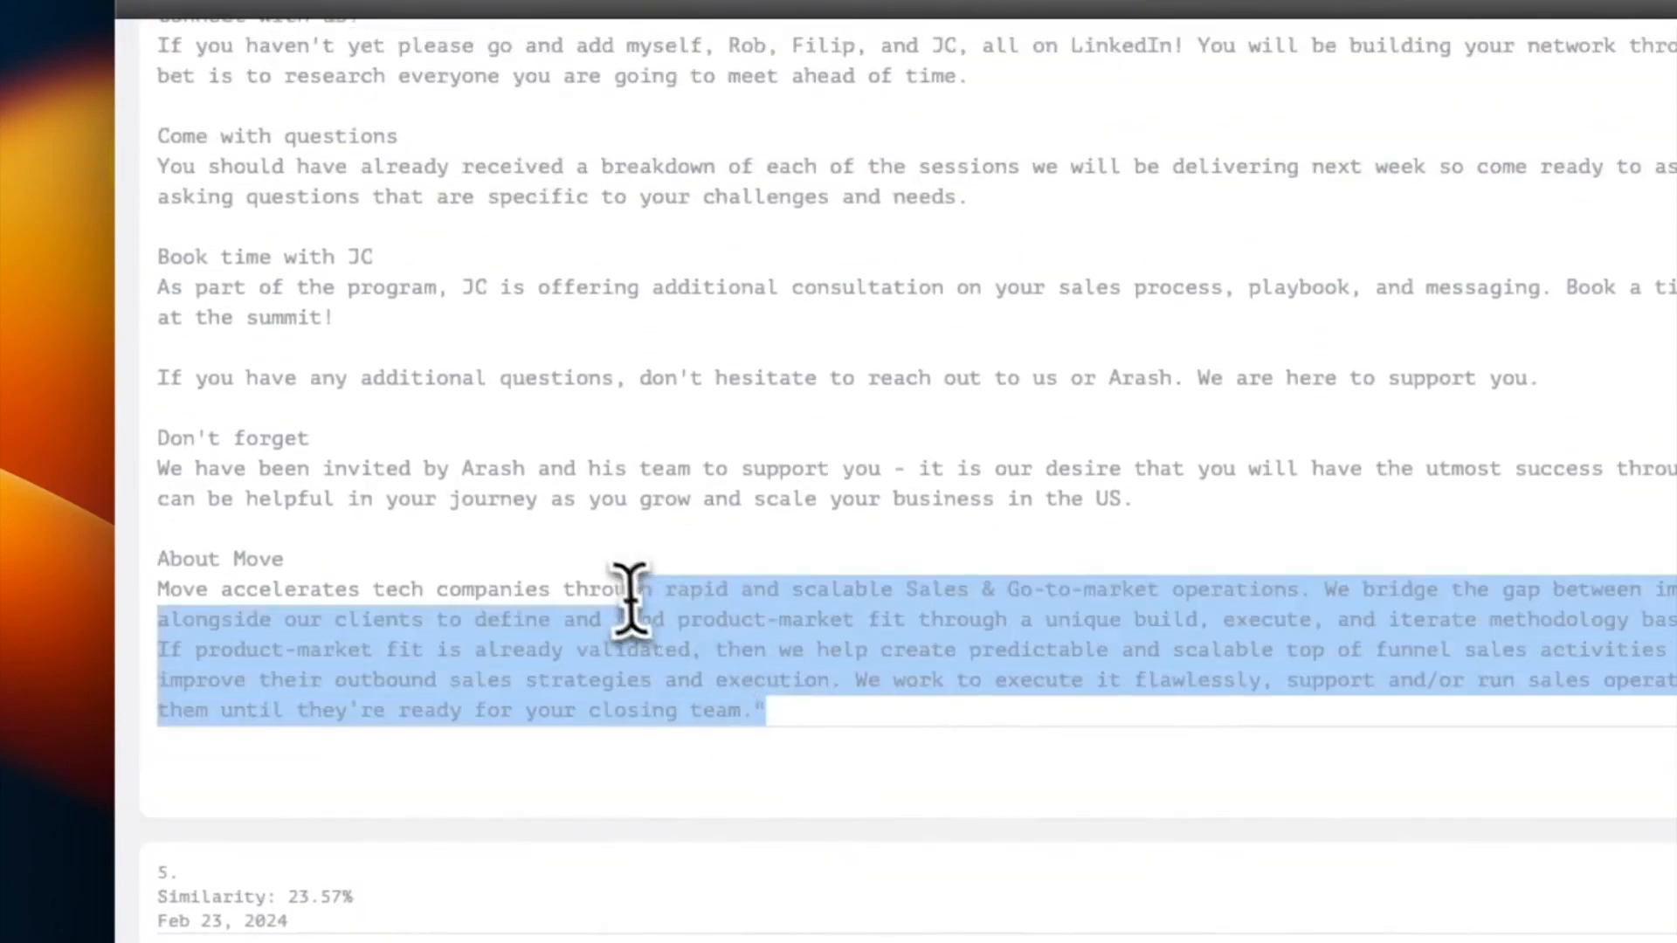
scroll(down, 3)
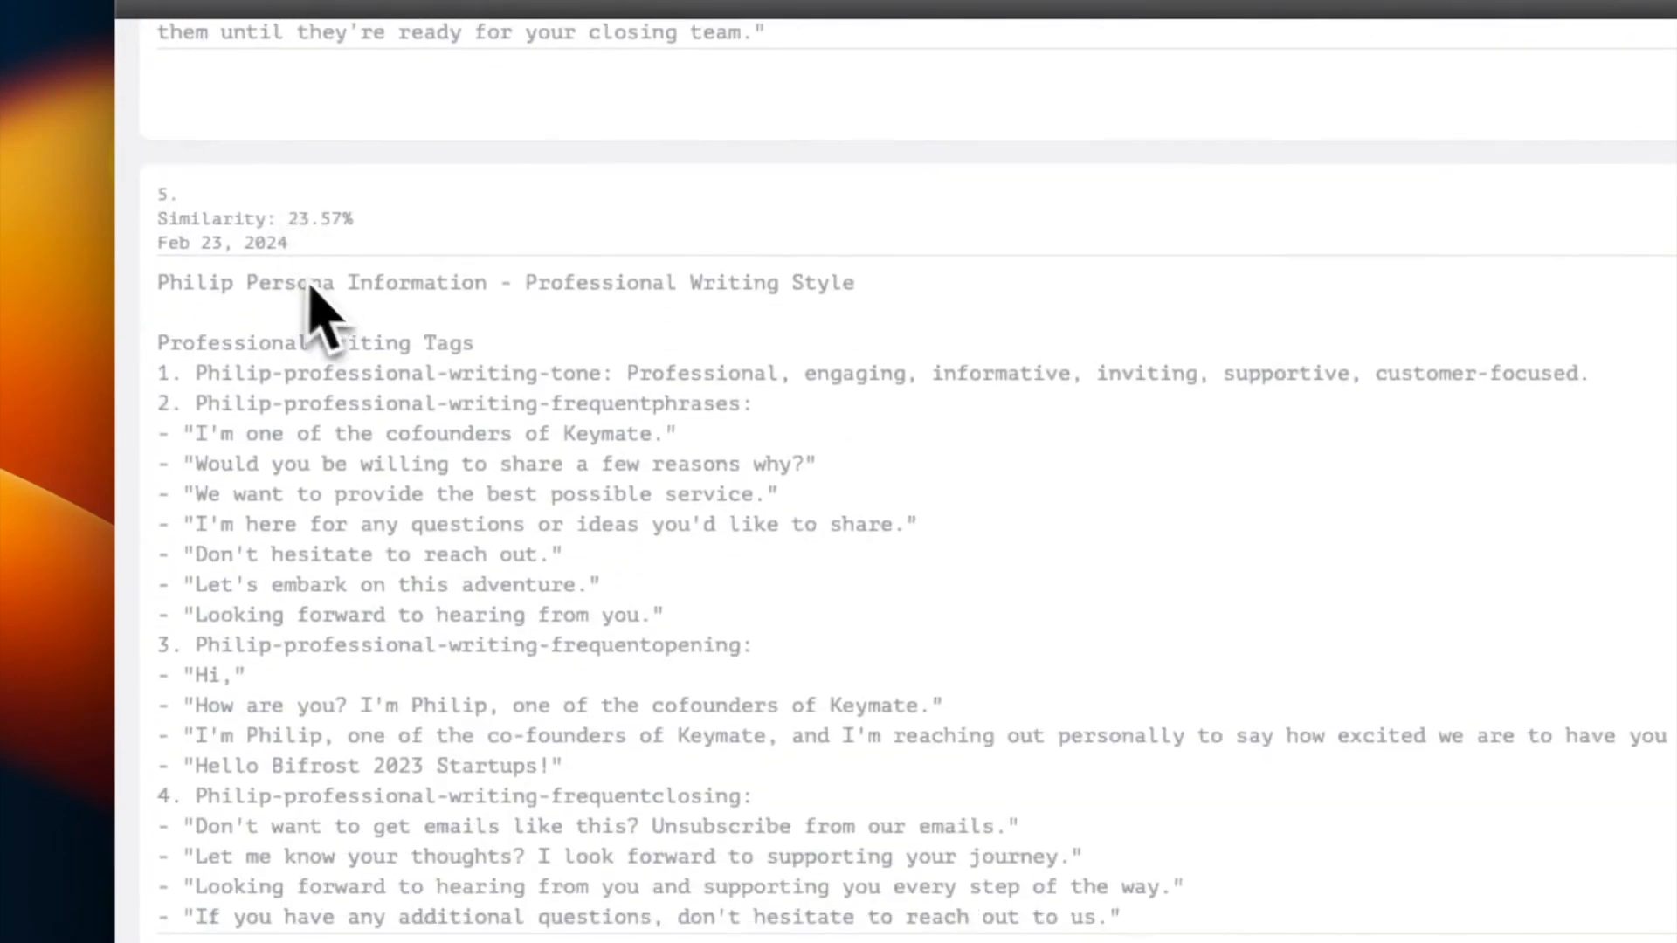
drag(316, 311, 524, 494)
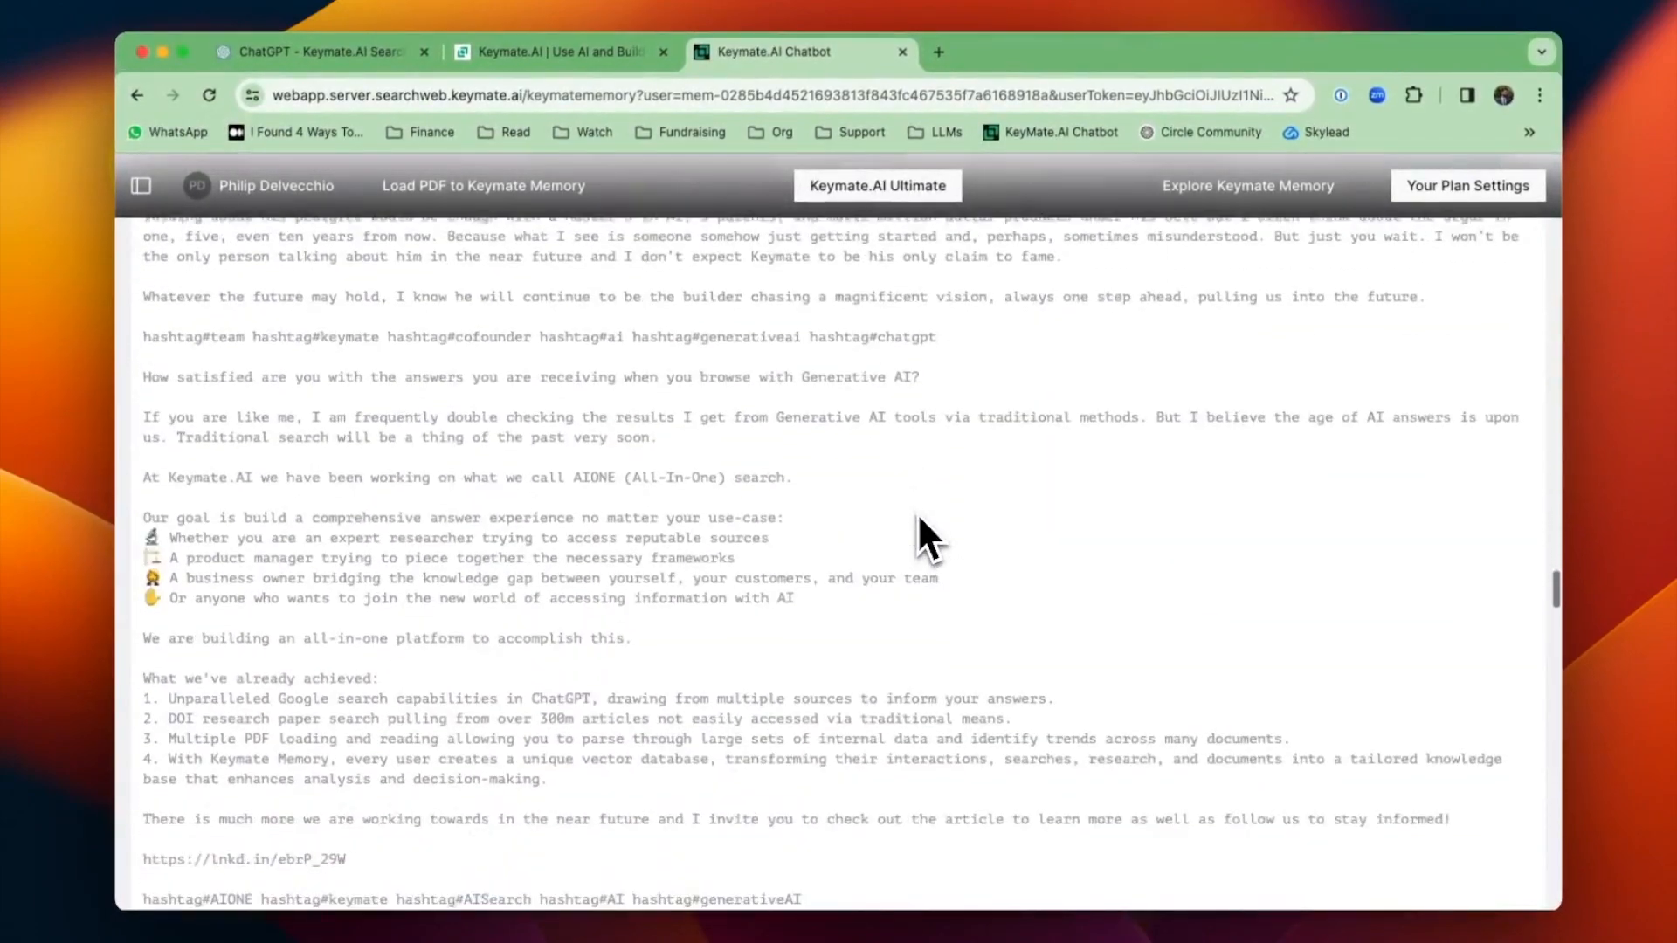
scroll(down, 3)
text(ho)
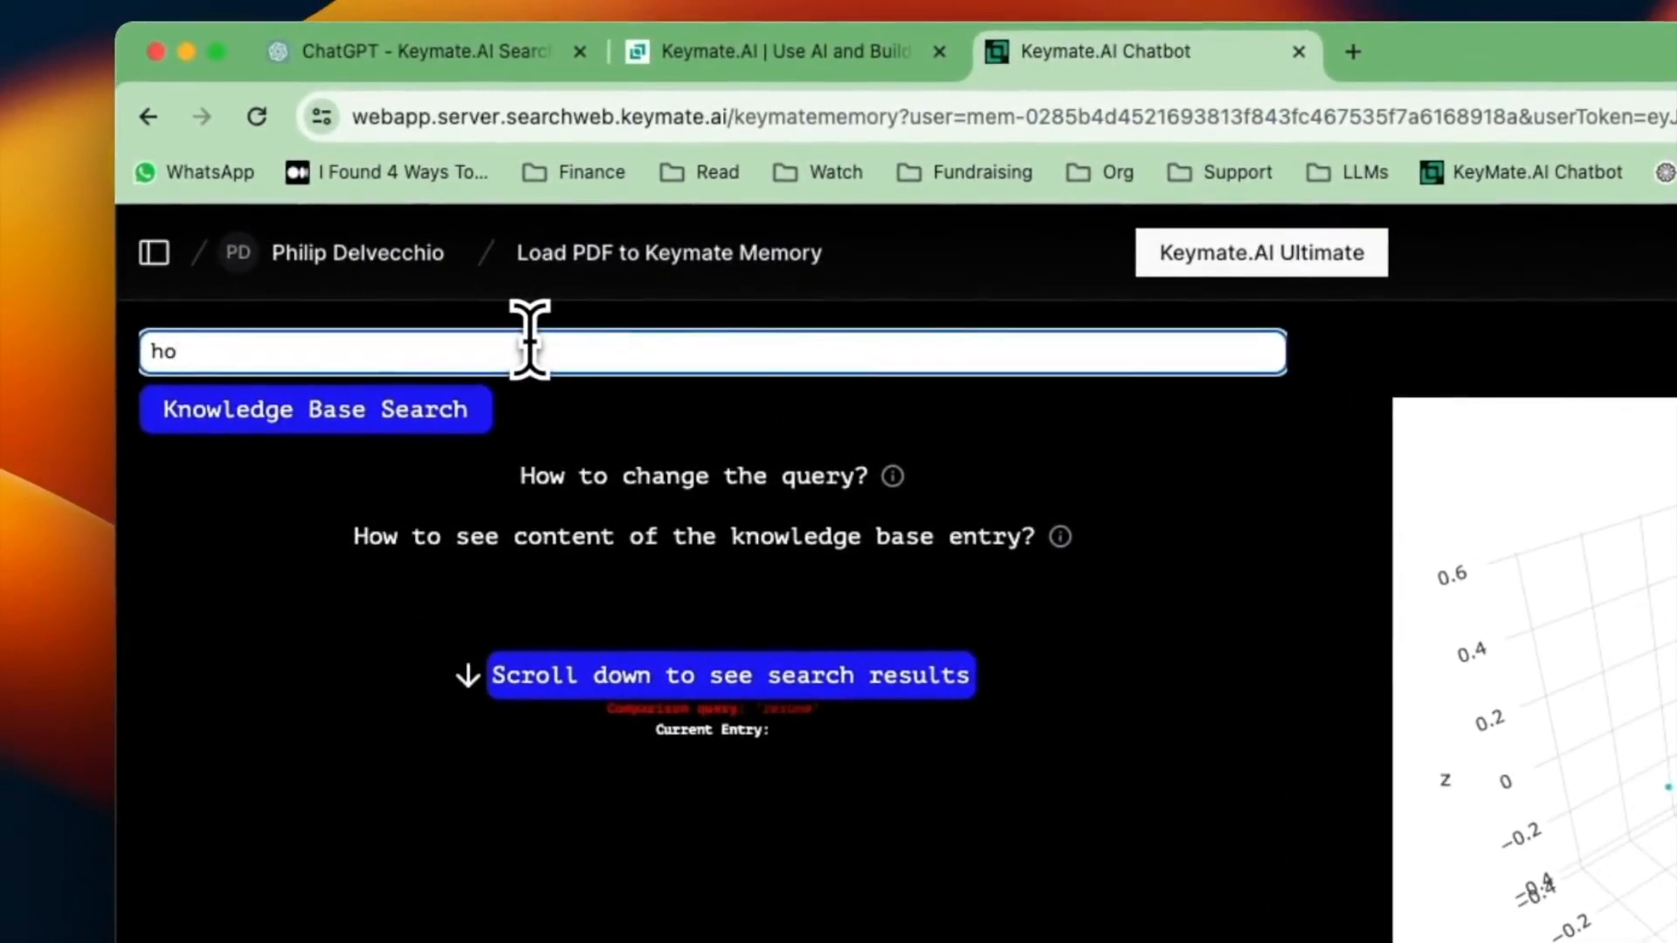
- Run a Knowledge Base Search for 'likes and interests' and review Philip's persona records
text(likes and interests)
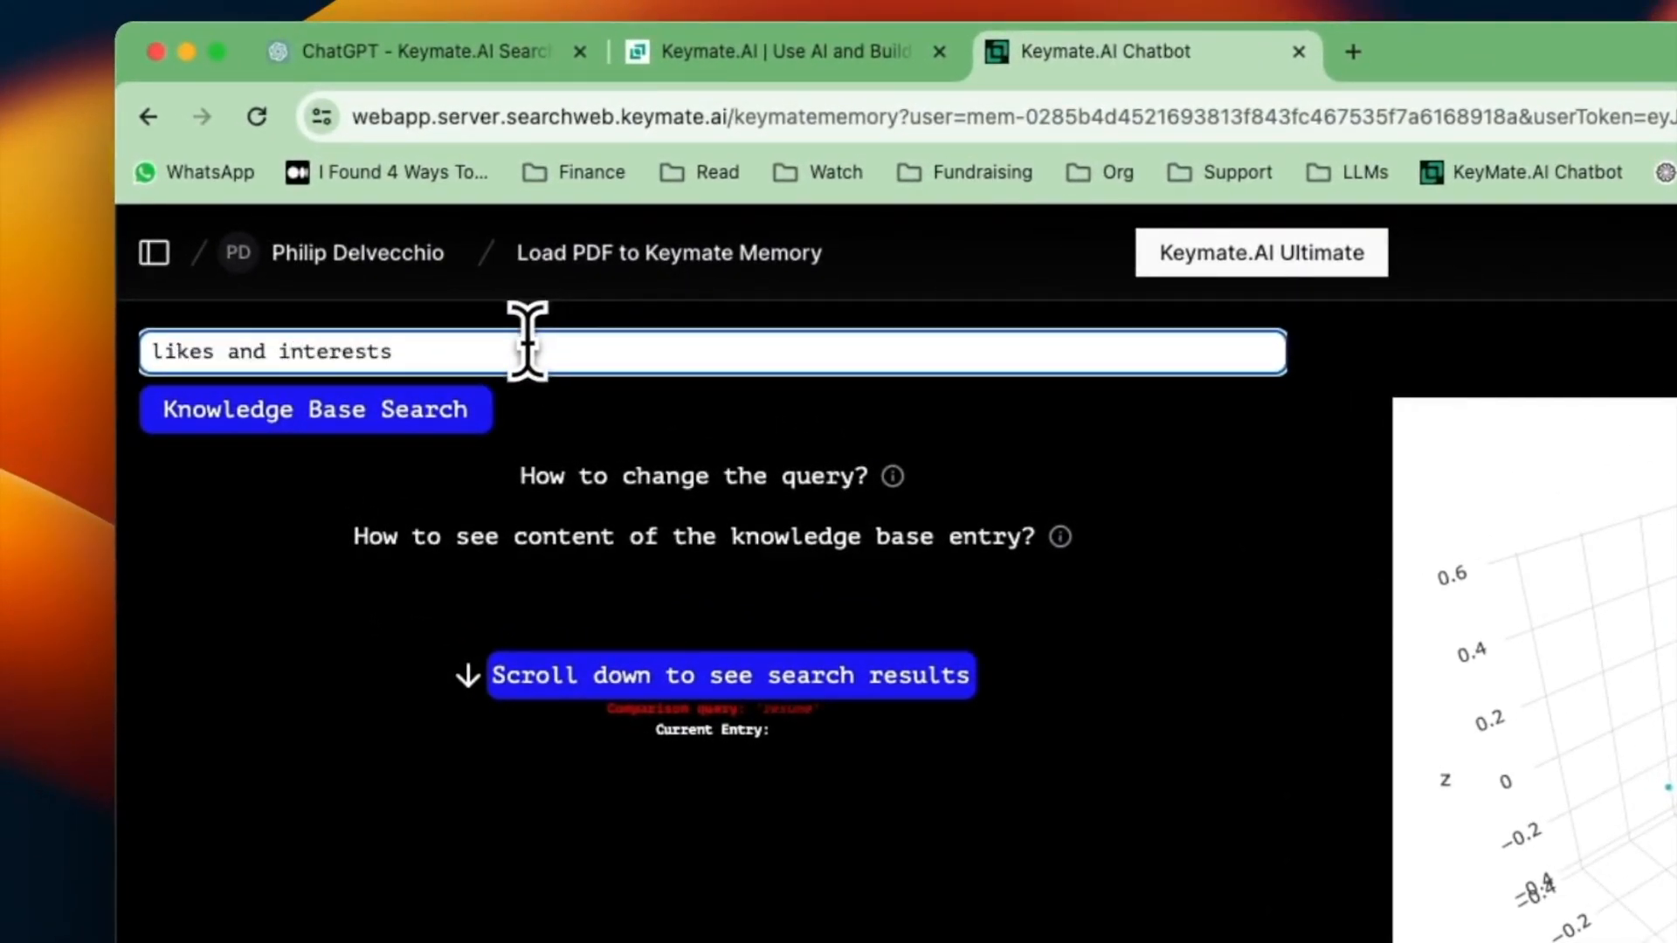
click(315, 409)
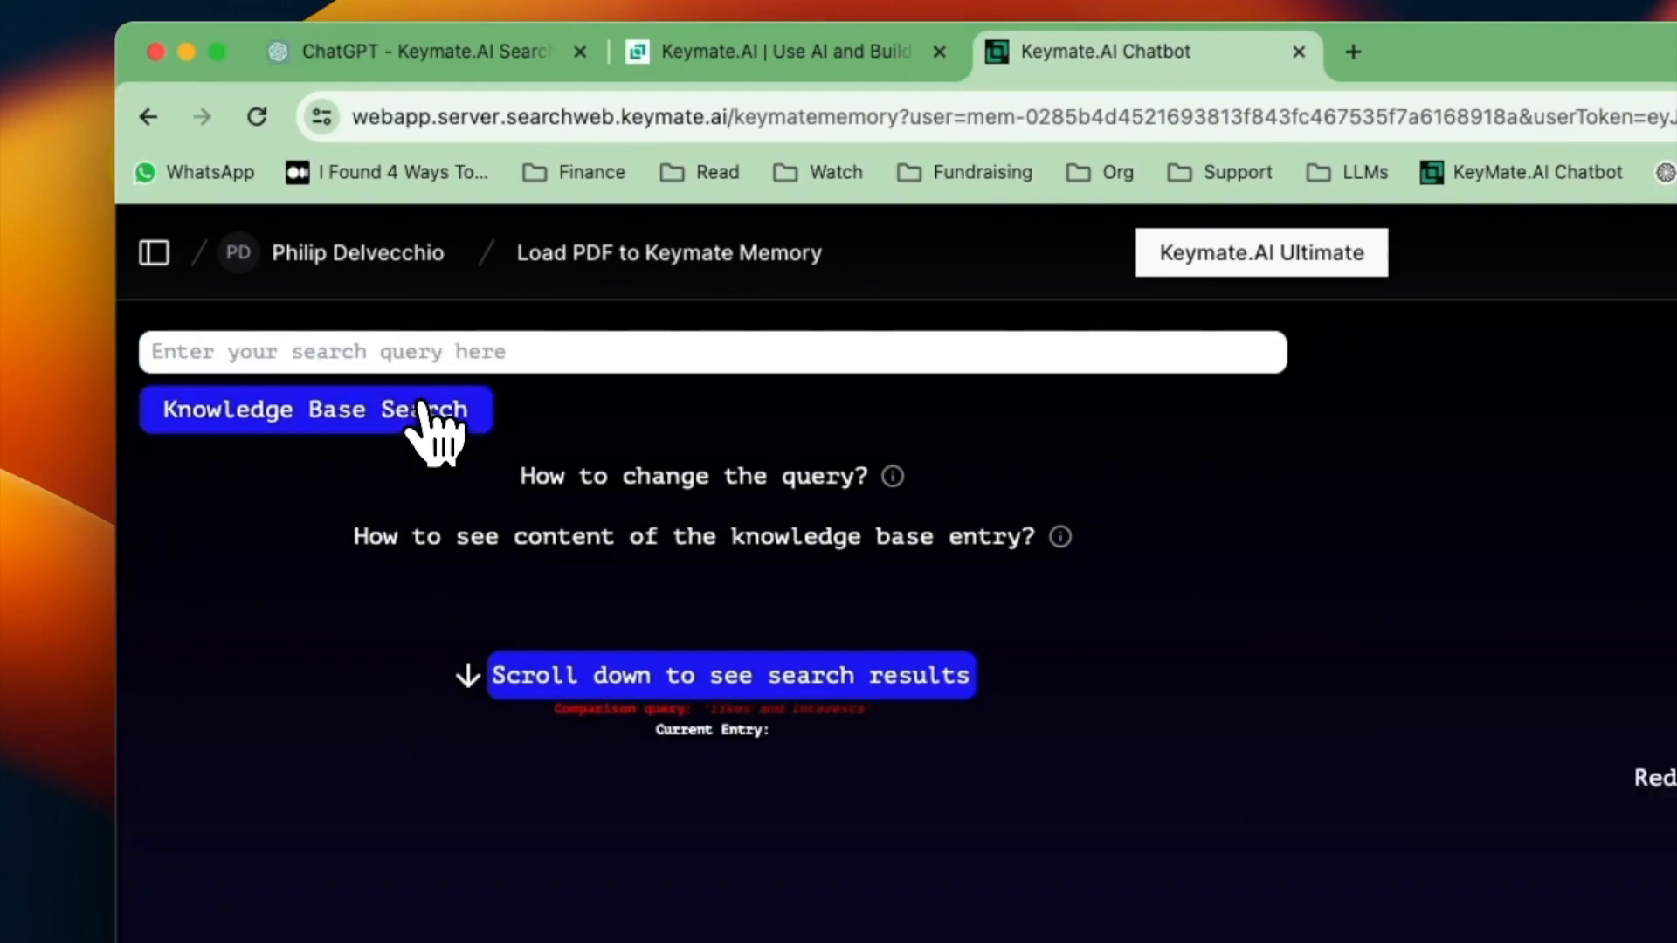
click(316, 409)
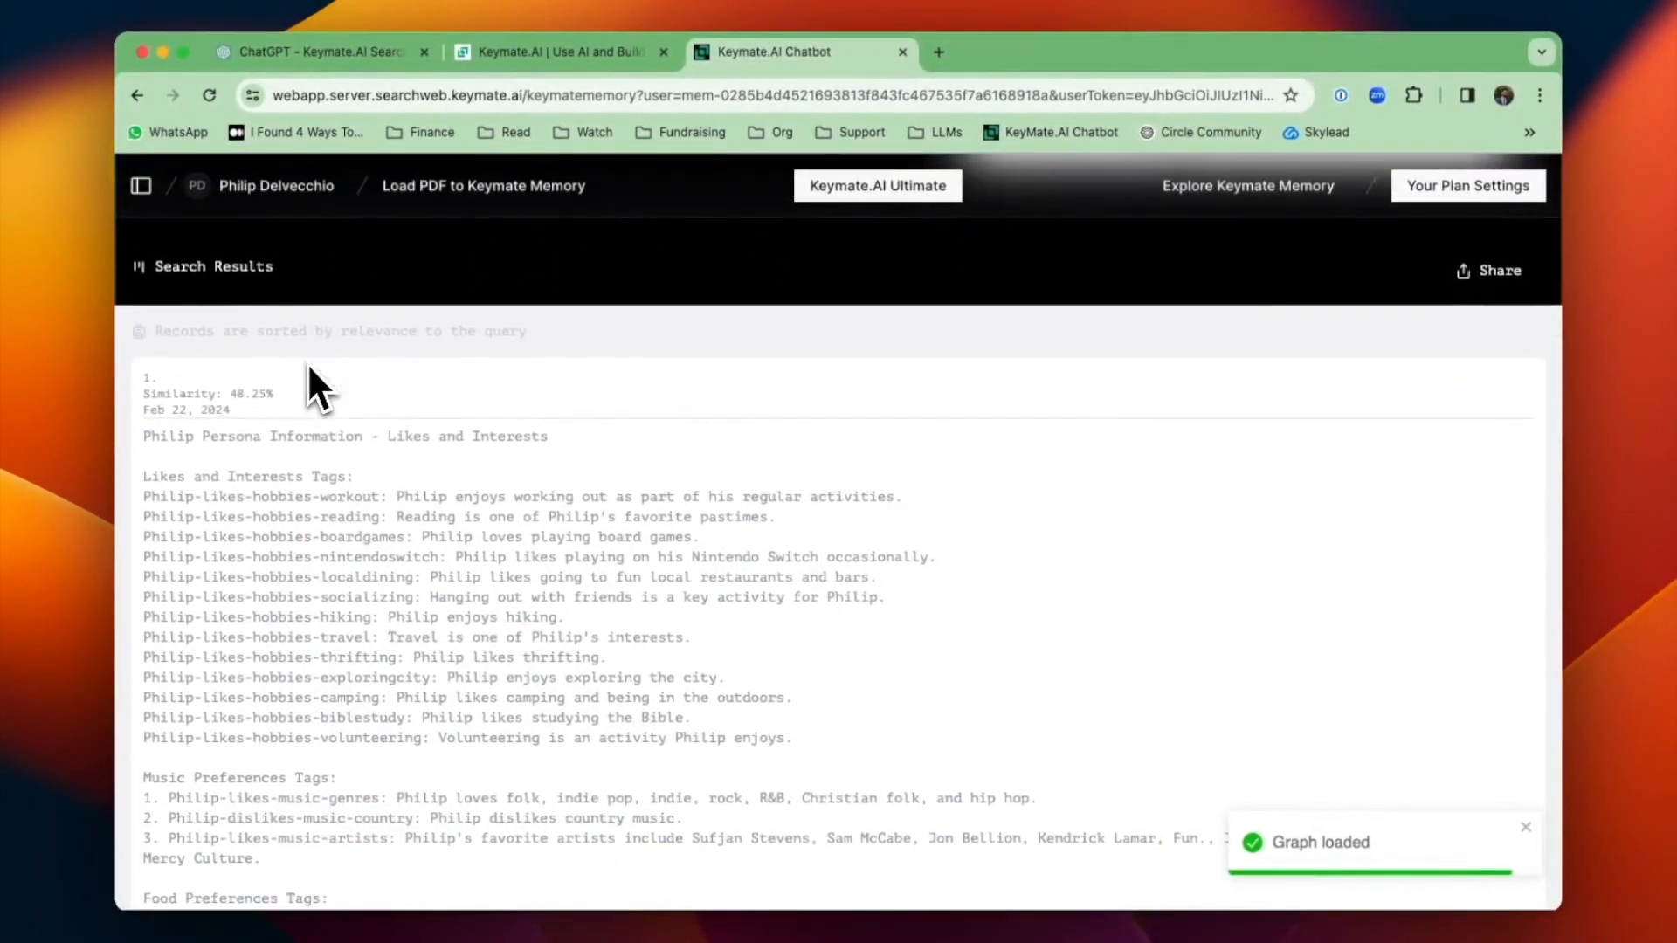
scroll(down, 3)
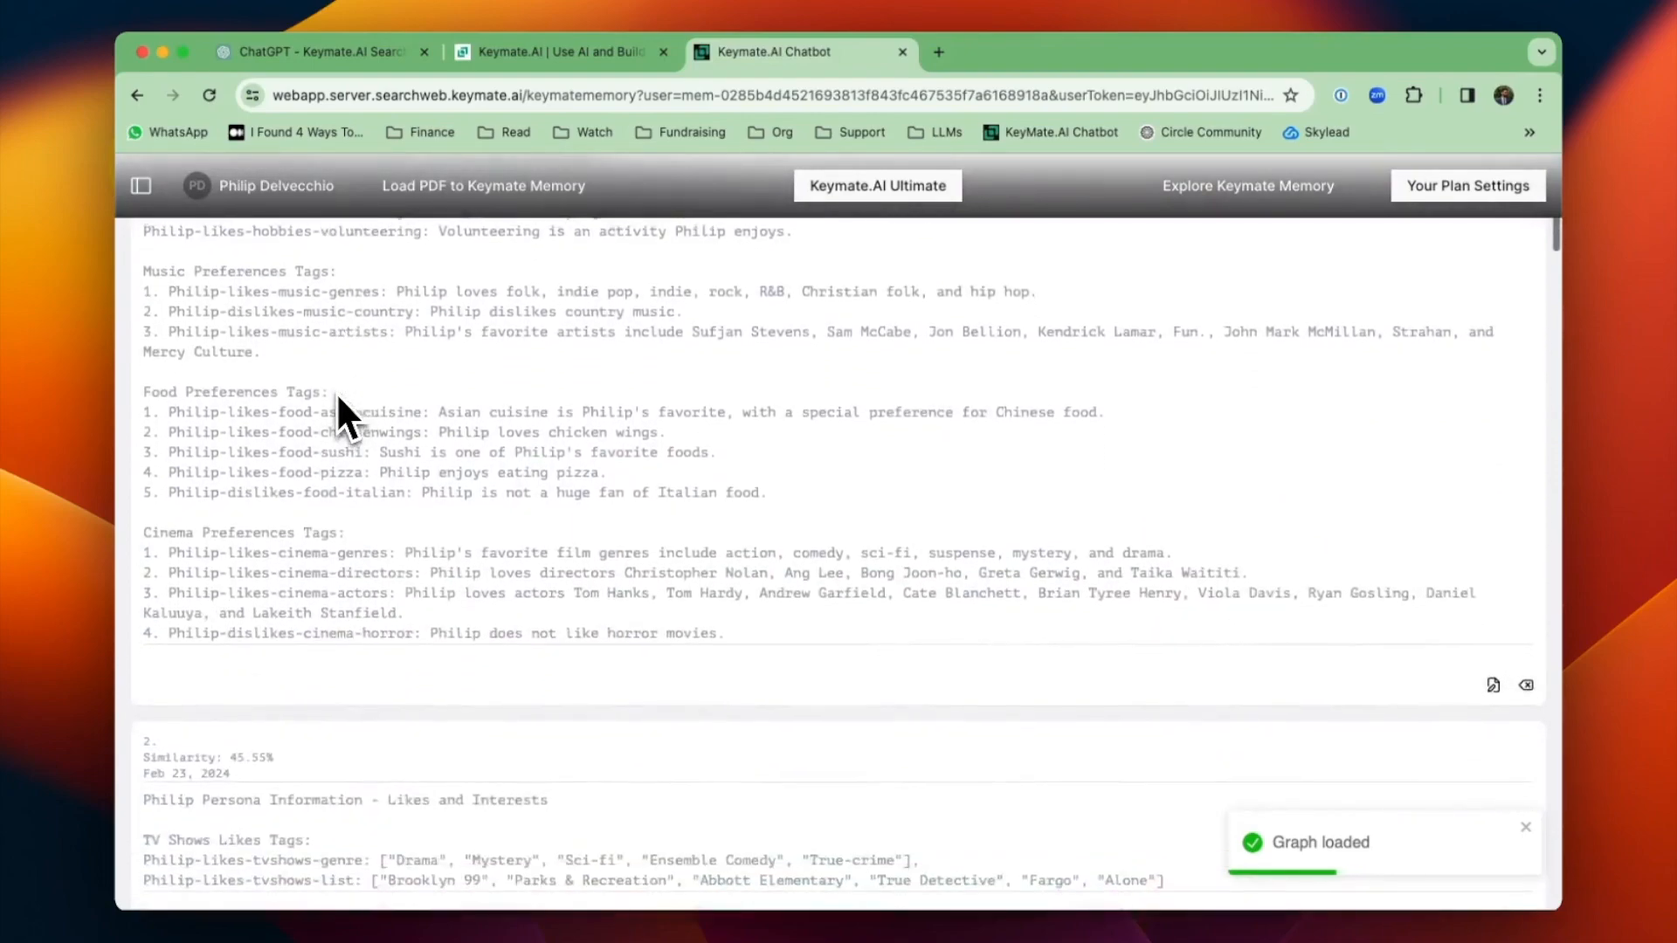
scroll(down, 3)
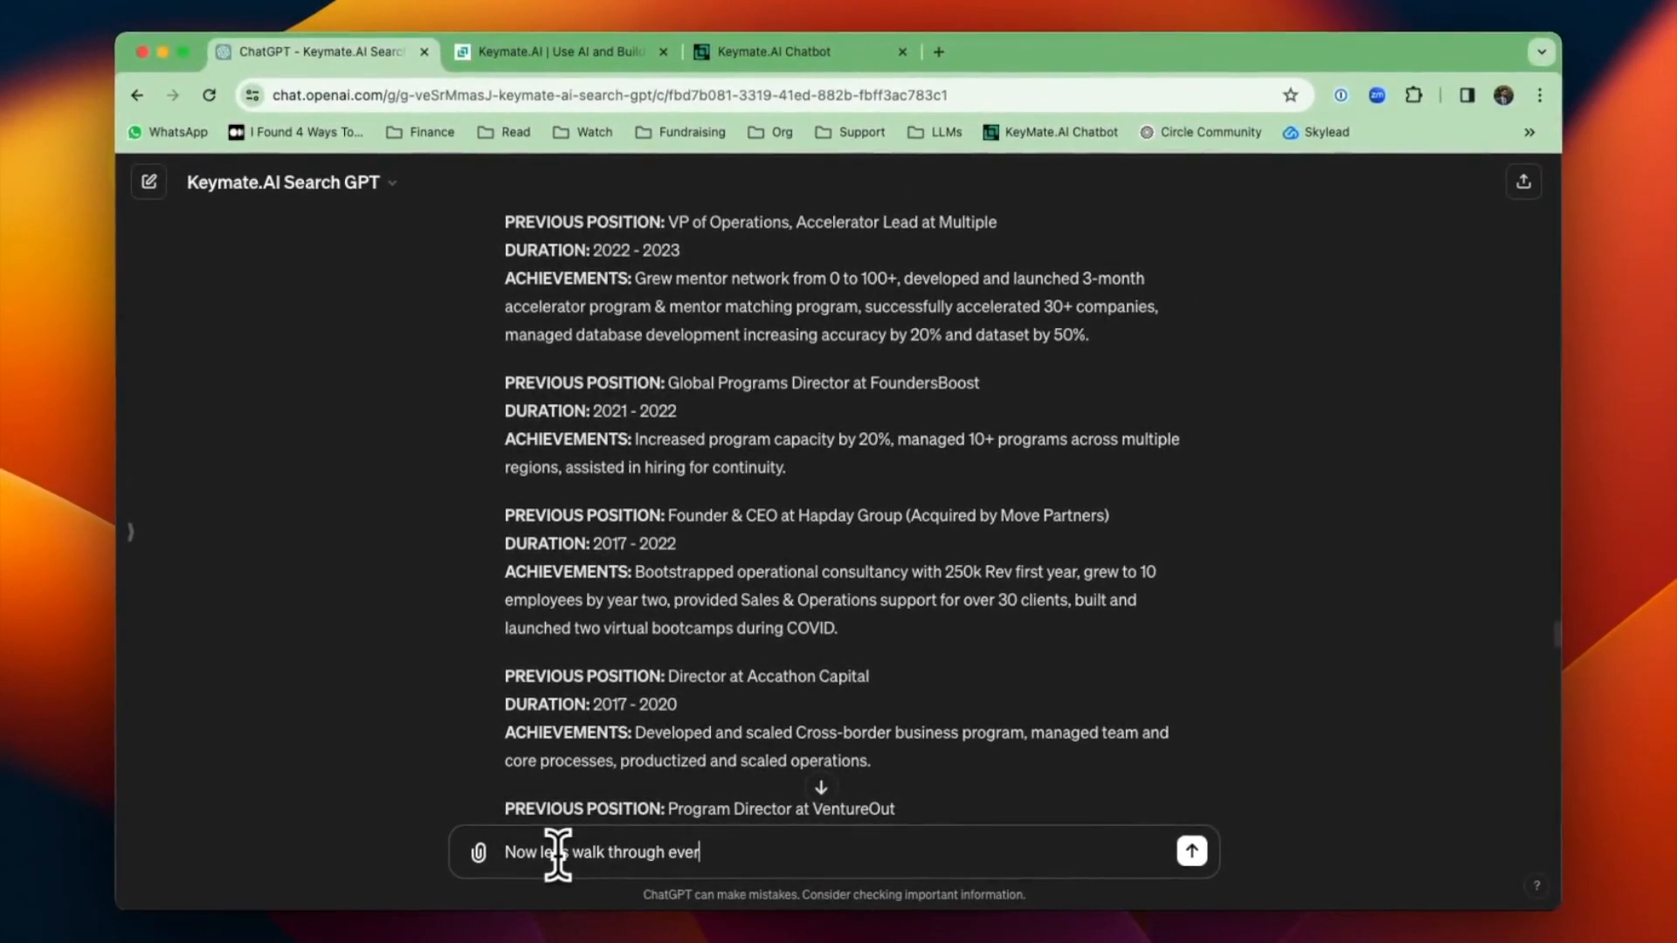
- Send 'Now let's walk through every aspect to create my persona'
text(y aspect to create m)
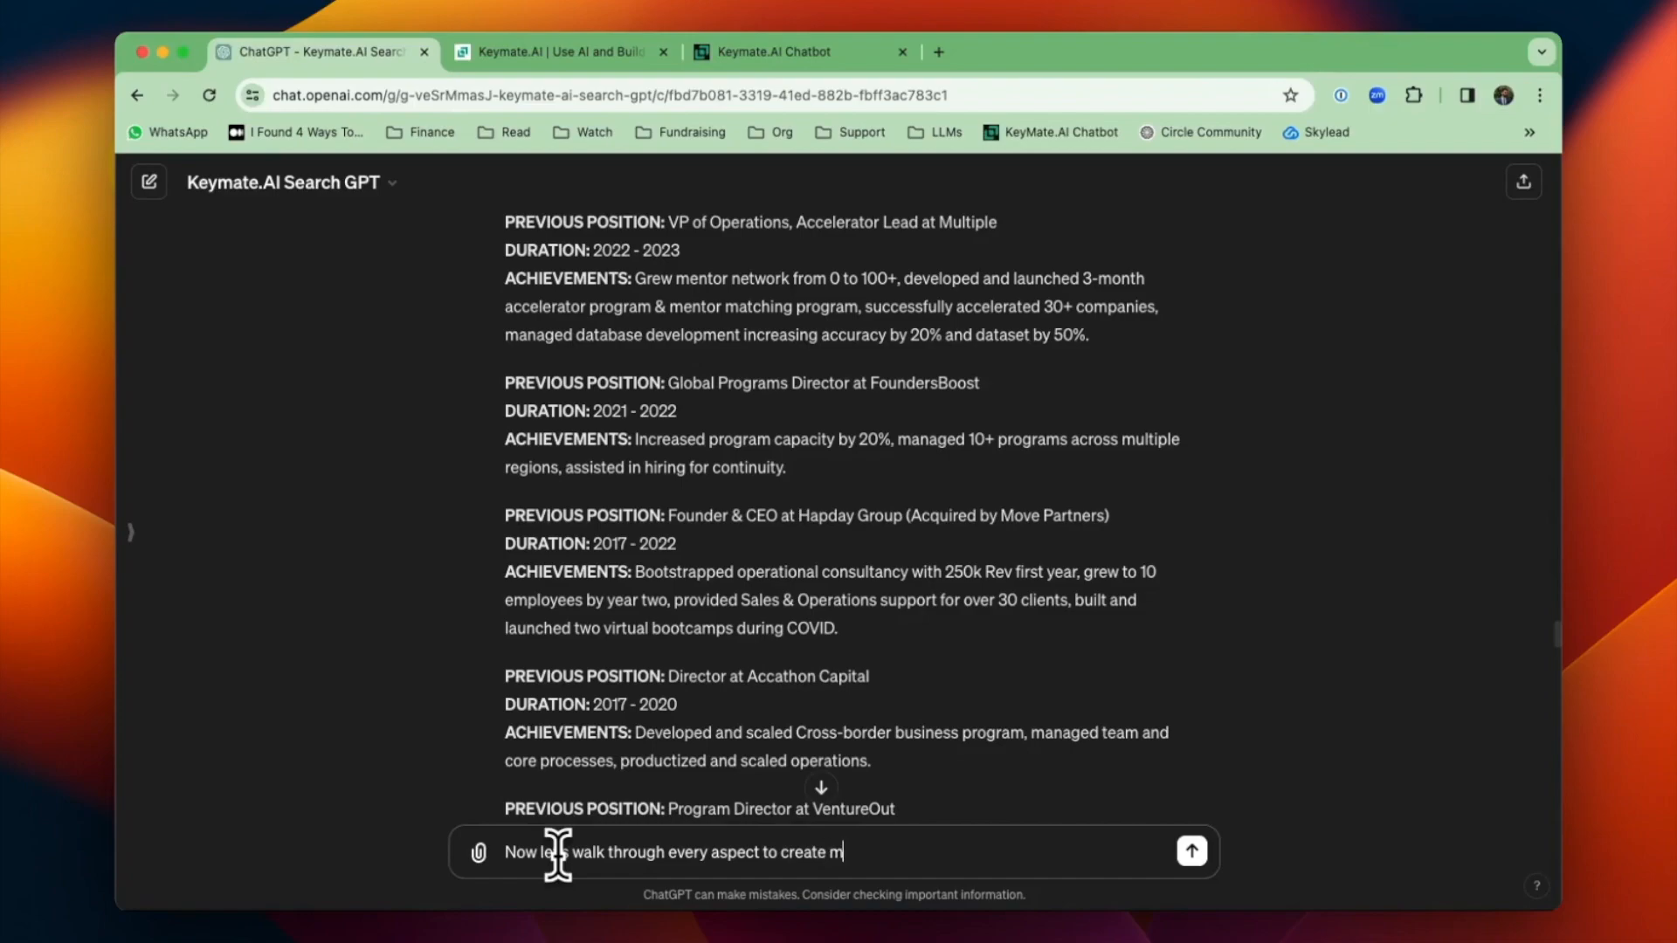
click(1190, 851)
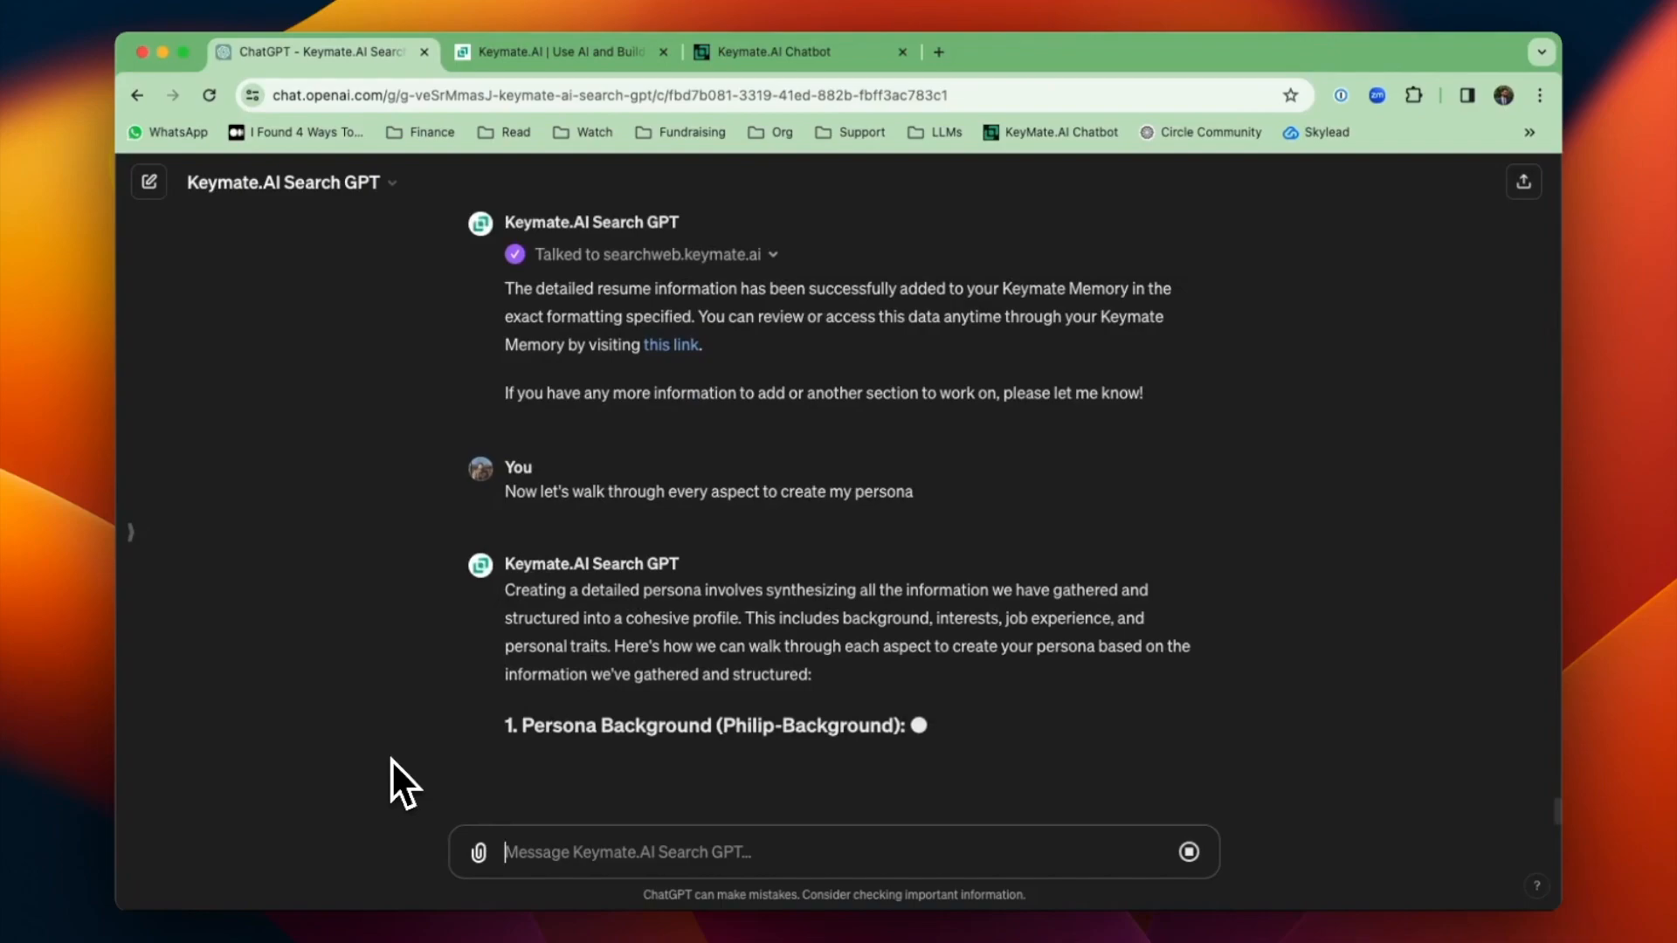
- Read the eight-section persona outline beginning with Persona Background
scroll(down, 3)
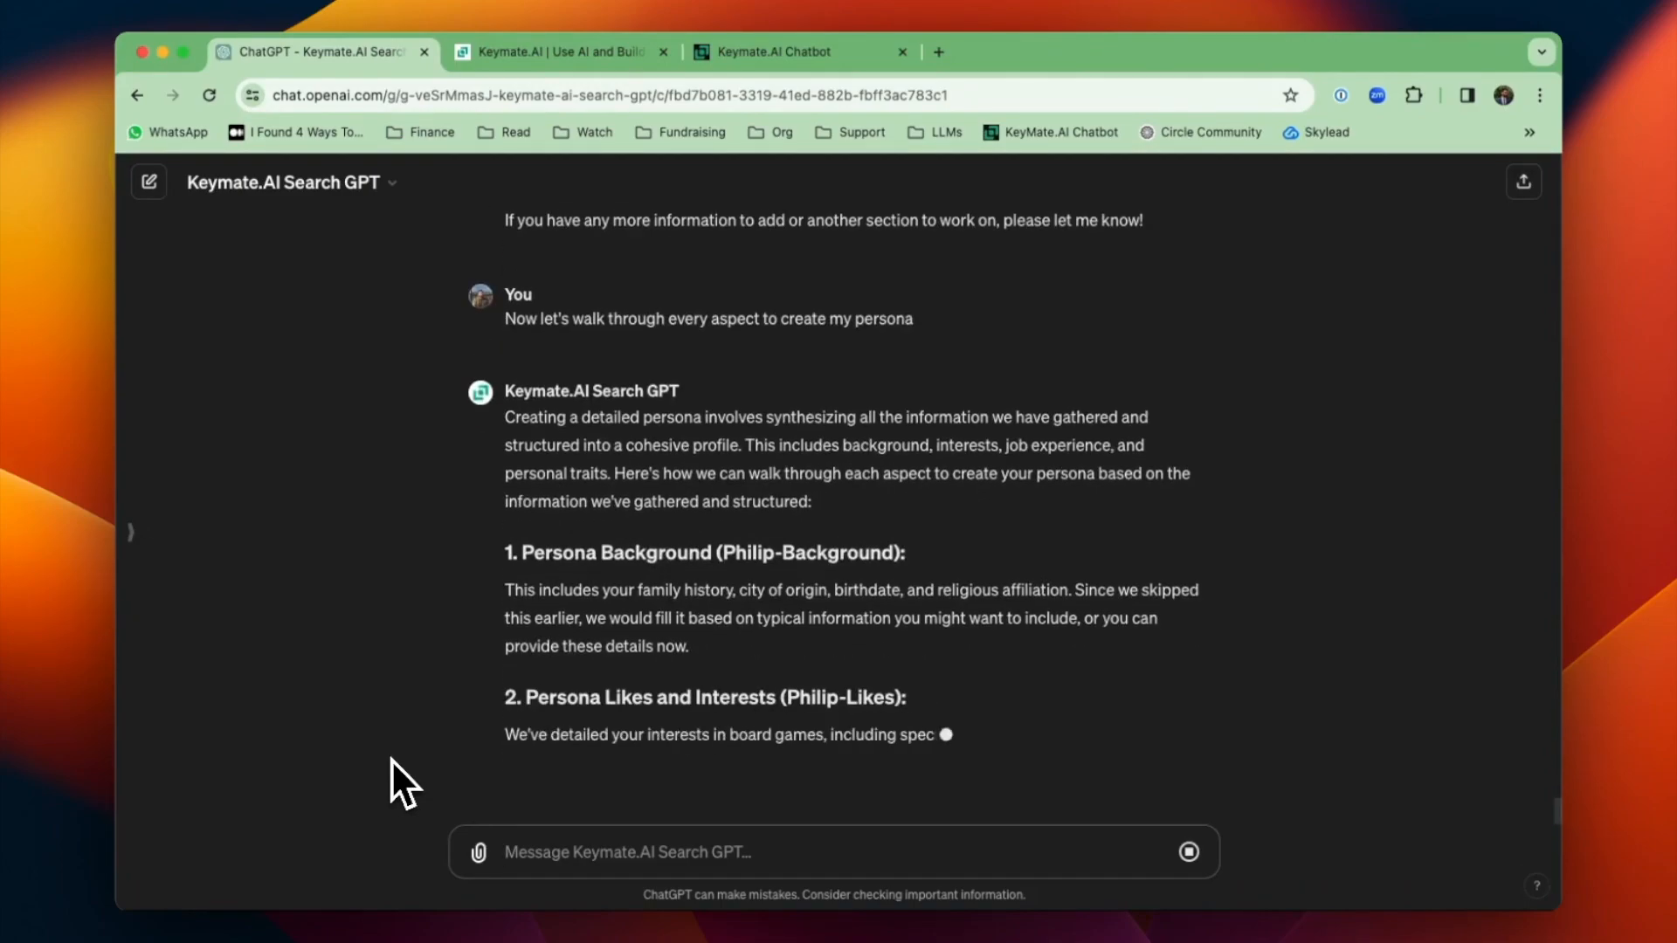
scroll(down, 3)
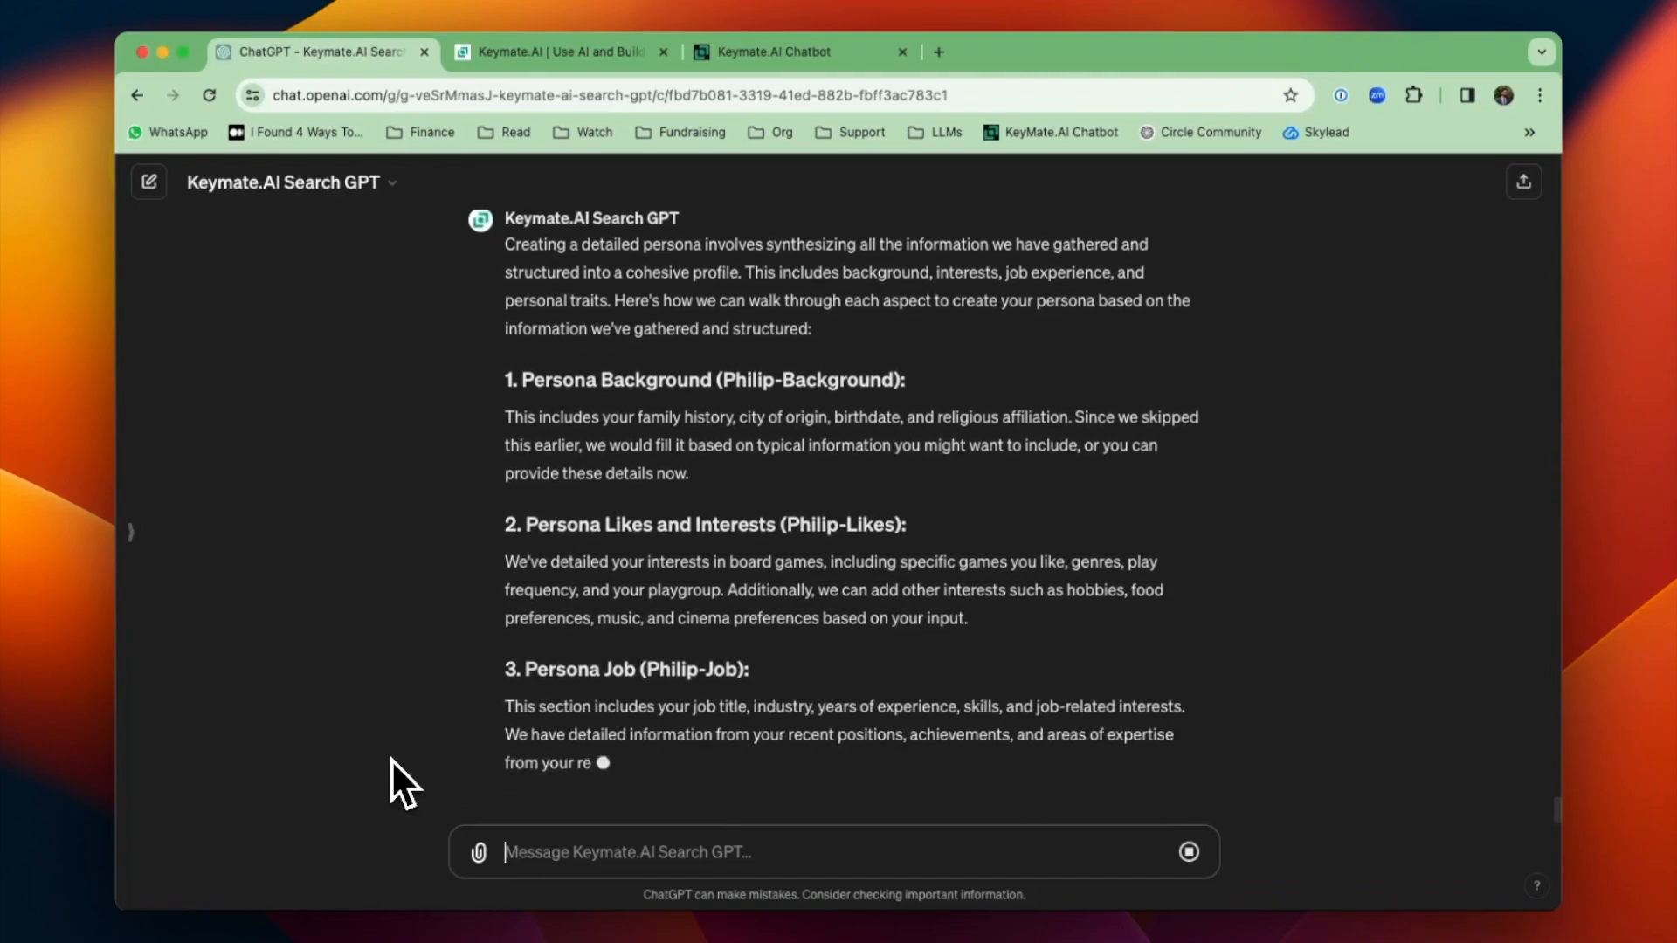
scroll(down, 3)
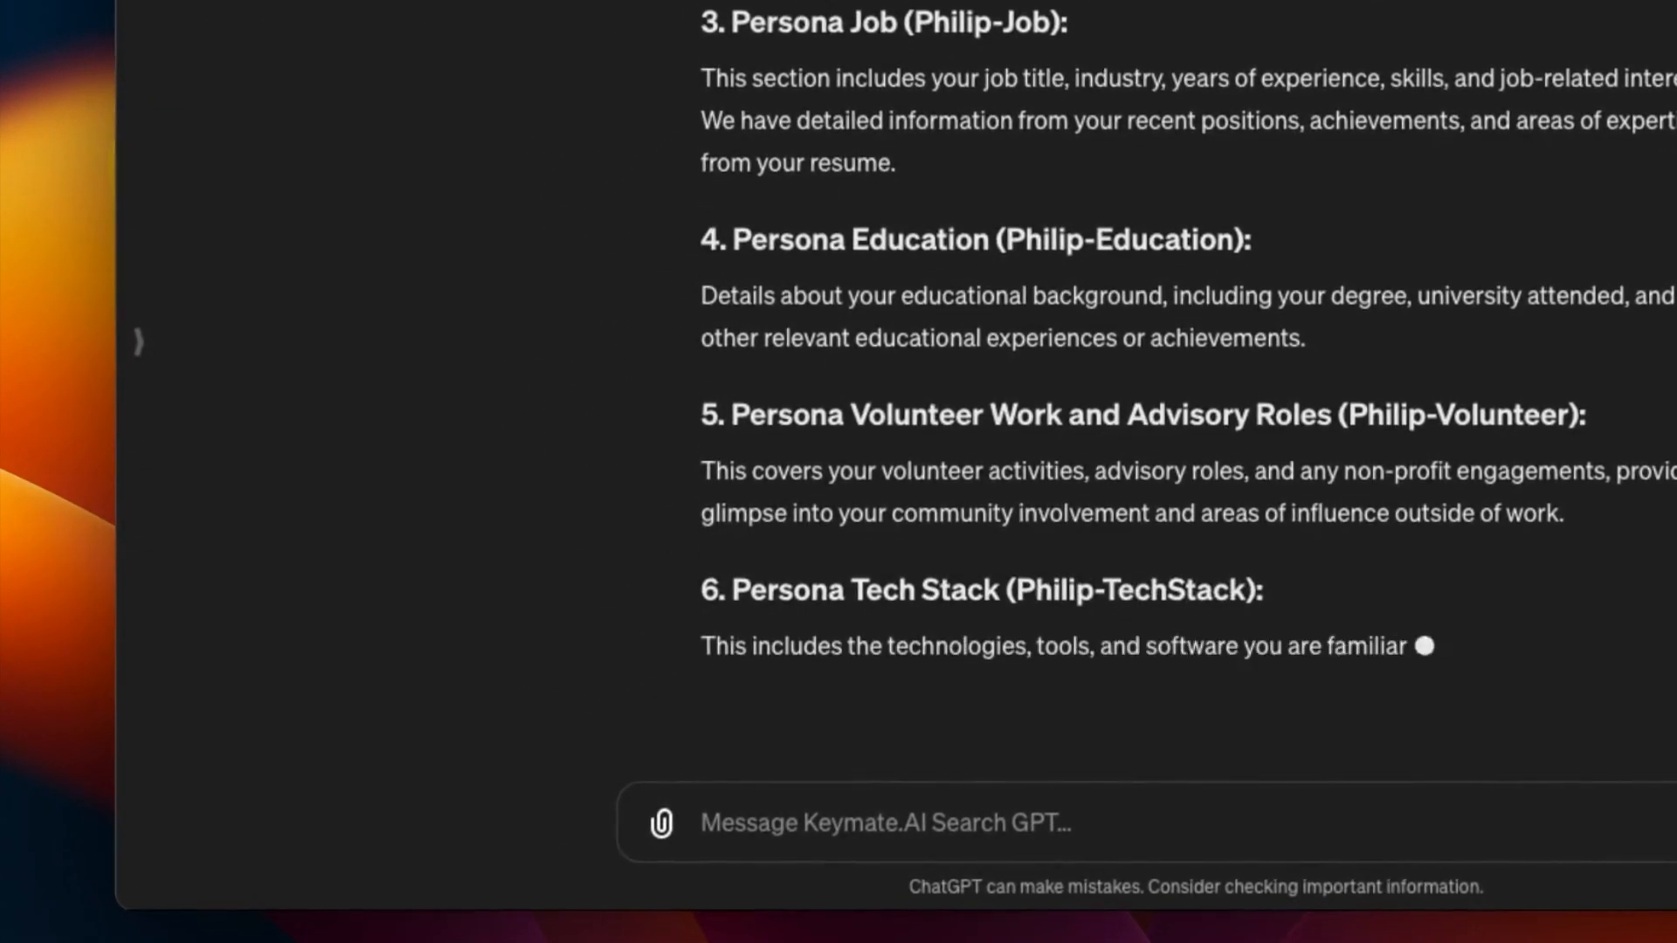
scroll(down, 3)
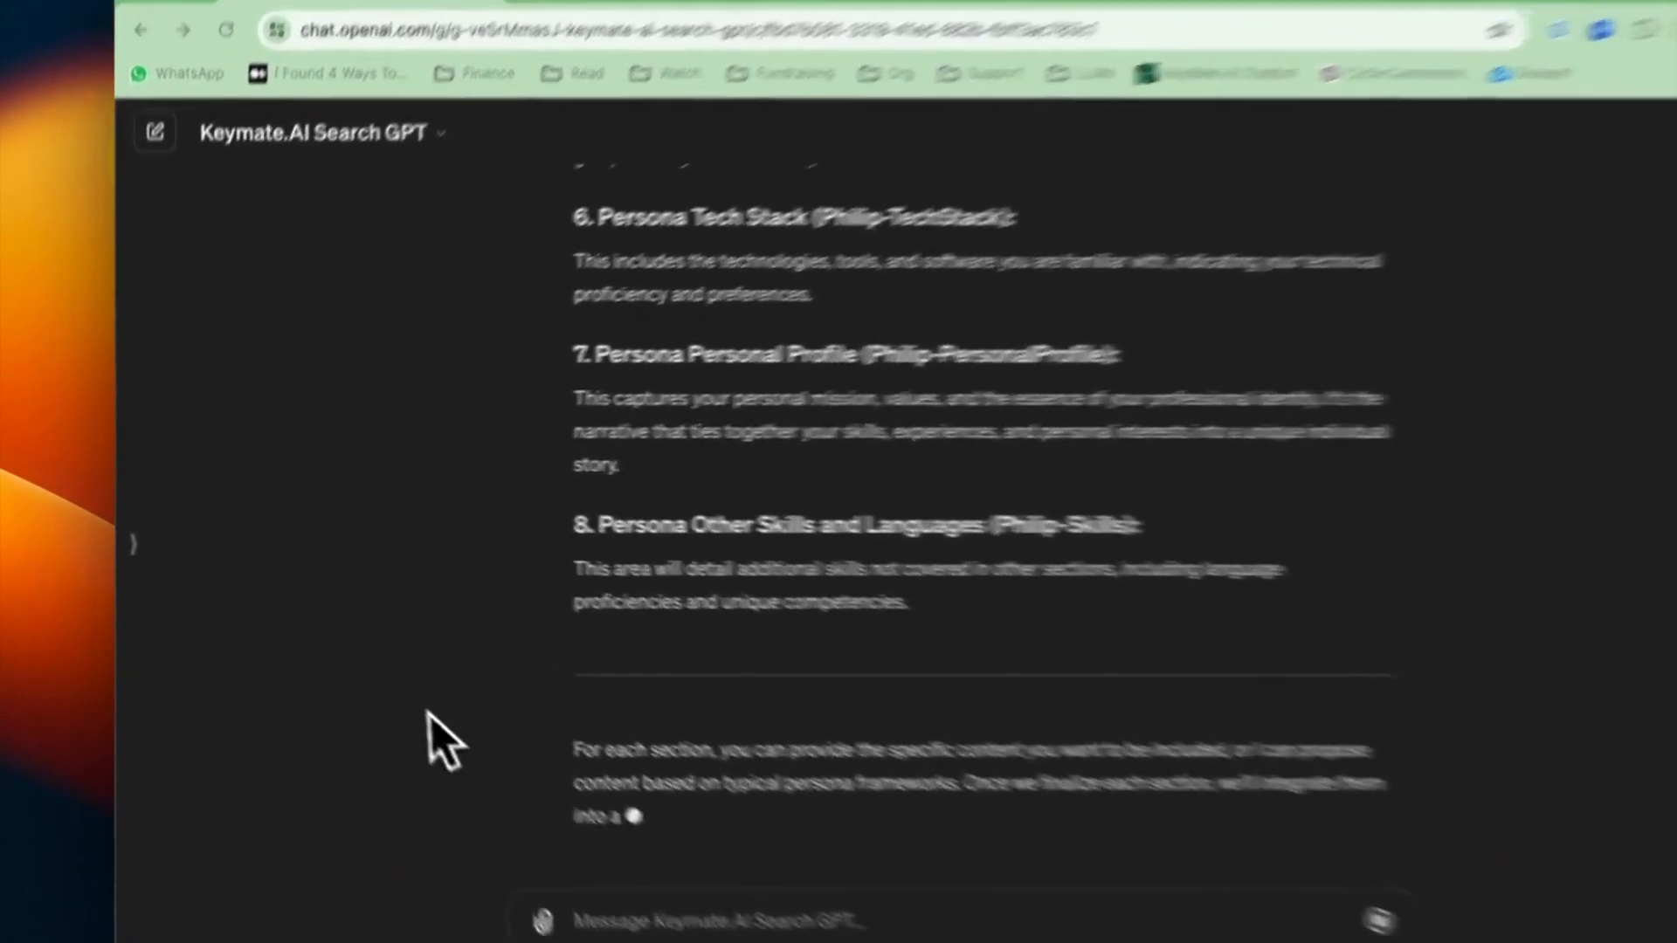
scroll(down, 3)
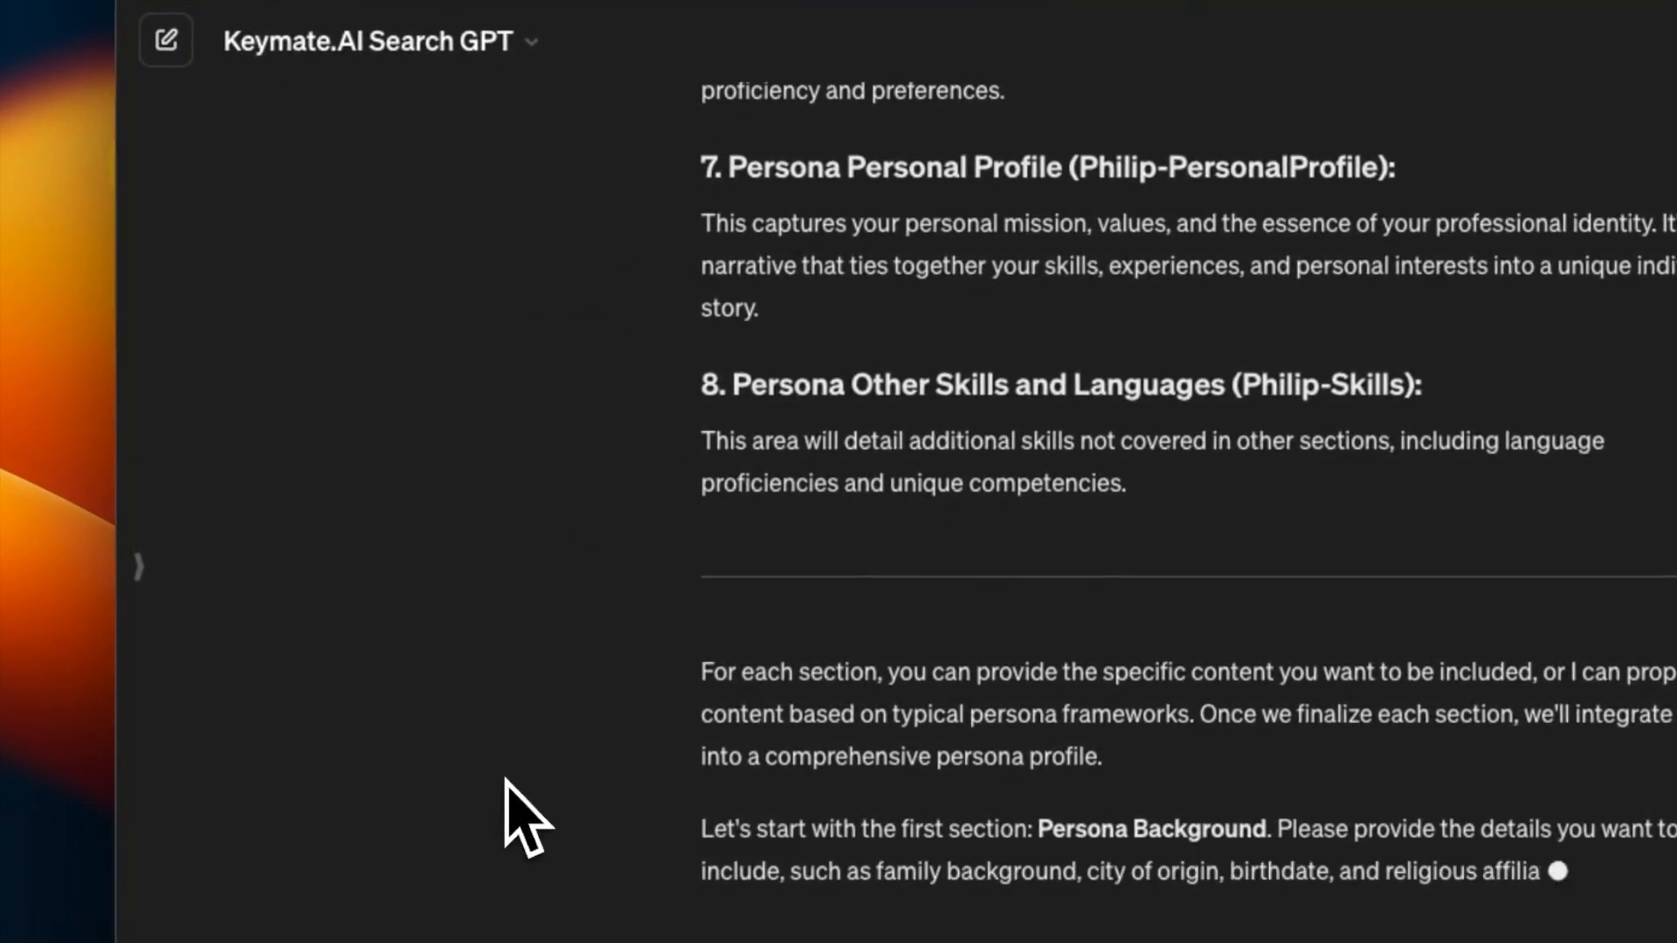